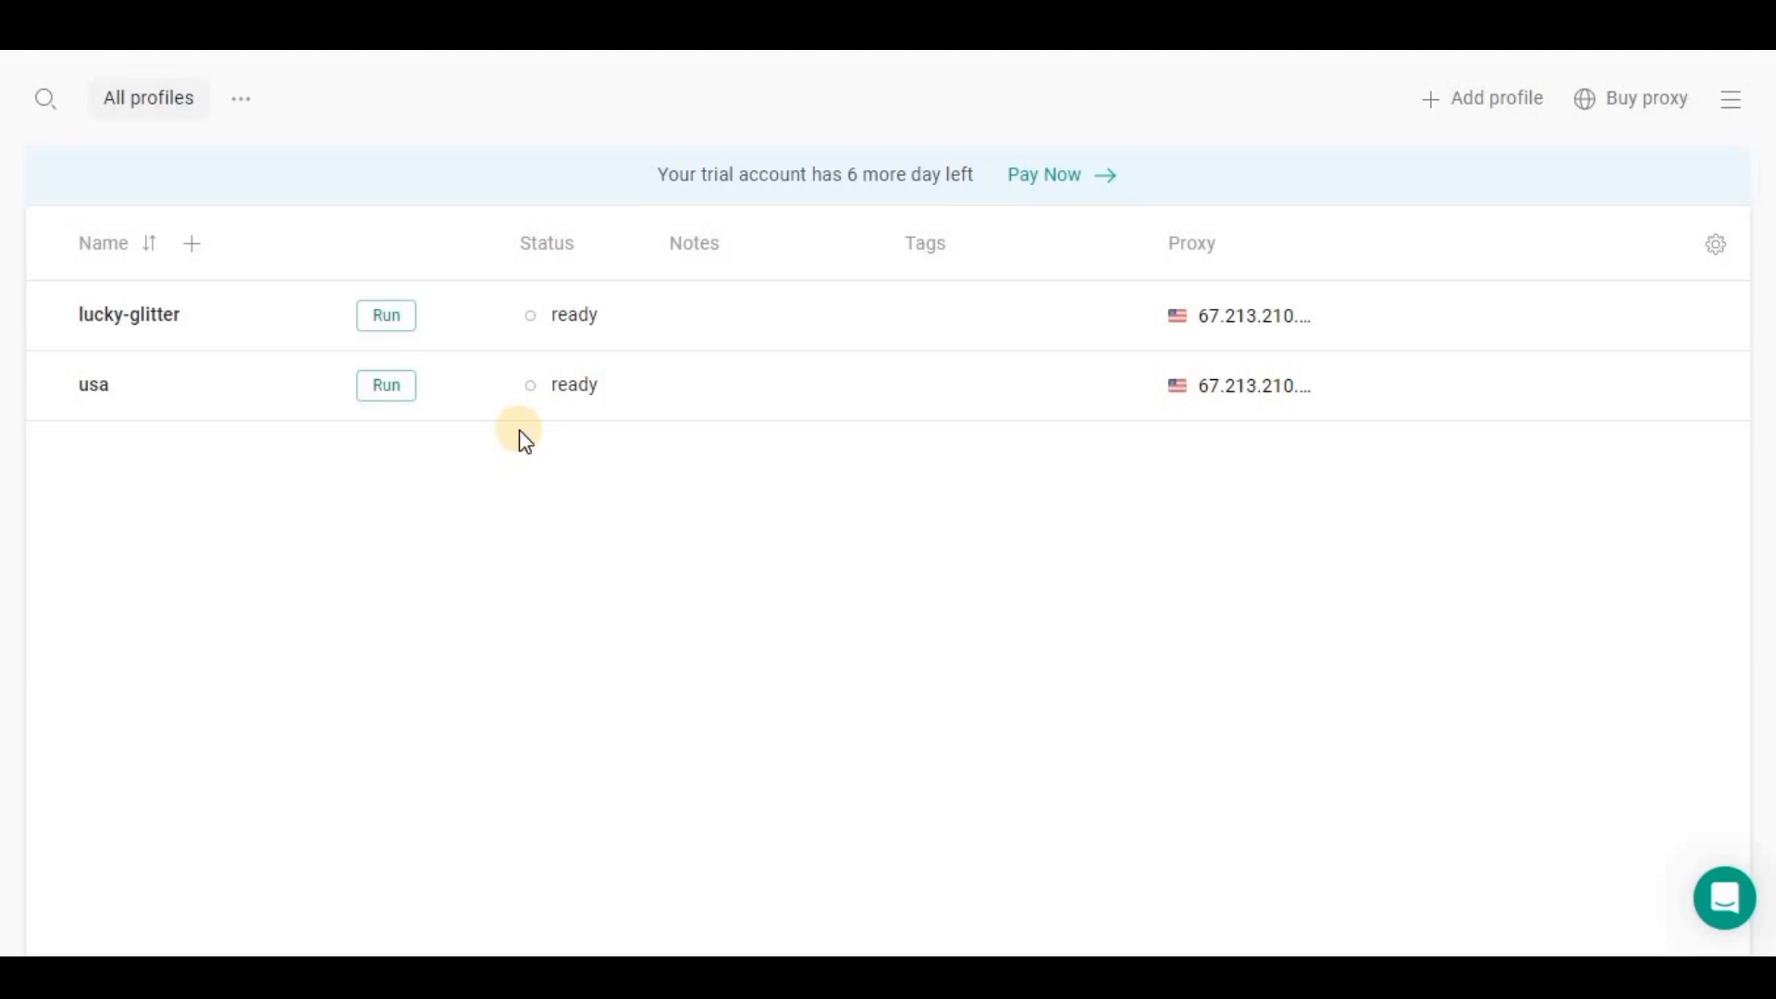
pyautogui.moveTo(1083, 329)
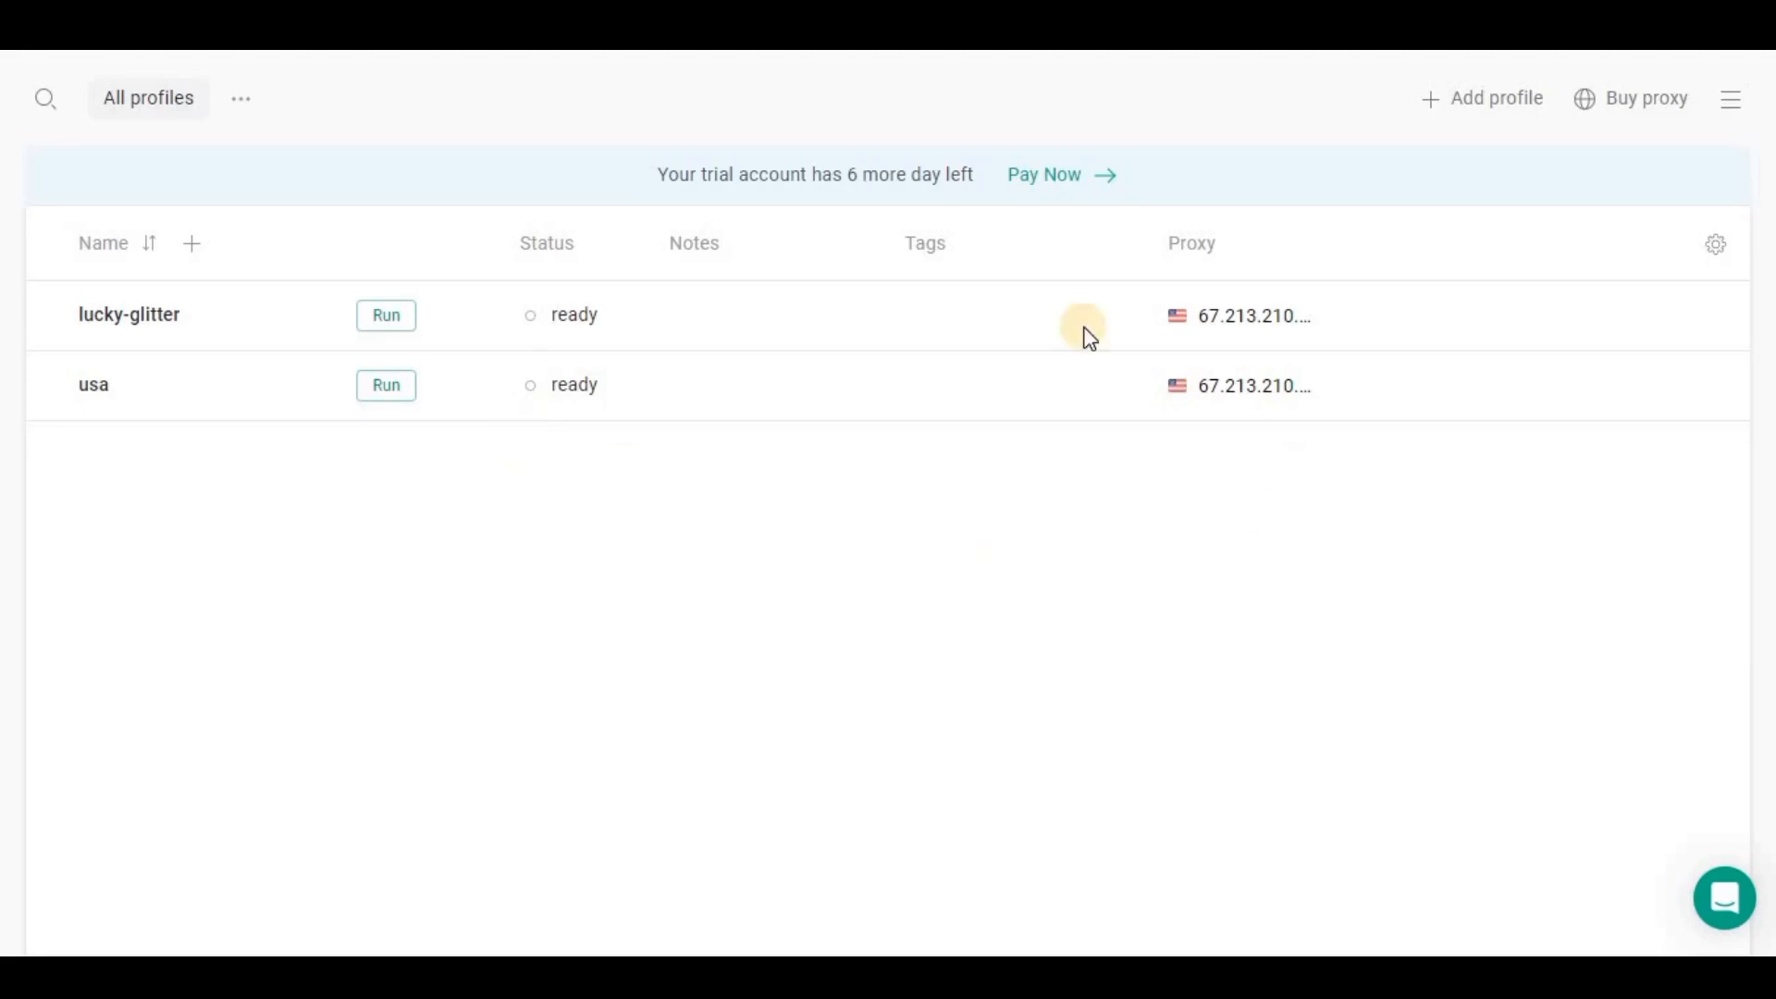
pyautogui.moveTo(1349, 320)
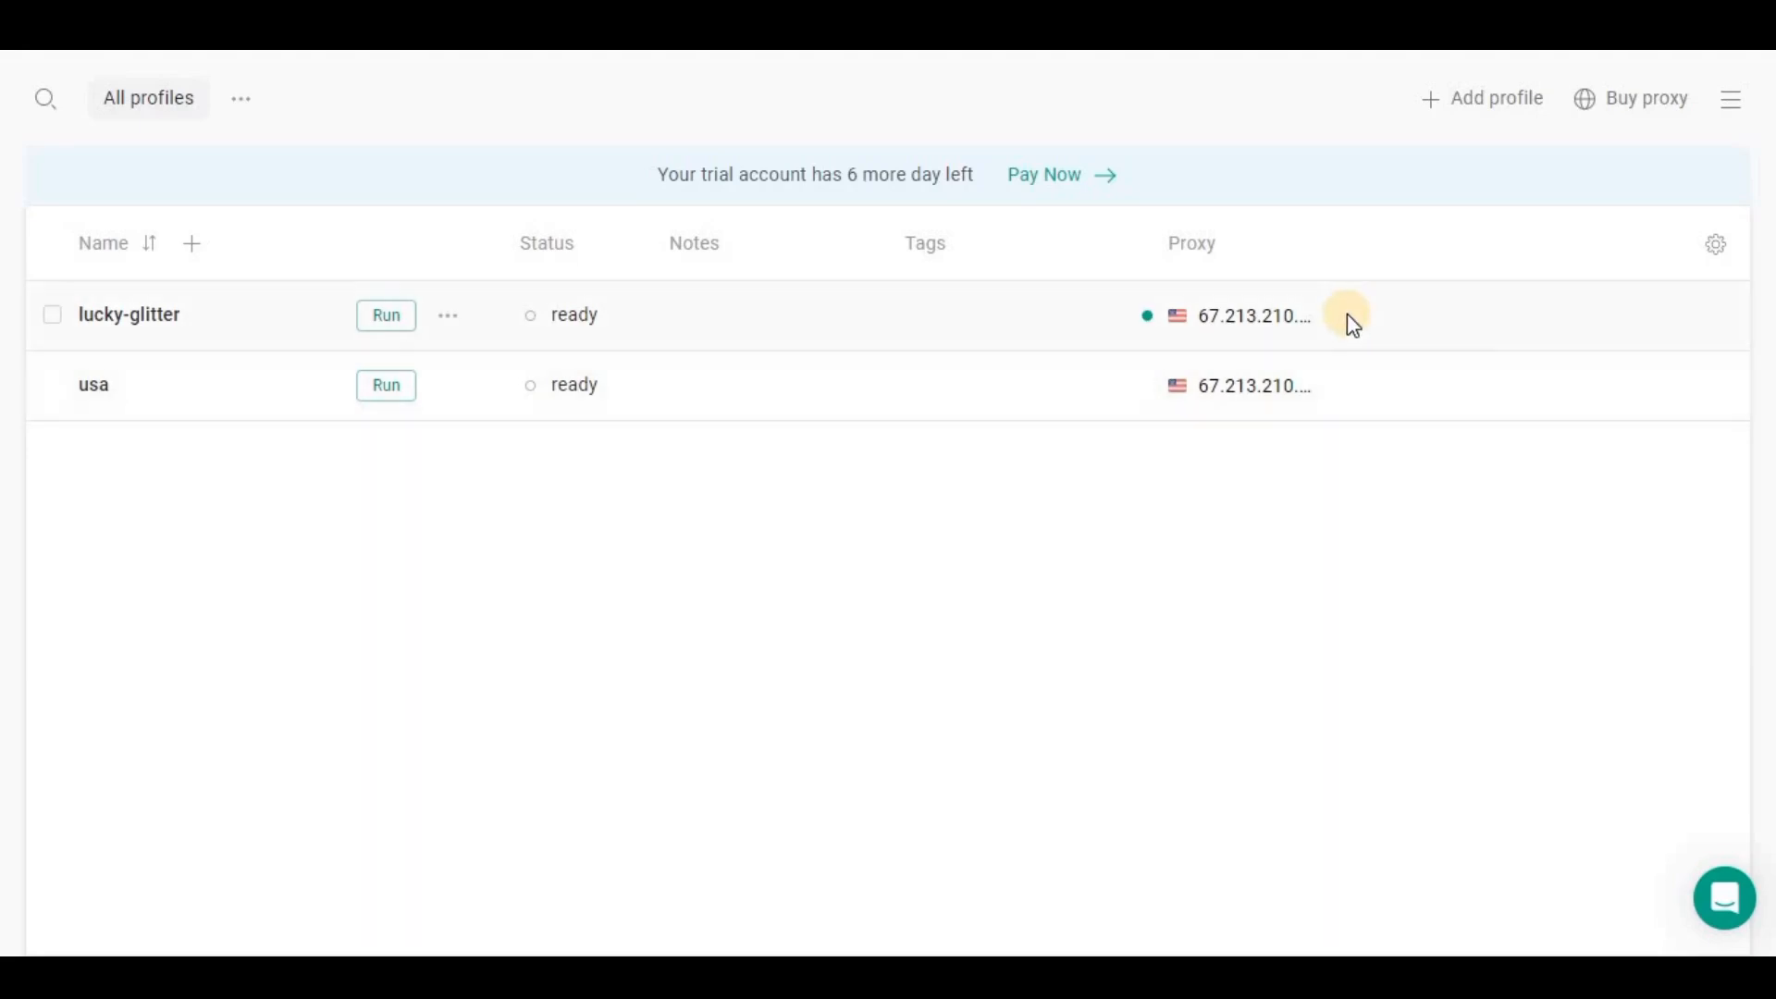
pyautogui.moveTo(980, 204)
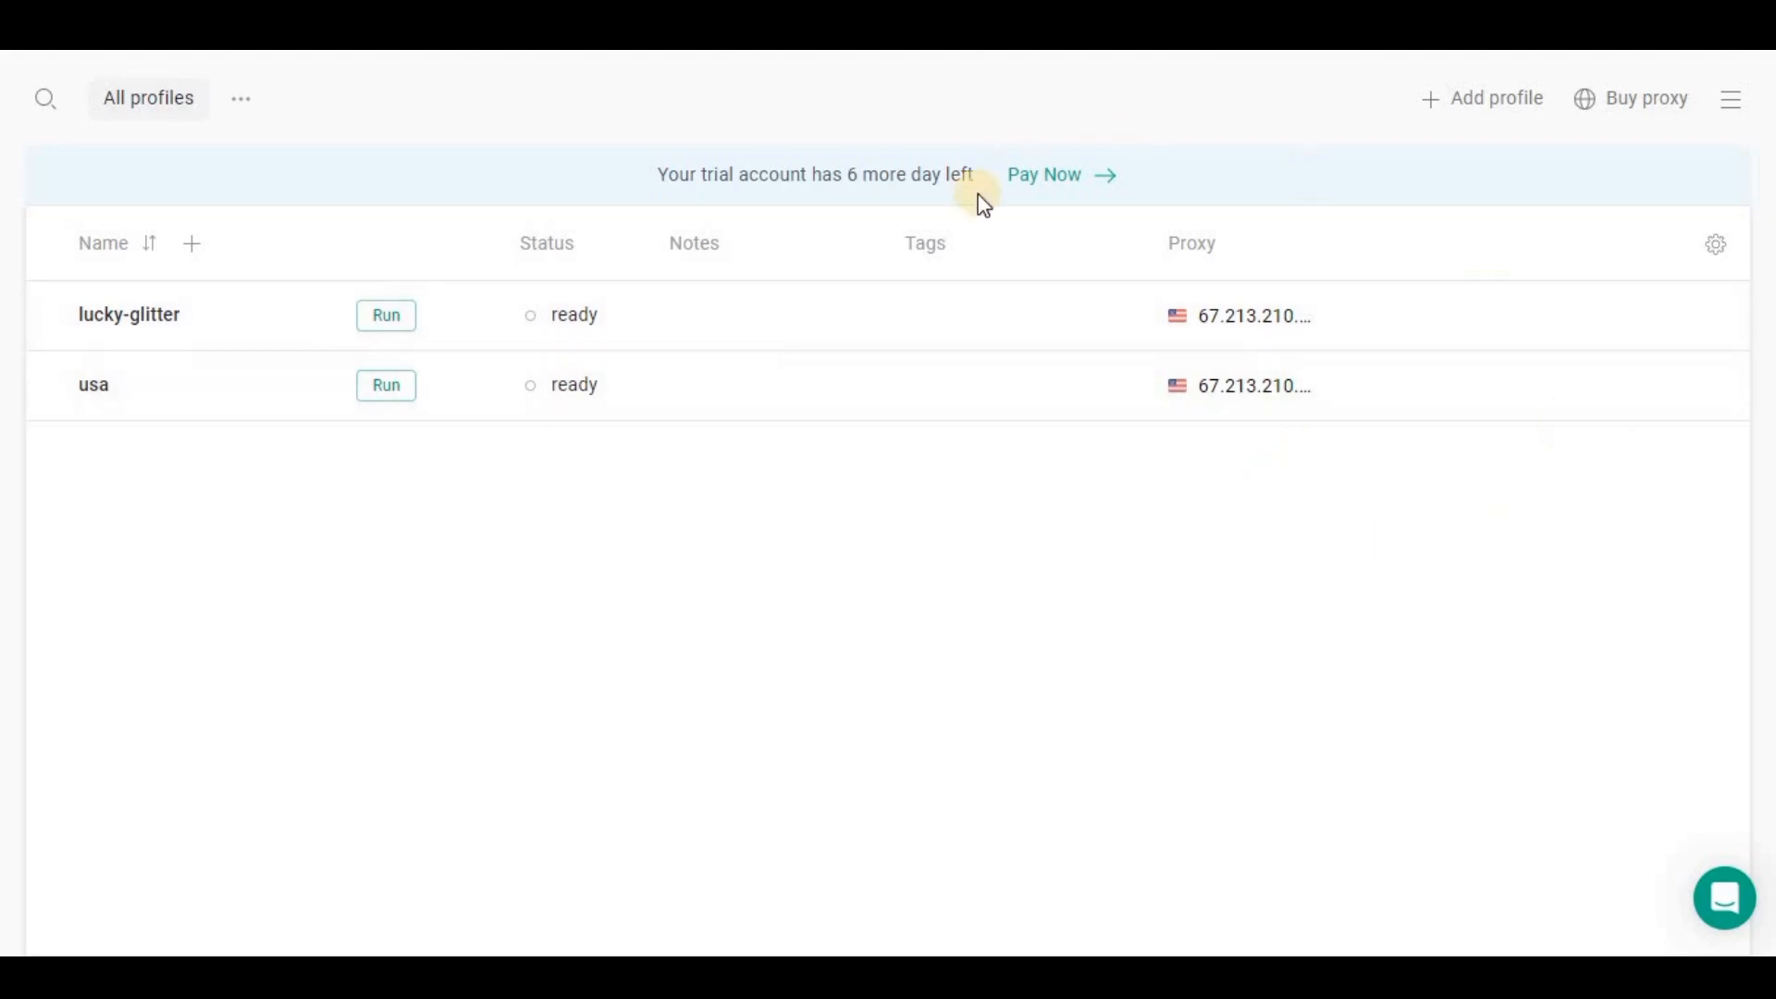
pyautogui.moveTo(1574, 372)
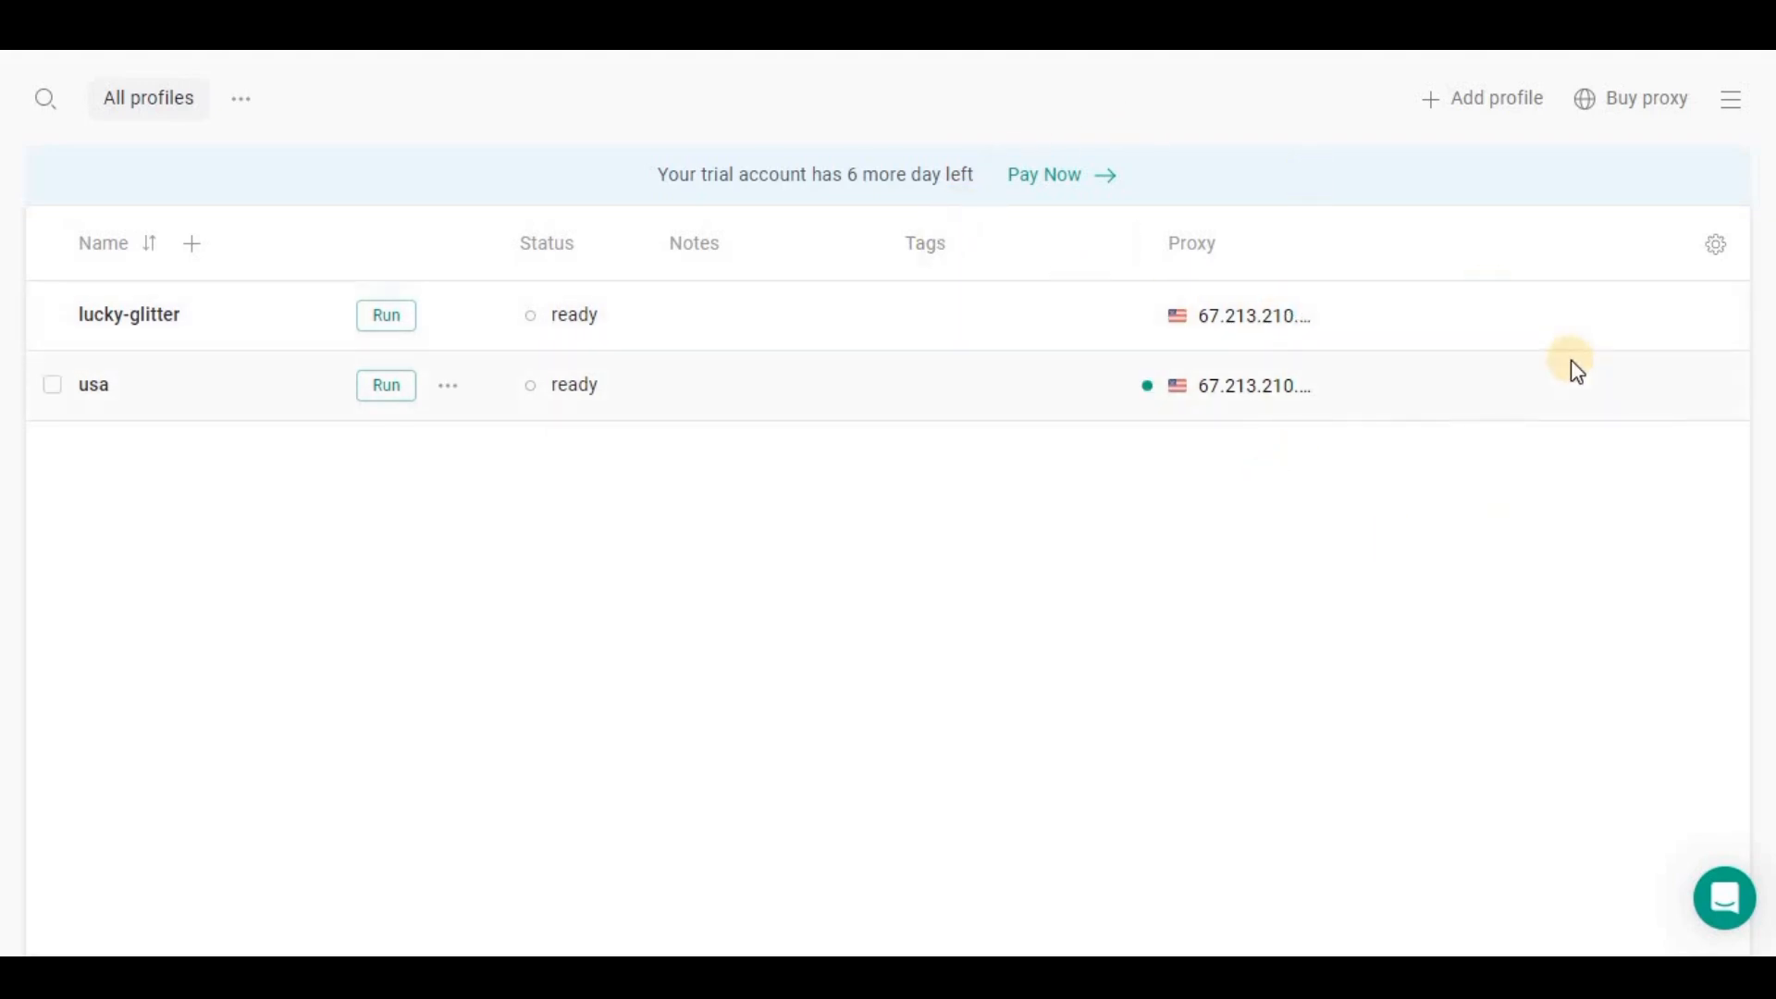
pyautogui.moveTo(1371, 391)
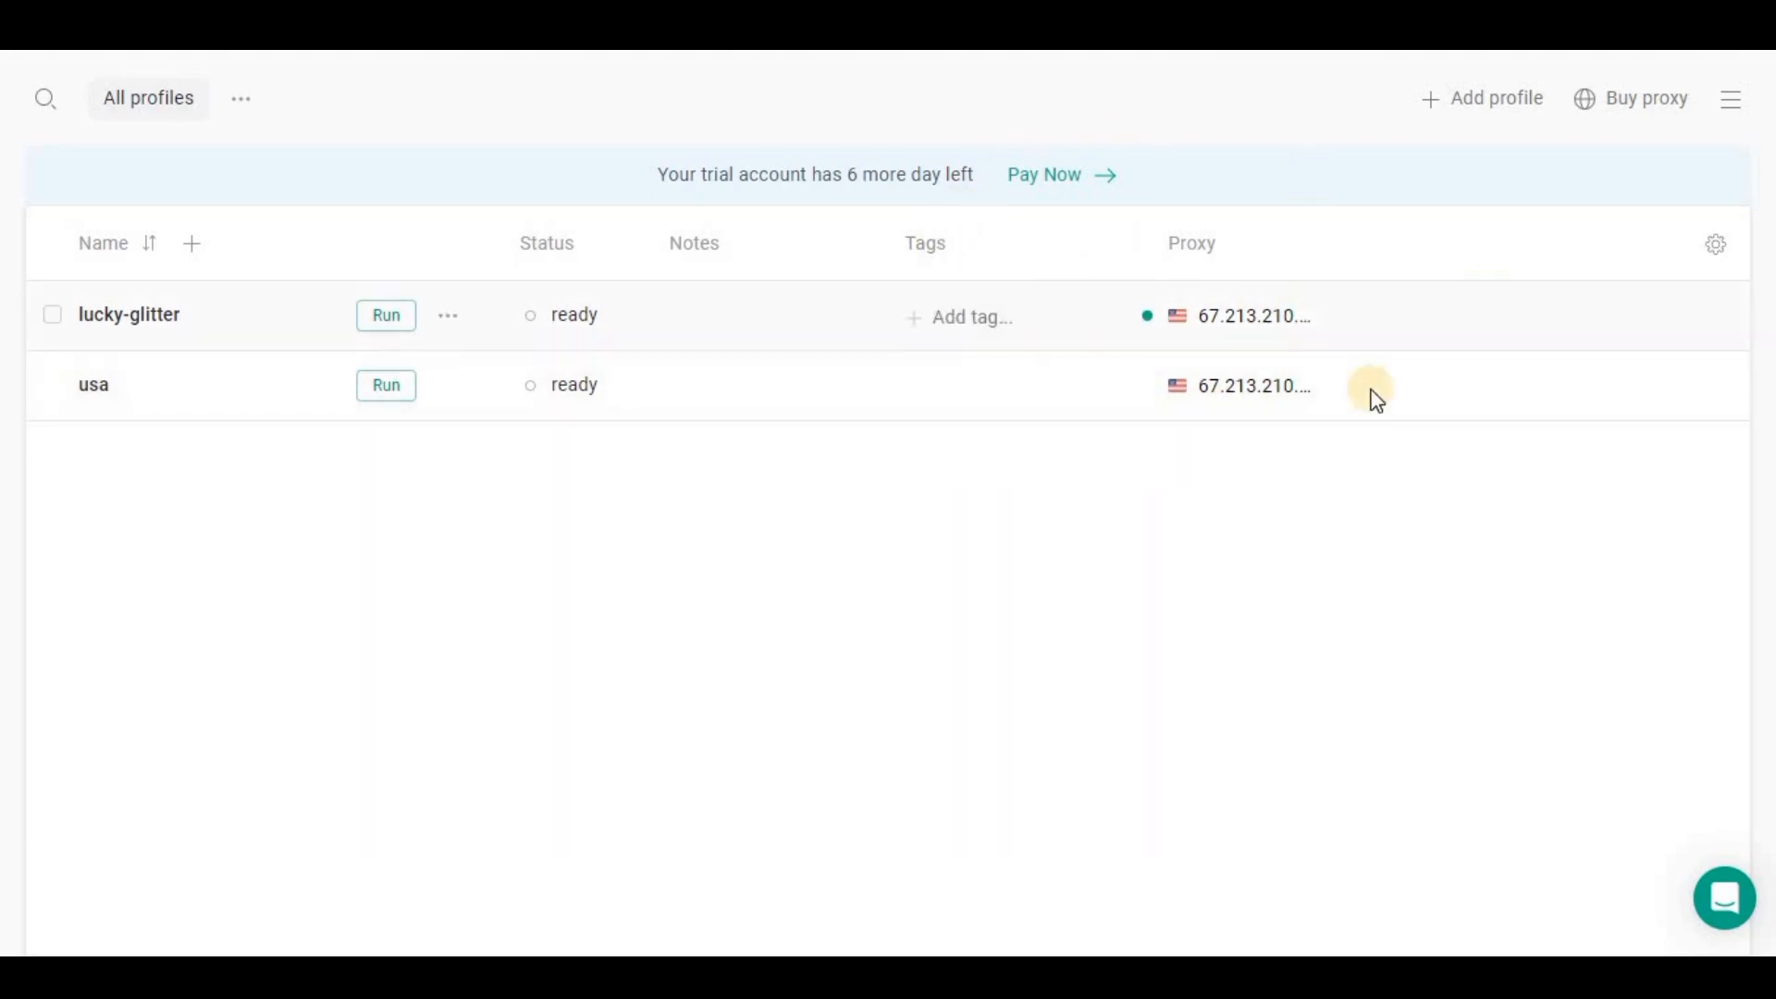
pyautogui.moveTo(1134, 437)
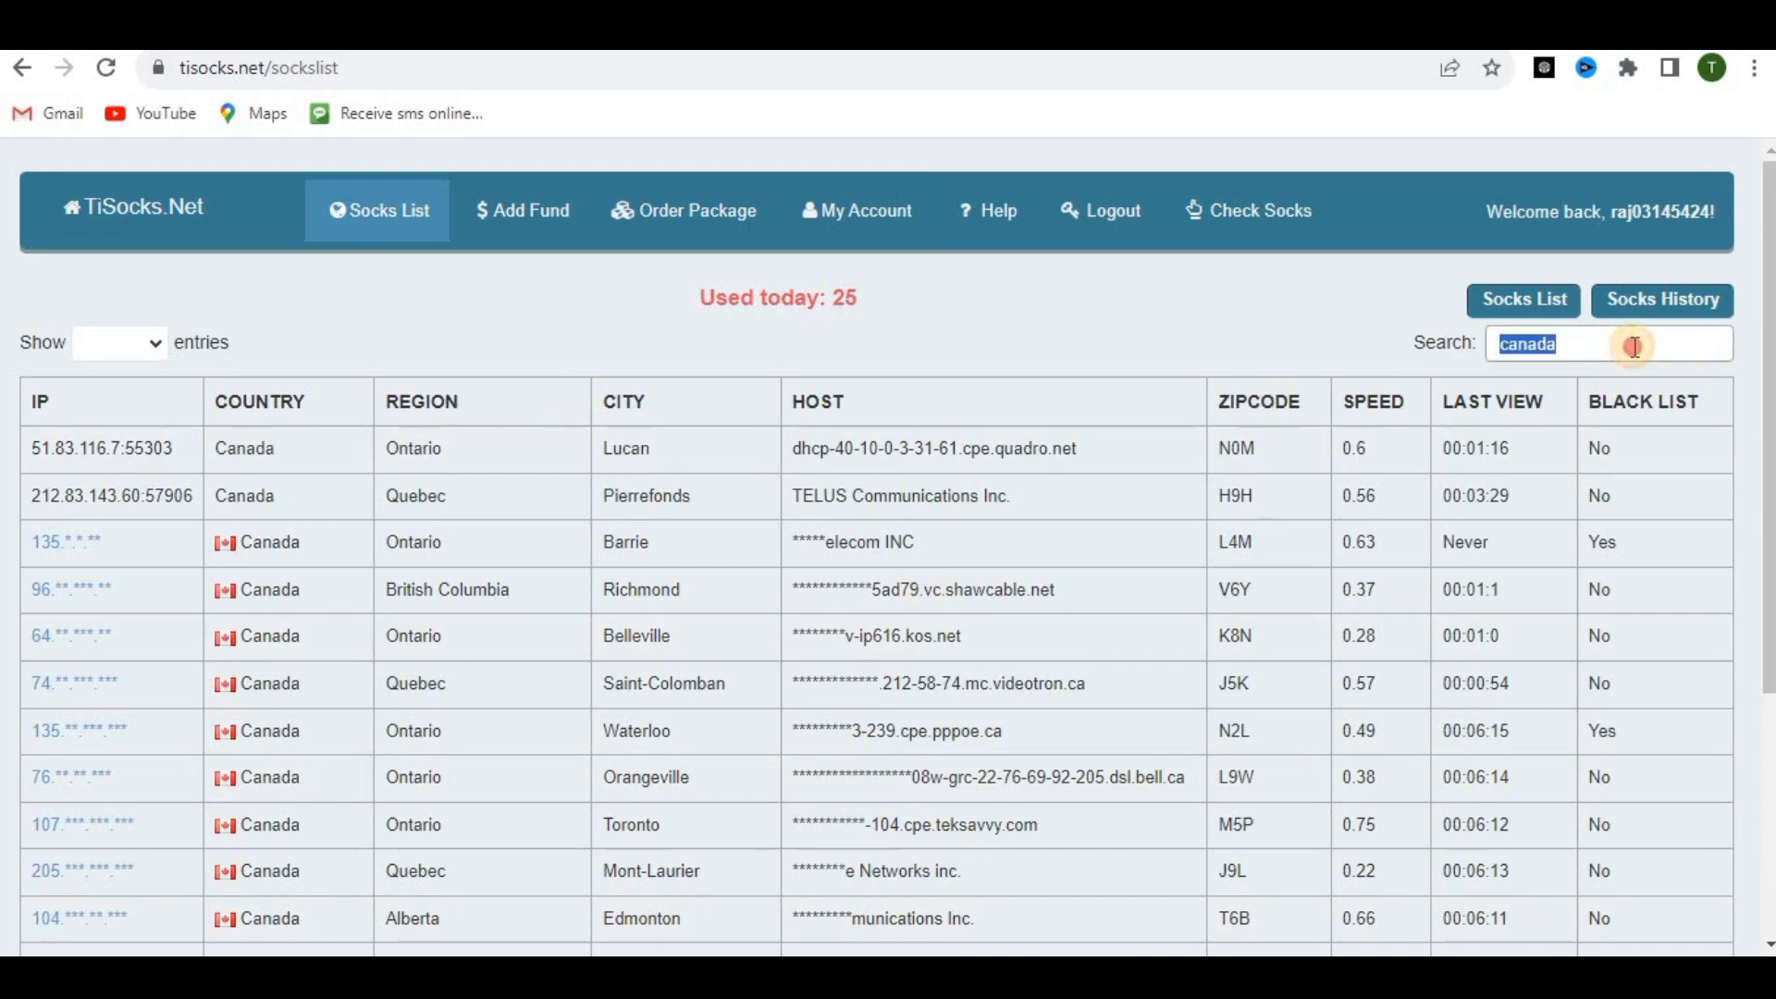
# Filter the TiSocks.Net socks list to 'united kingdom' and scroll to the results.
pyautogui.write('inite')
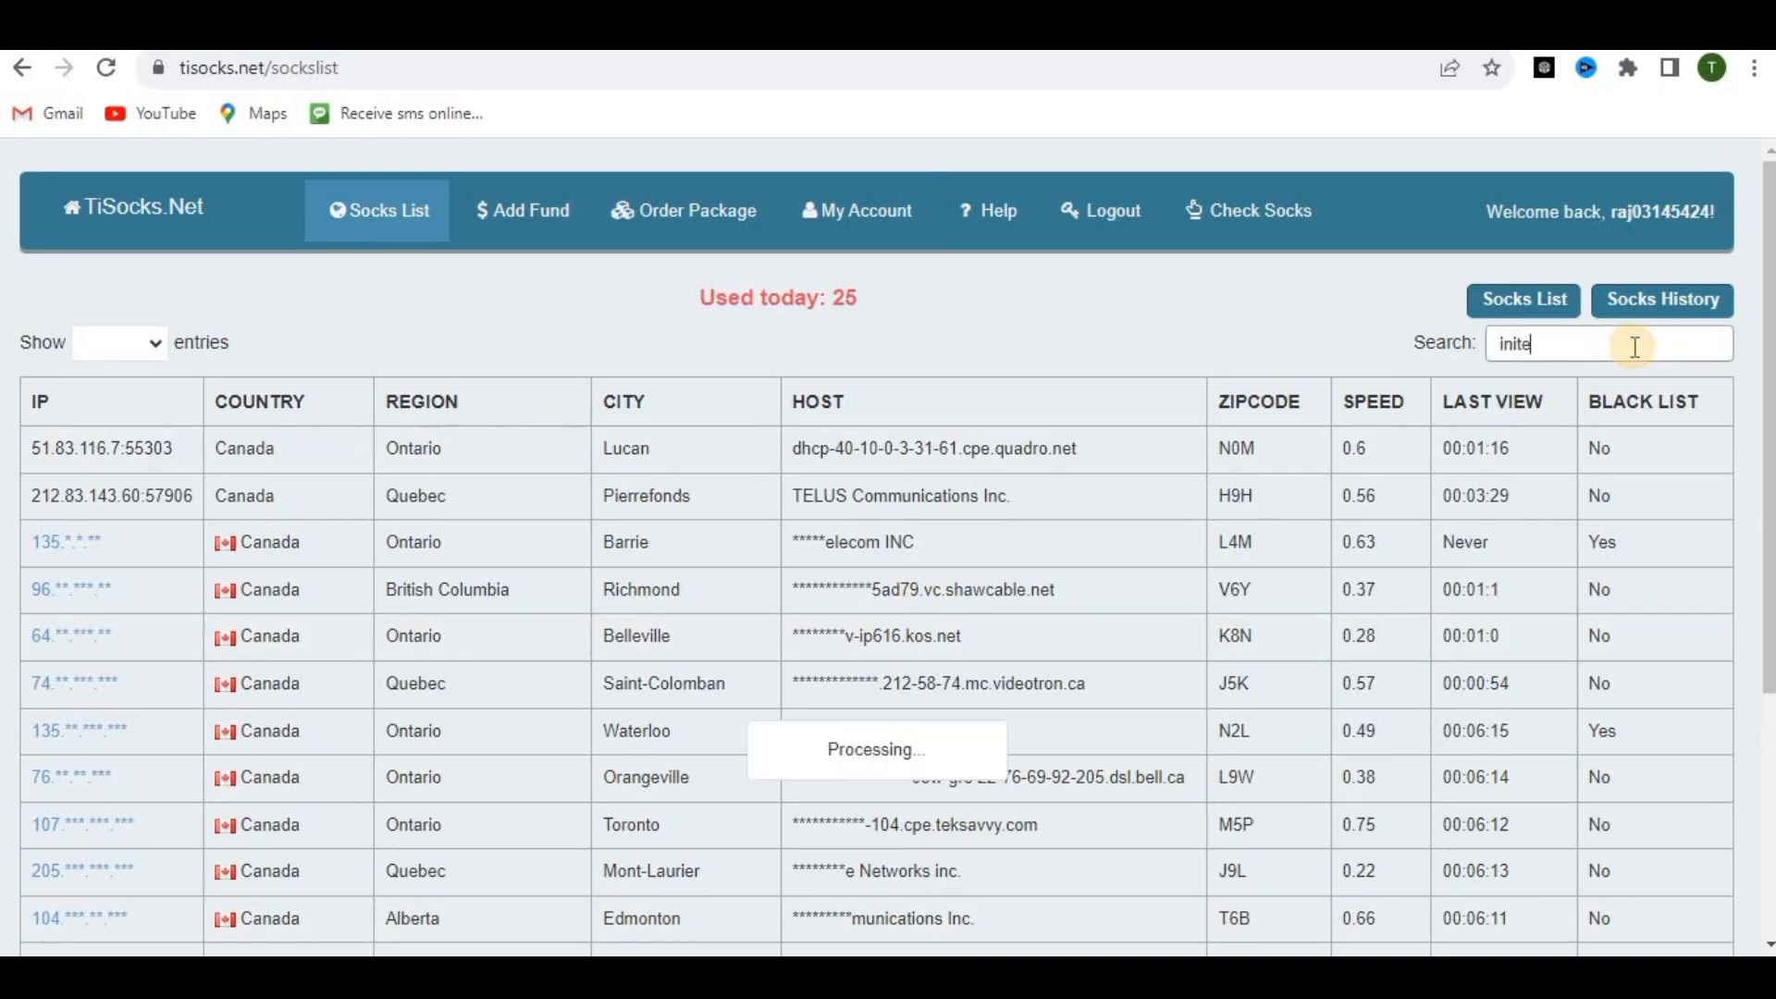
pyautogui.write('d kingdom')
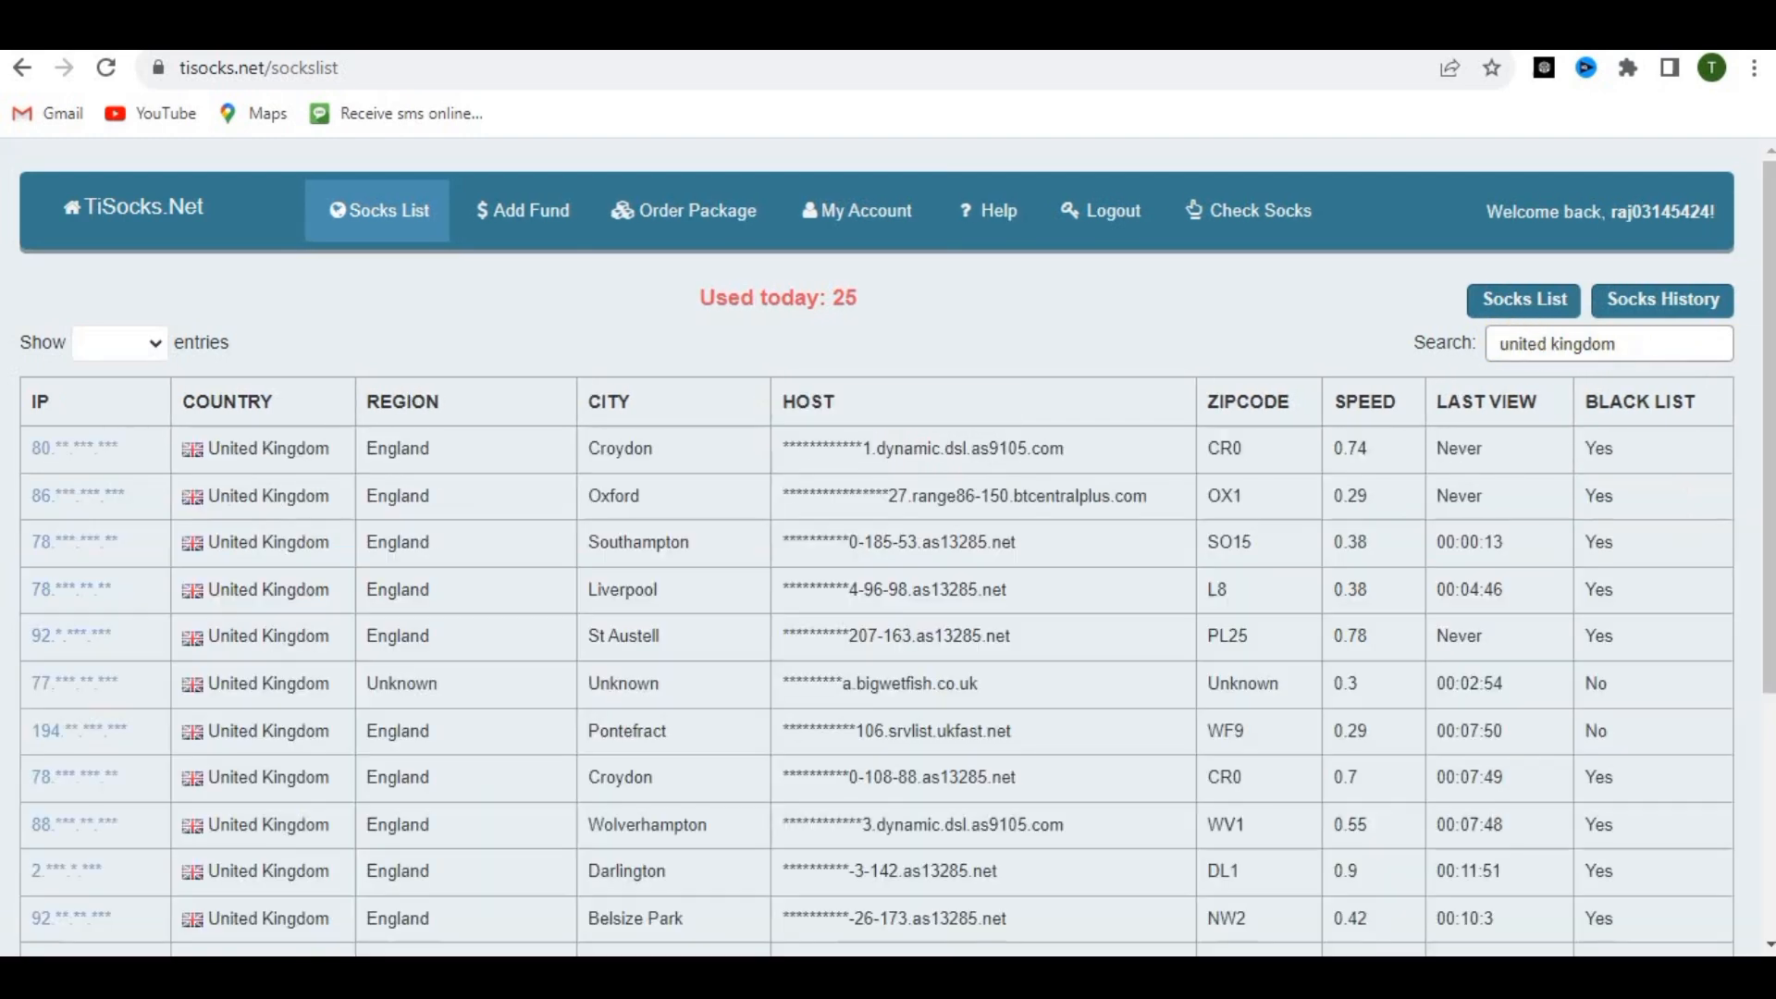
pyautogui.moveTo(1764, 311)
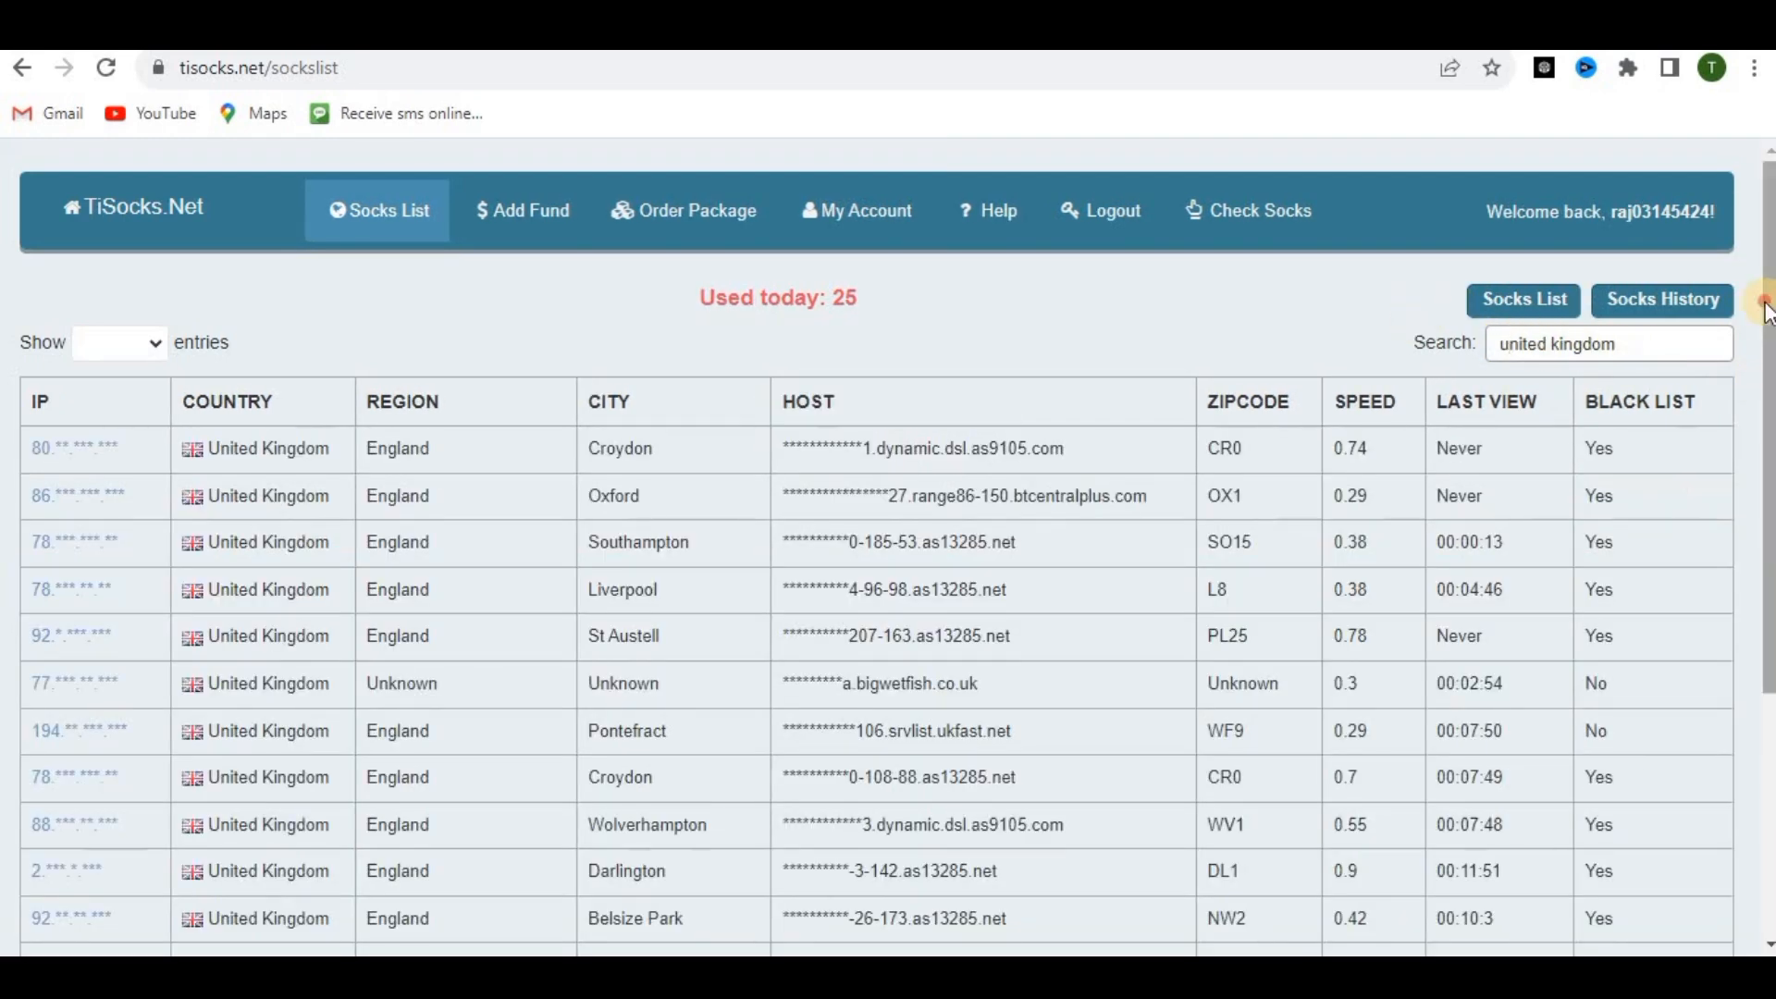
pyautogui.scroll(-3)
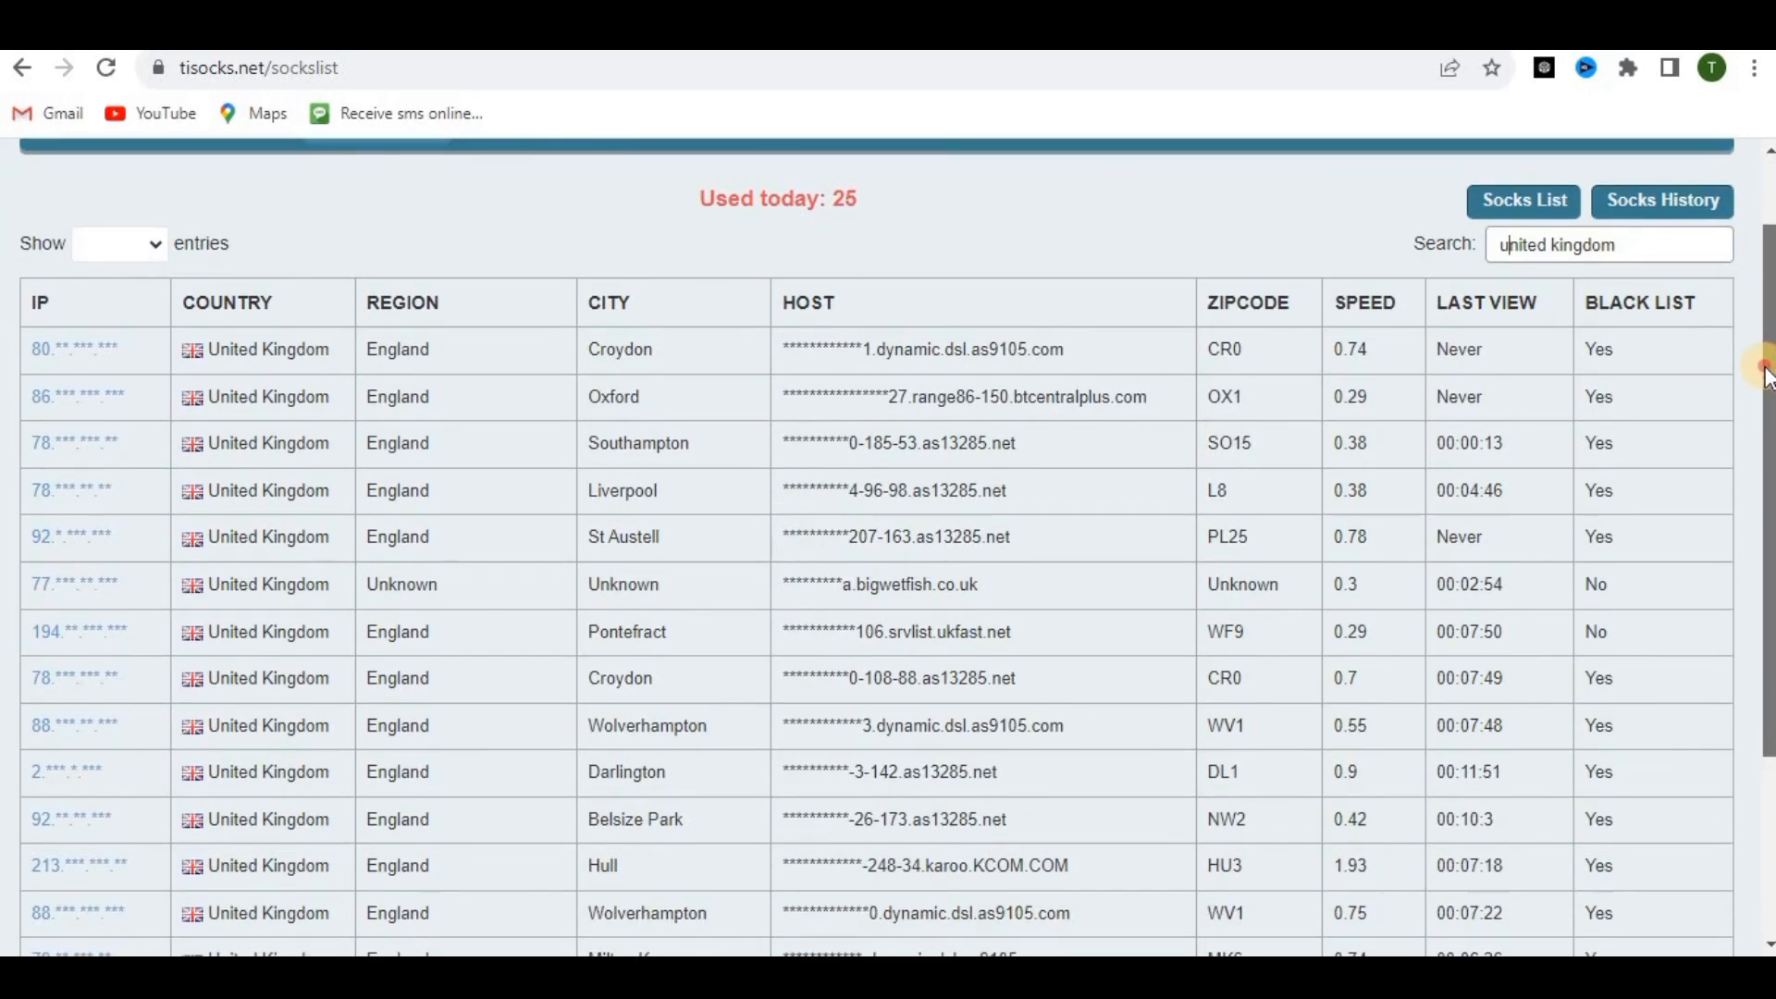
pyautogui.scroll(-3)
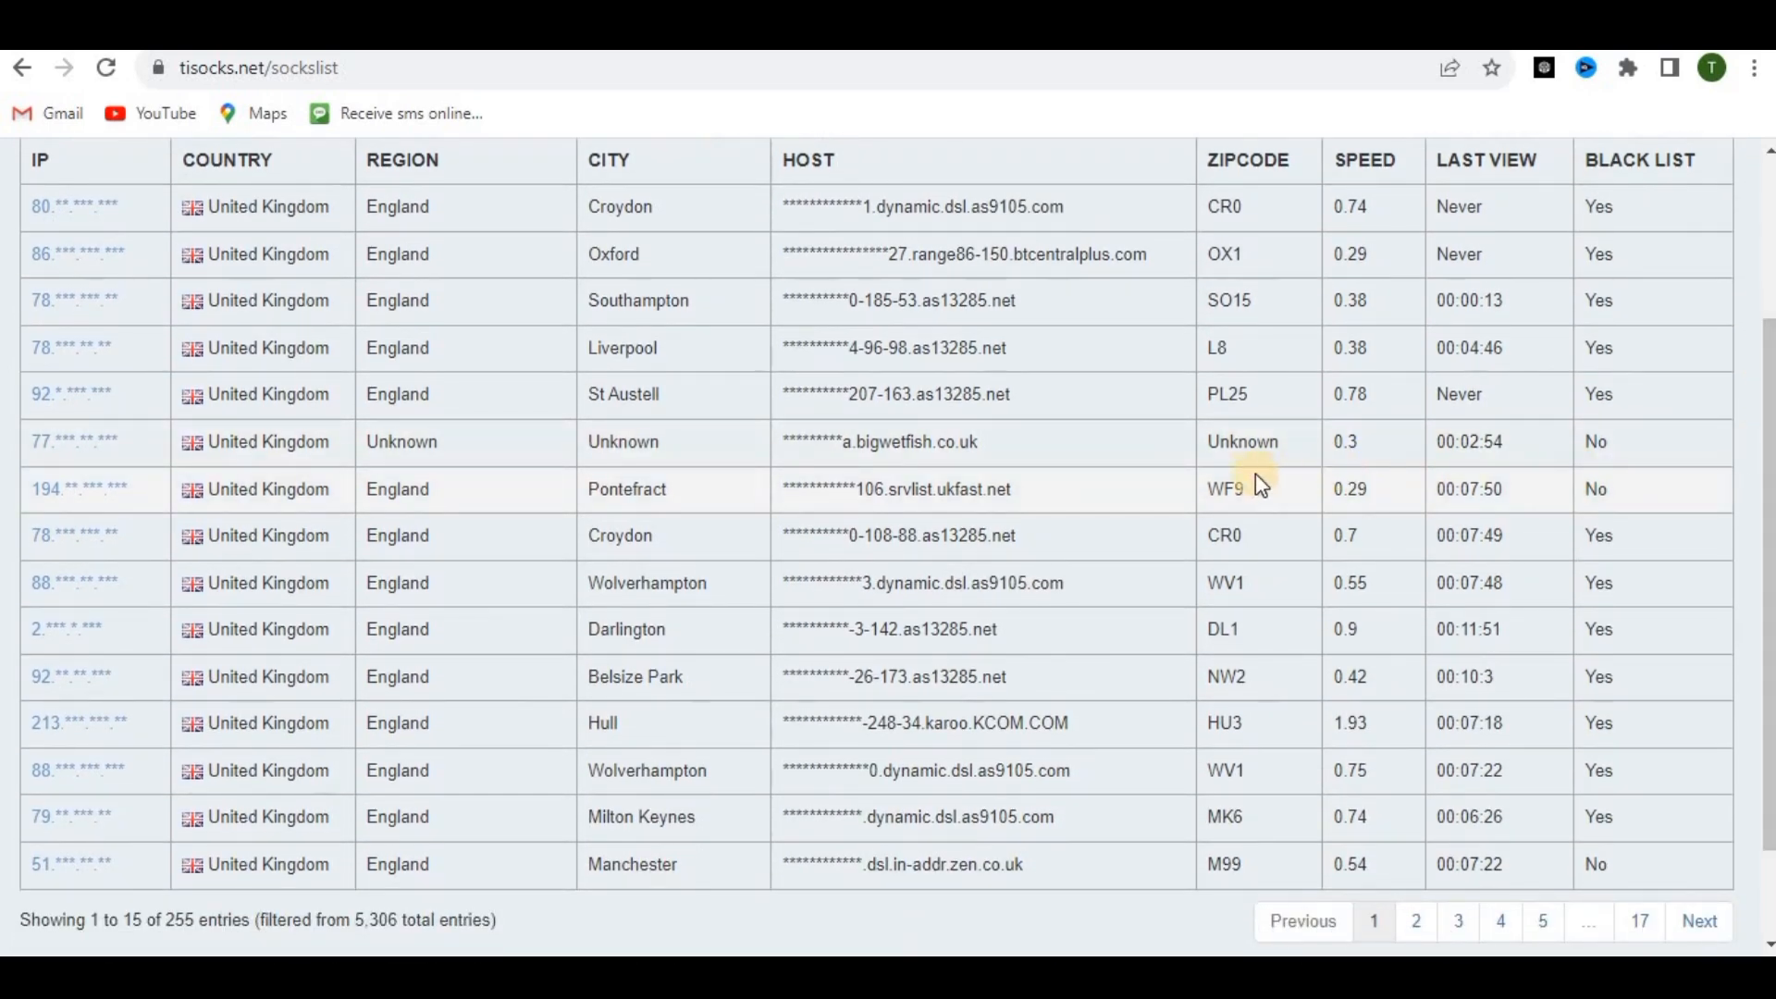
pyautogui.moveTo(91, 496)
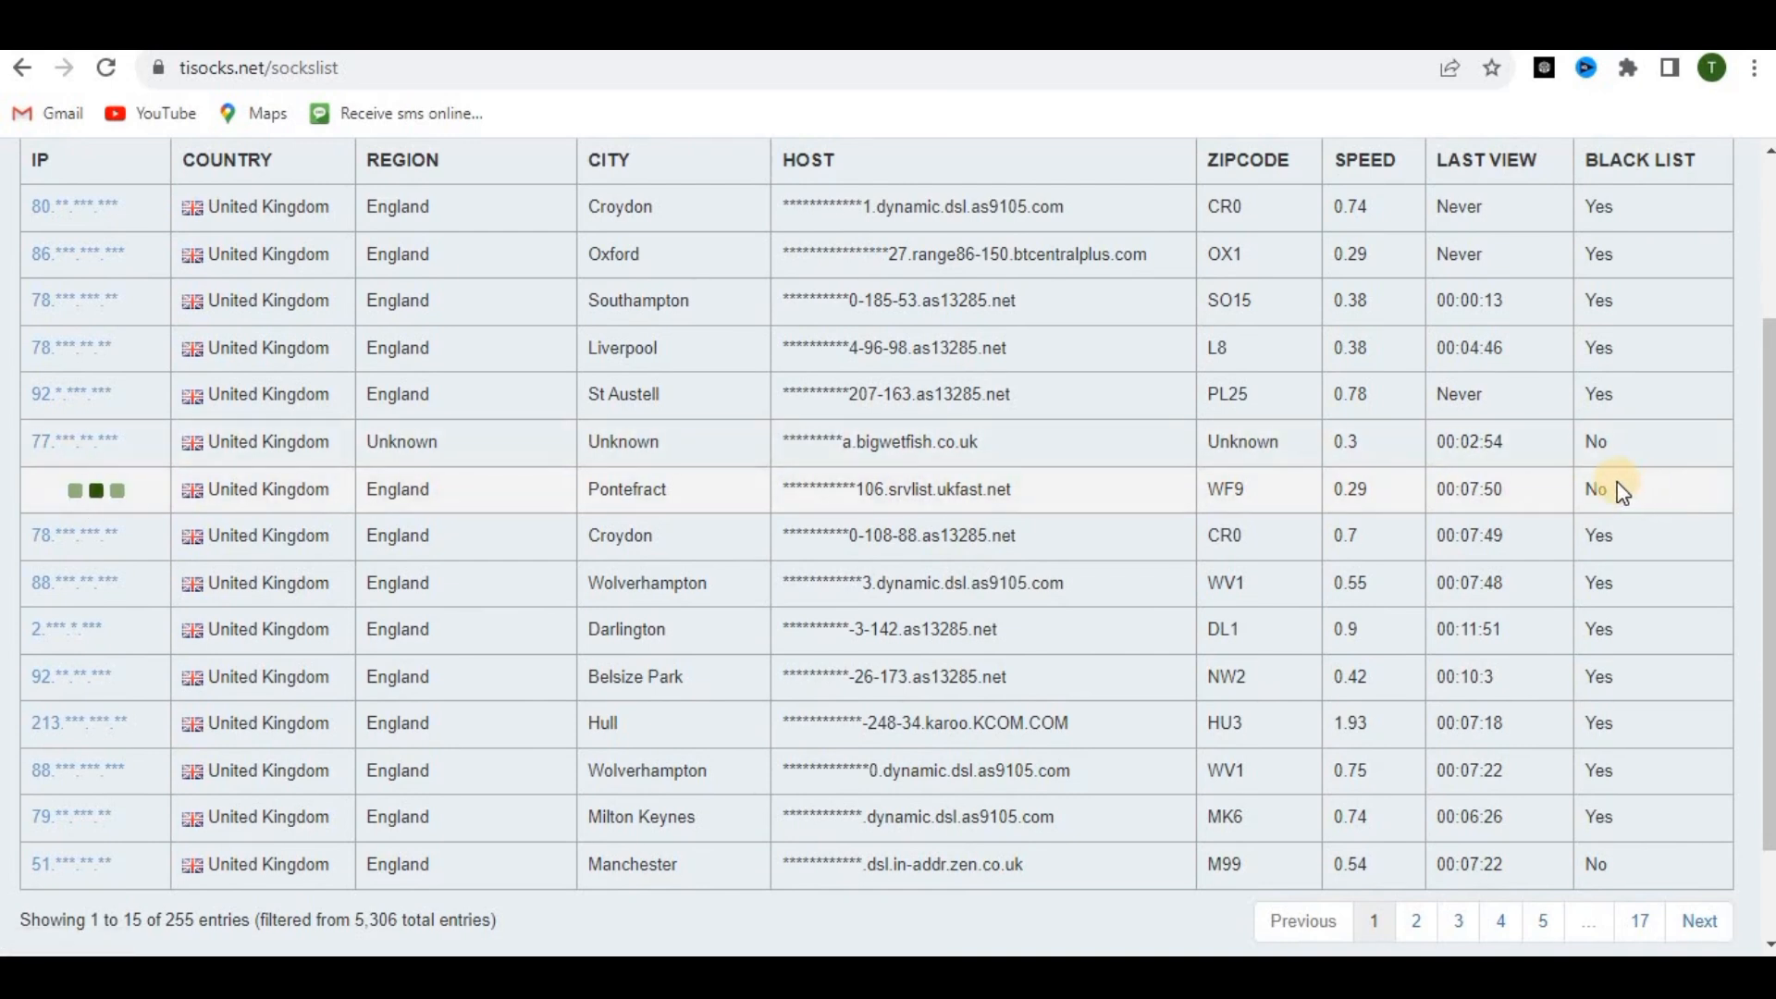
# Reveal and select the full address of the Pontefract, England proxy.
pyautogui.click(113, 489)
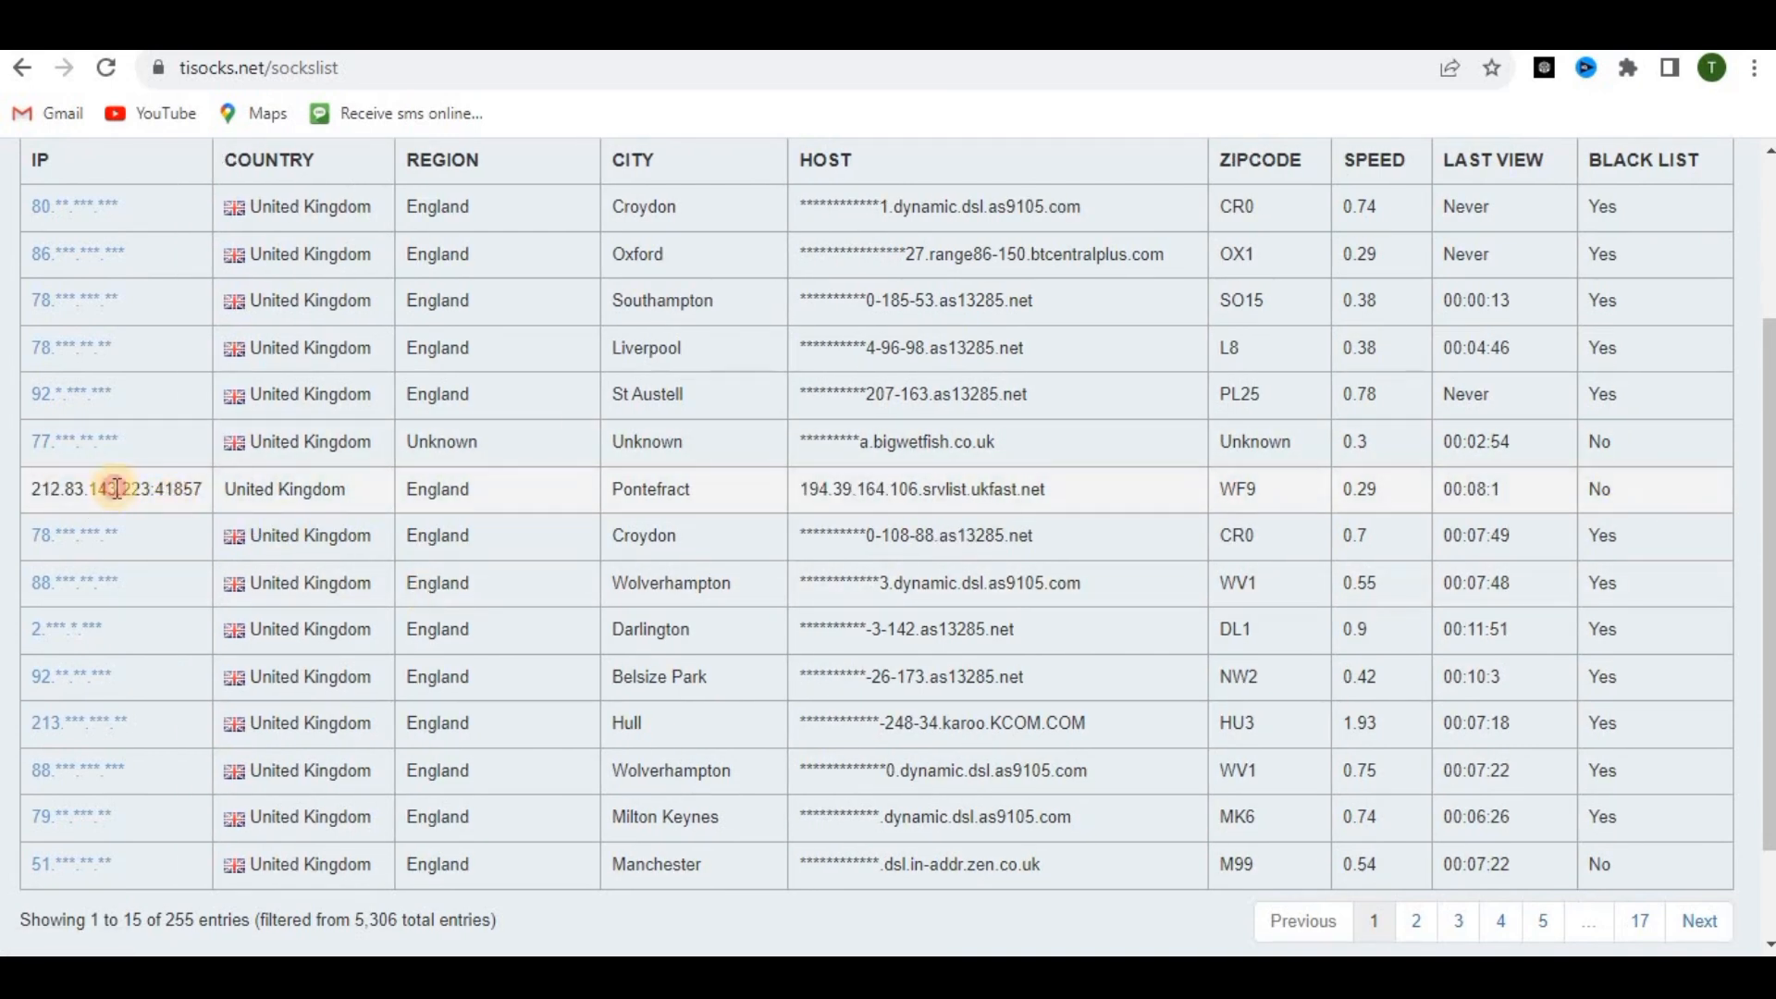
pyautogui.doubleClick(116, 489)
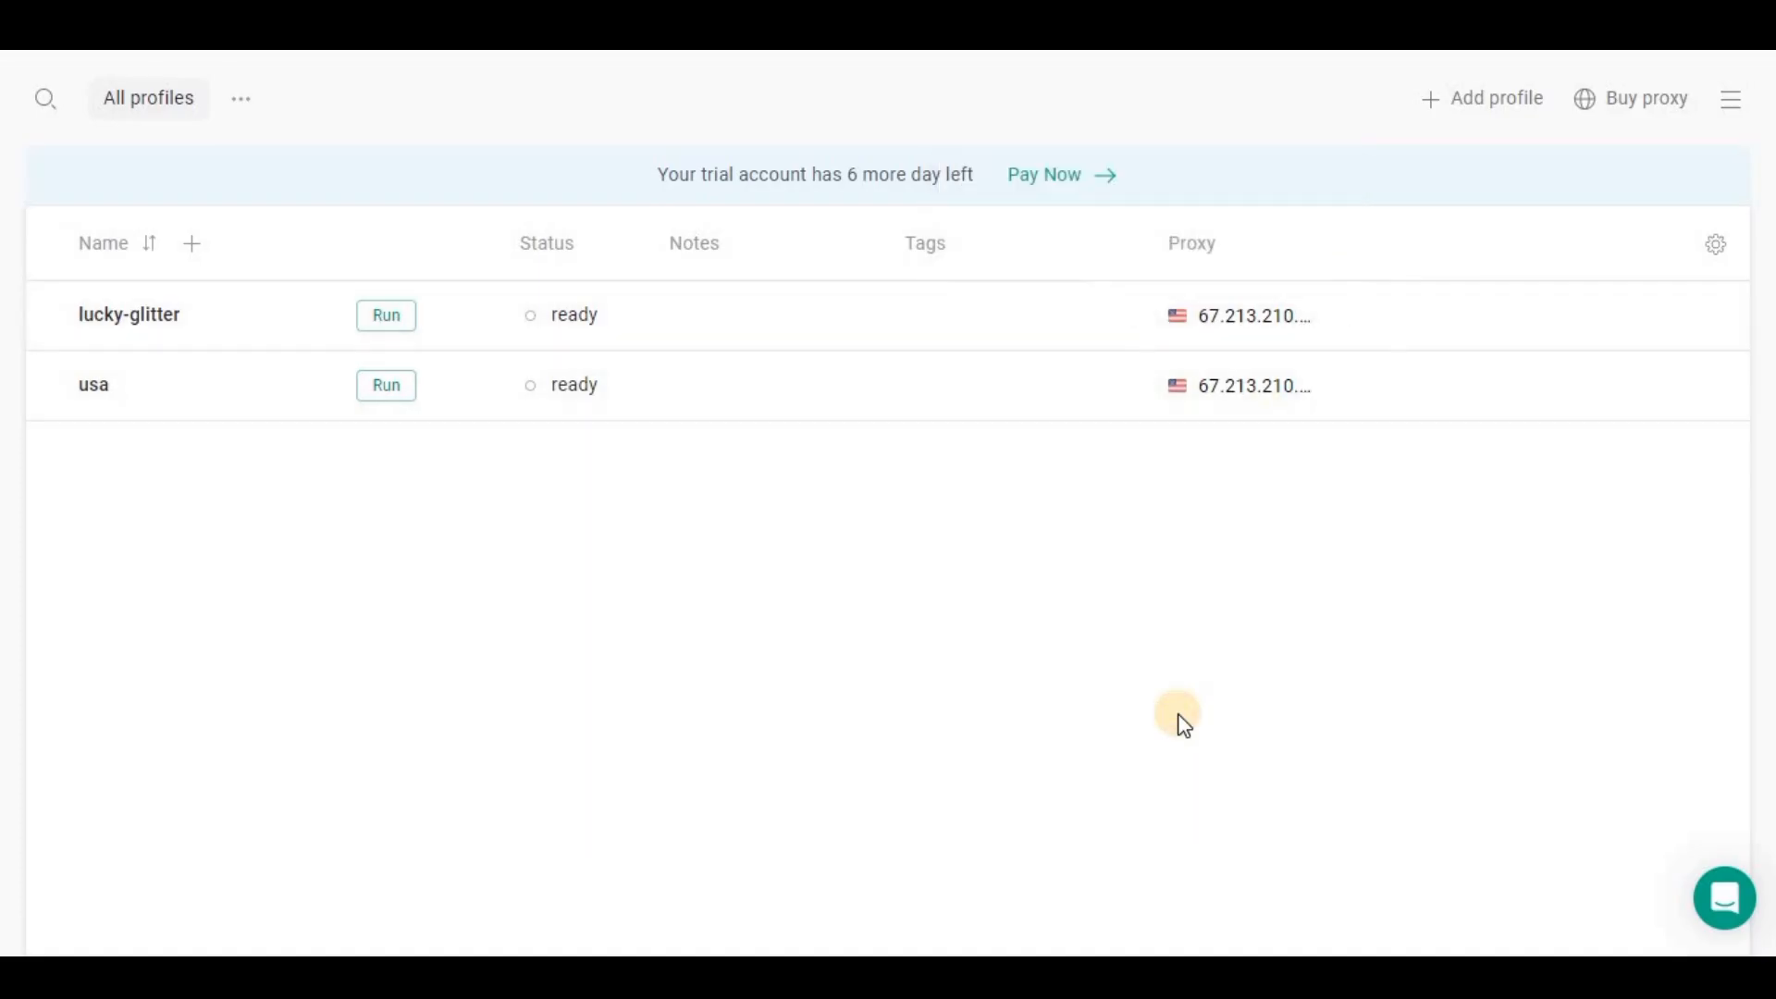
pyautogui.moveTo(1571, 315)
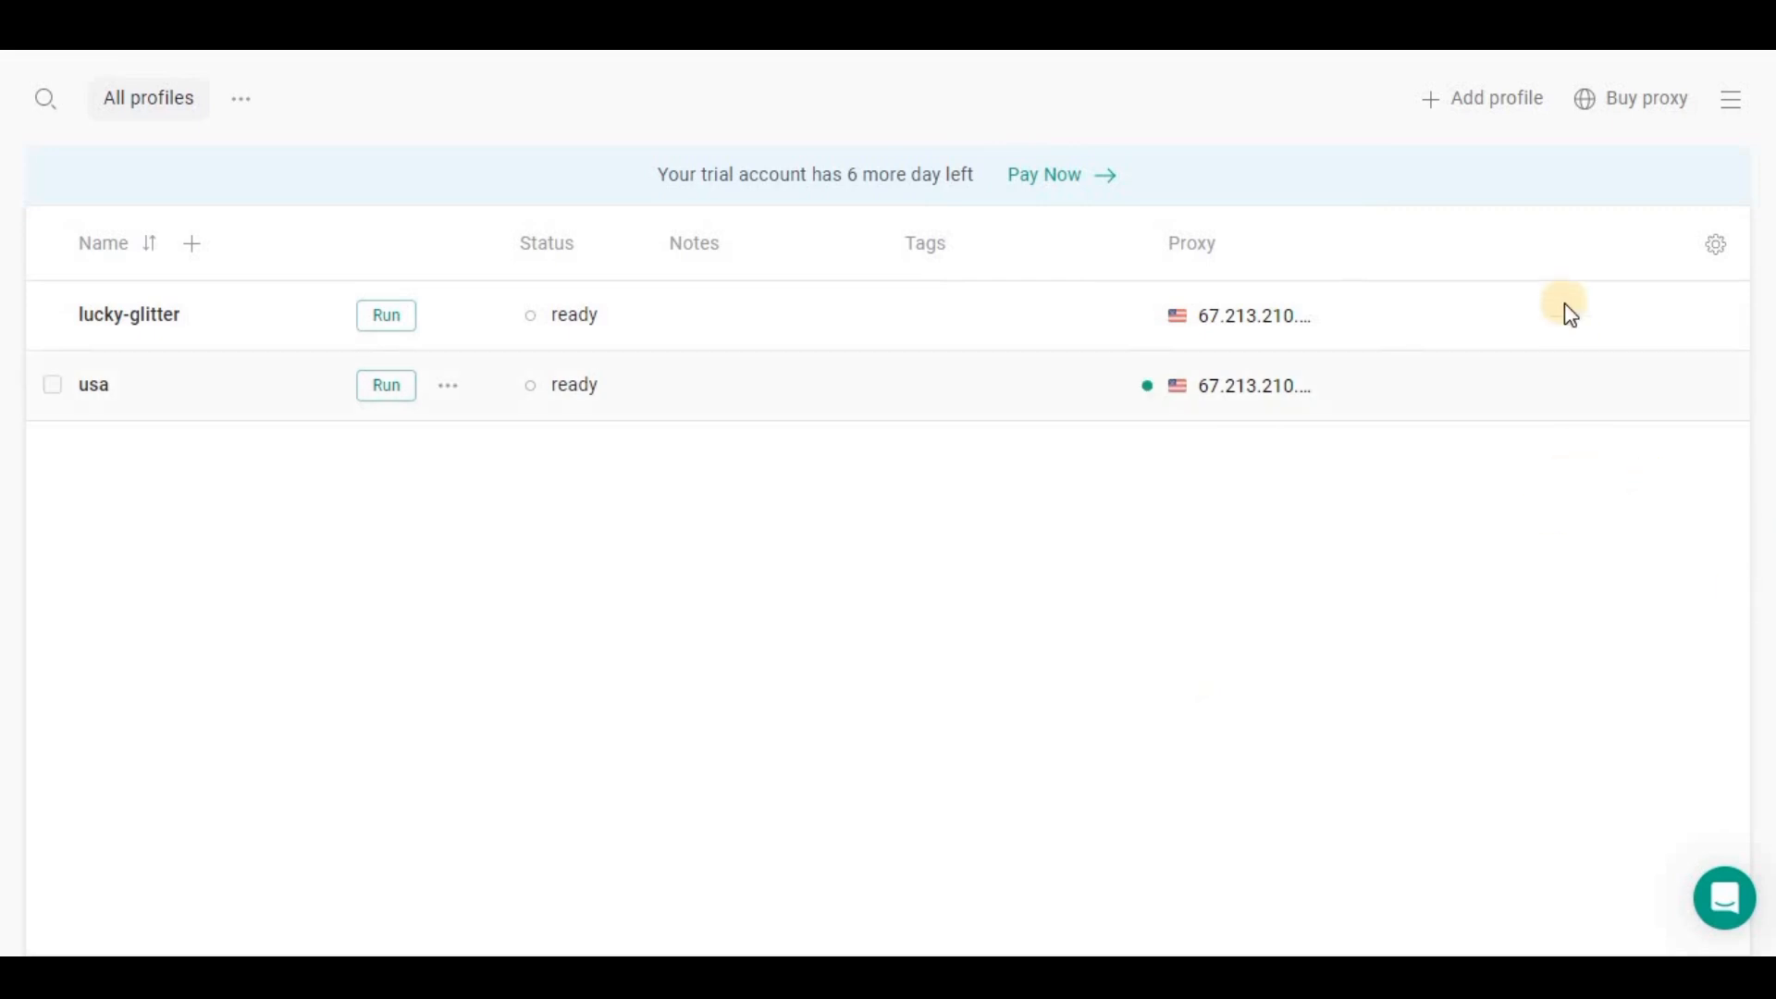
pyautogui.moveTo(1494, 98)
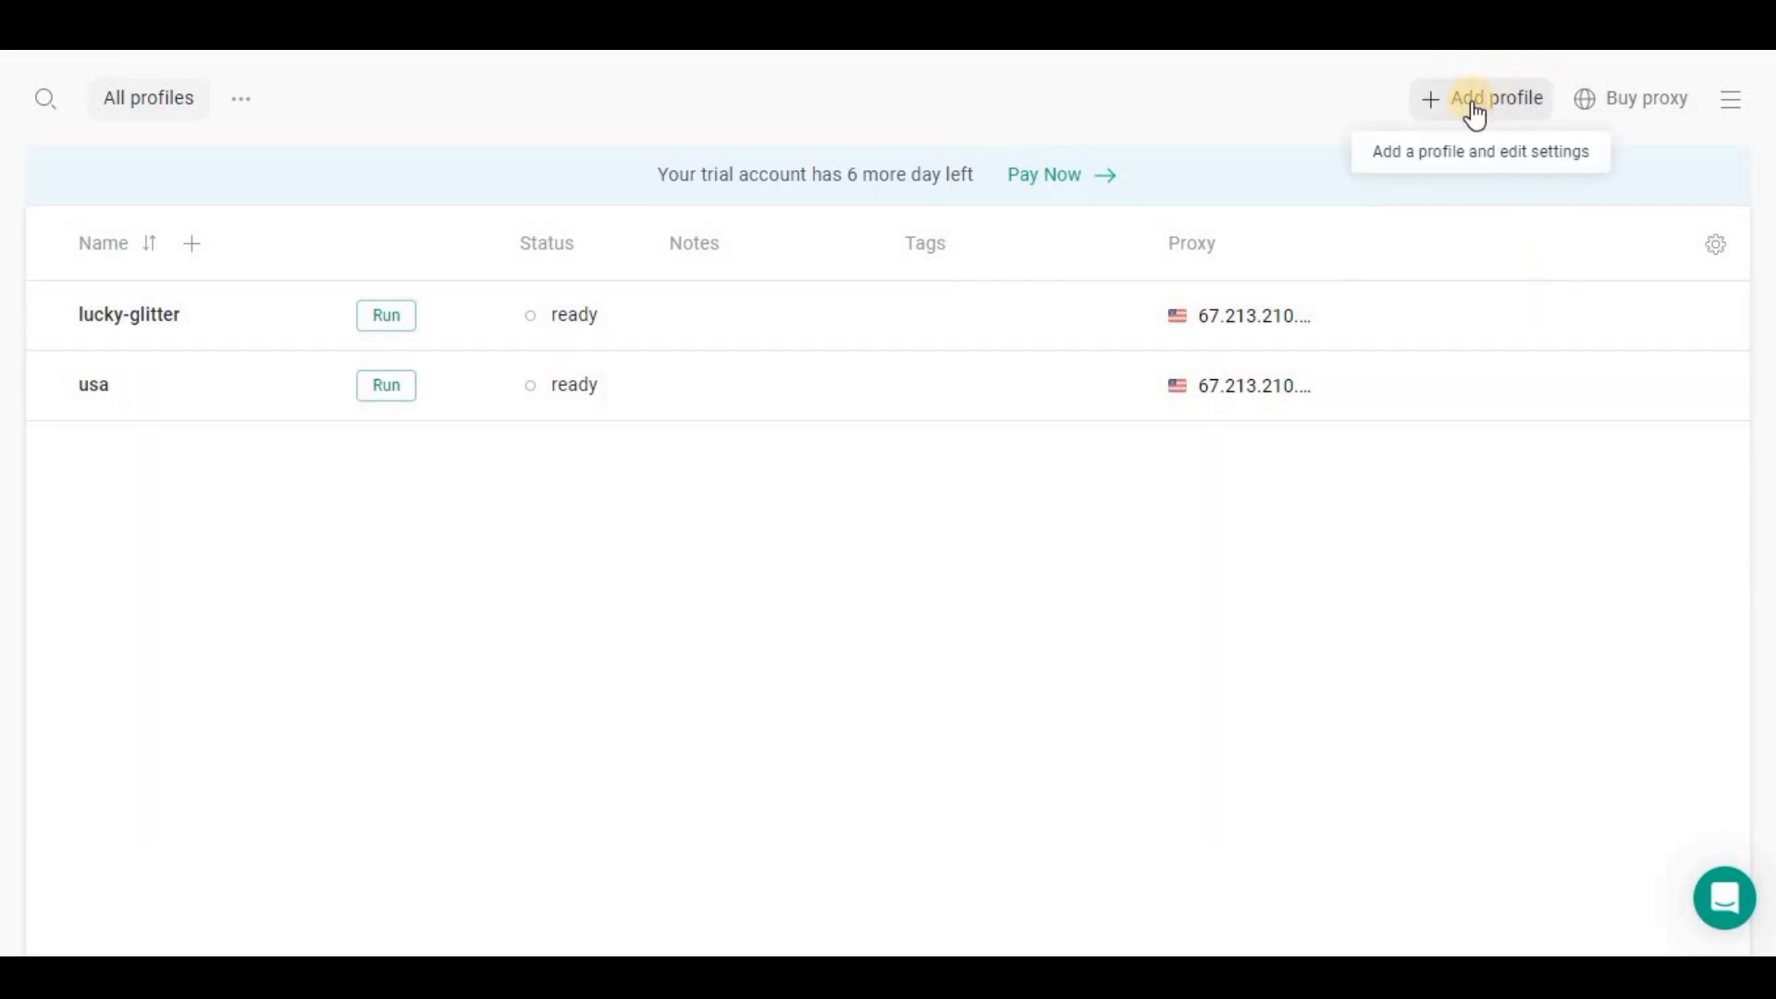
# Start a new browser profile from the GoLogin top bar.
pyautogui.click(1495, 98)
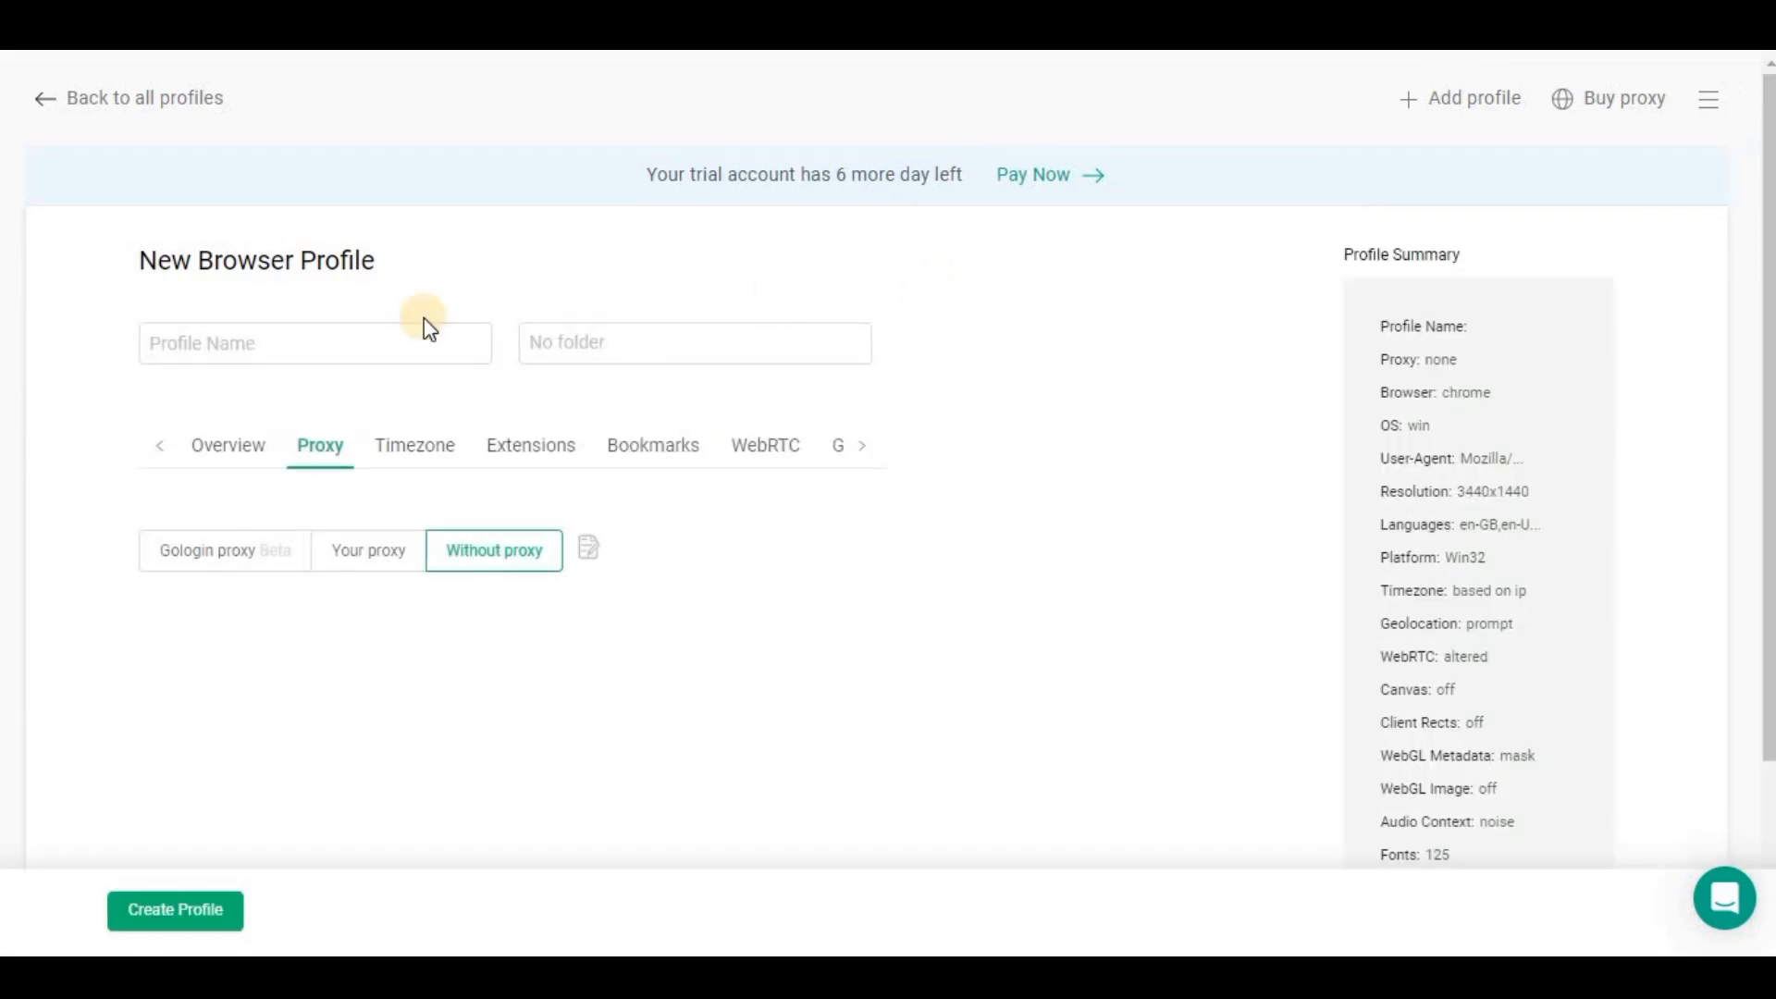
# Regenerate the new Windows profile's fingerprint twice from the Overview settings.
pyautogui.click(315, 342)
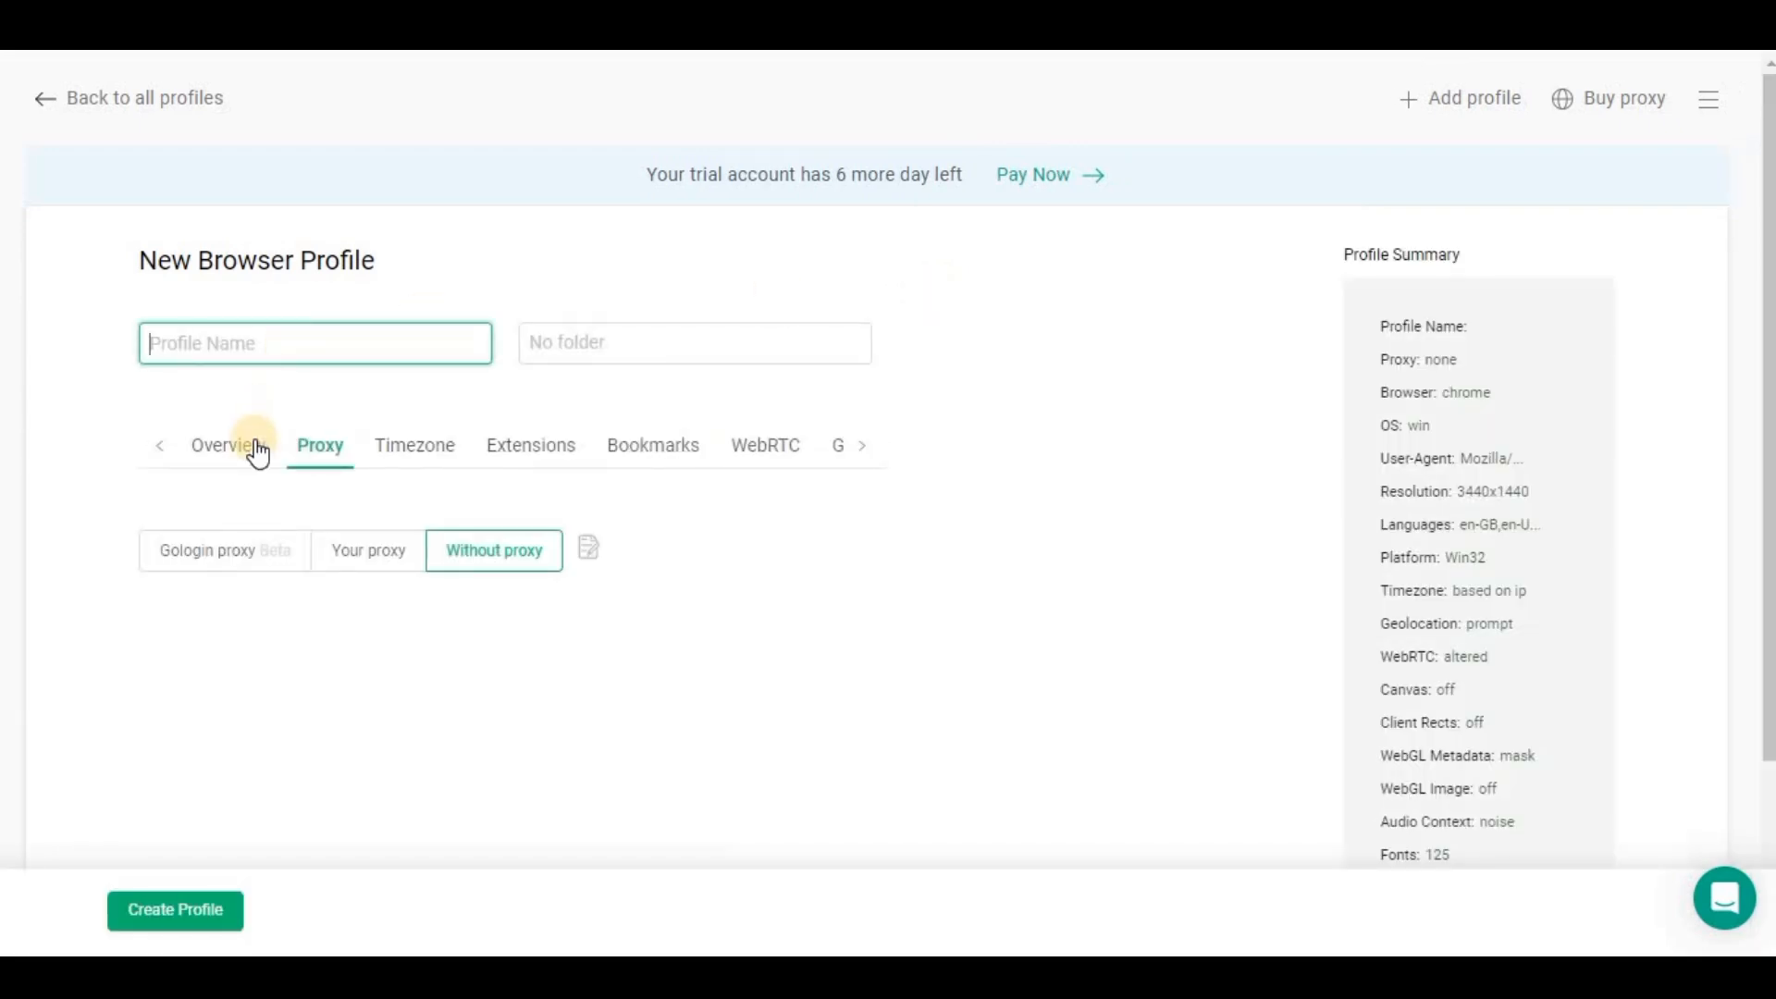
pyautogui.click(227, 444)
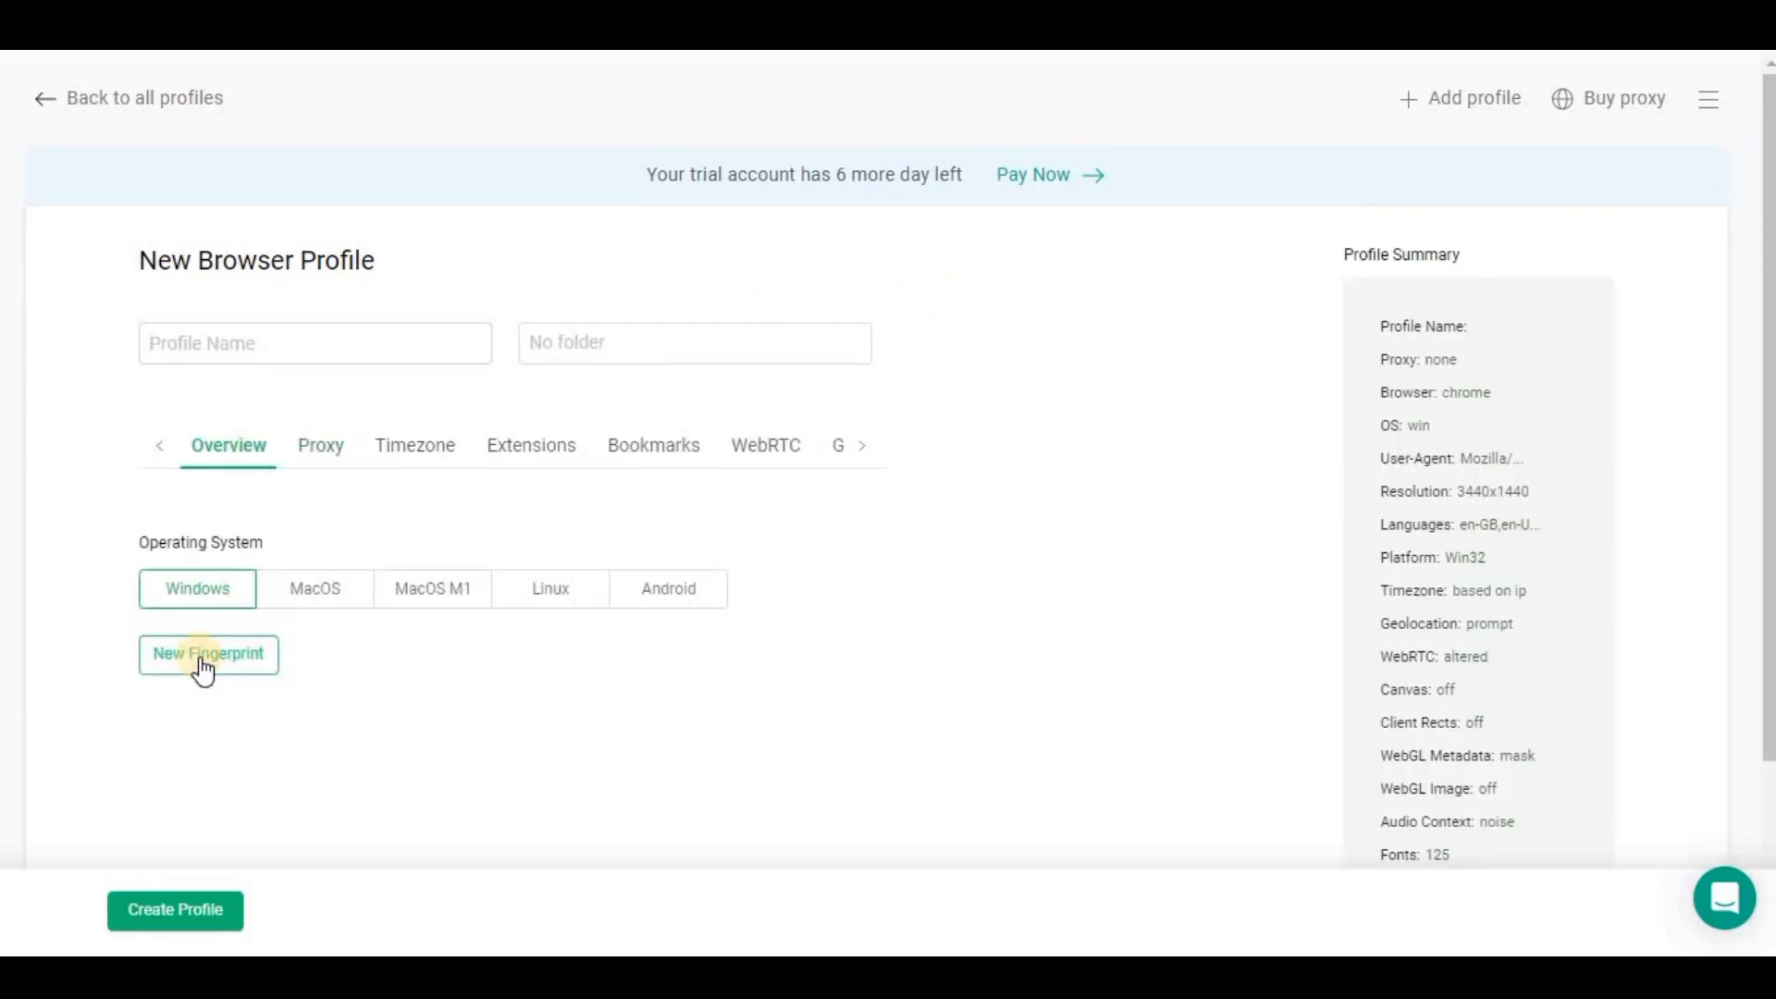
pyautogui.click(207, 653)
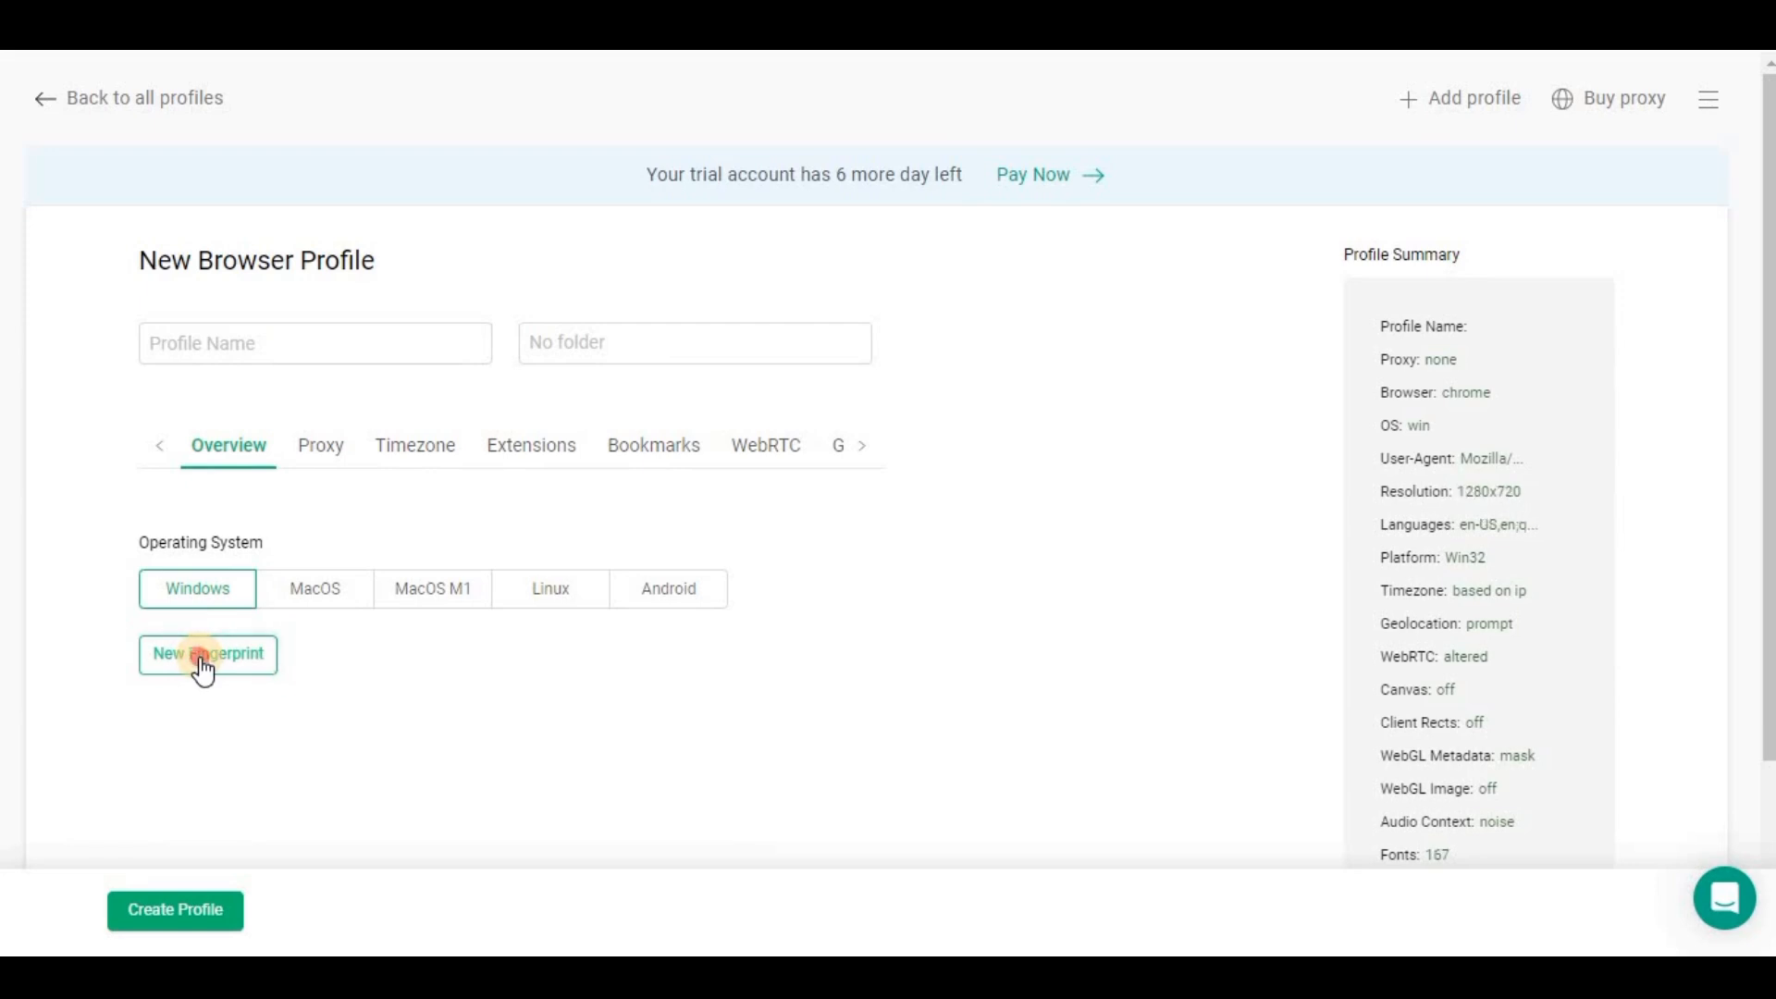
pyautogui.click(208, 653)
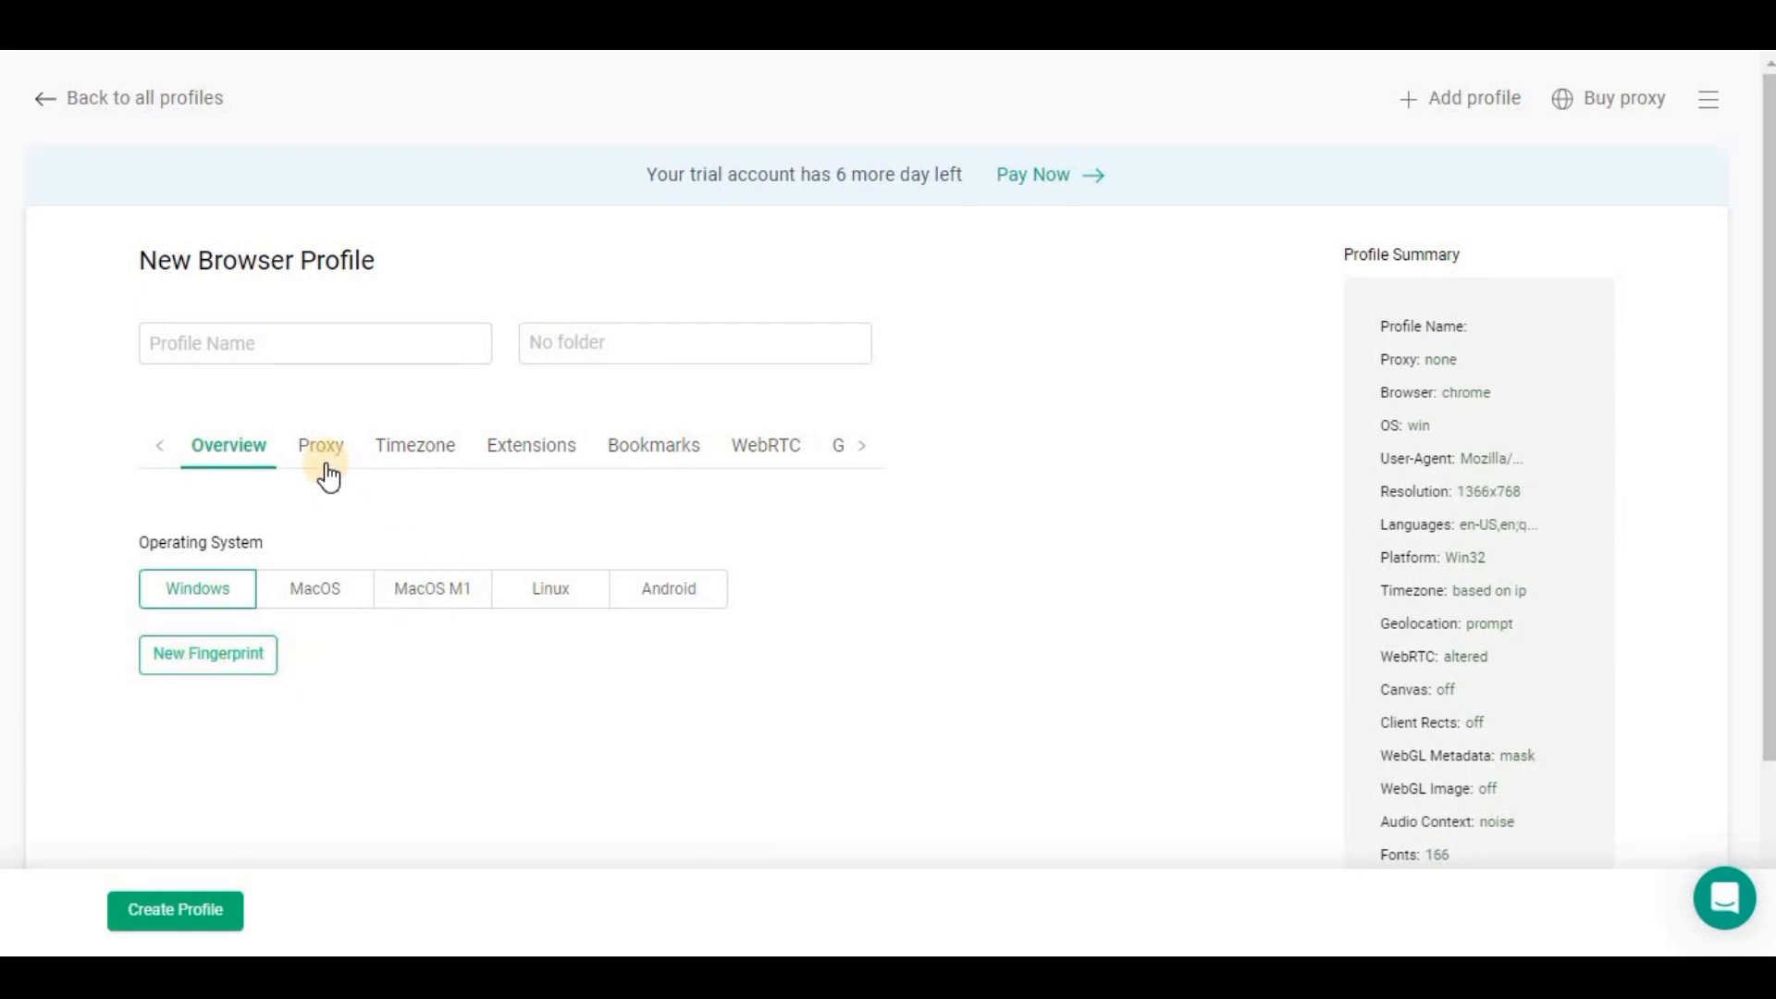
# Paste the copied HTTP proxy 212.83.143.223:41857 into the profile's proxy settings.
pyautogui.click(320, 444)
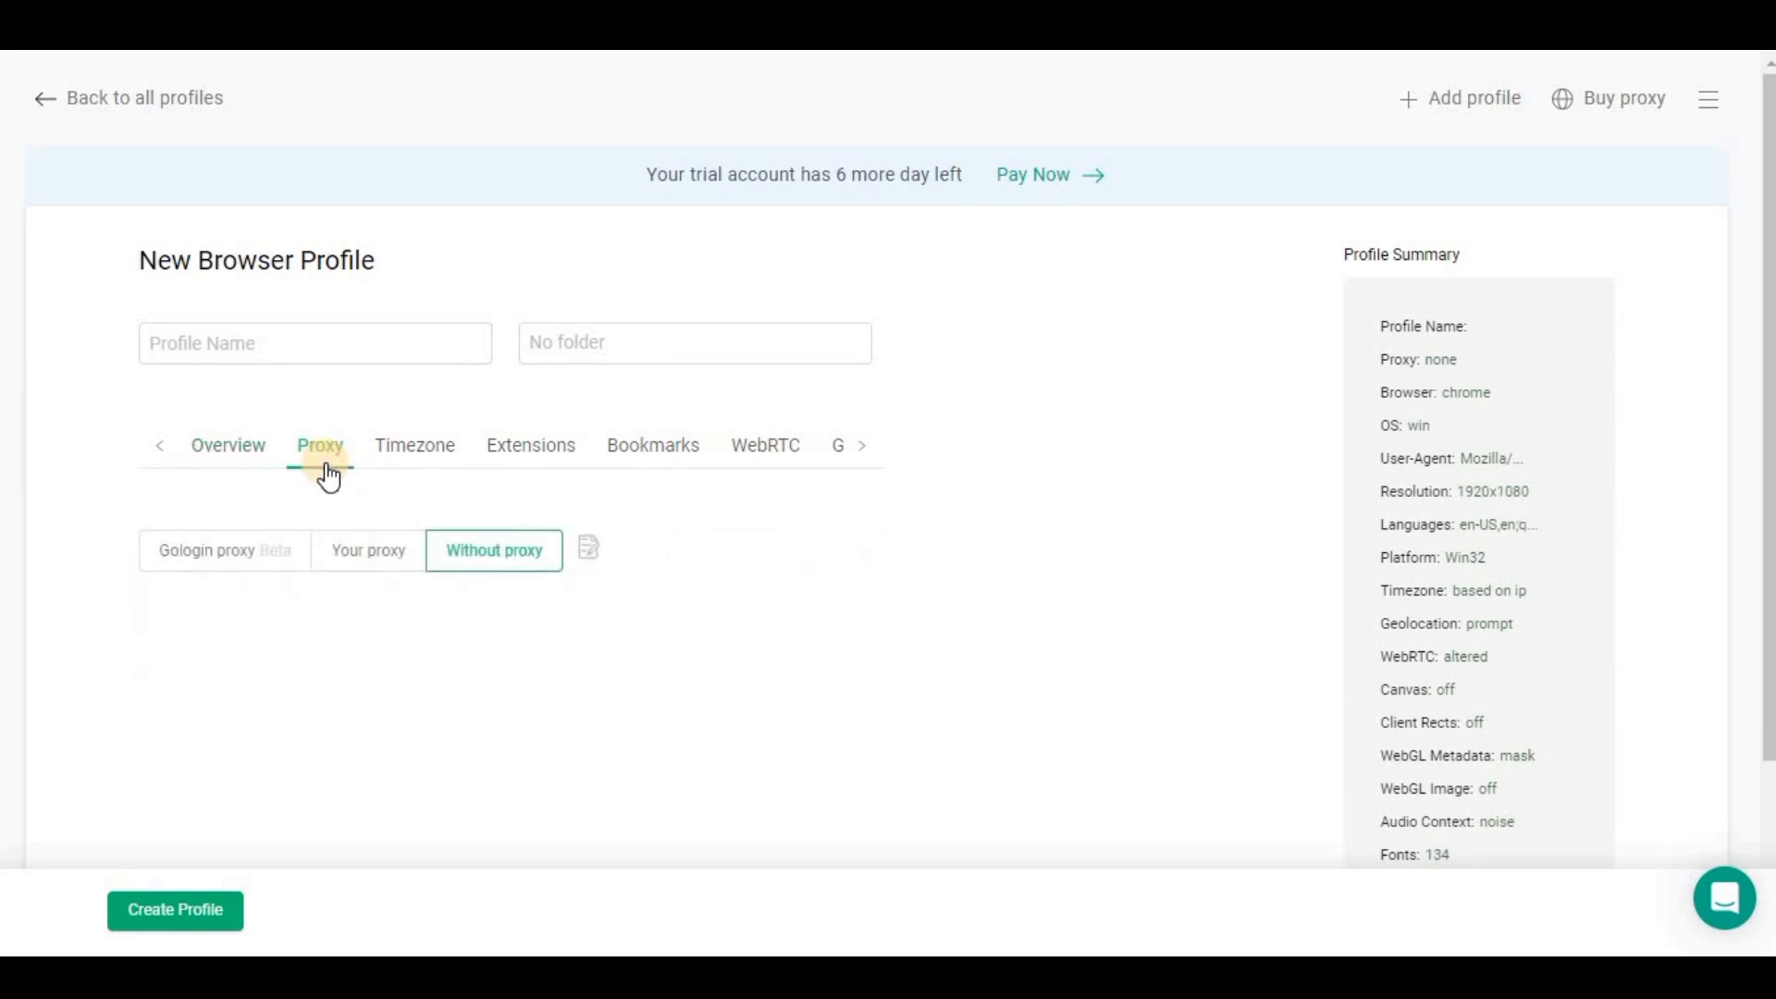
pyautogui.moveTo(599, 593)
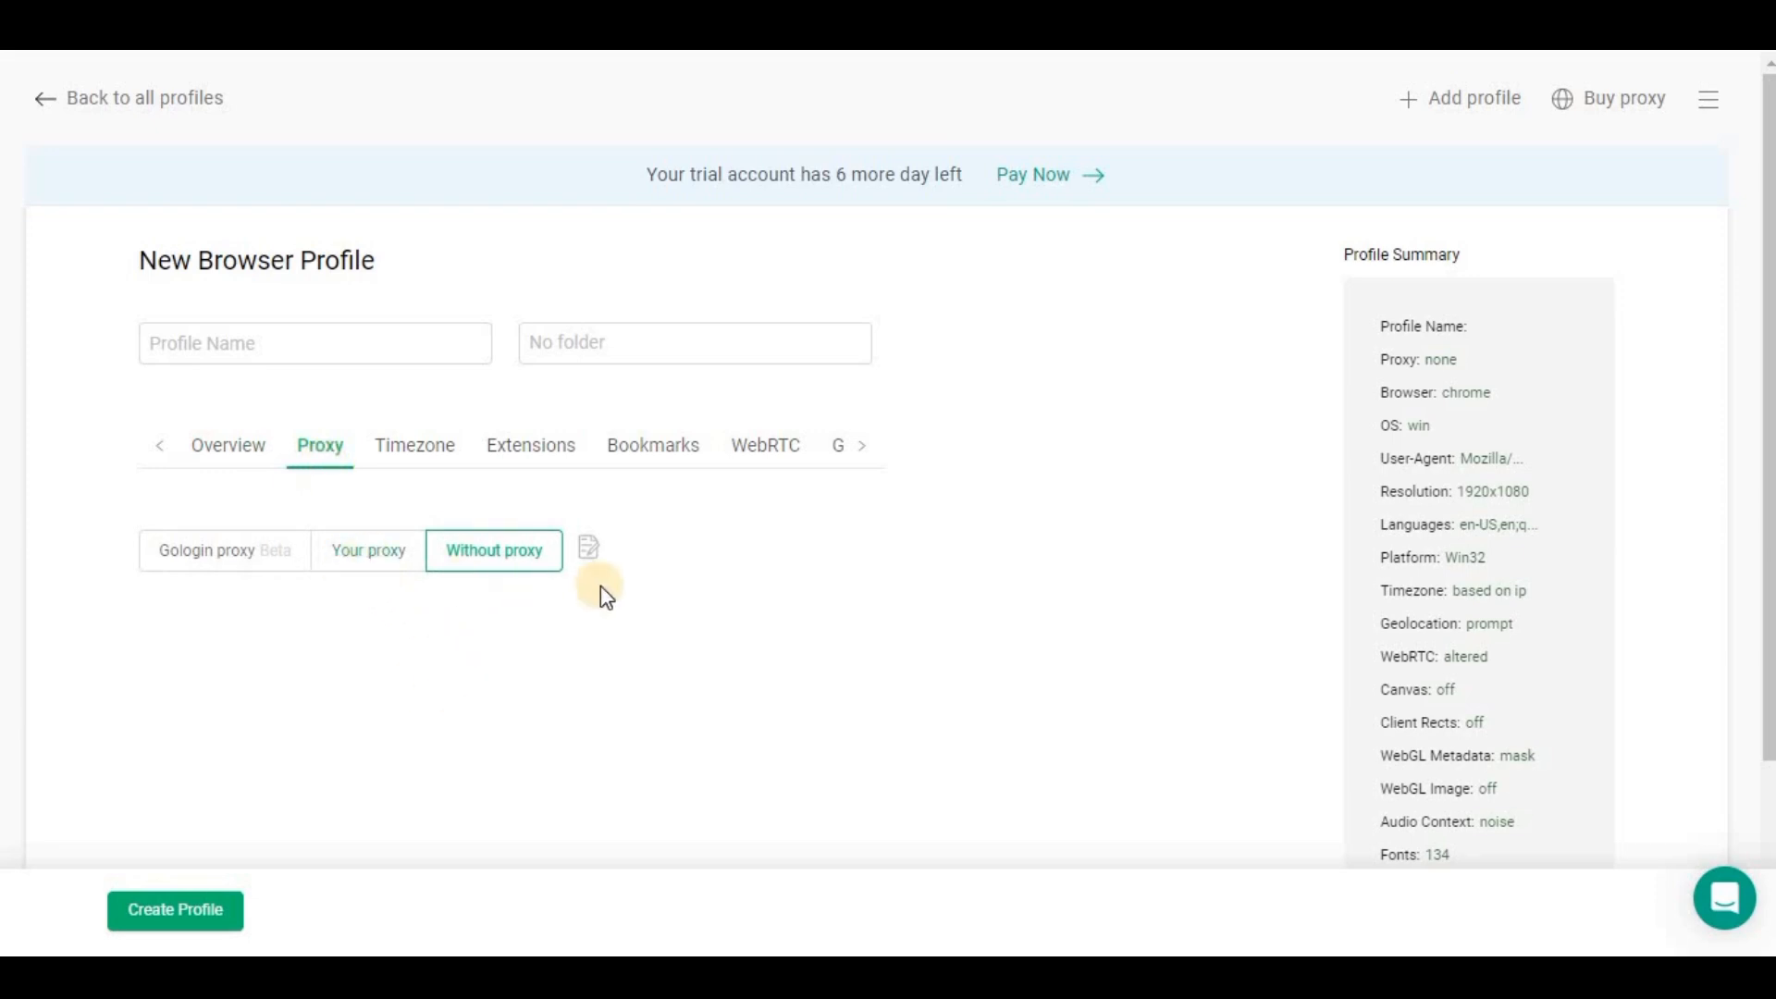
pyautogui.moveTo(589, 548)
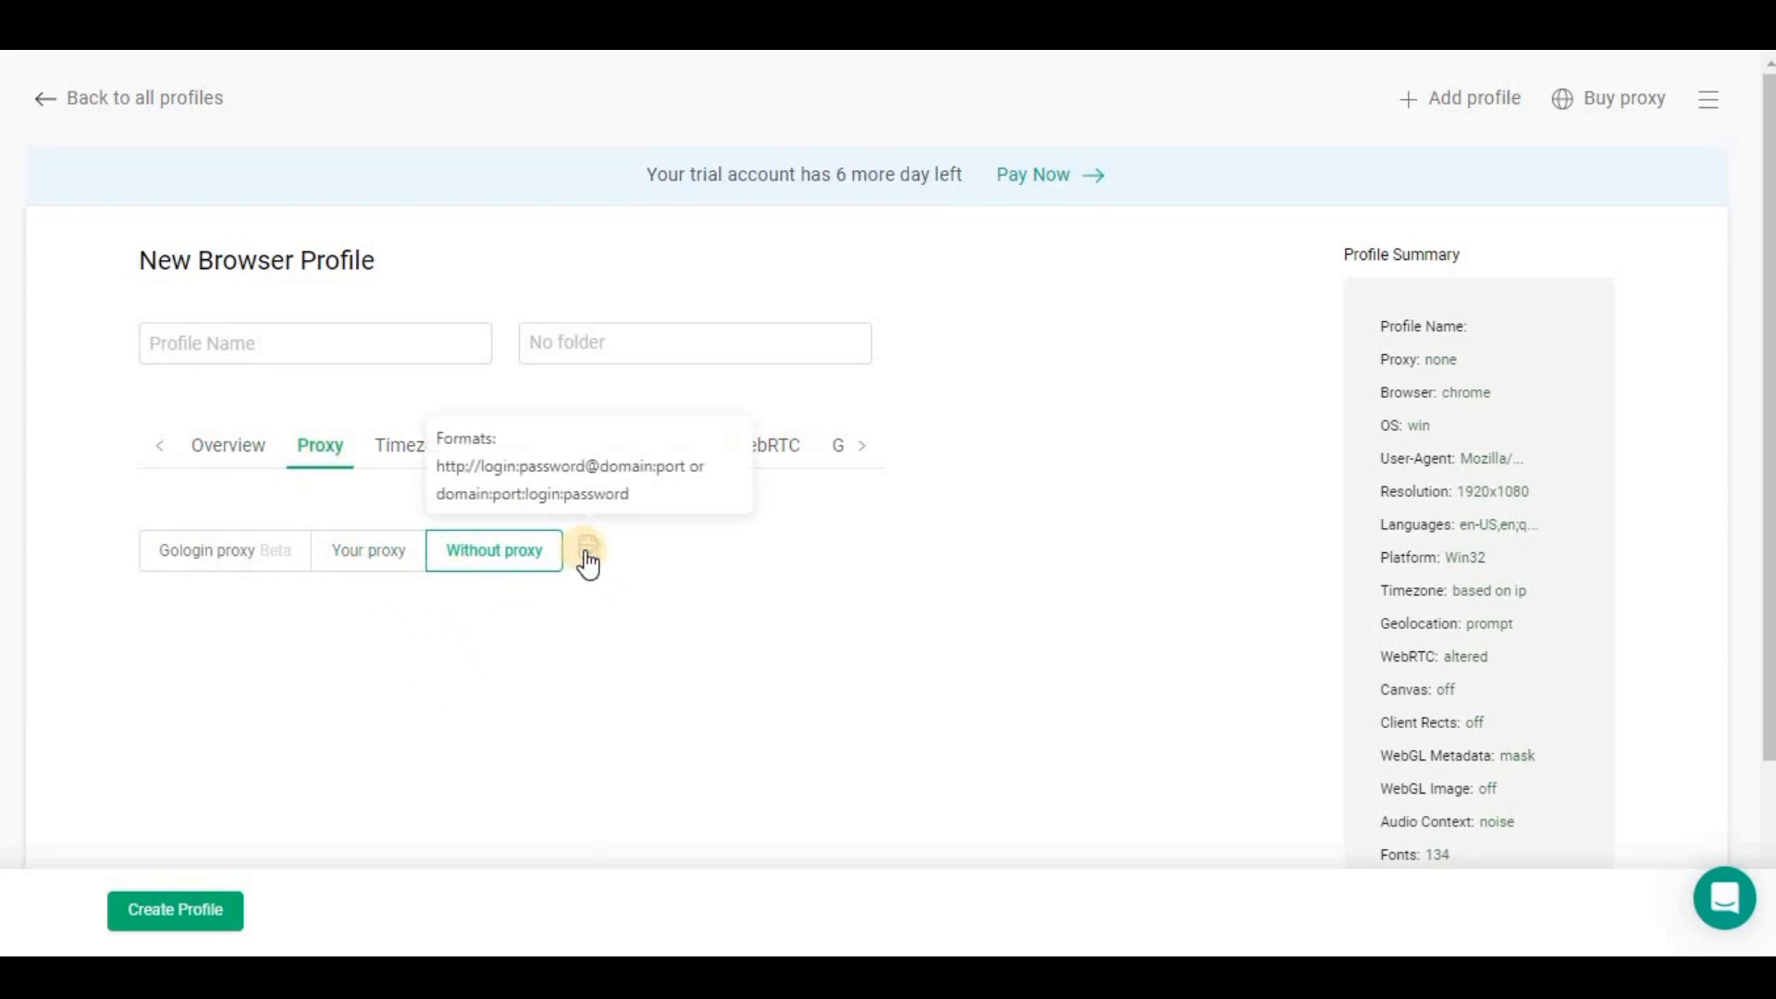
pyautogui.click(366, 552)
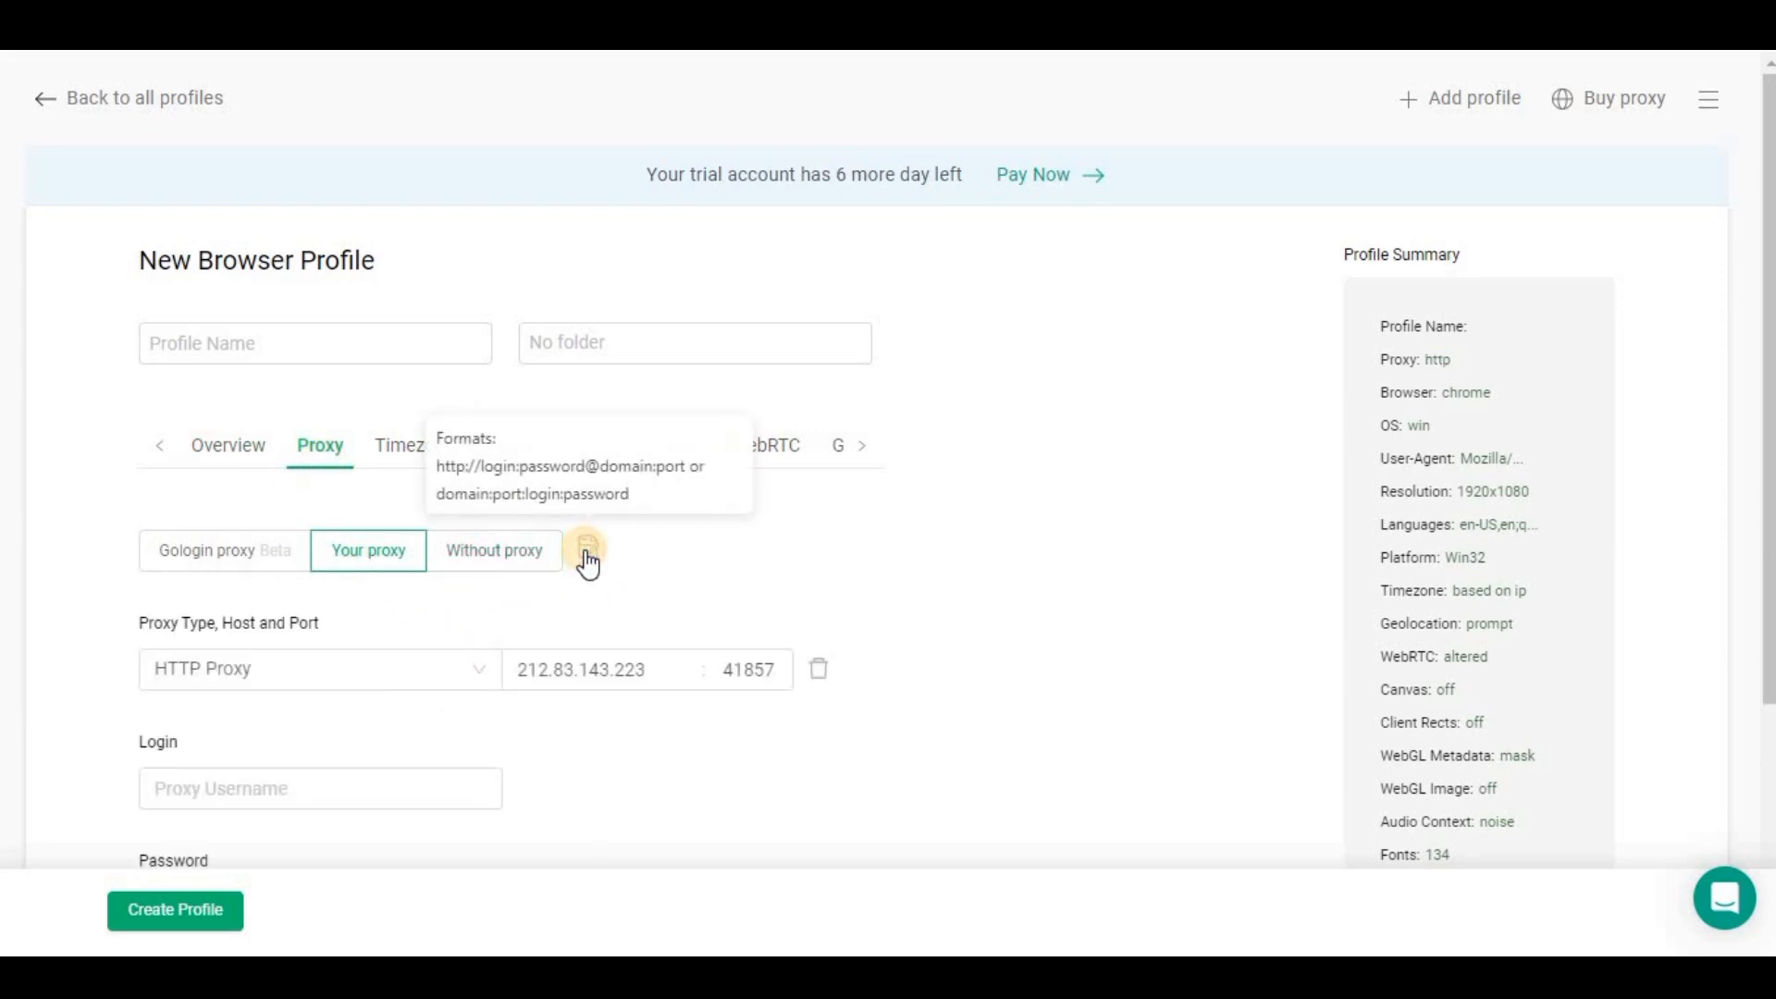
pyautogui.moveTo(853, 634)
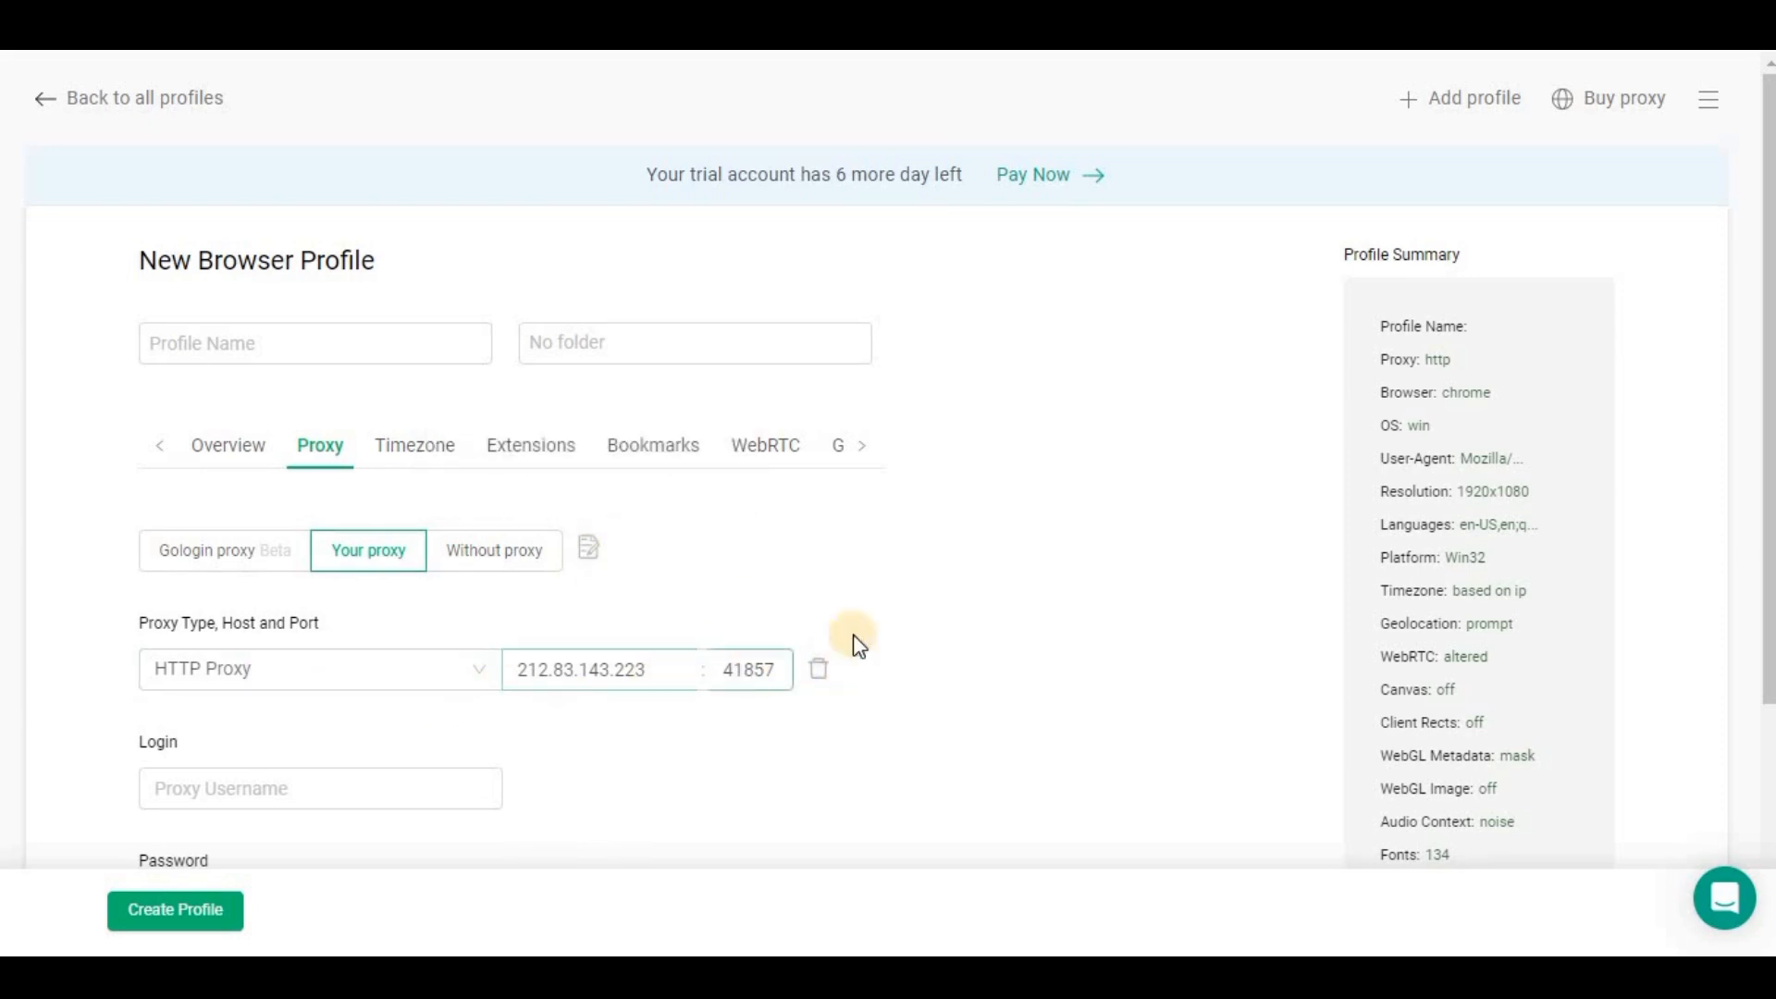
pyautogui.moveTo(1761, 443)
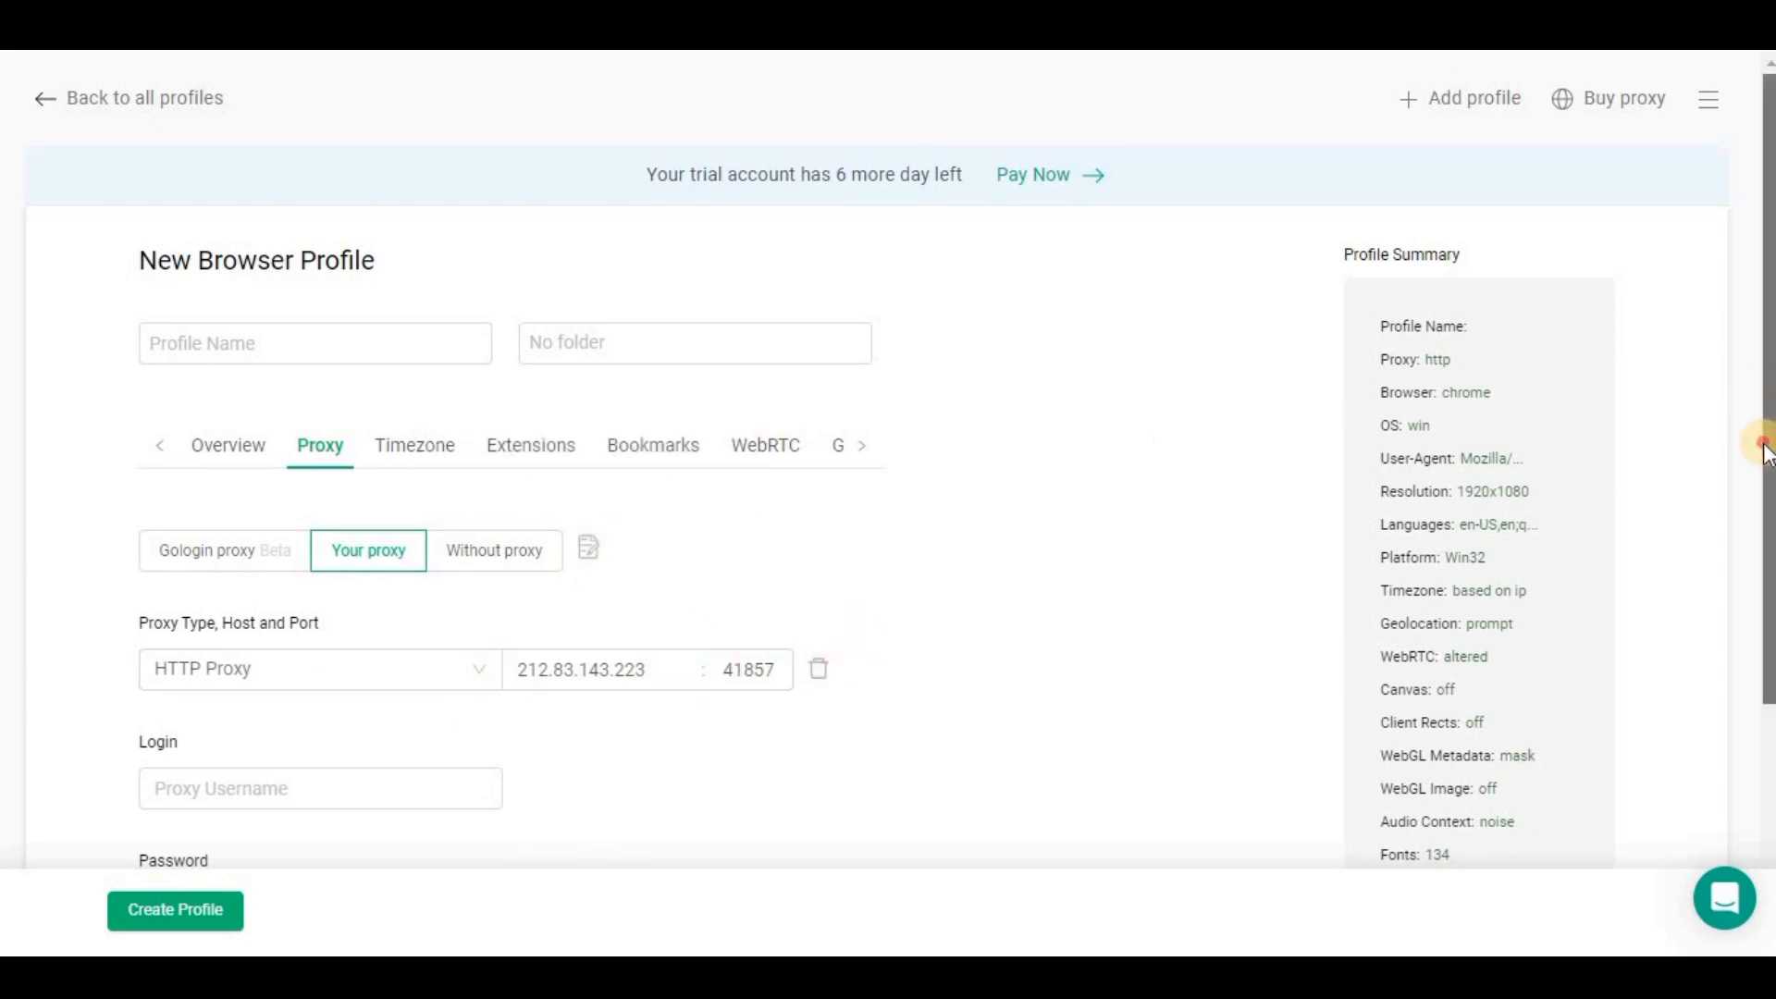
pyautogui.scroll(-3)
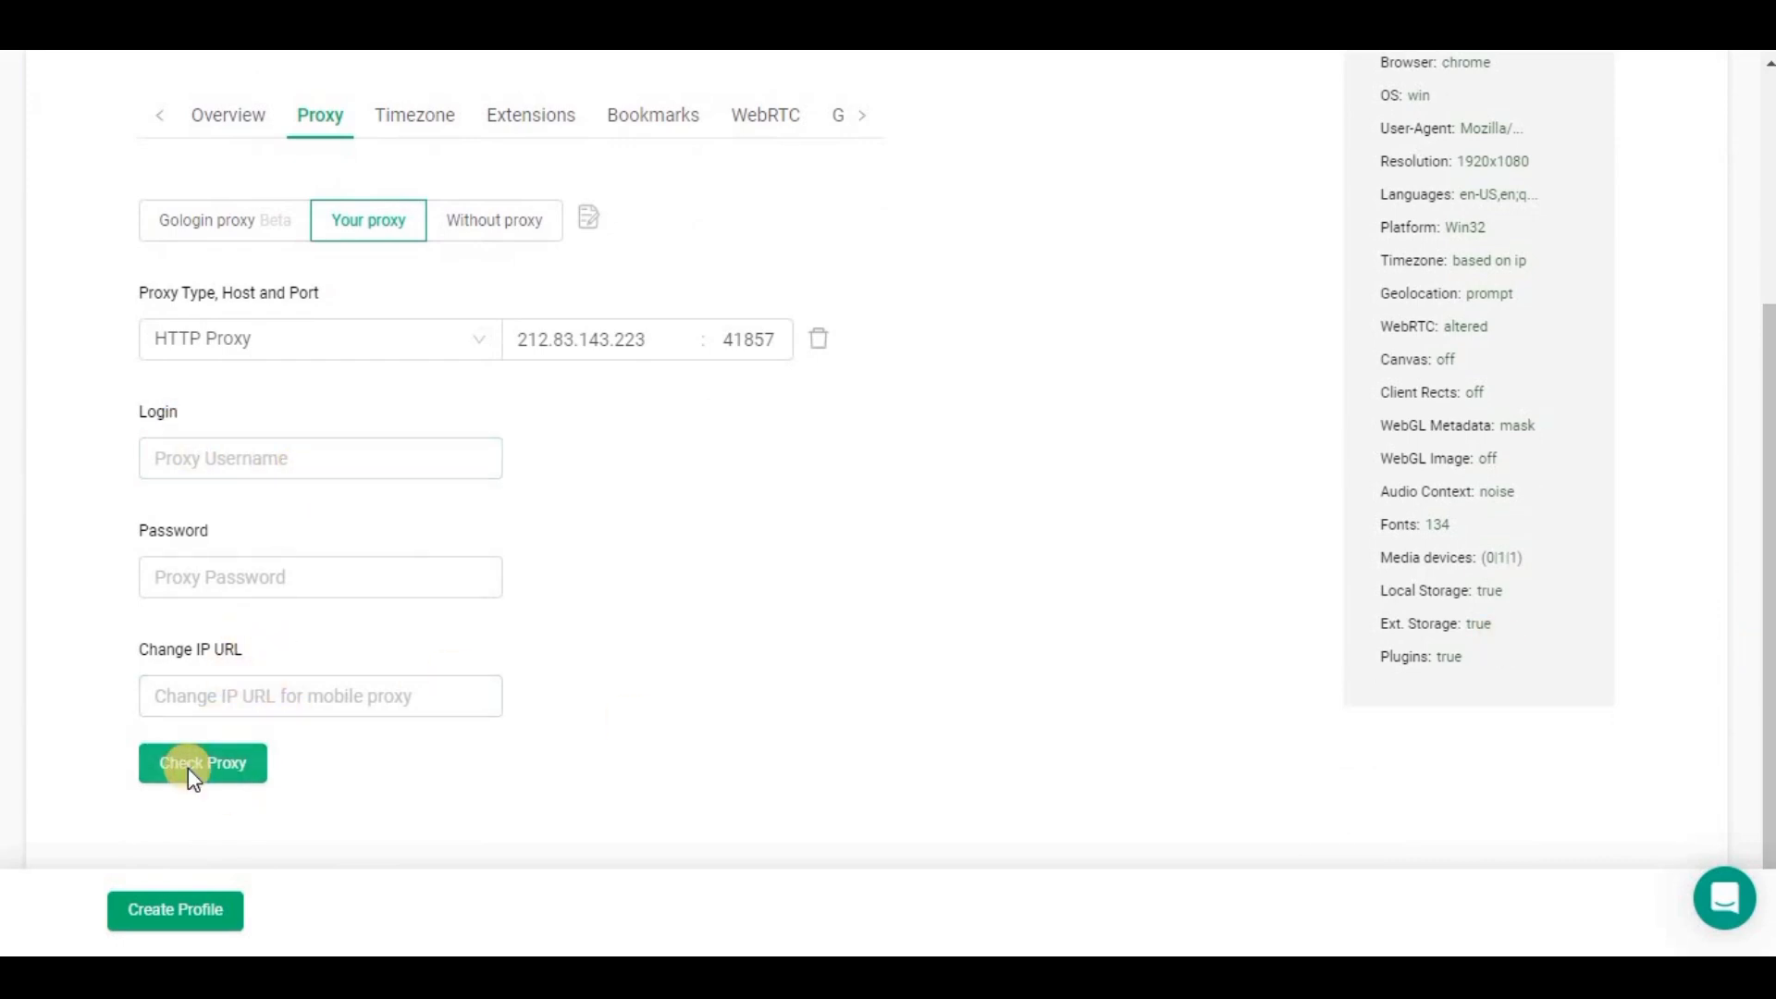
# Check the proxy, confirming a working UK Pontefract proxy at 223 ms, IP 194.39.164.106.
pyautogui.click(202, 762)
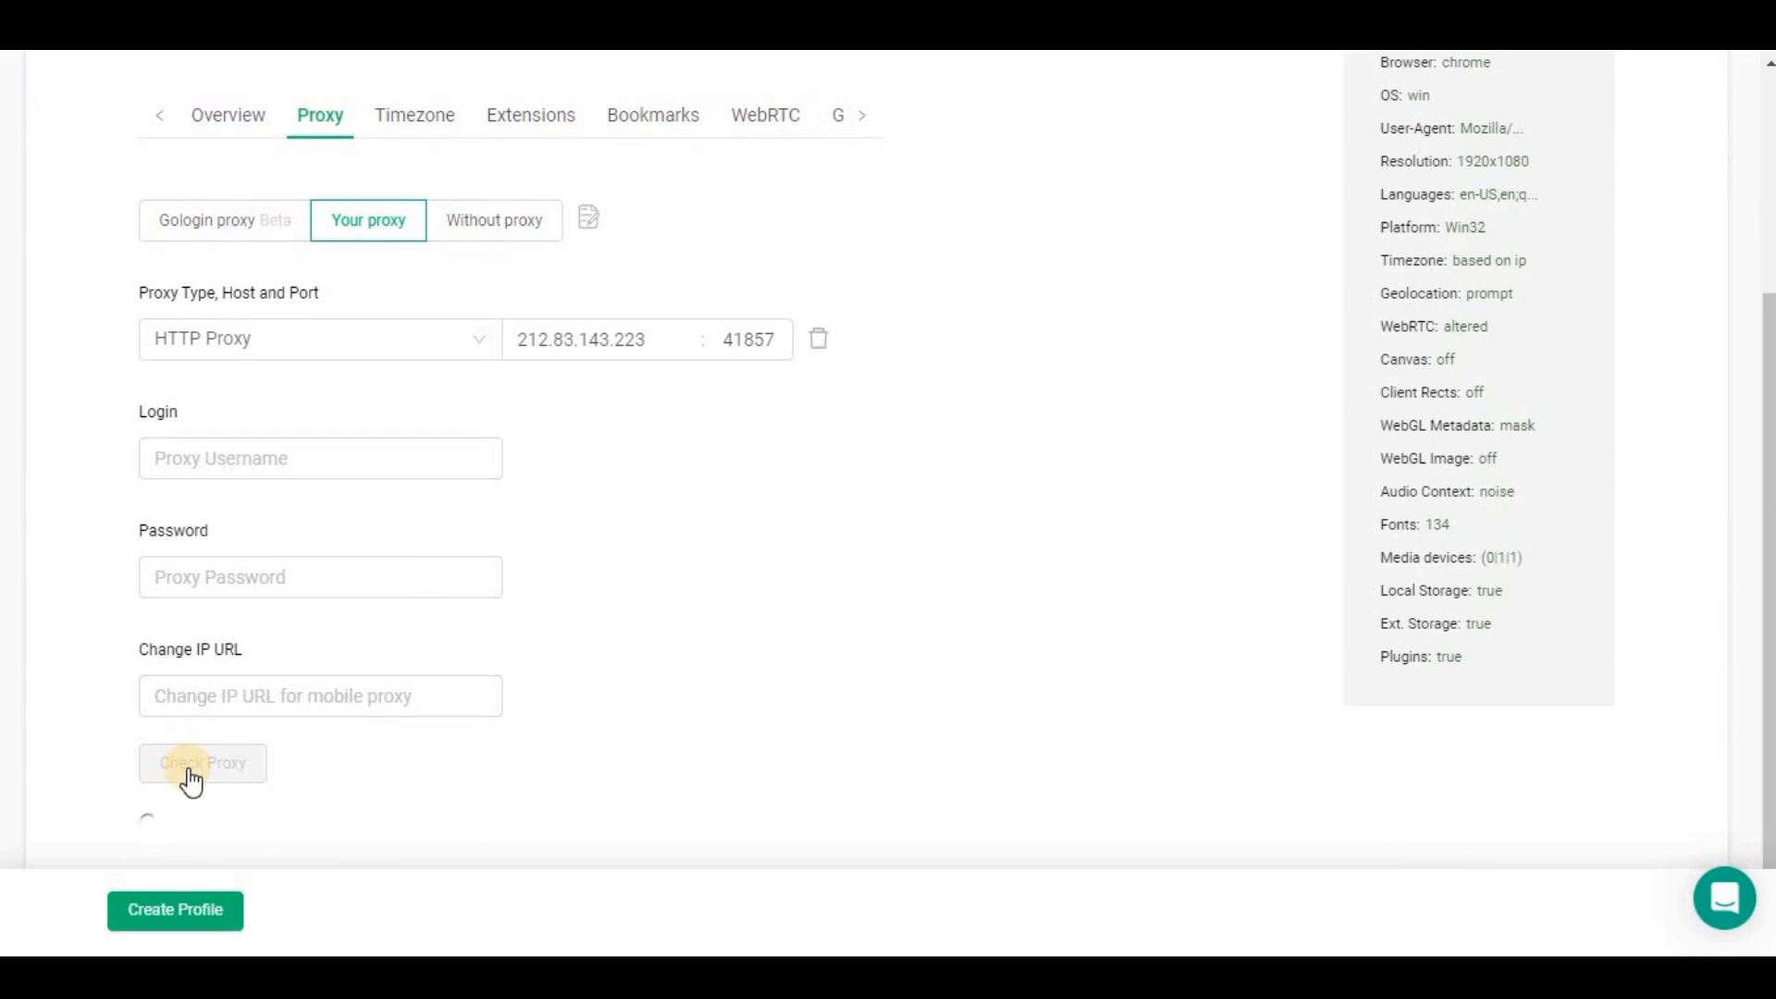
pyautogui.click(202, 762)
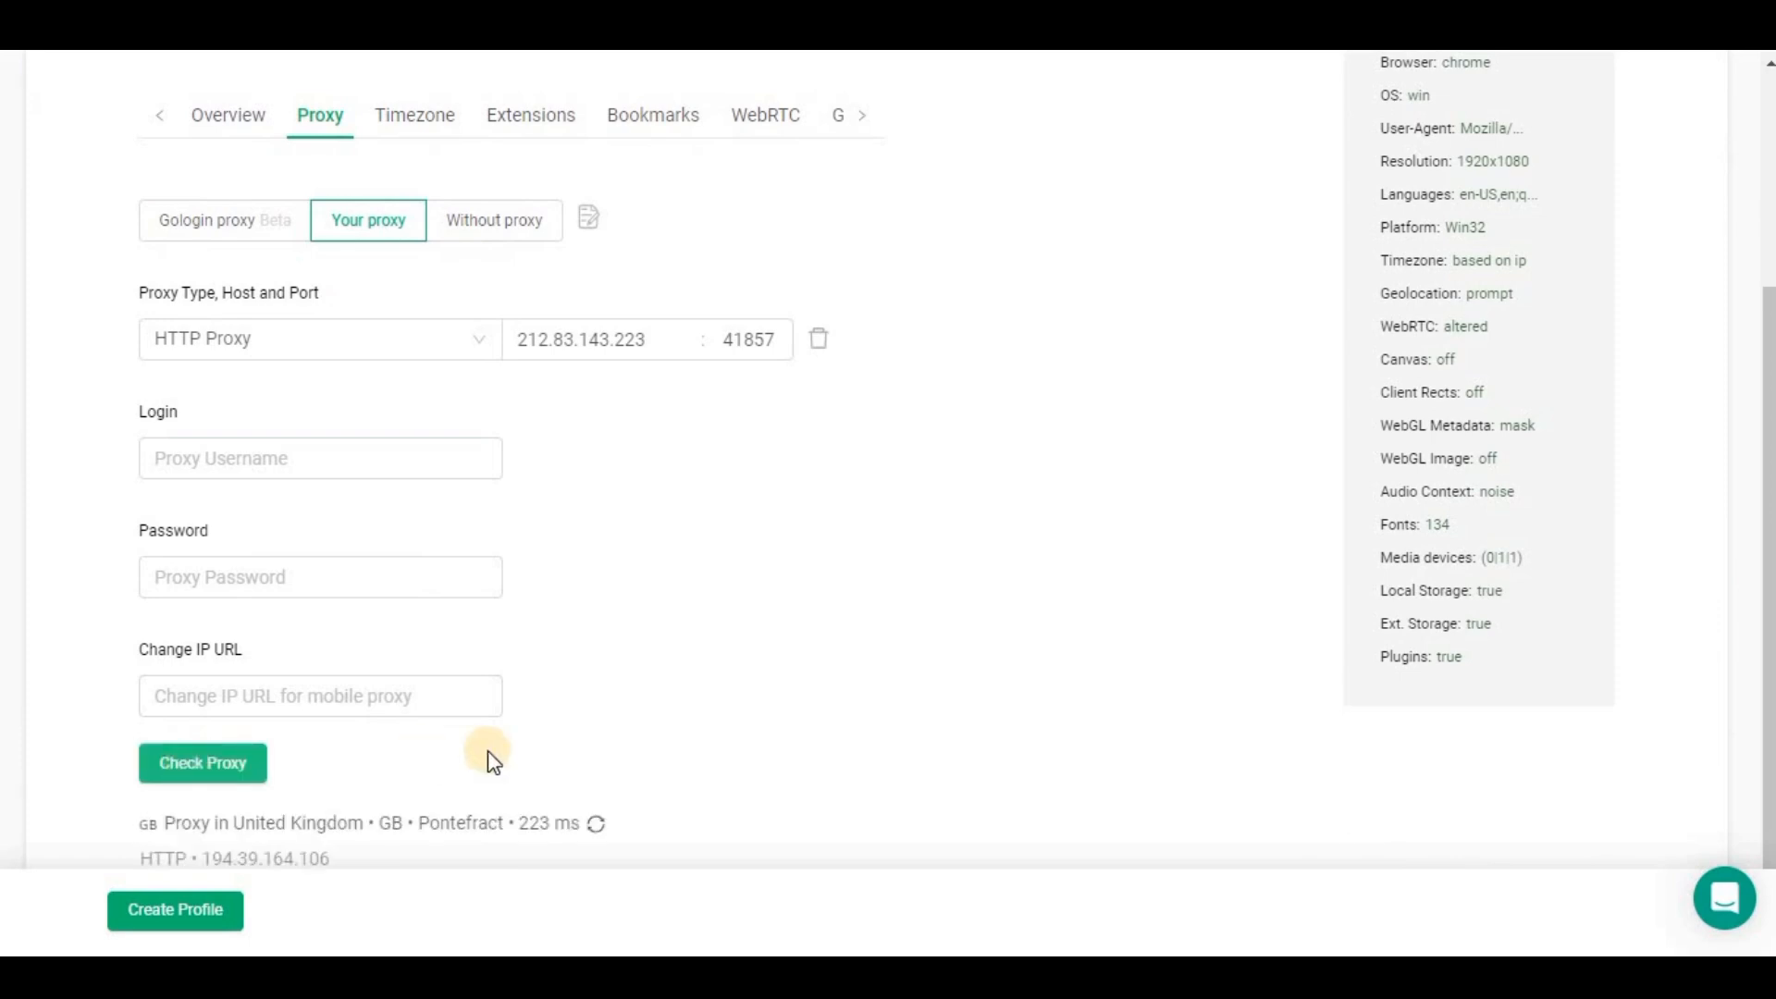
pyautogui.moveTo(276, 822)
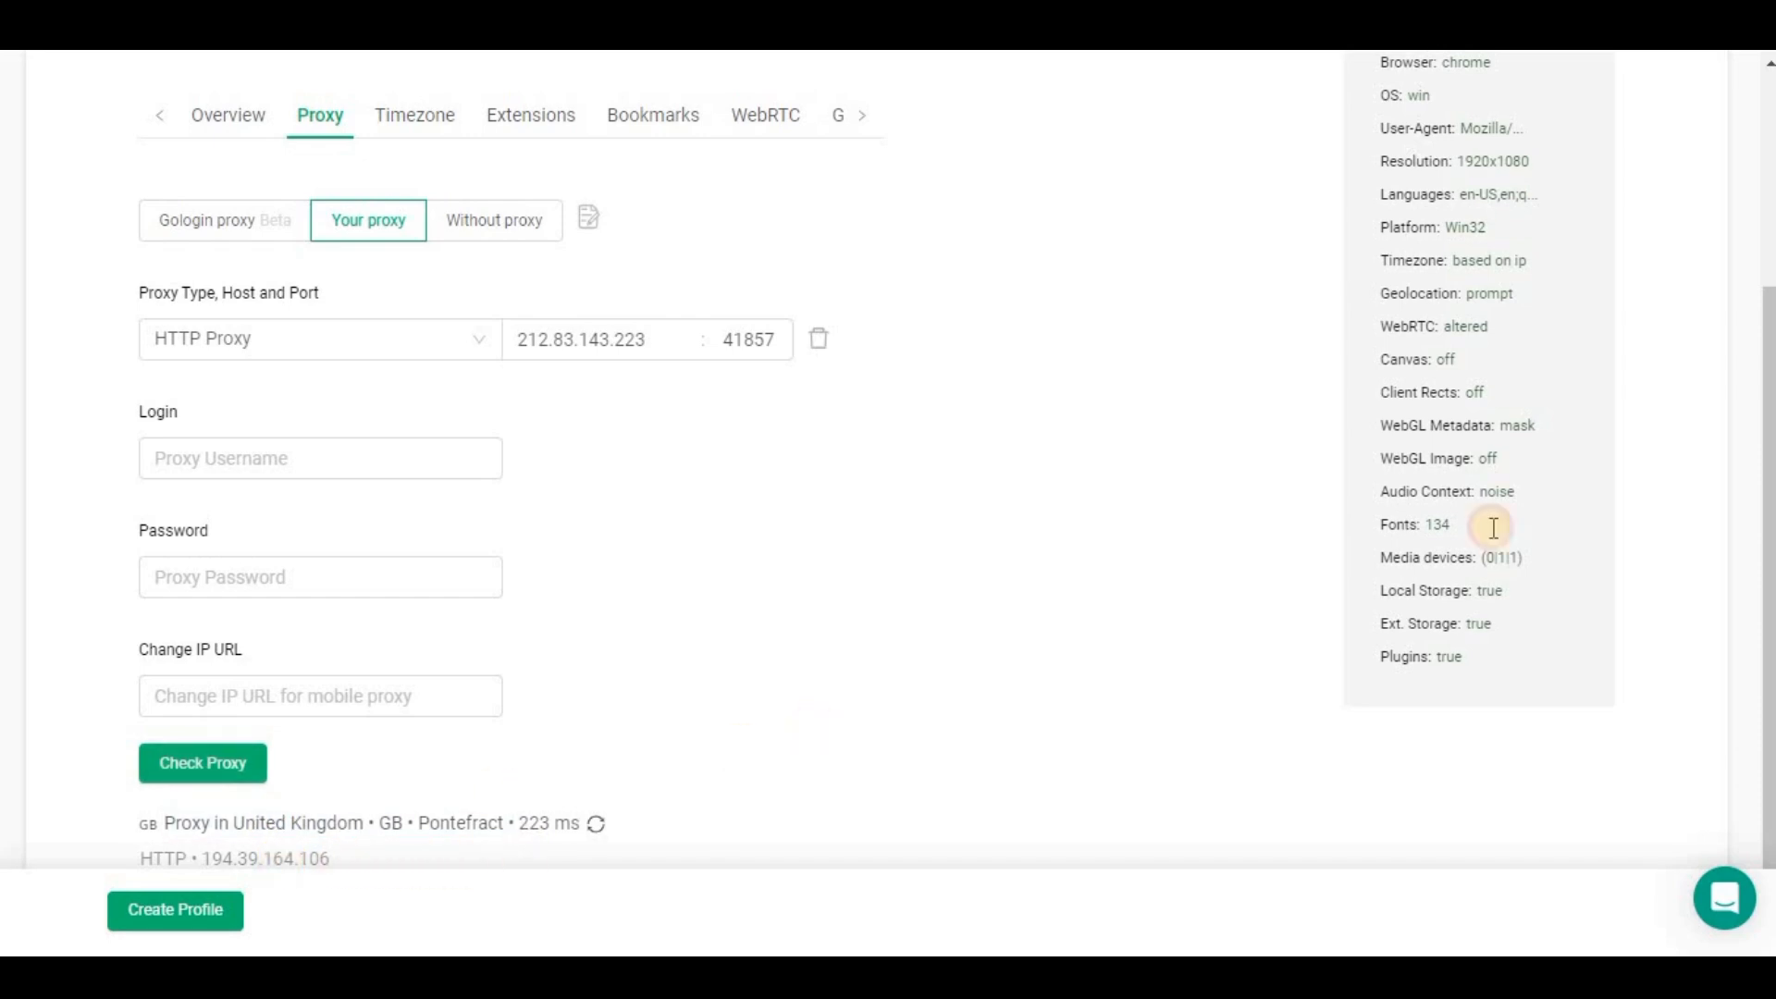
pyautogui.moveTo(1745, 407)
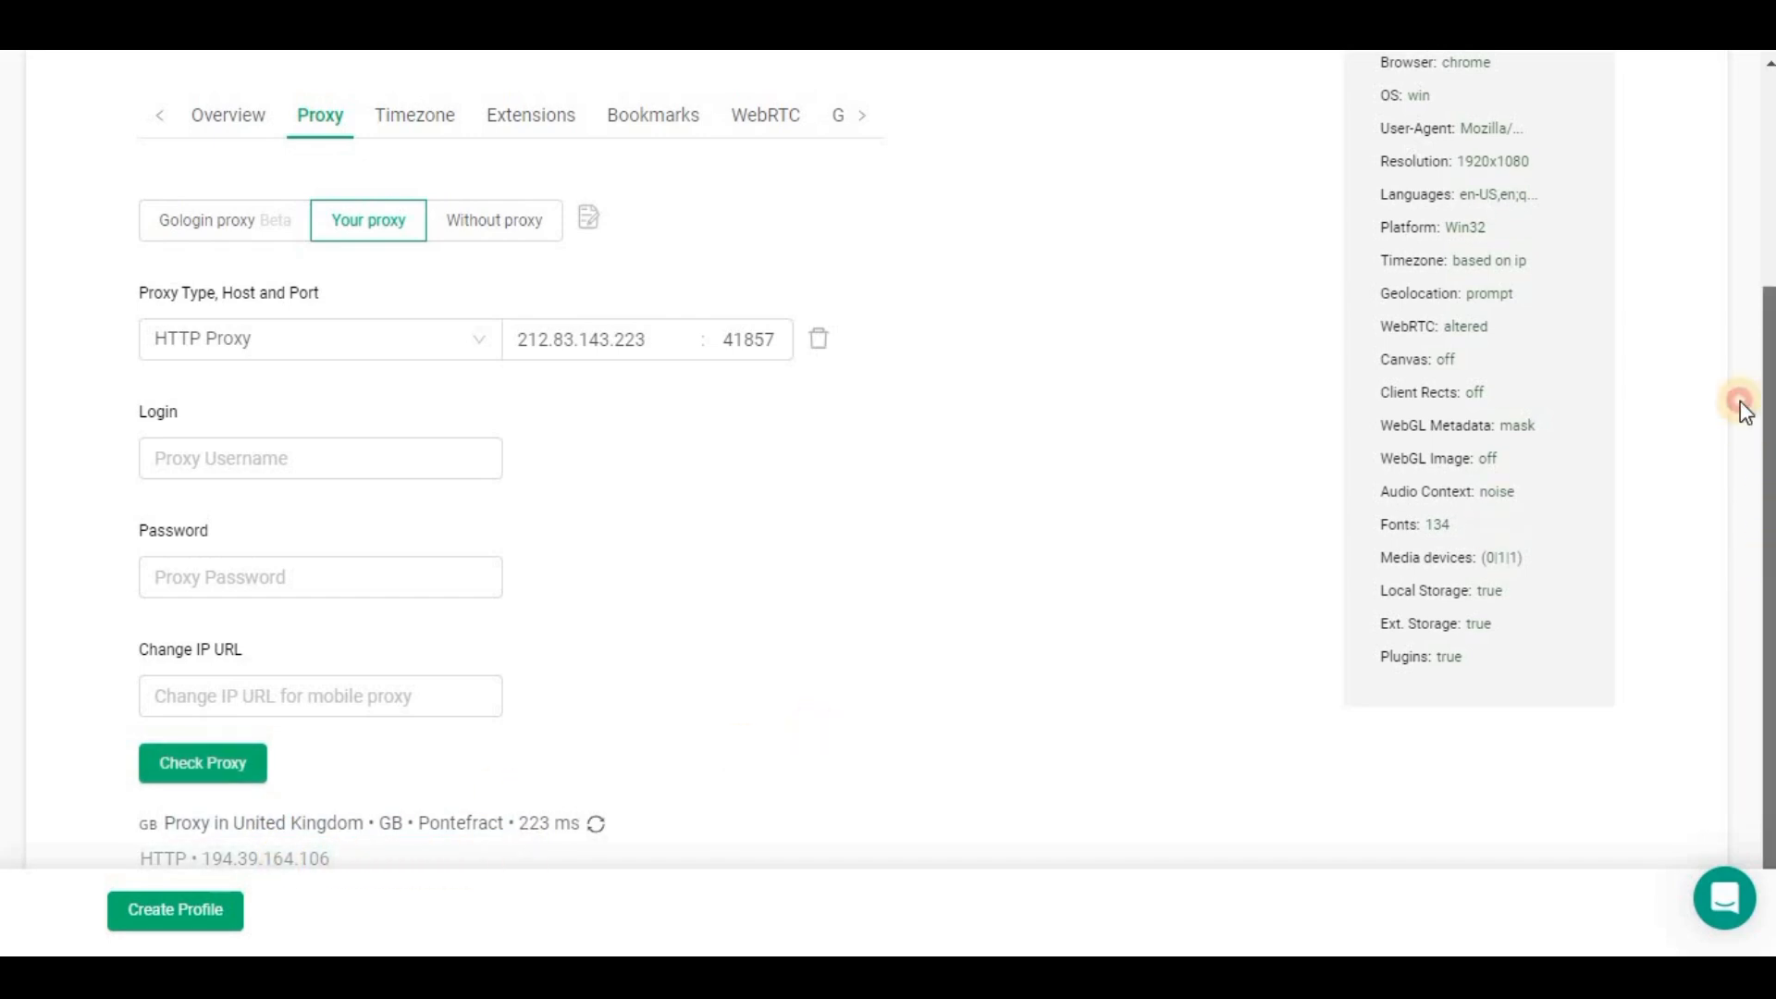
pyautogui.scroll(3)
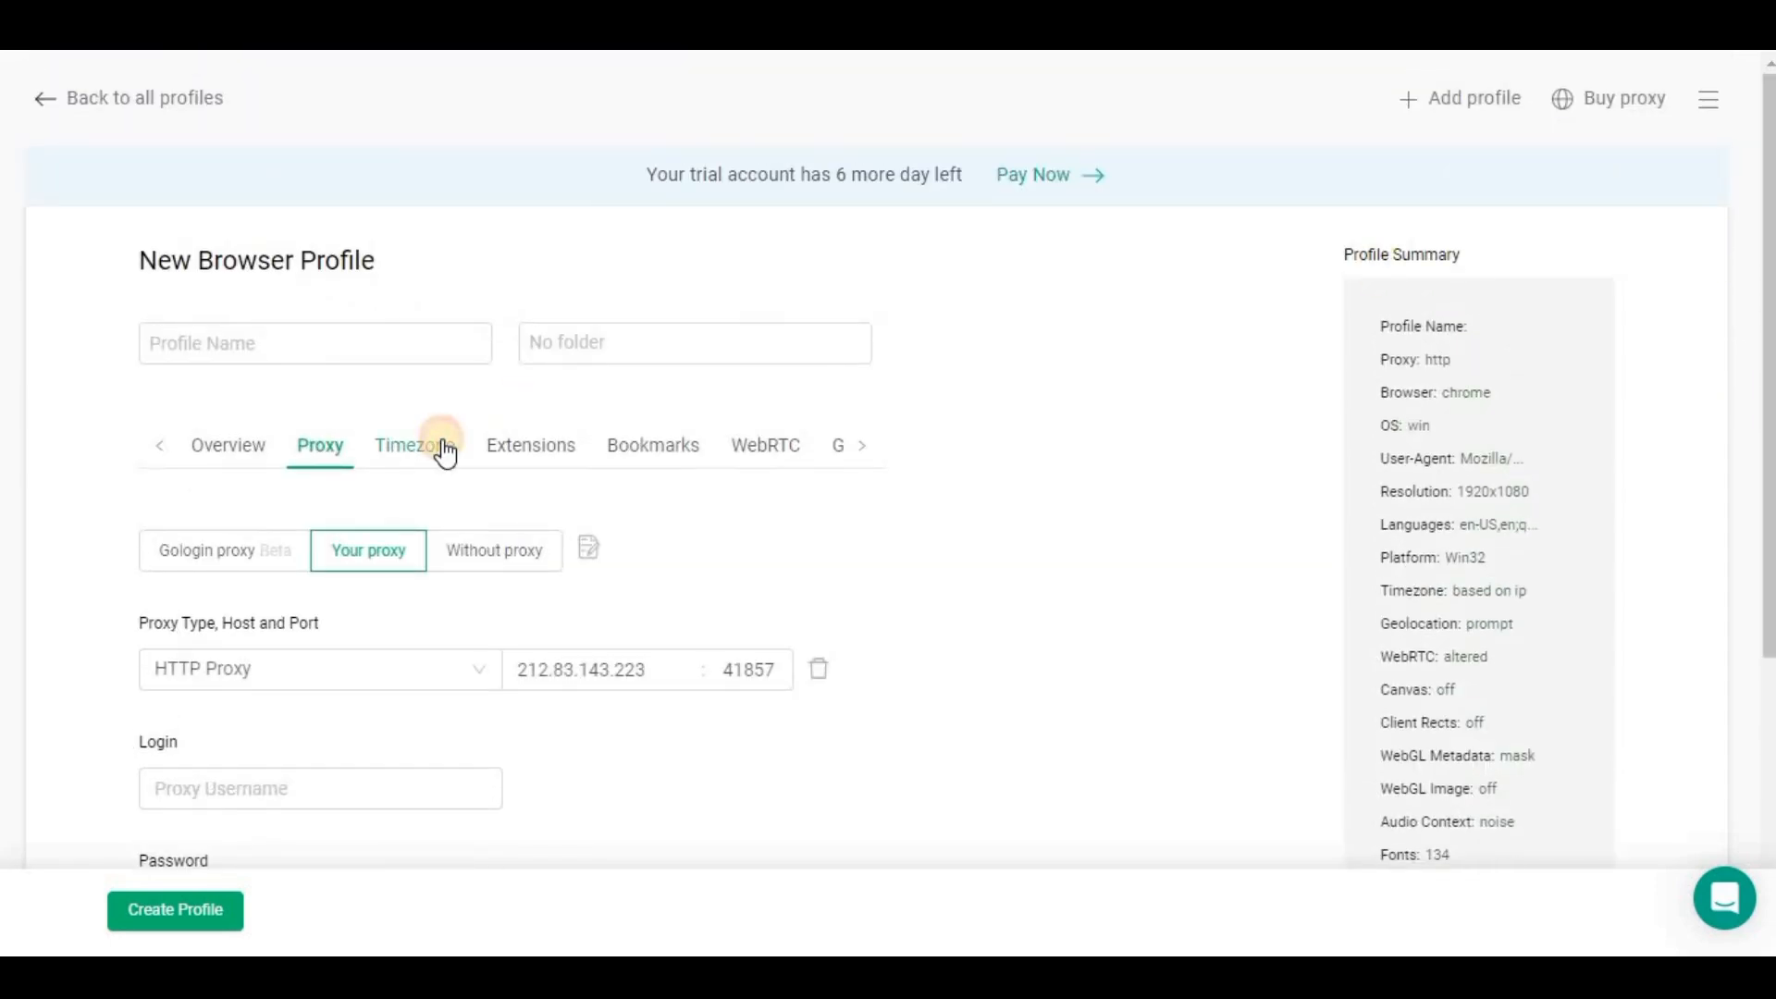
pyautogui.click(408, 444)
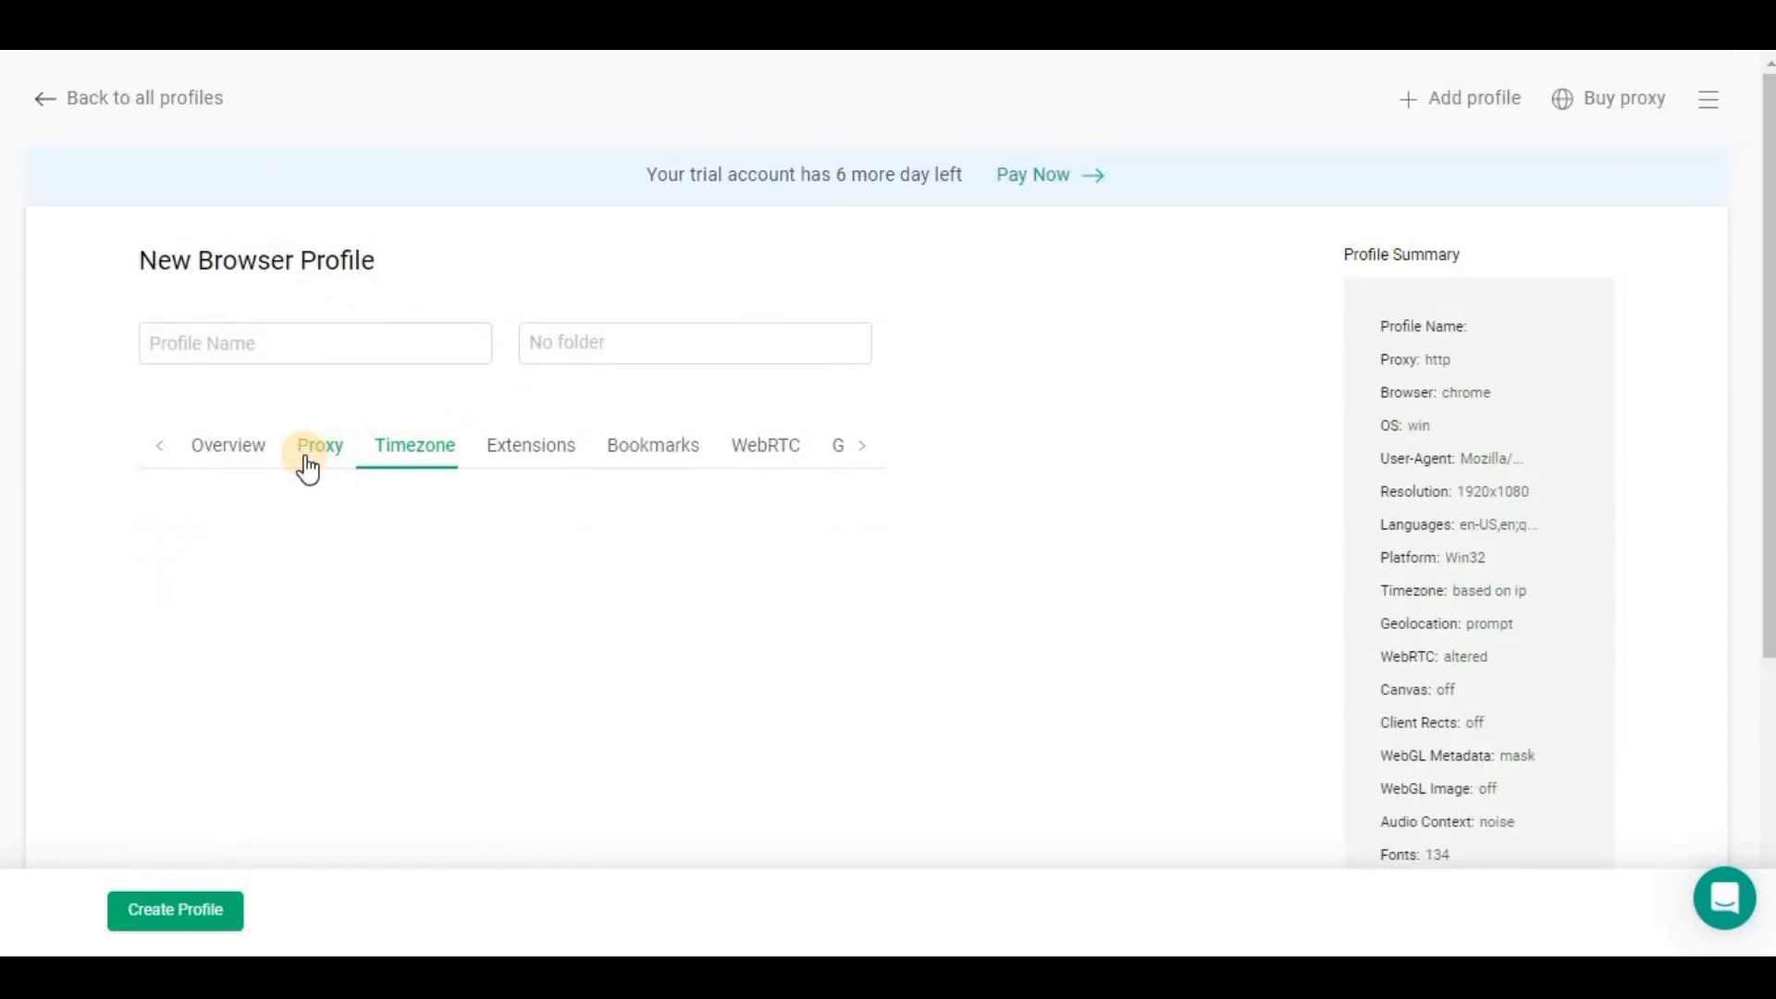
pyautogui.click(321, 444)
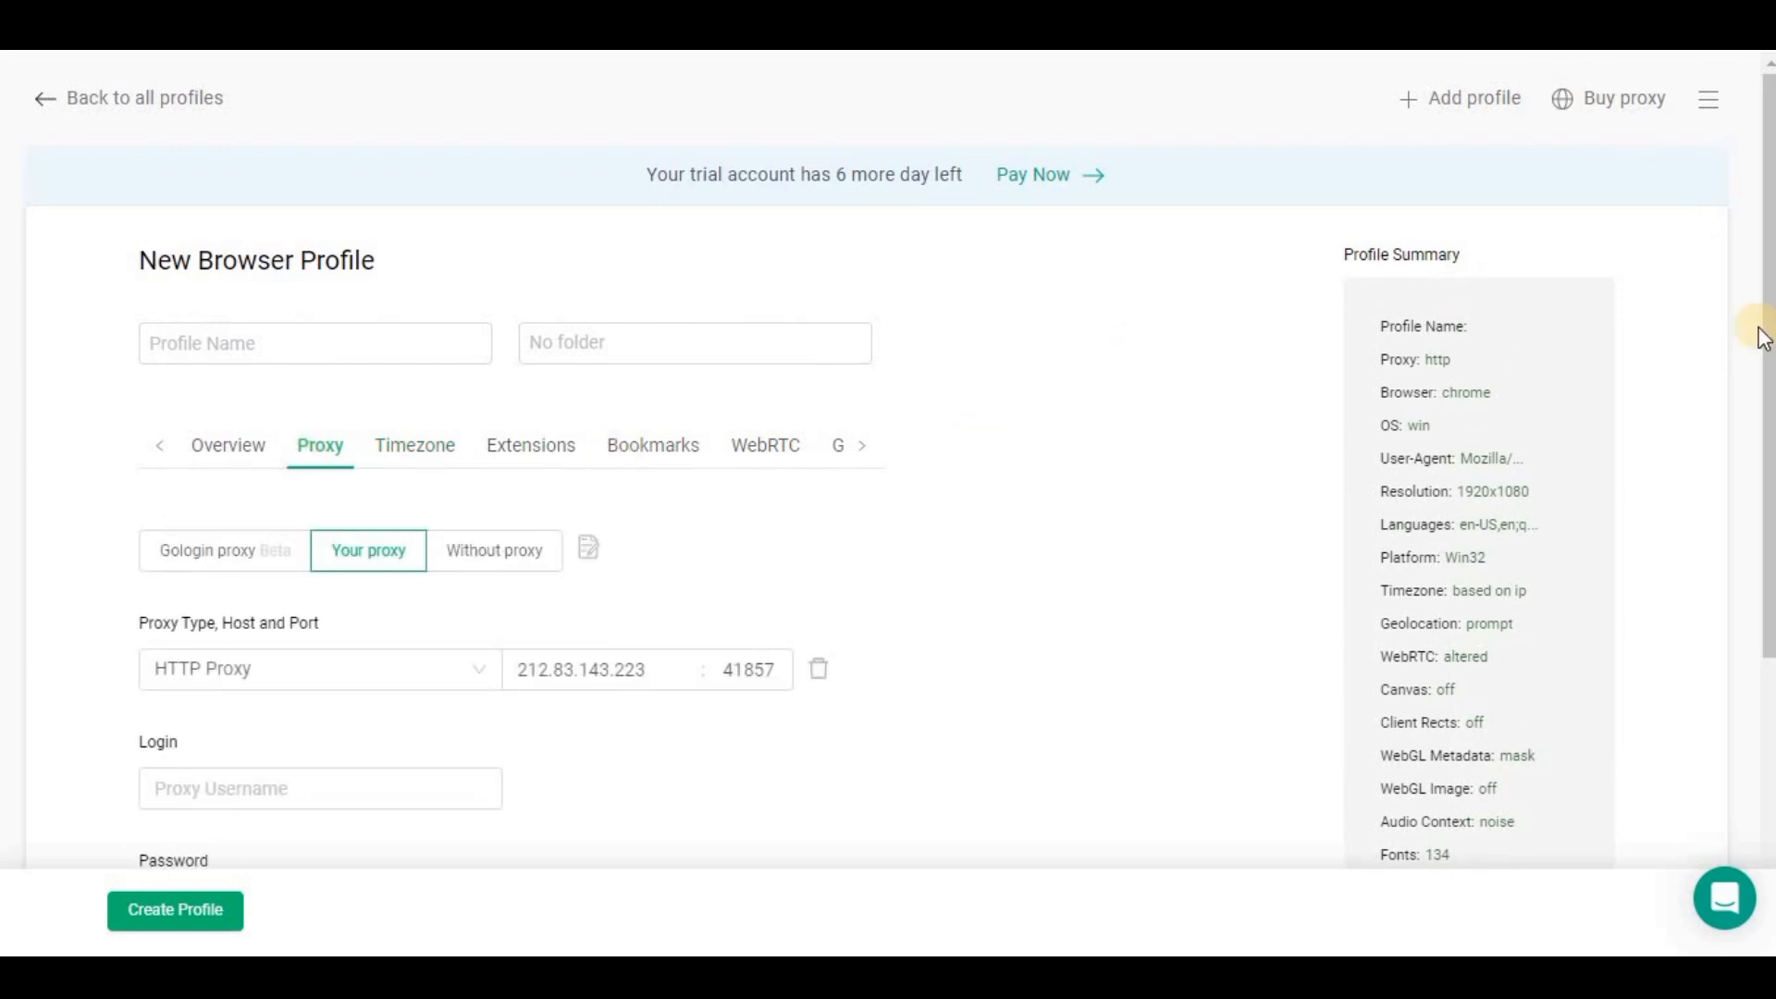
pyautogui.scroll(-3)
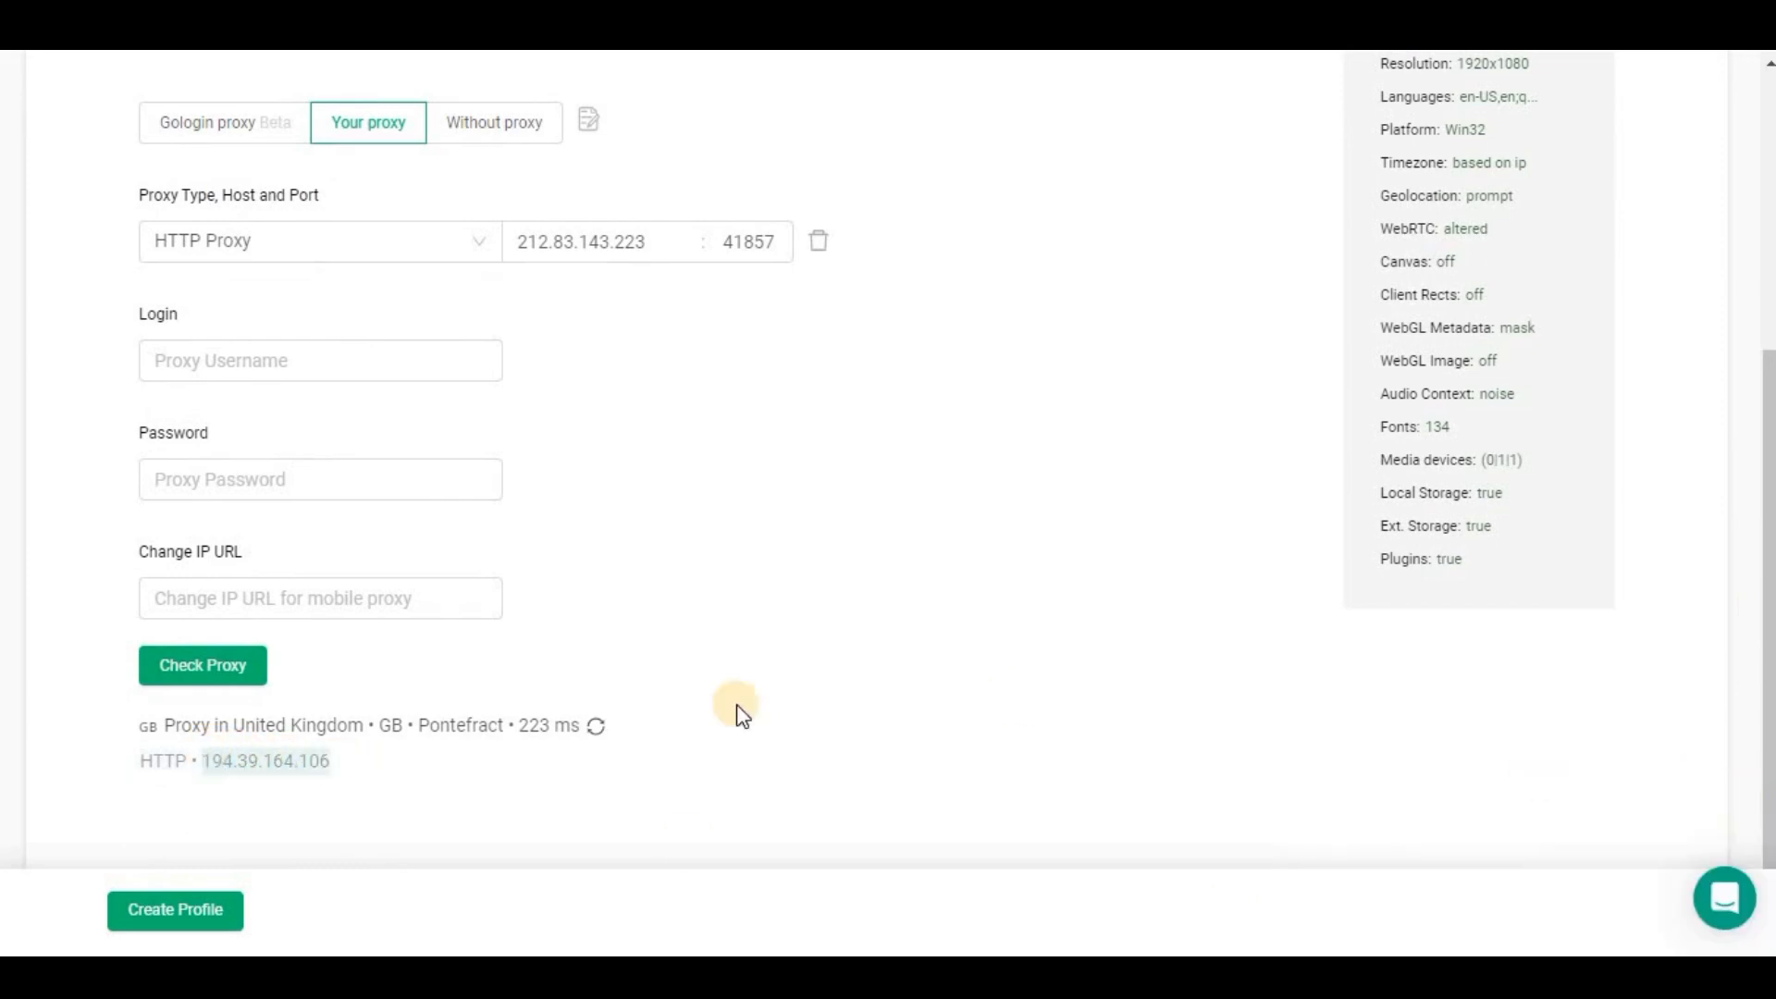
pyautogui.moveTo(322, 753)
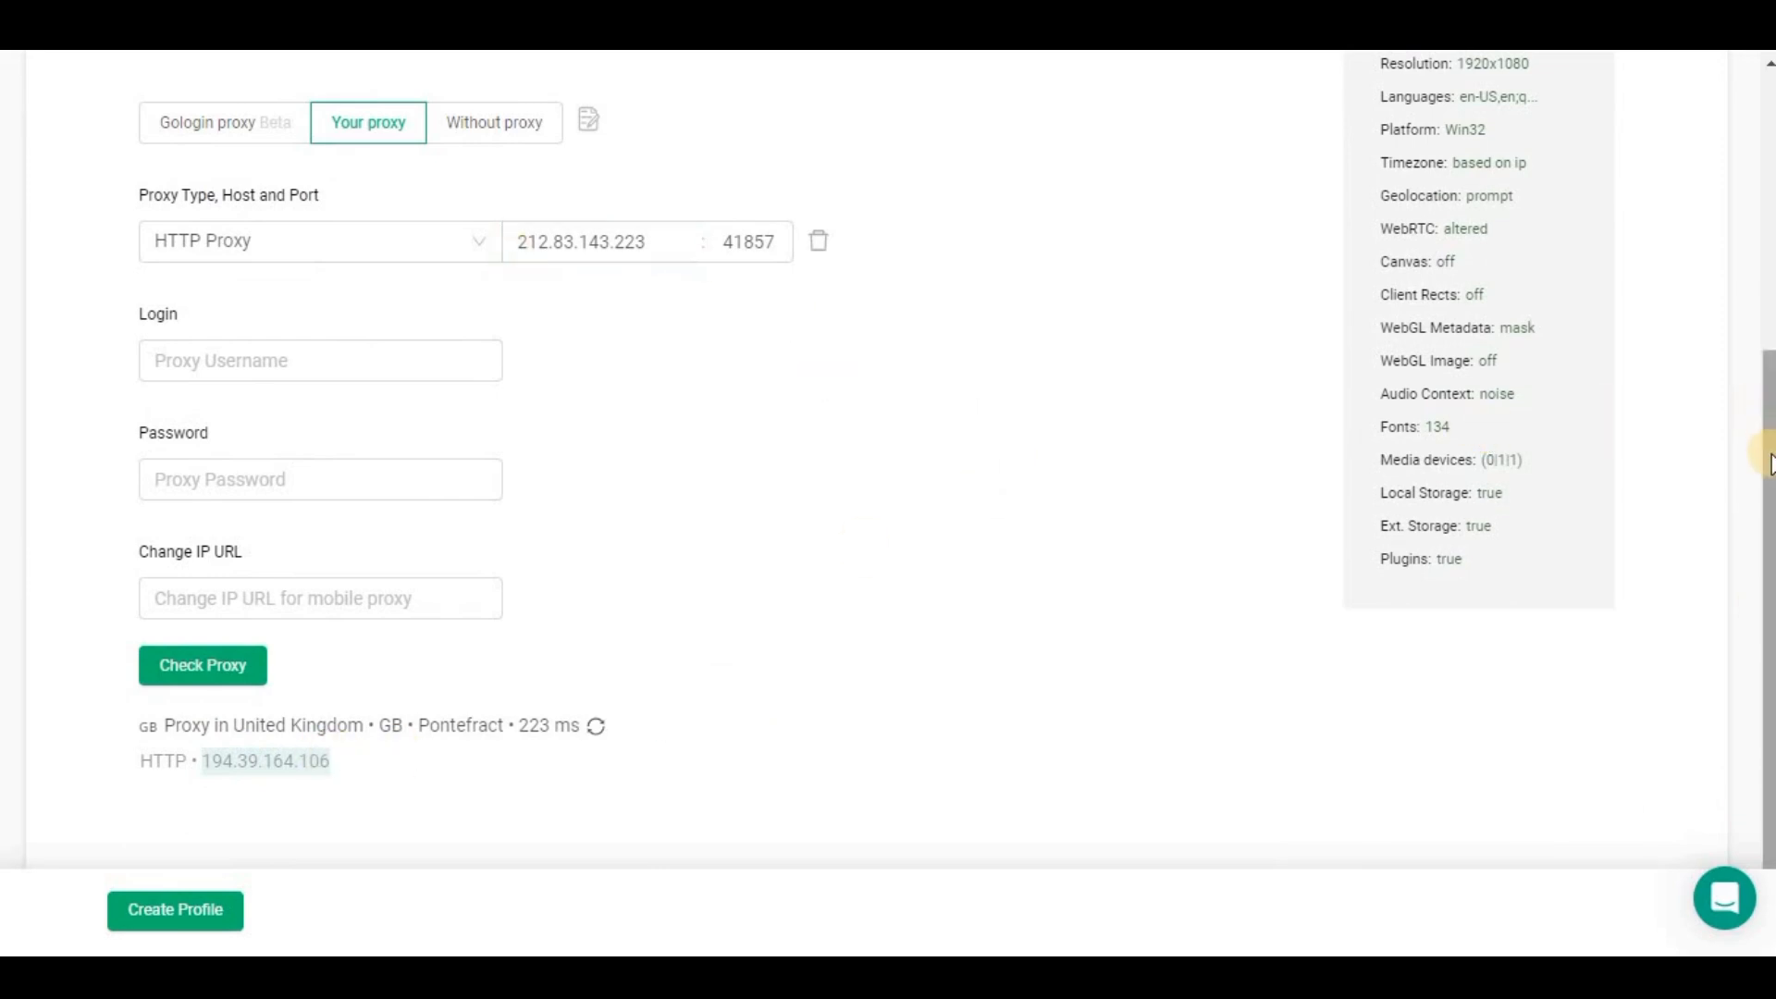
# Review the Timezone, Extensions, Bookmarks and WebRTC settings, WebRTC Altered with IP 194.39.164.106.
pyautogui.scroll(3)
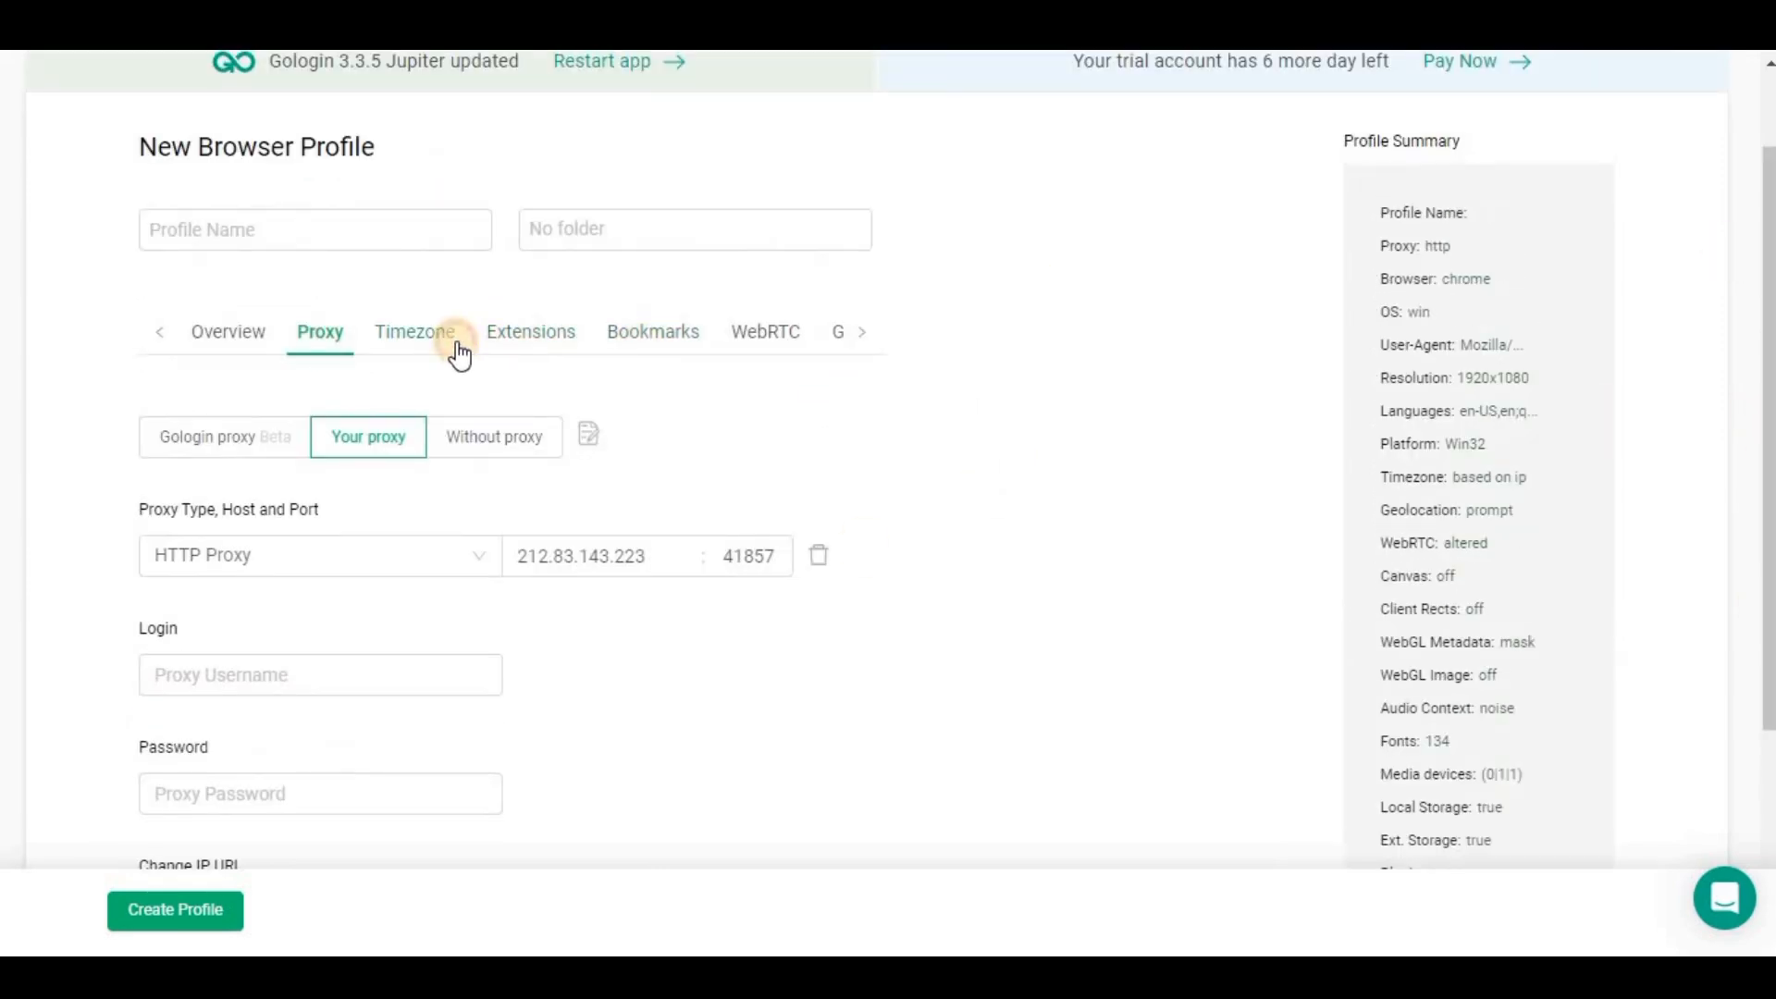
pyautogui.click(413, 331)
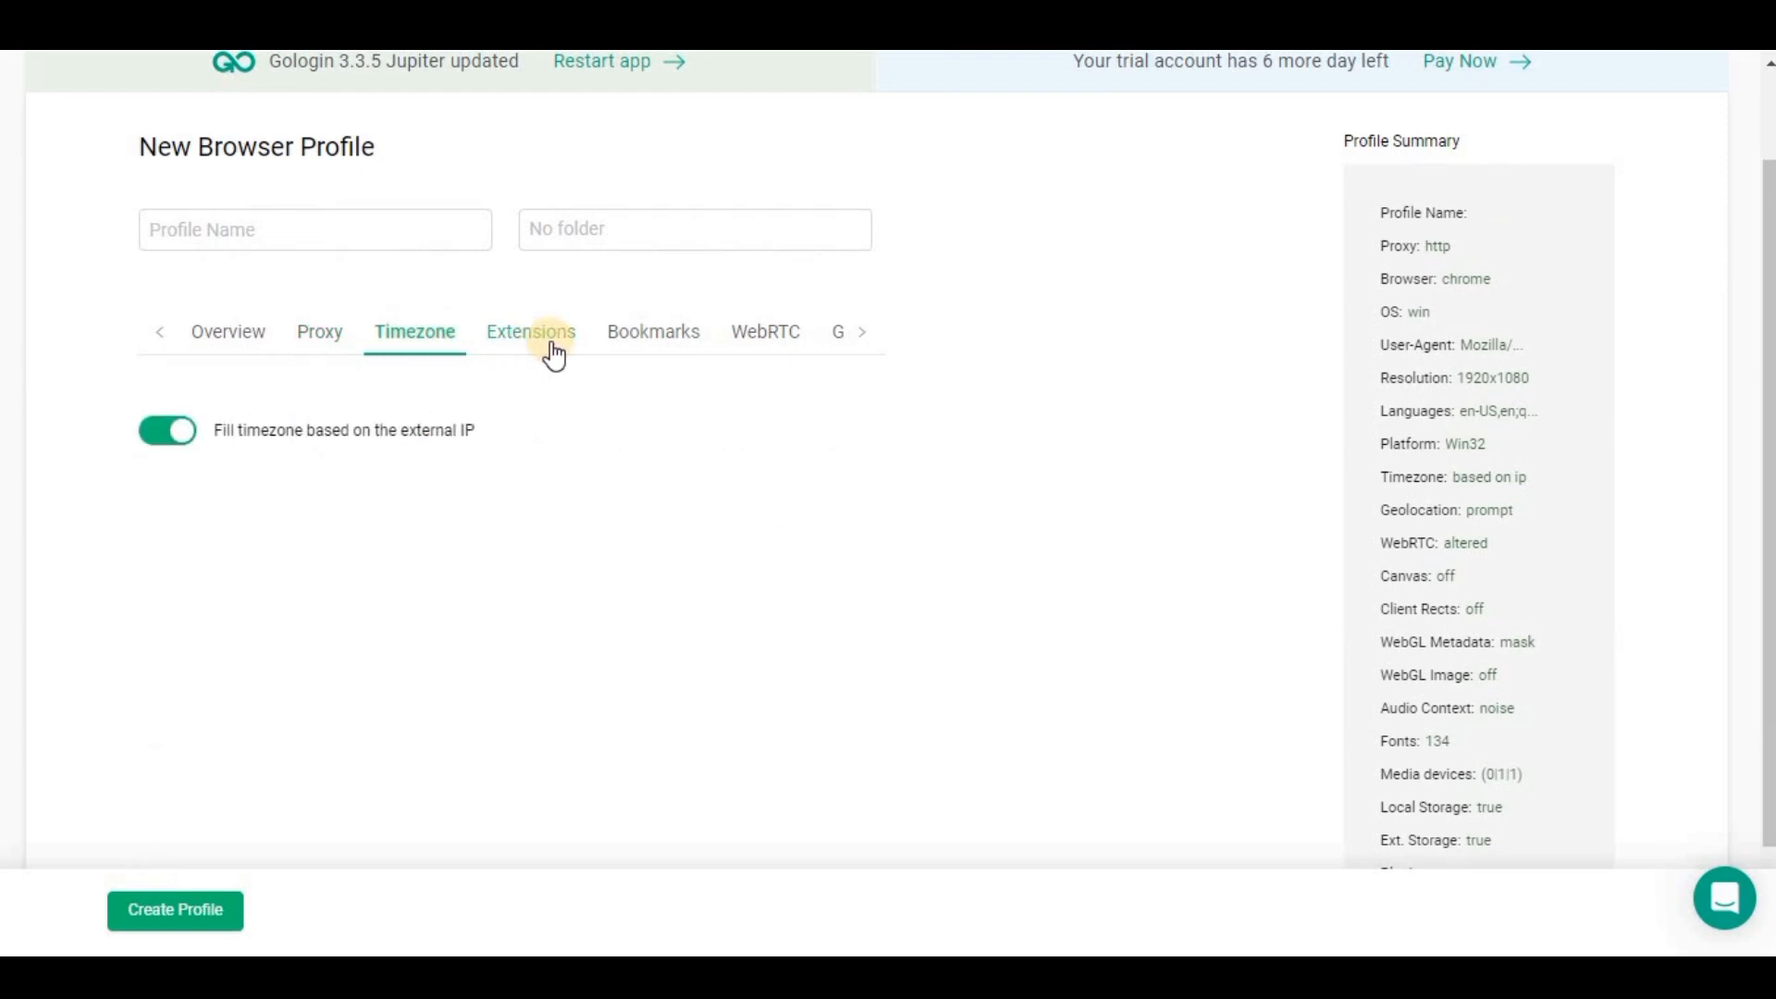
pyautogui.click(531, 331)
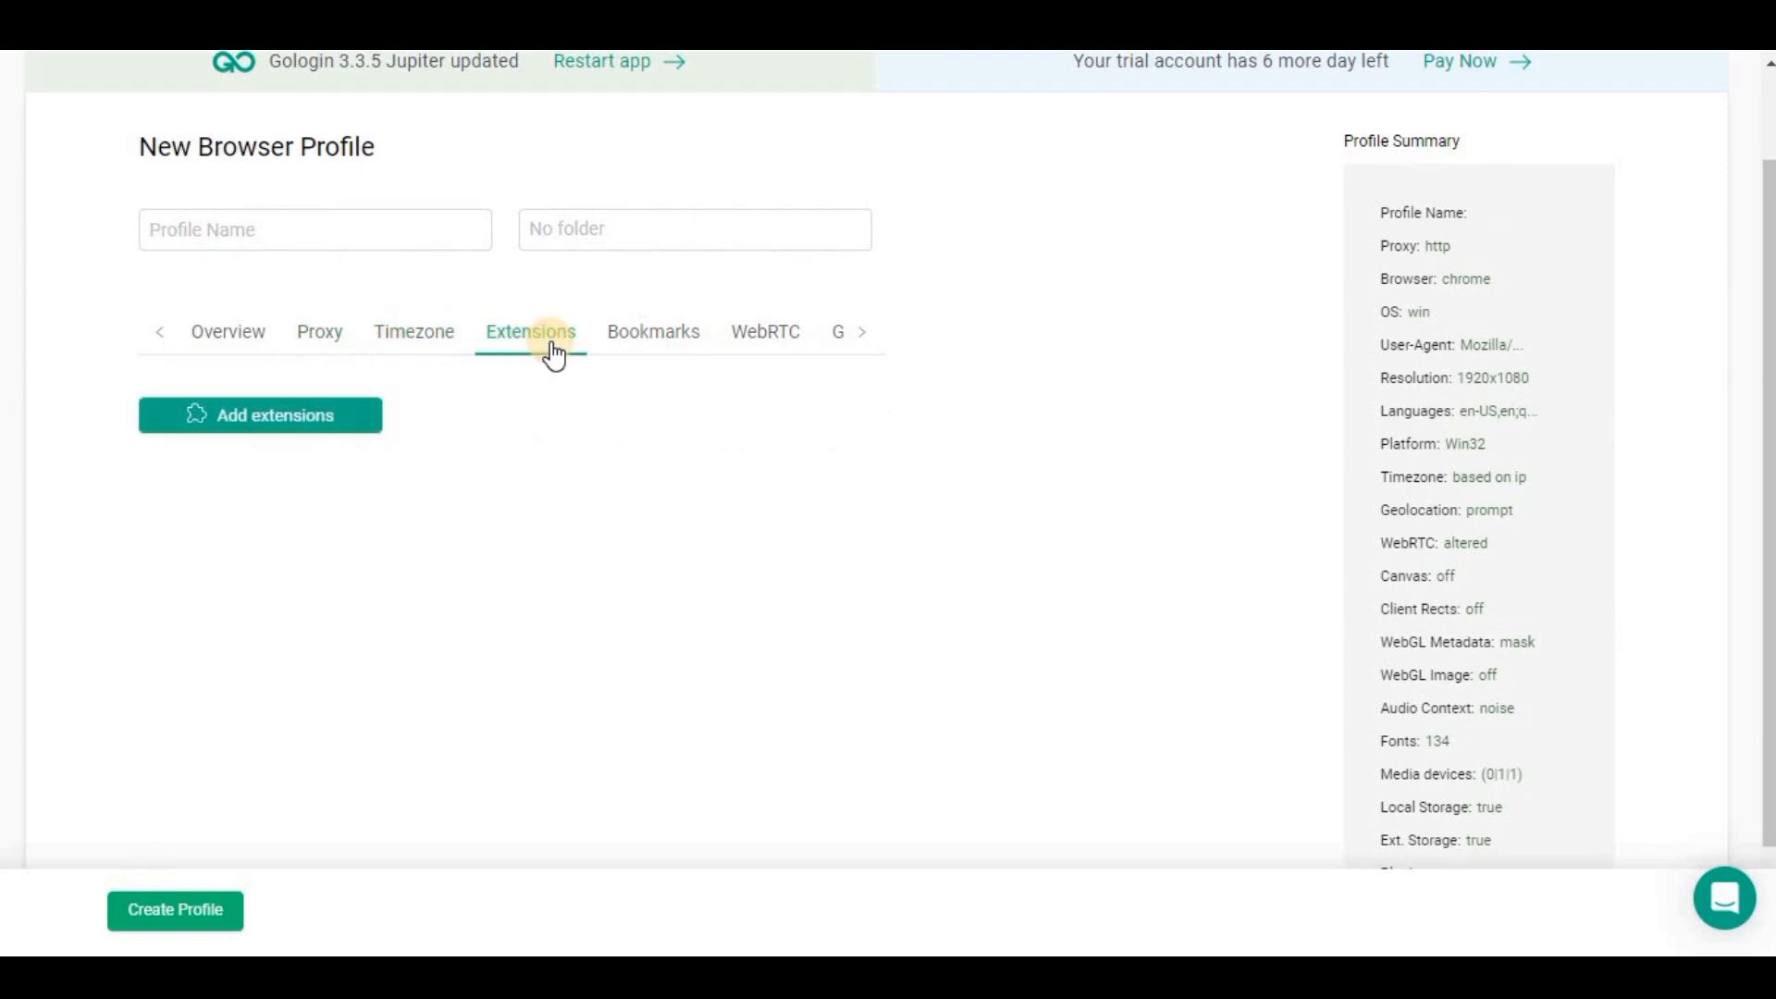
pyautogui.moveTo(709, 331)
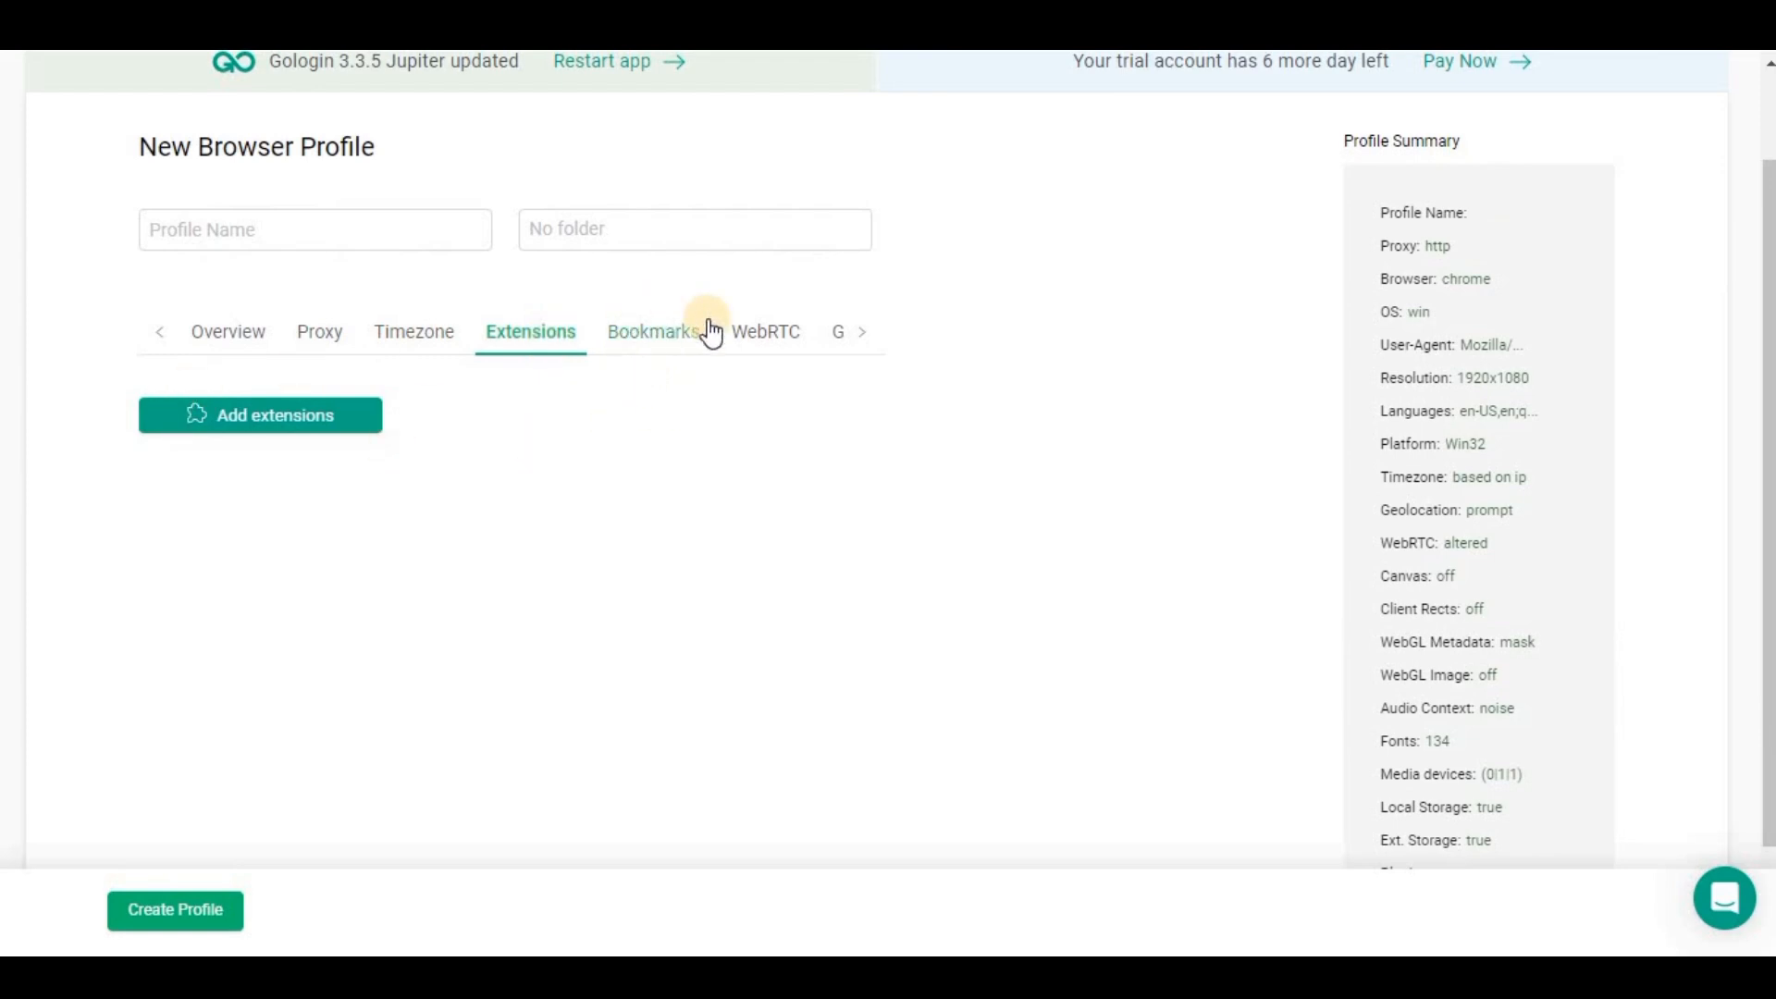
pyautogui.moveTo(662, 346)
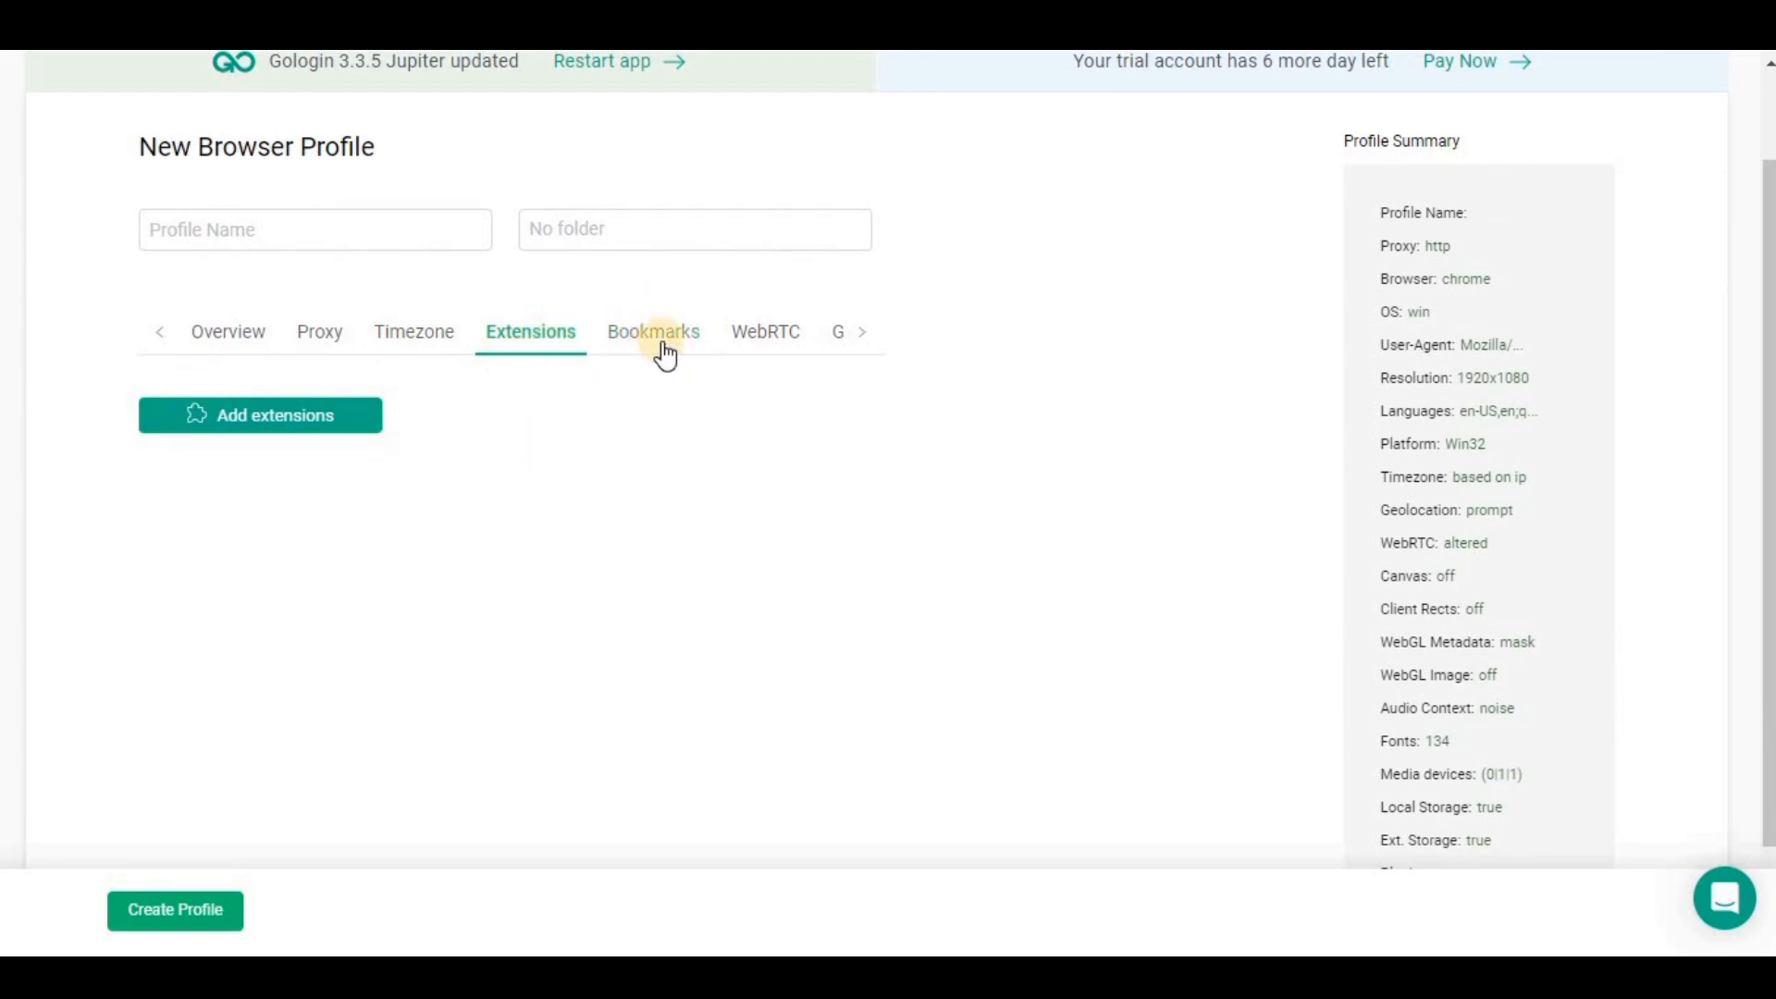
pyautogui.moveTo(483, 348)
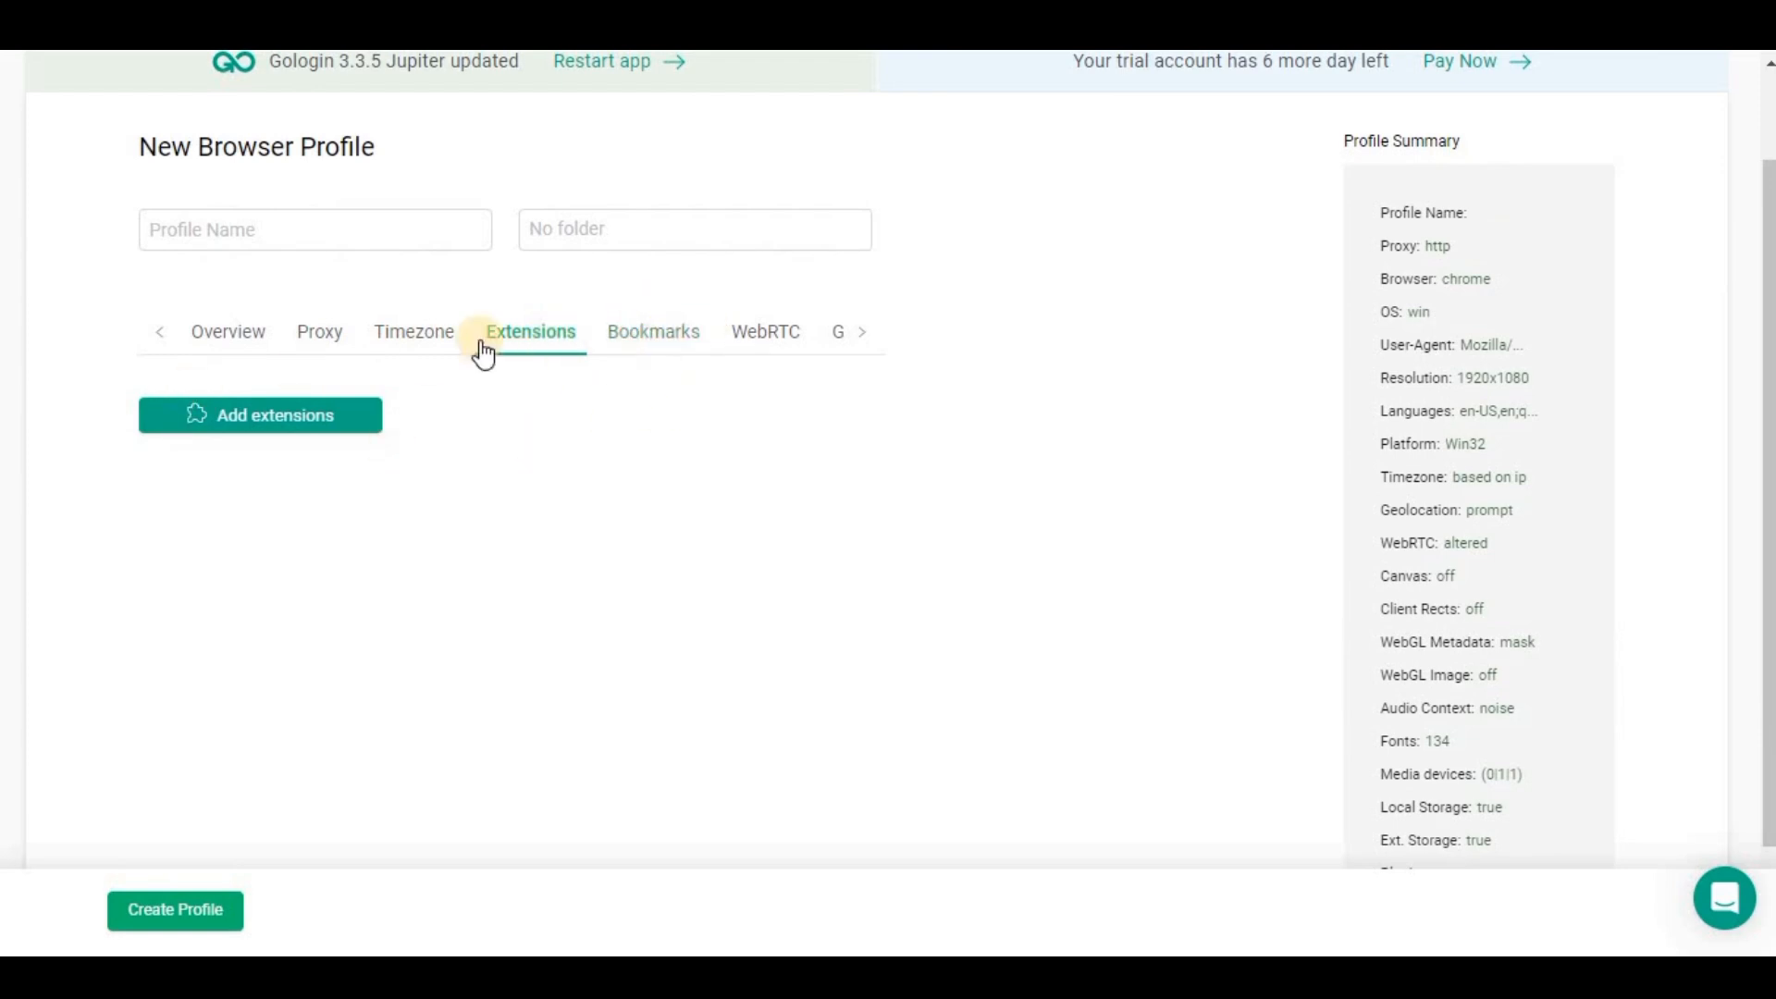
pyautogui.click(653, 331)
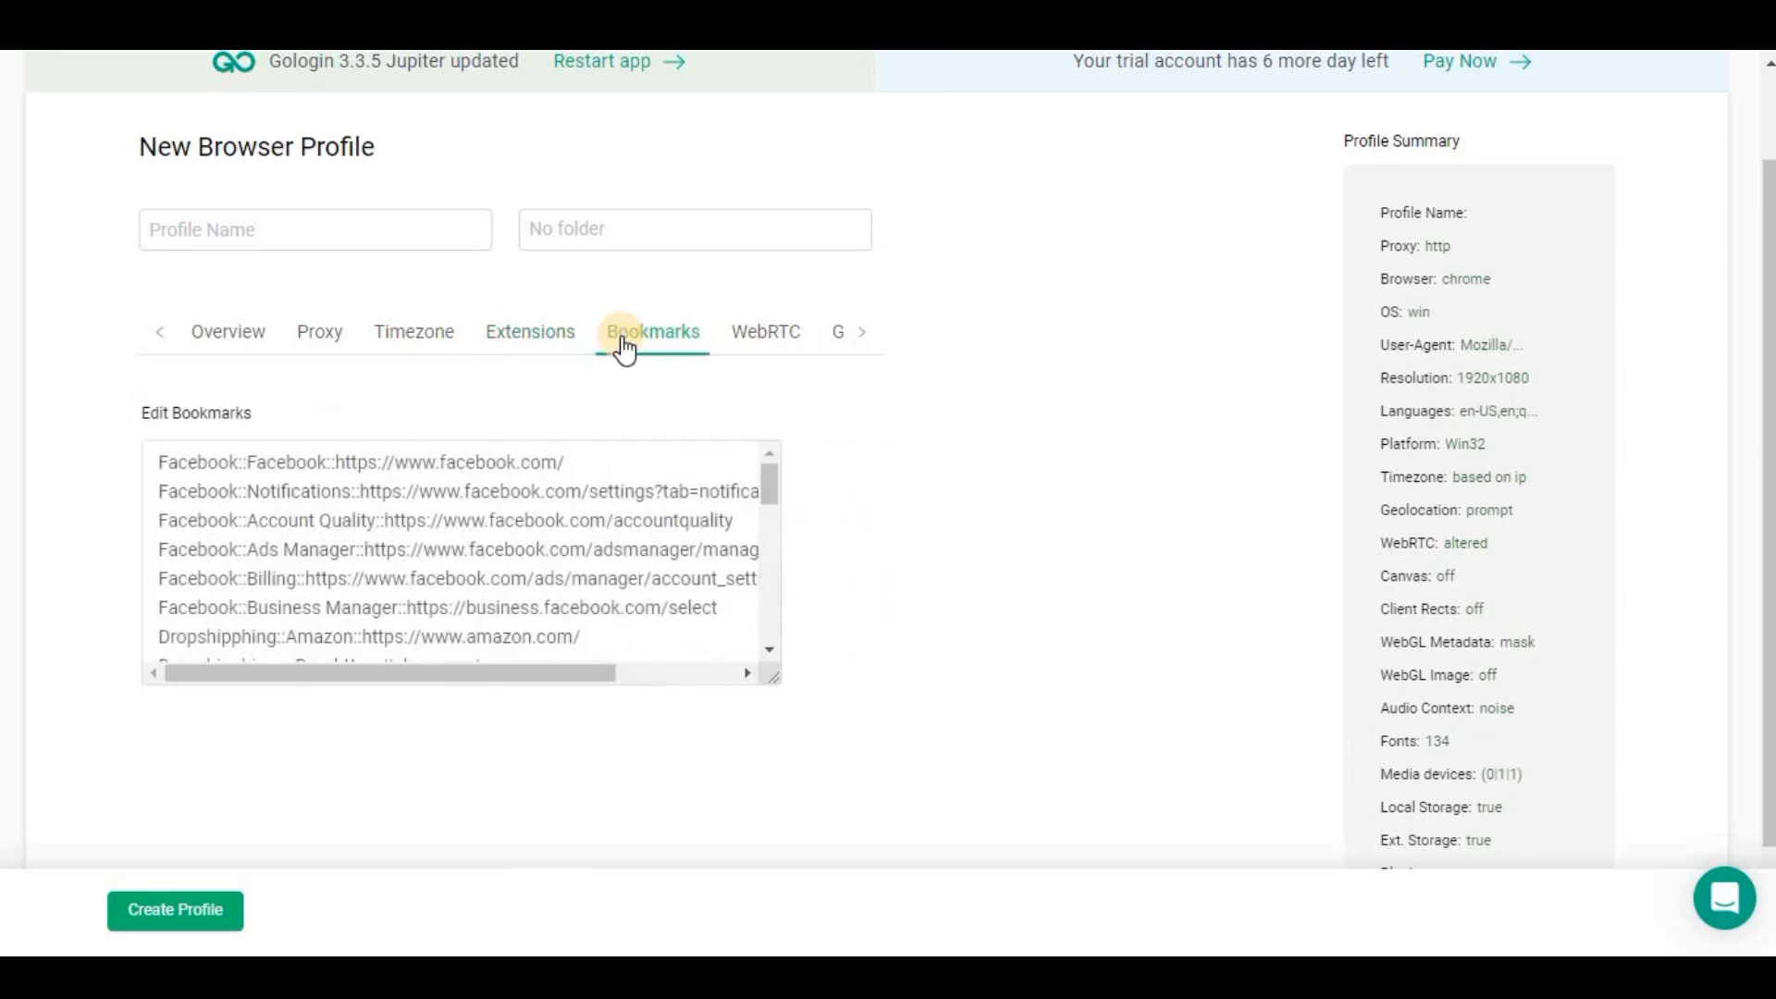
pyautogui.moveTo(764, 331)
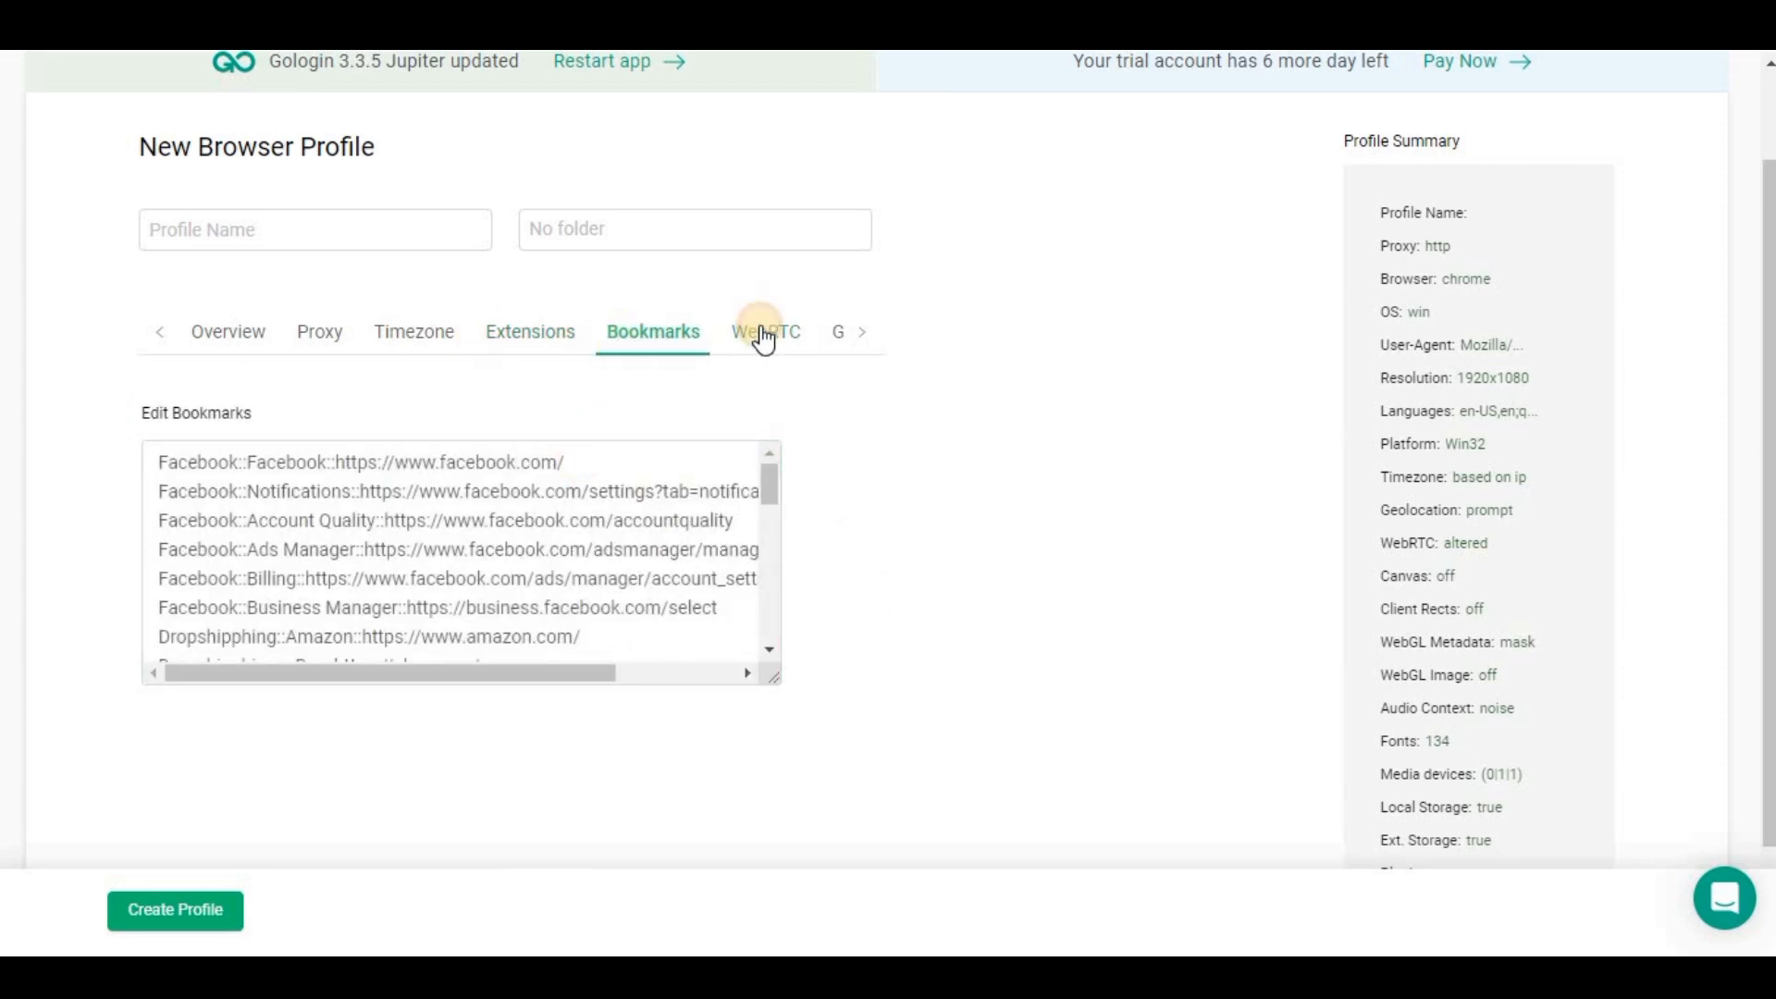
pyautogui.click(764, 331)
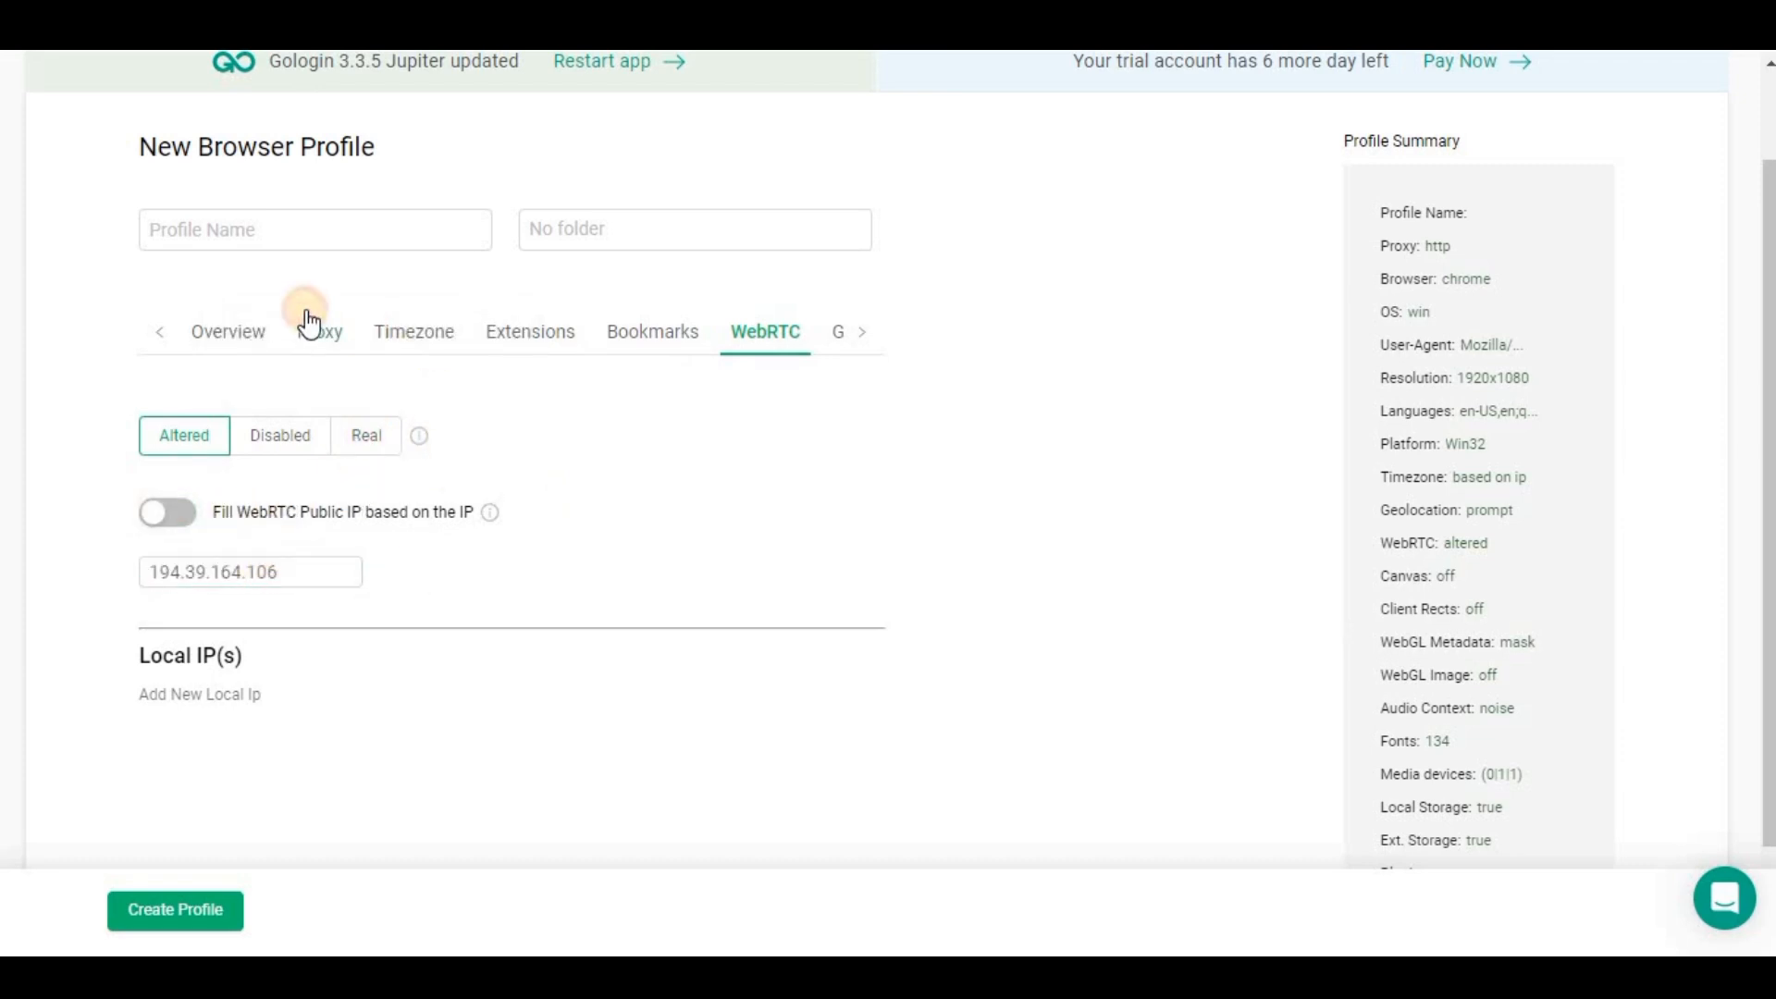
# Review the proxy settings, then reach the Geolocation settings in Prompt mode from the external IP.
pyautogui.click(320, 332)
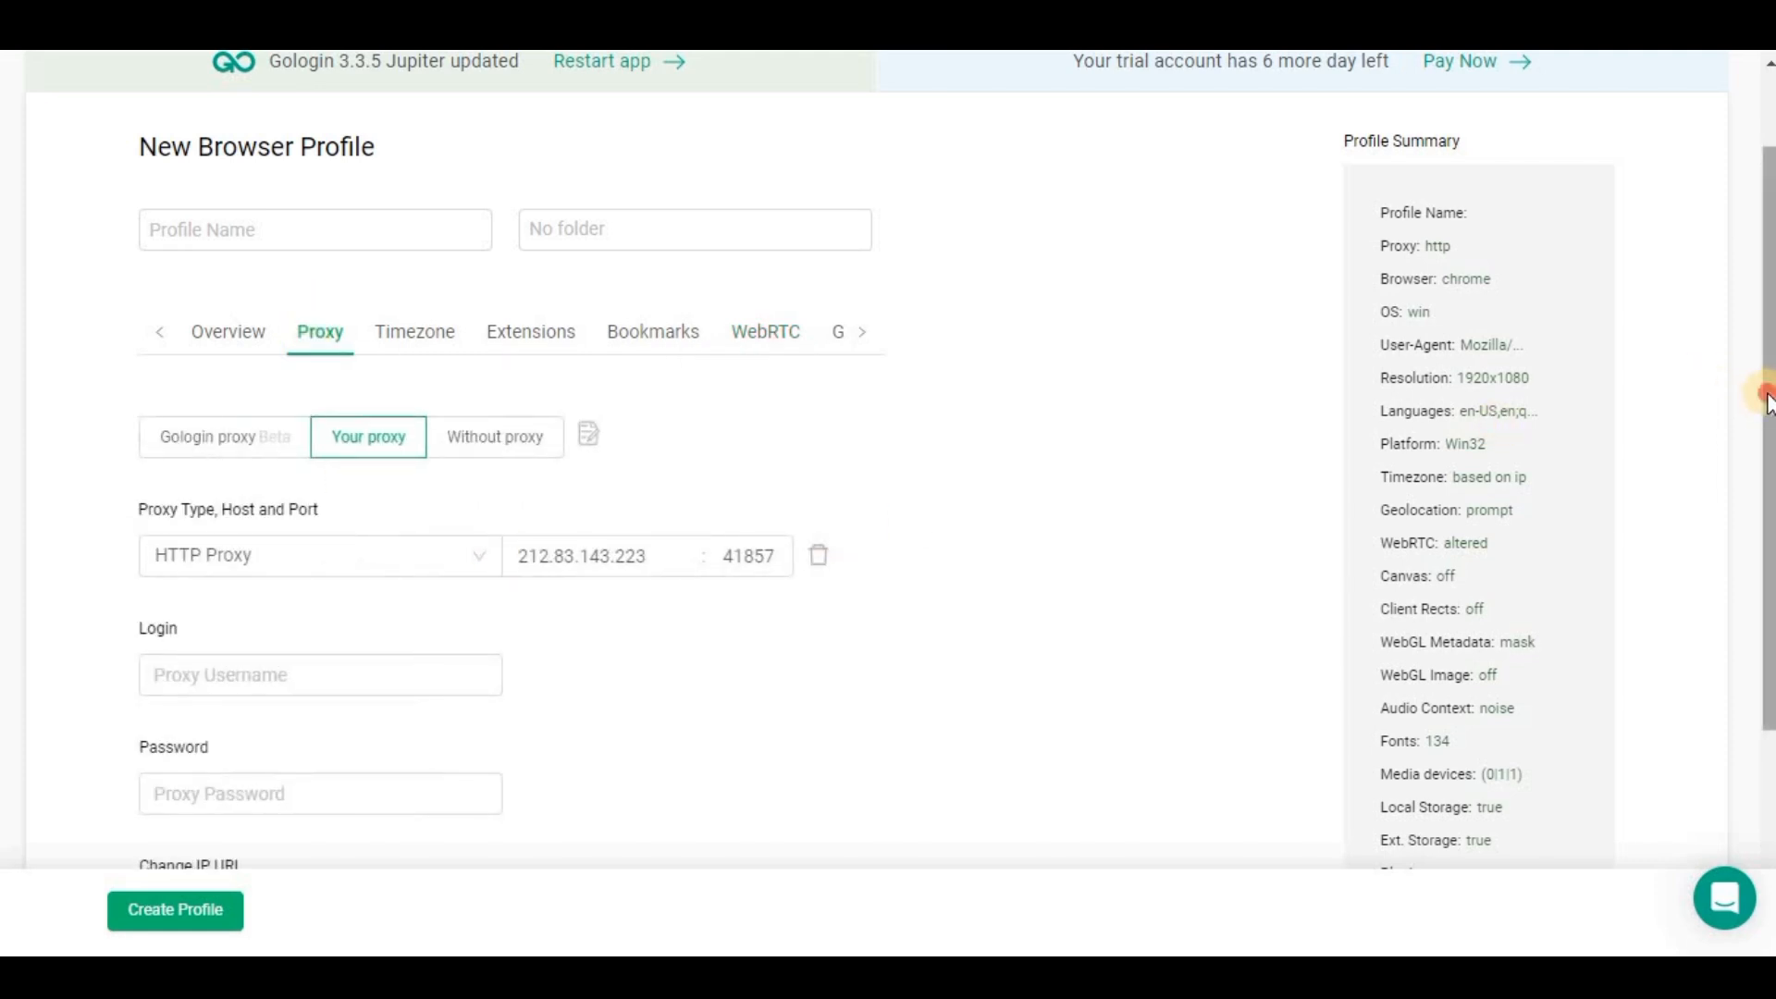
pyautogui.scroll(-3)
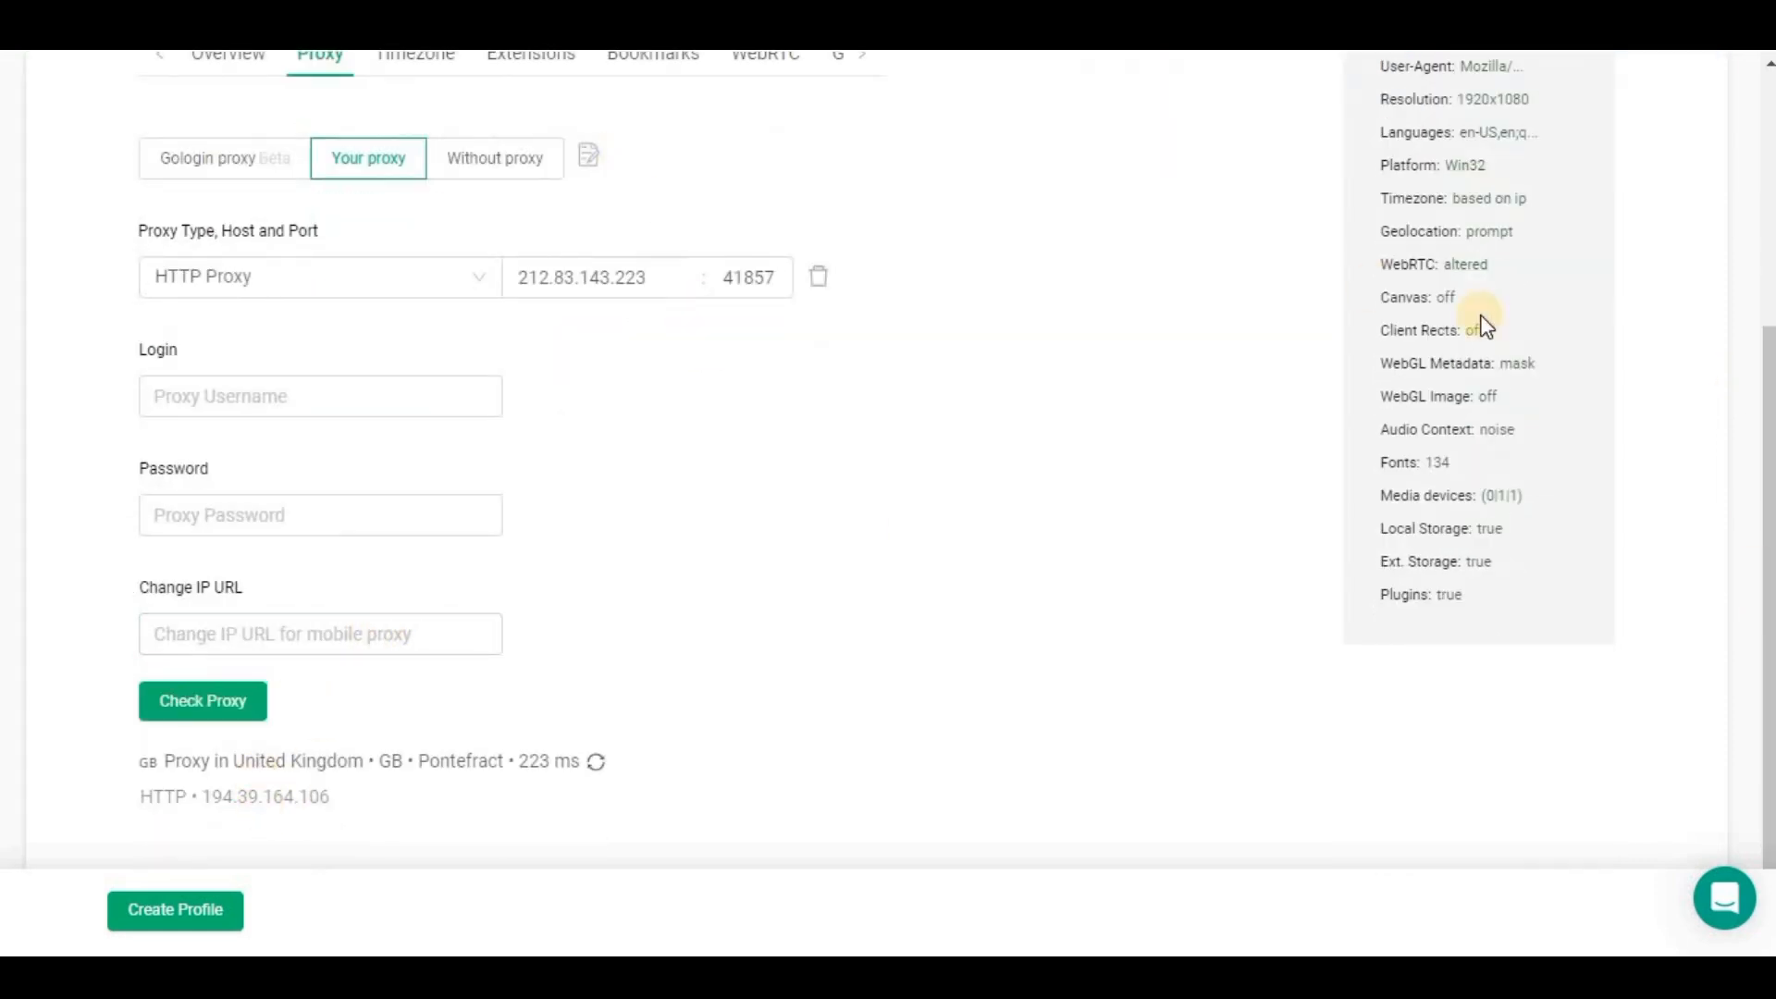
pyautogui.scroll(3)
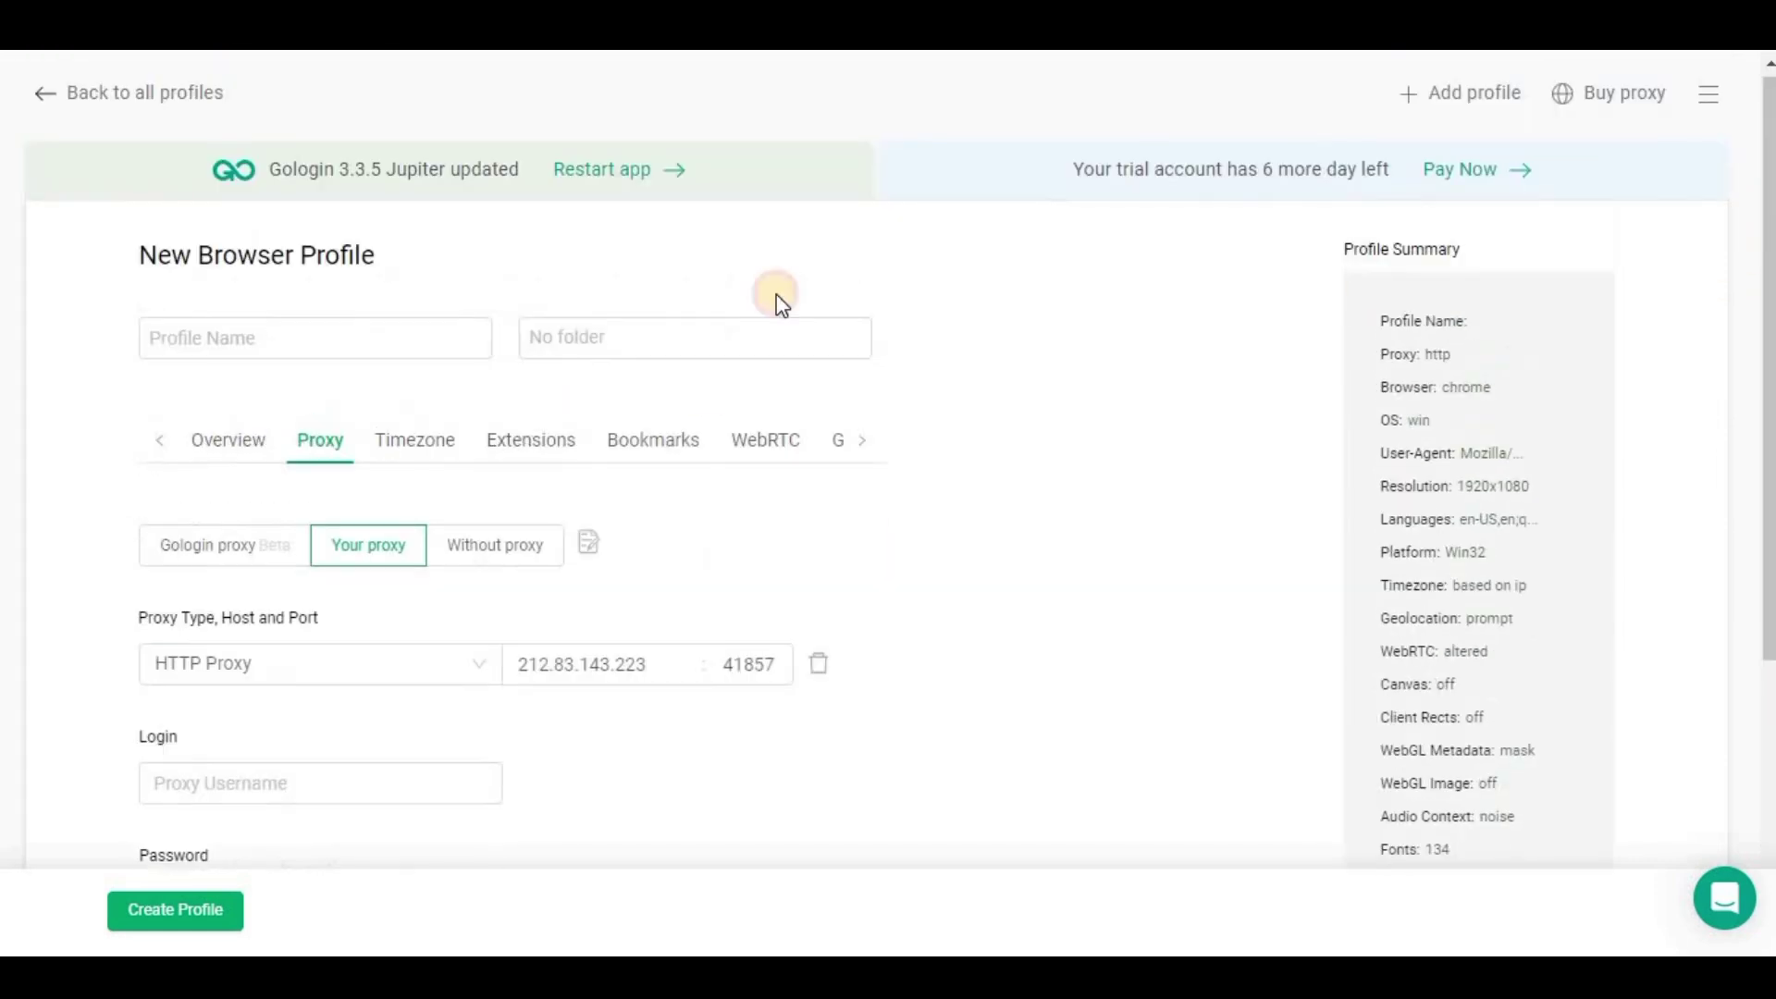
pyautogui.click(764, 441)
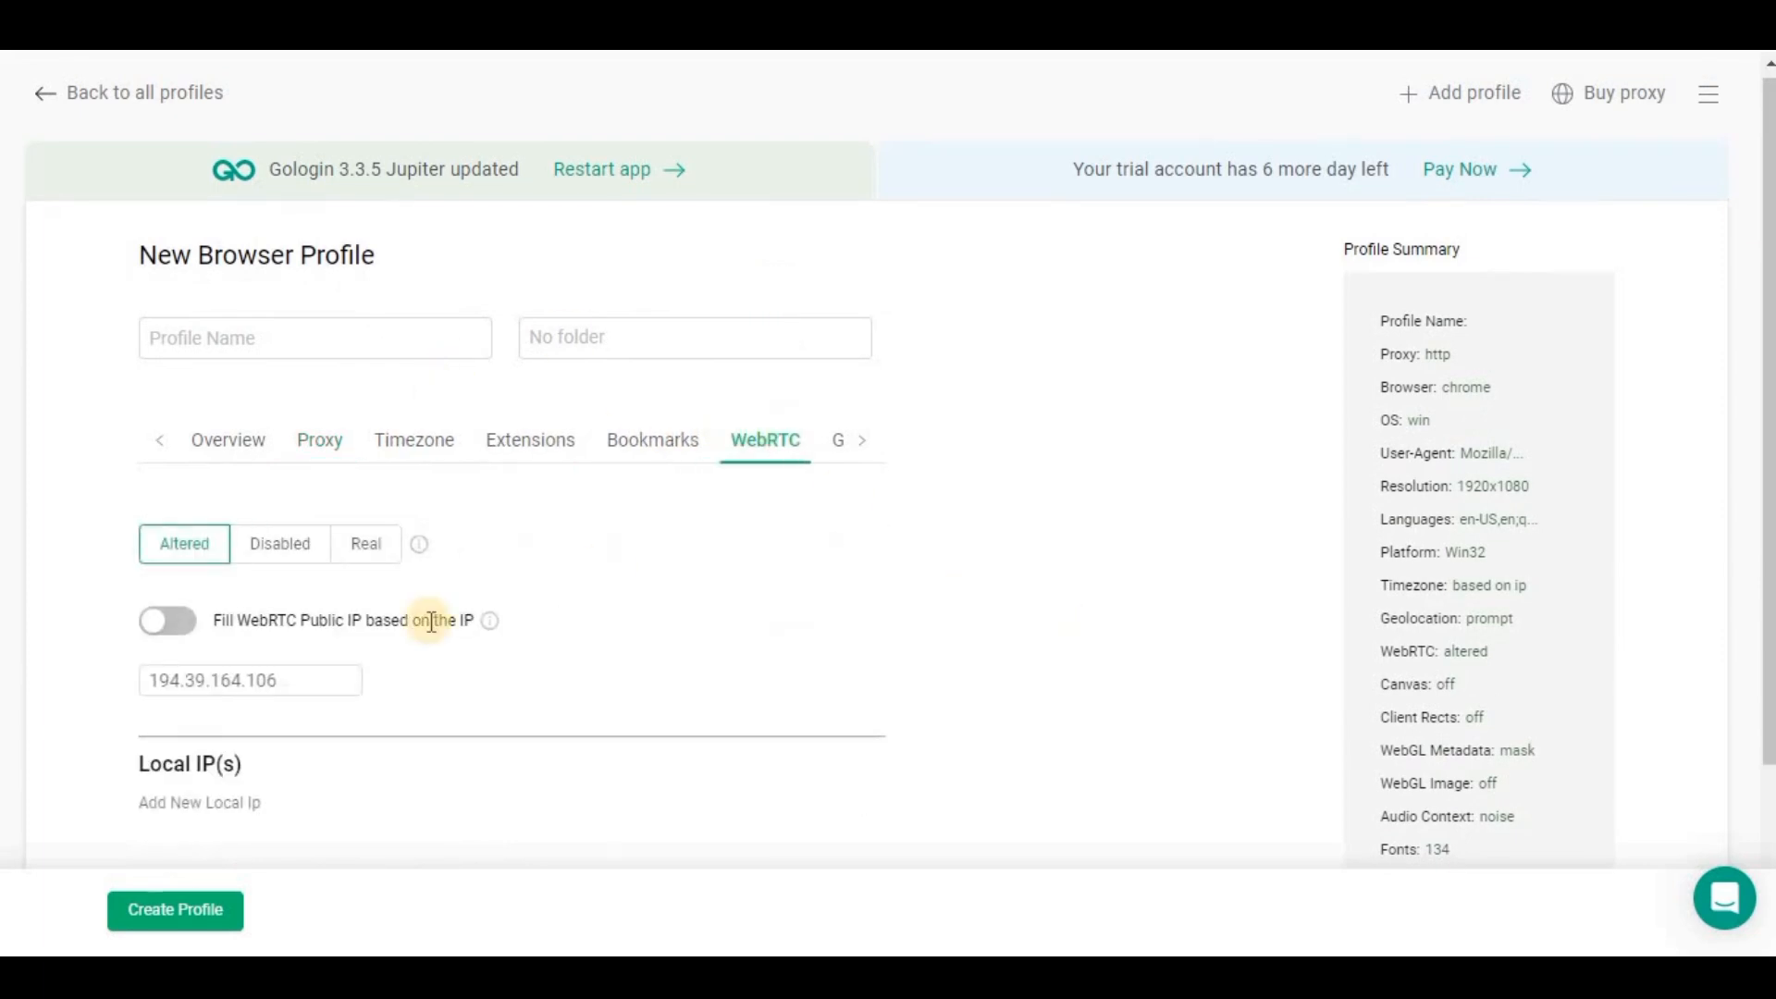
pyautogui.moveTo(1745, 453)
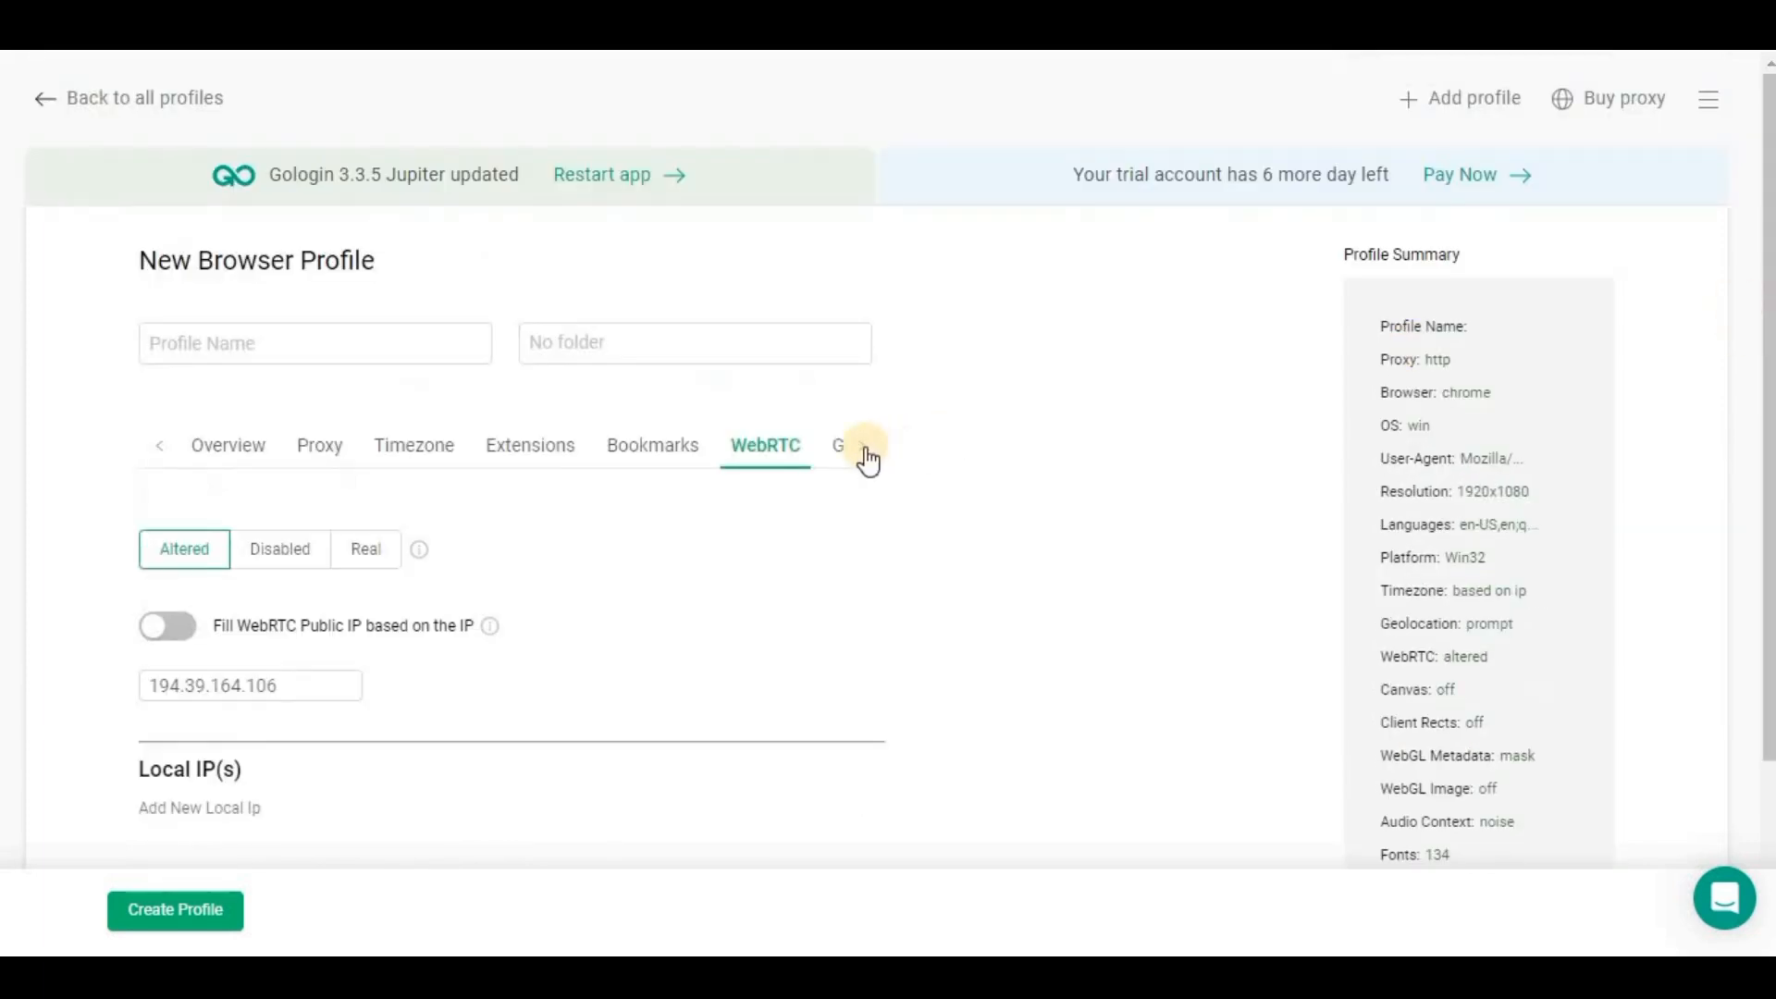
pyautogui.click(866, 448)
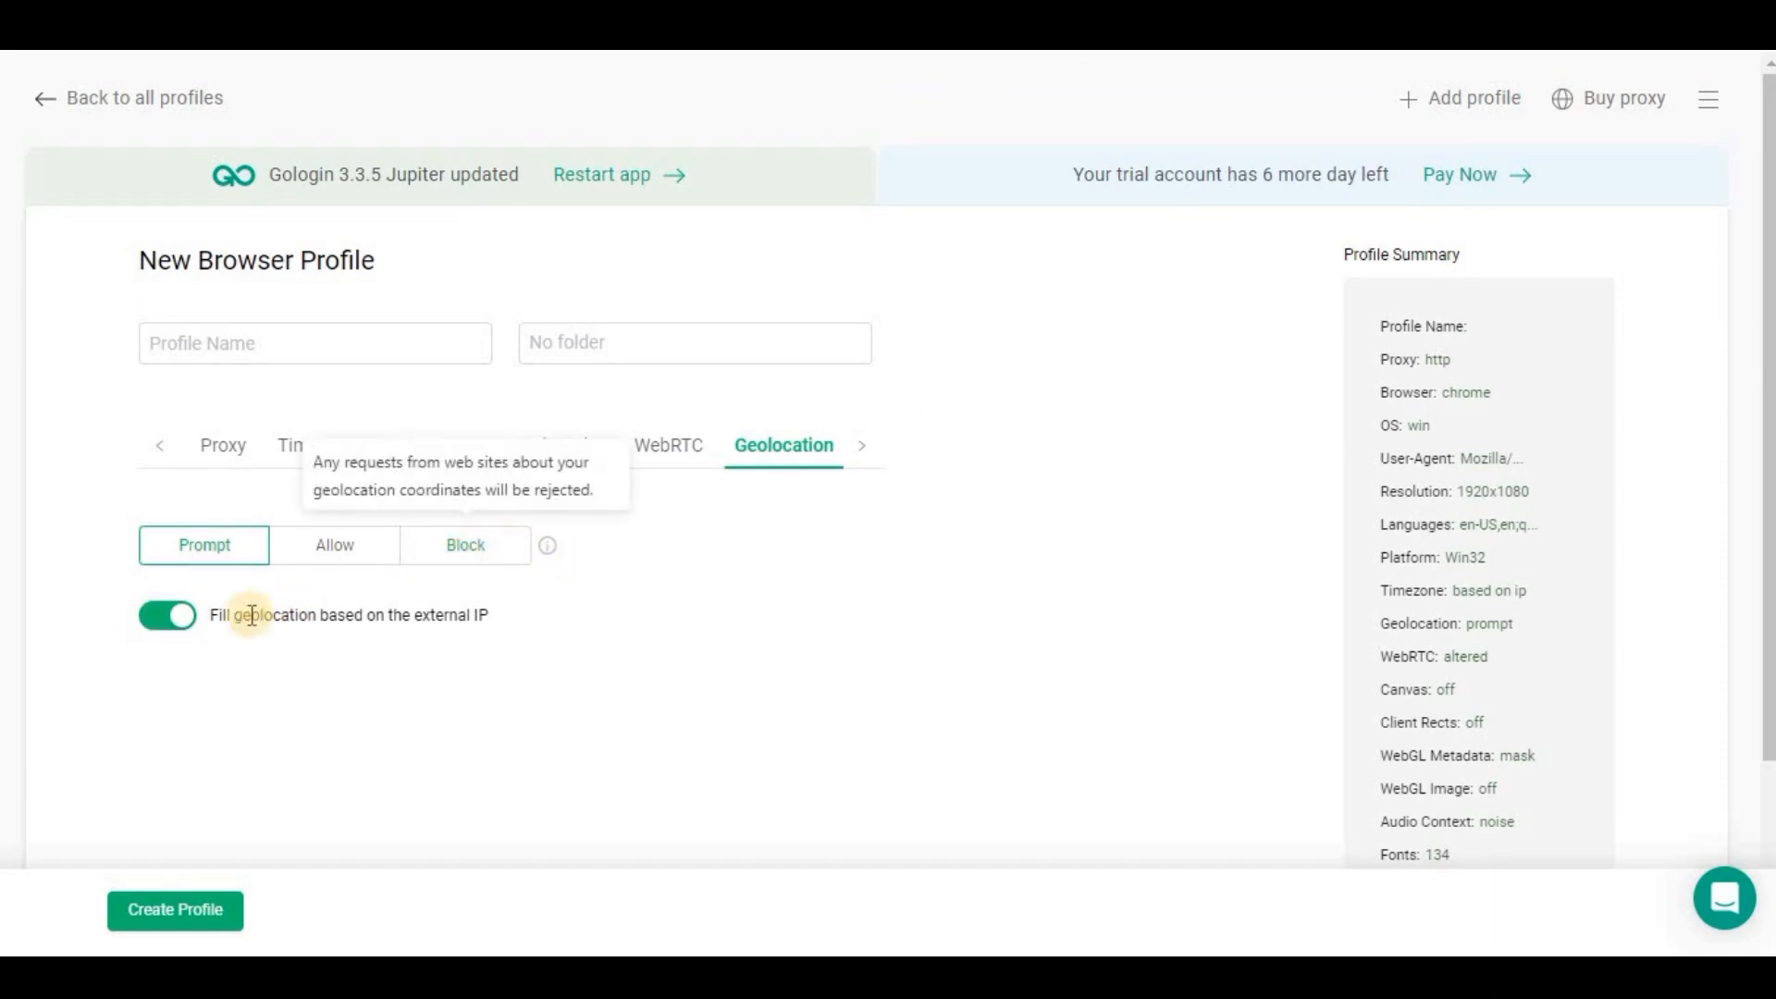
pyautogui.moveTo(279, 635)
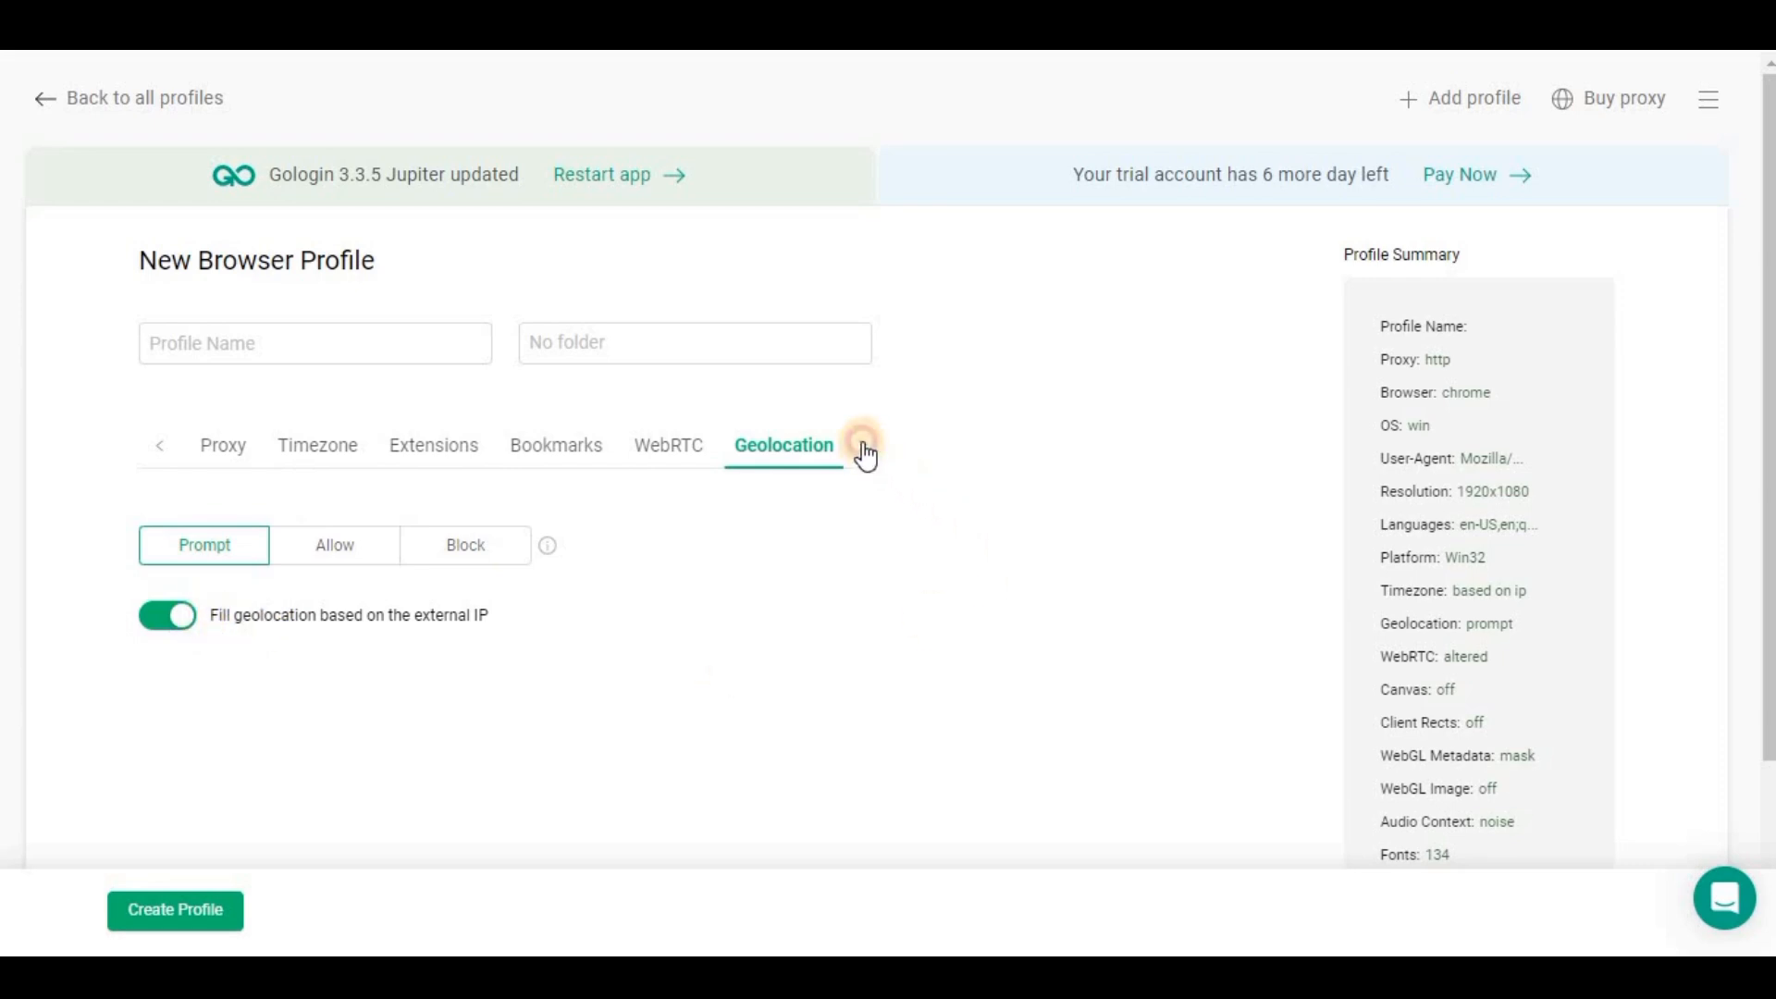
# Go to the profile's Advanced settings and scroll down to the hardware options.
pyautogui.click(864, 444)
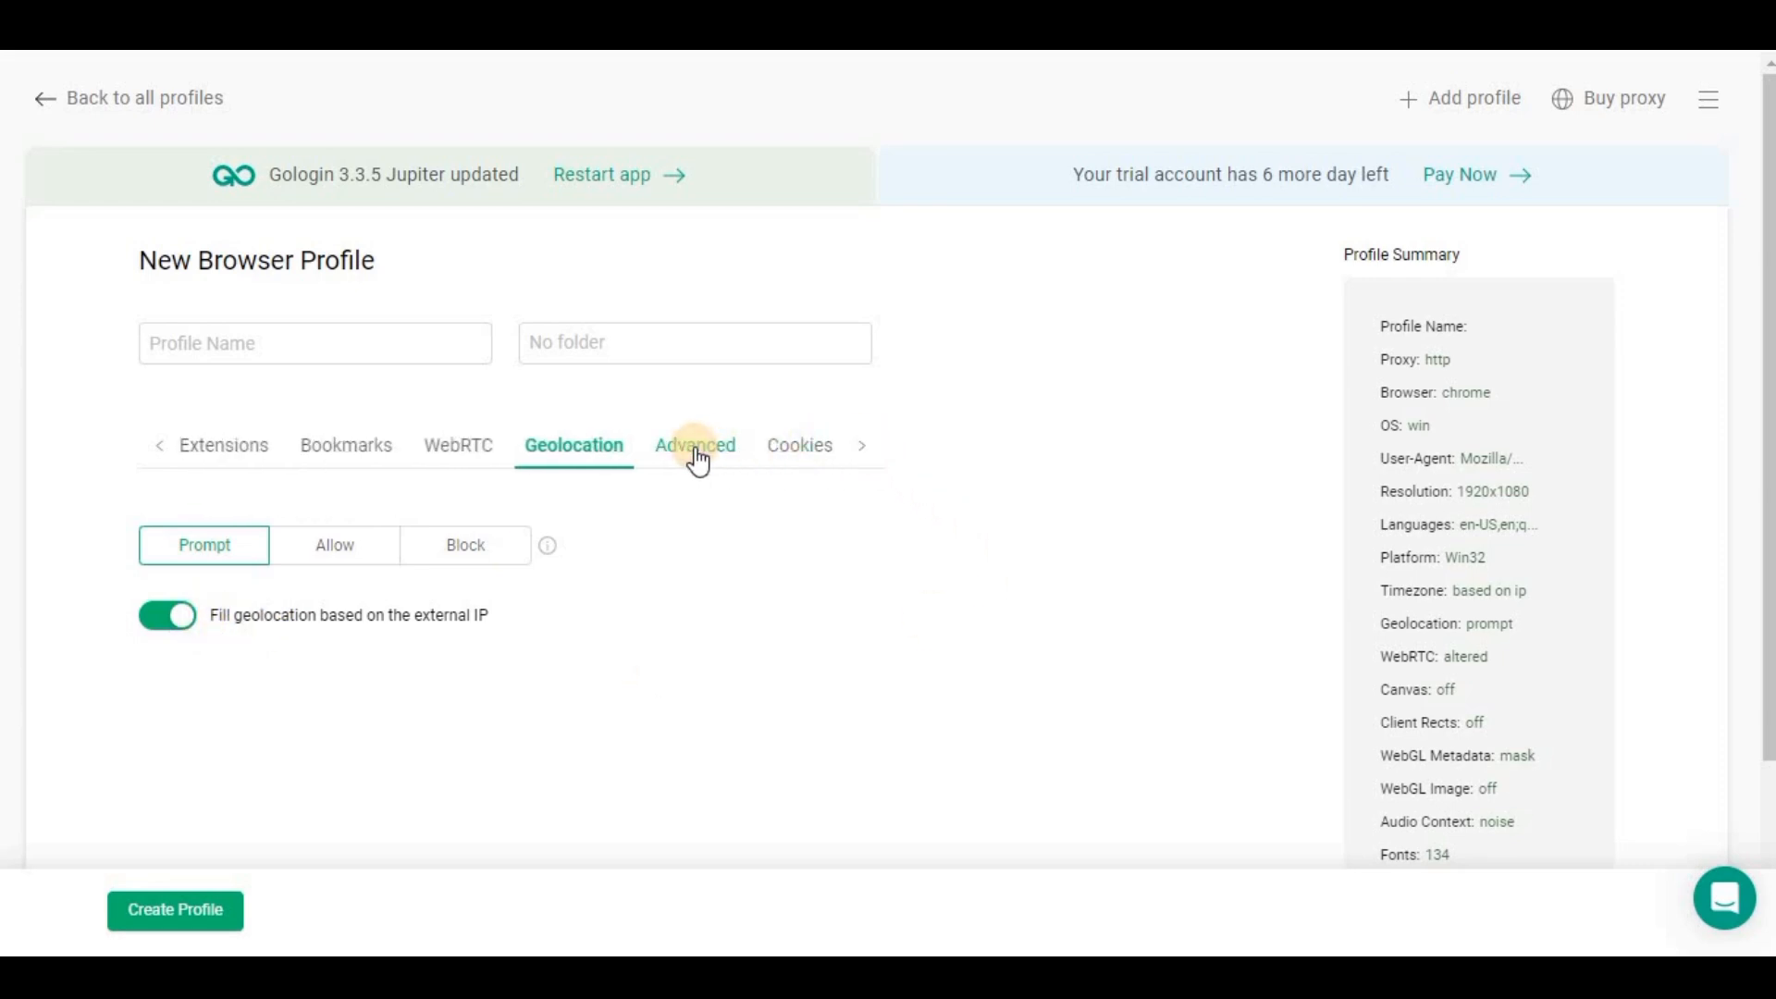
pyautogui.click(693, 444)
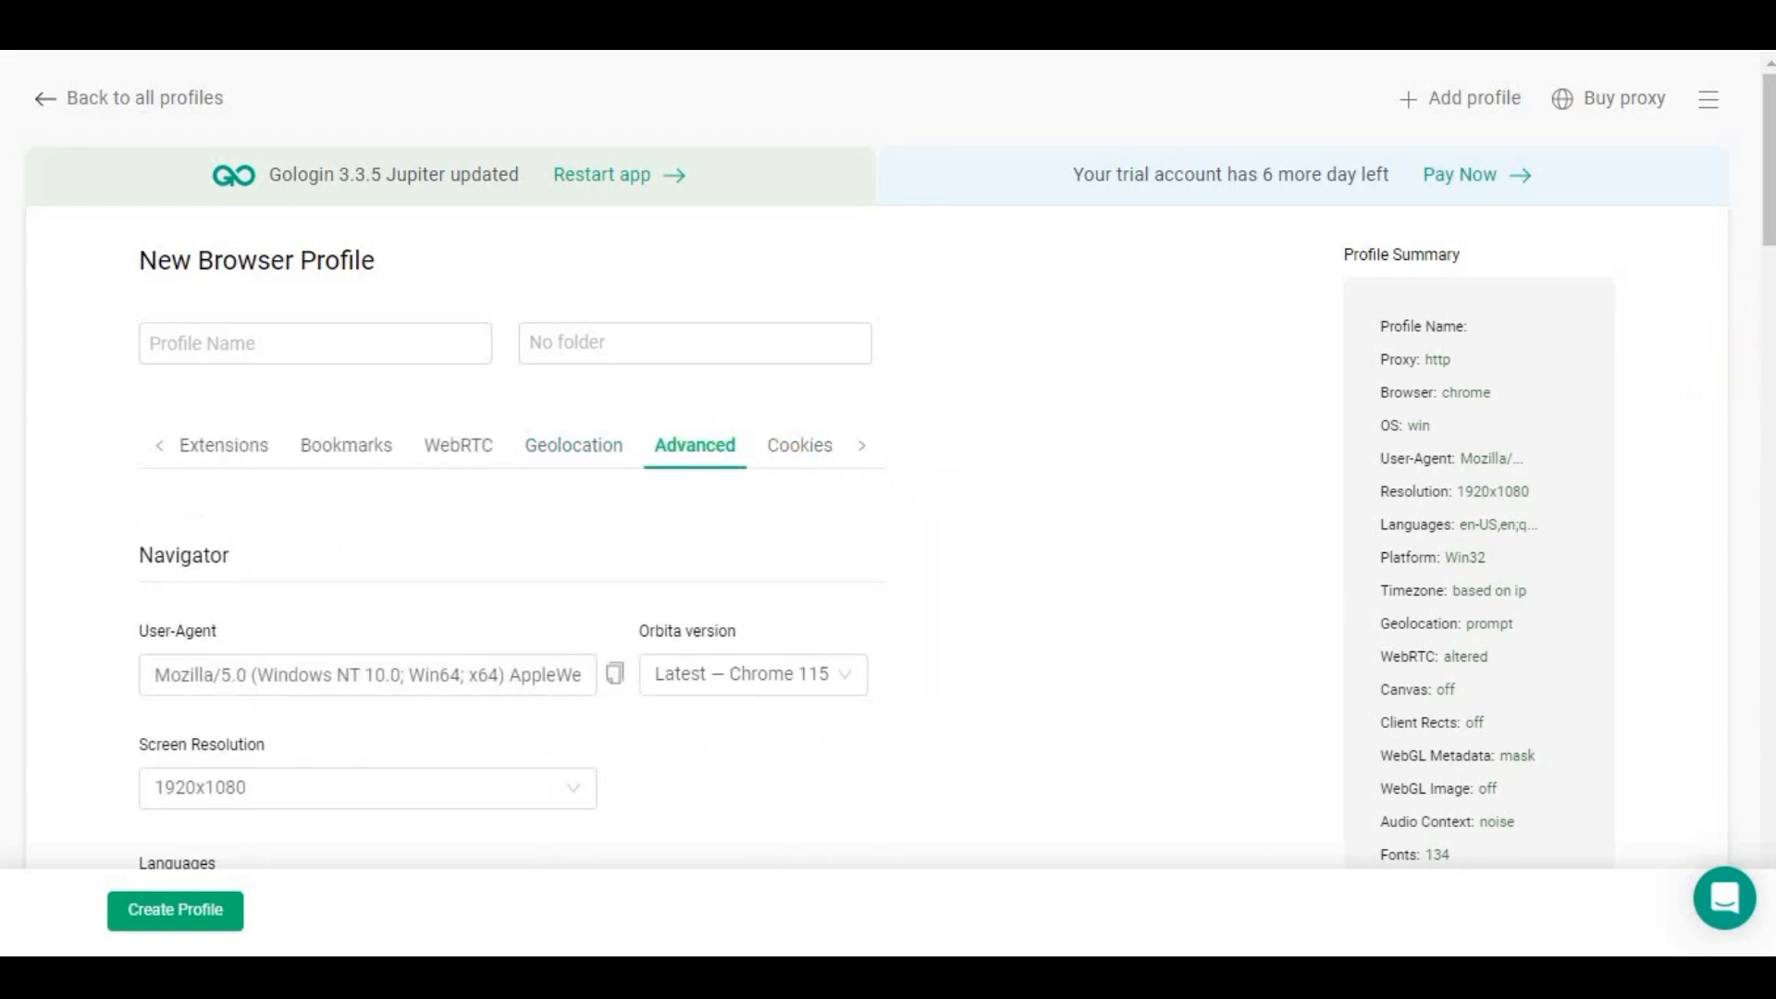
pyautogui.scroll(-3)
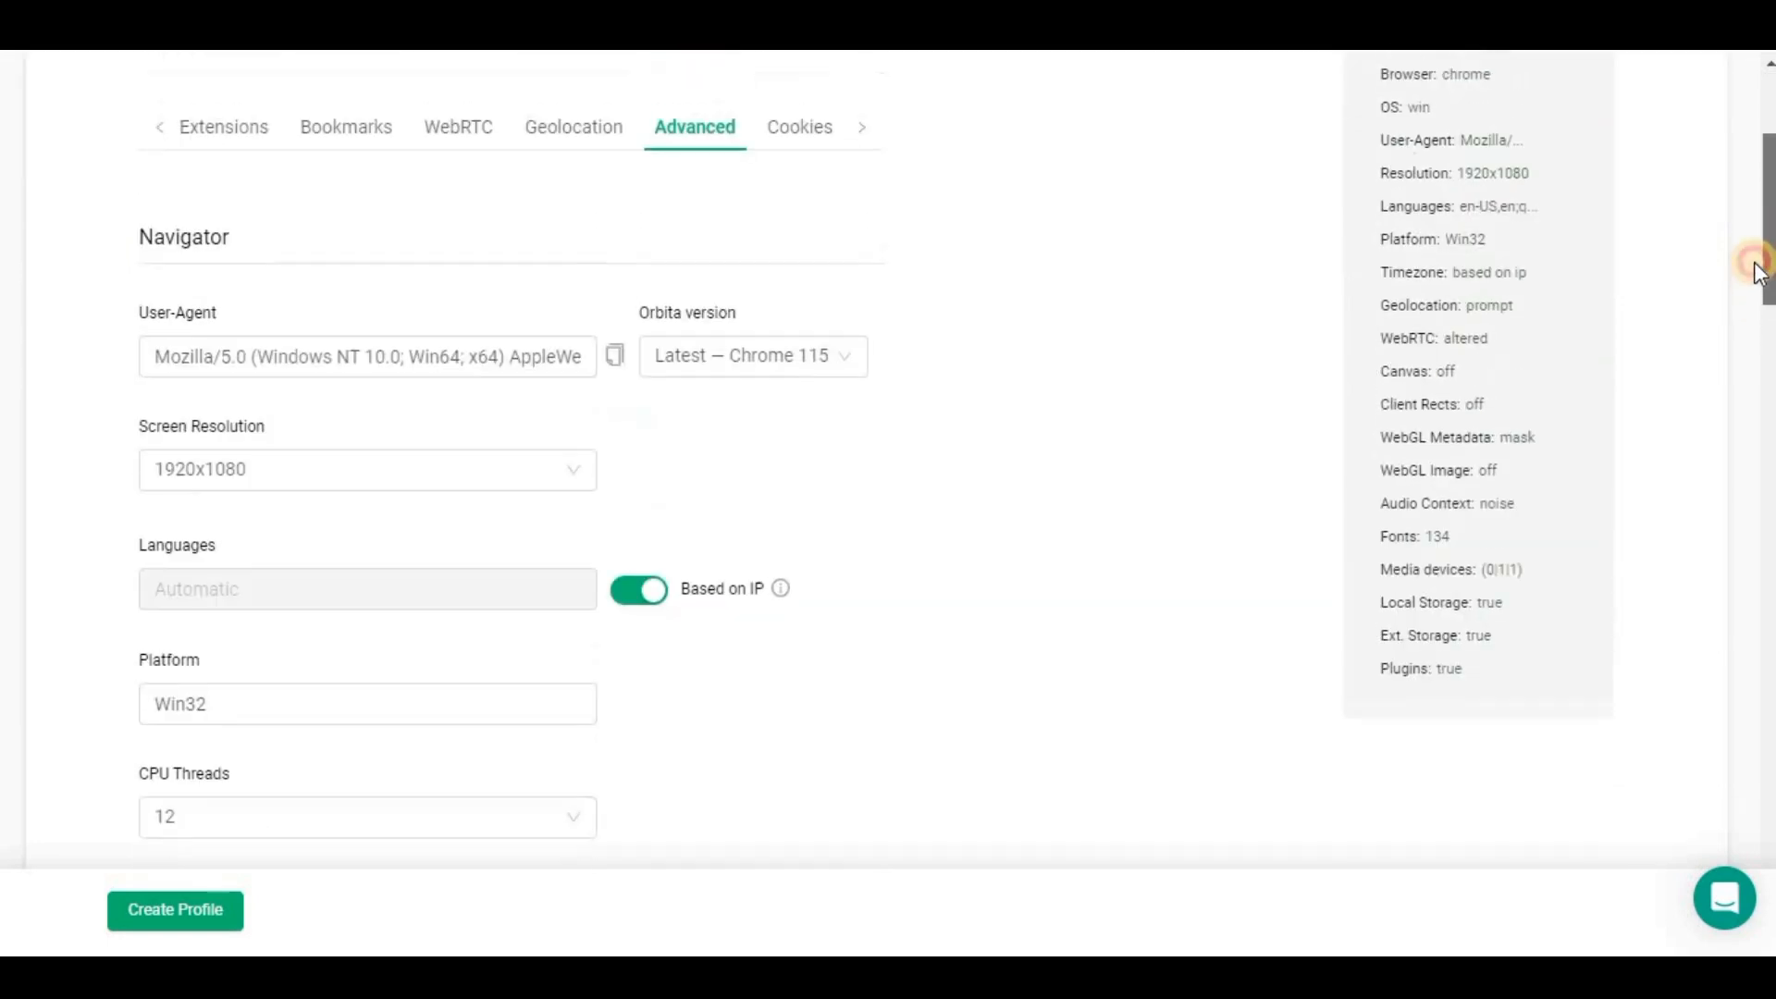
pyautogui.scroll(-3)
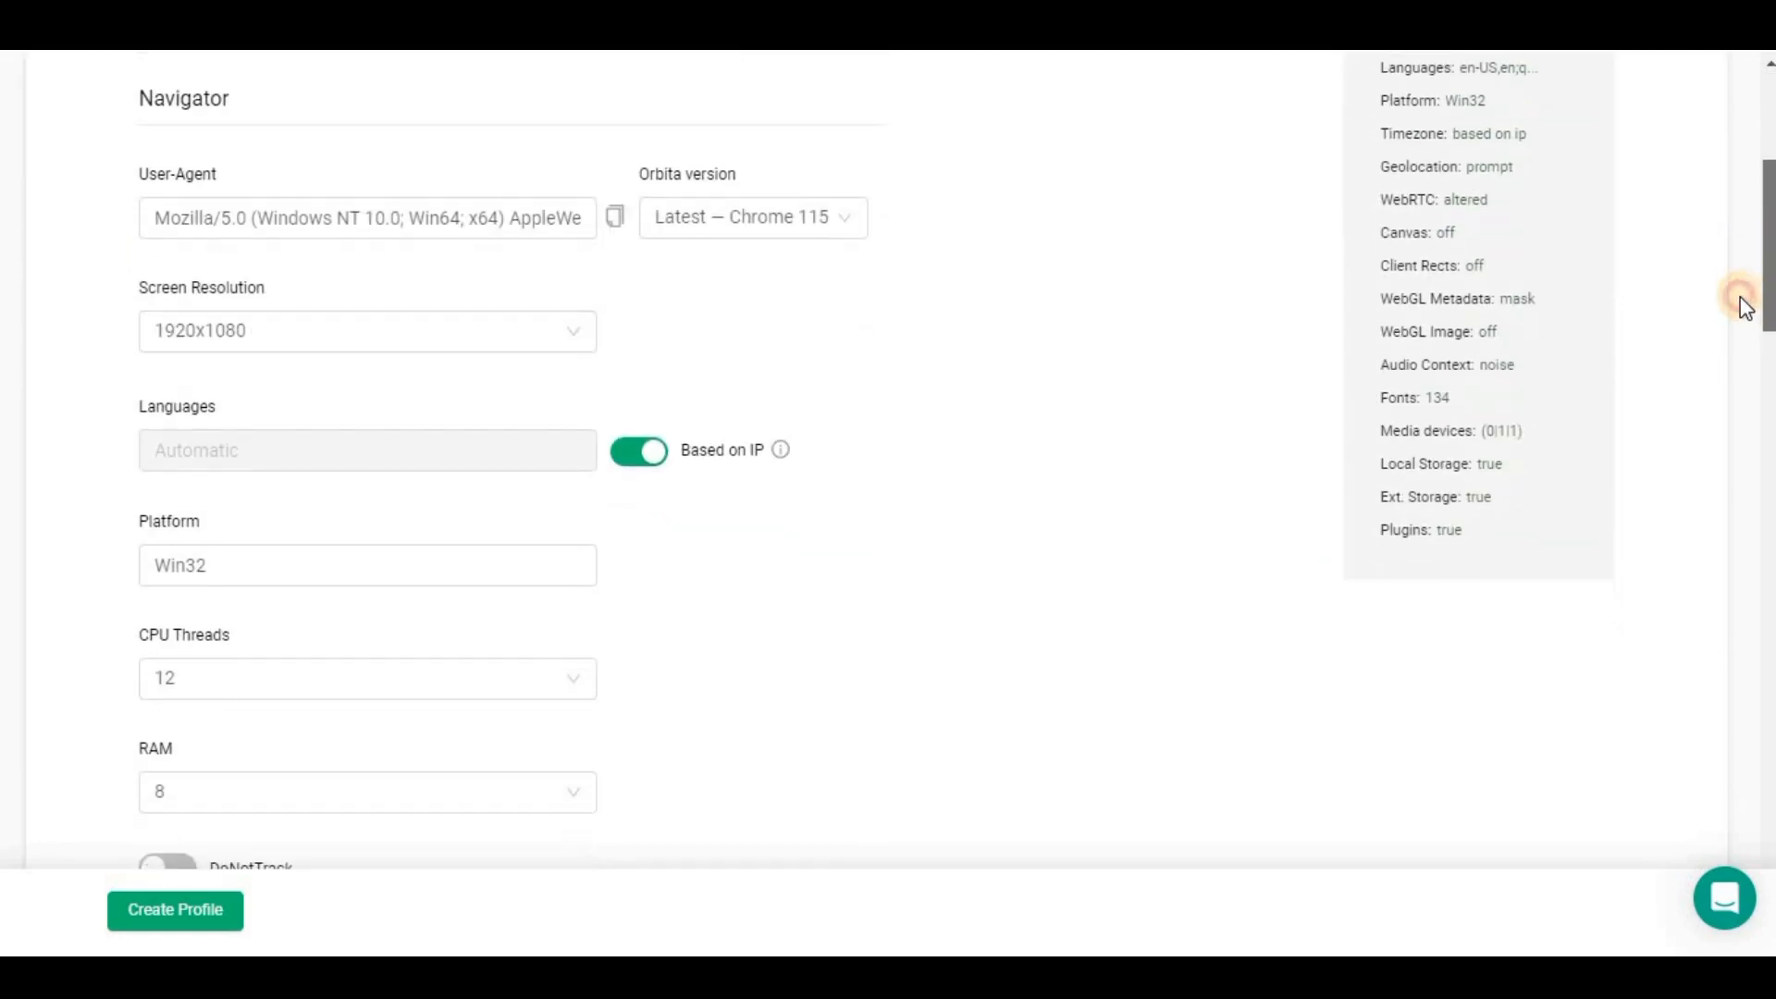
pyautogui.scroll(-3)
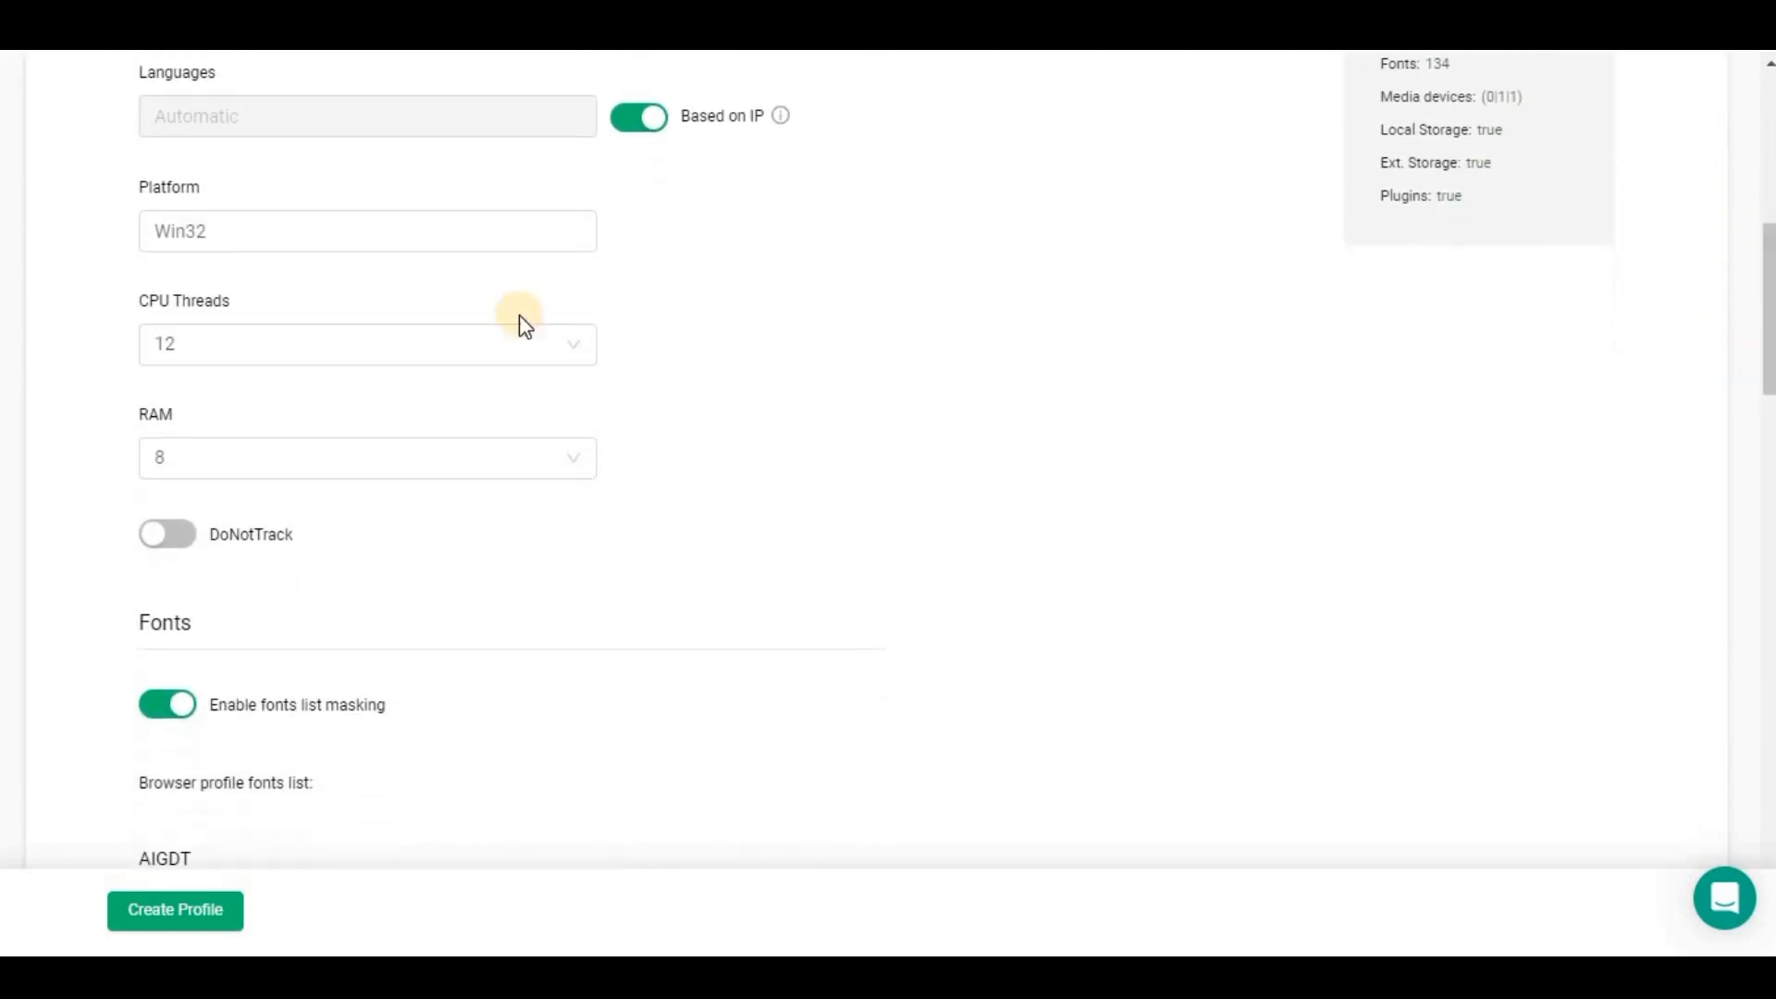
# Set the profile's CPU threads to 10 instead of 12.
pyautogui.click(367, 344)
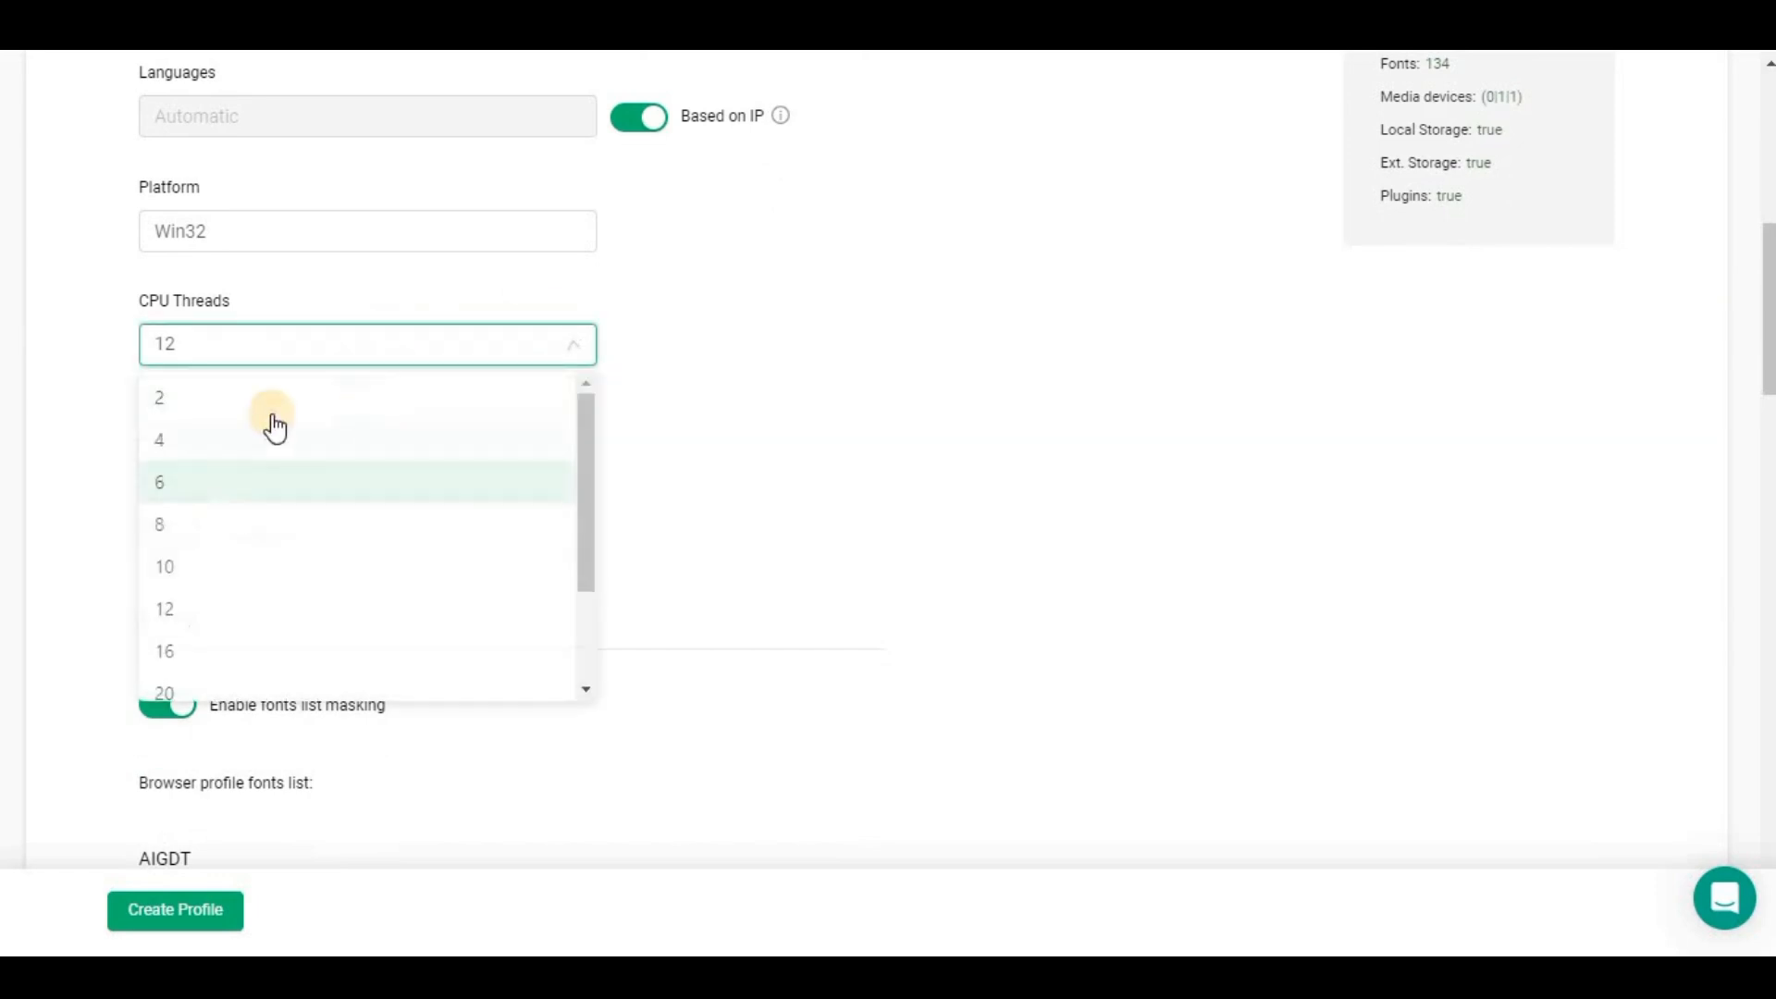
pyautogui.click(165, 566)
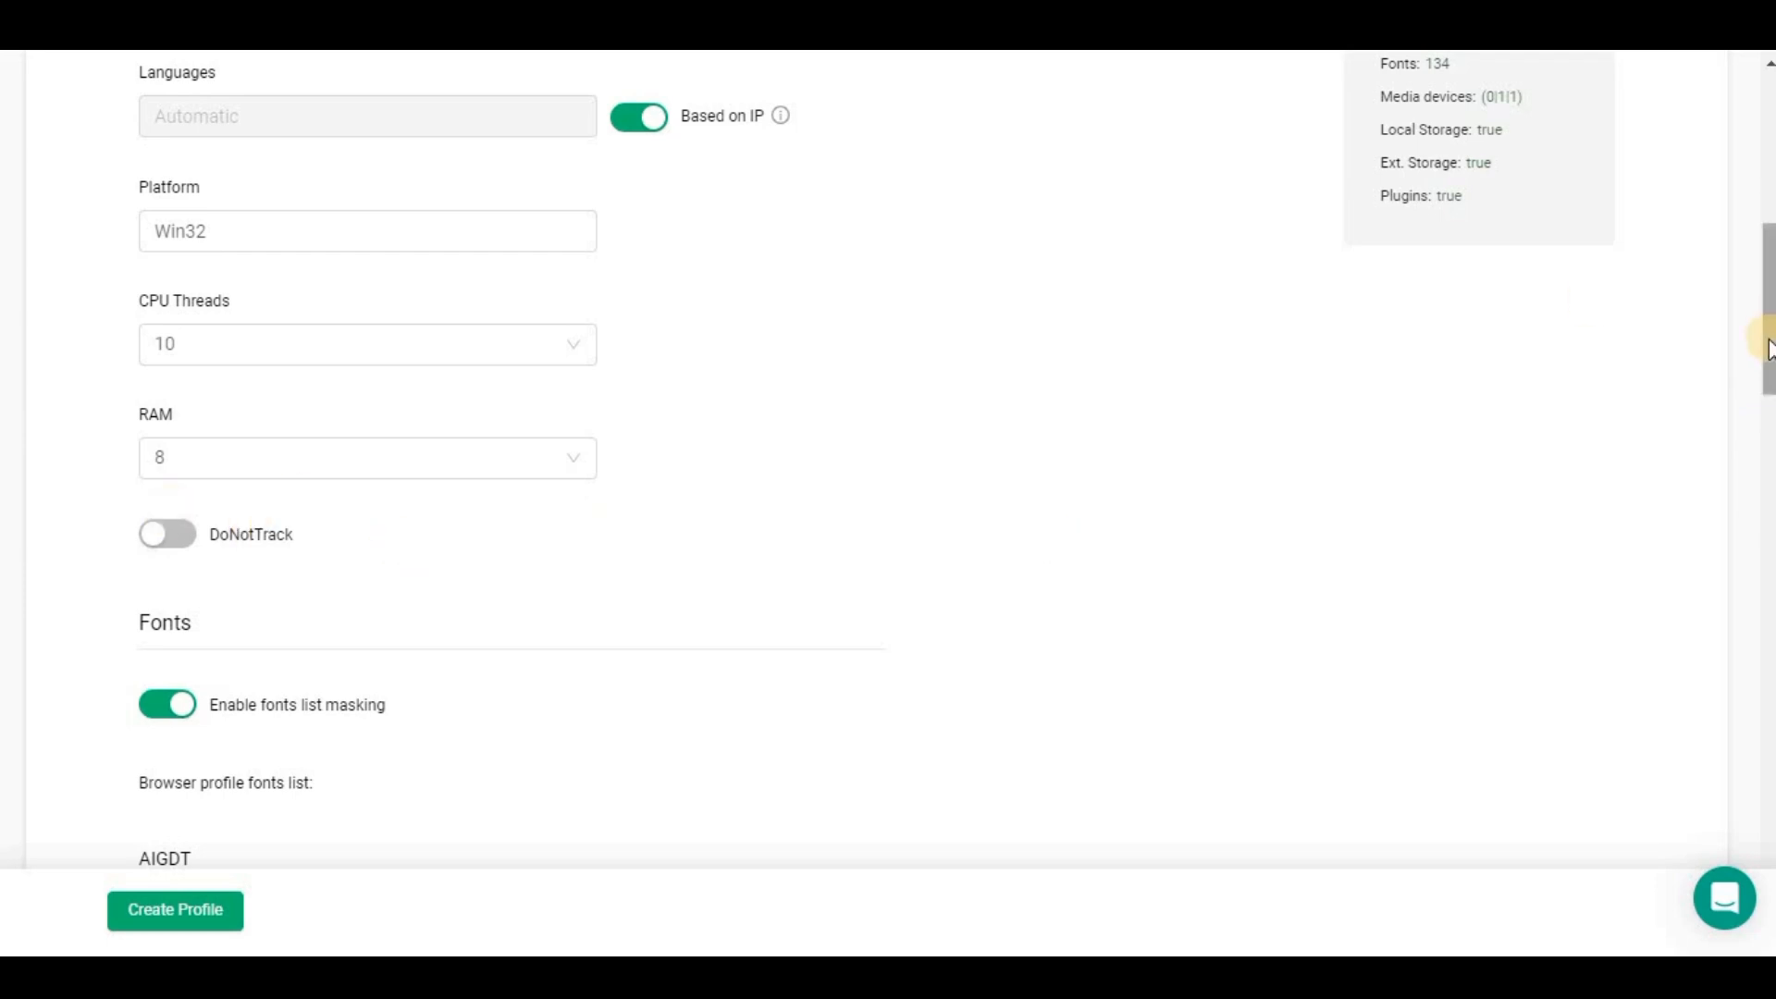
pyautogui.scroll(-3)
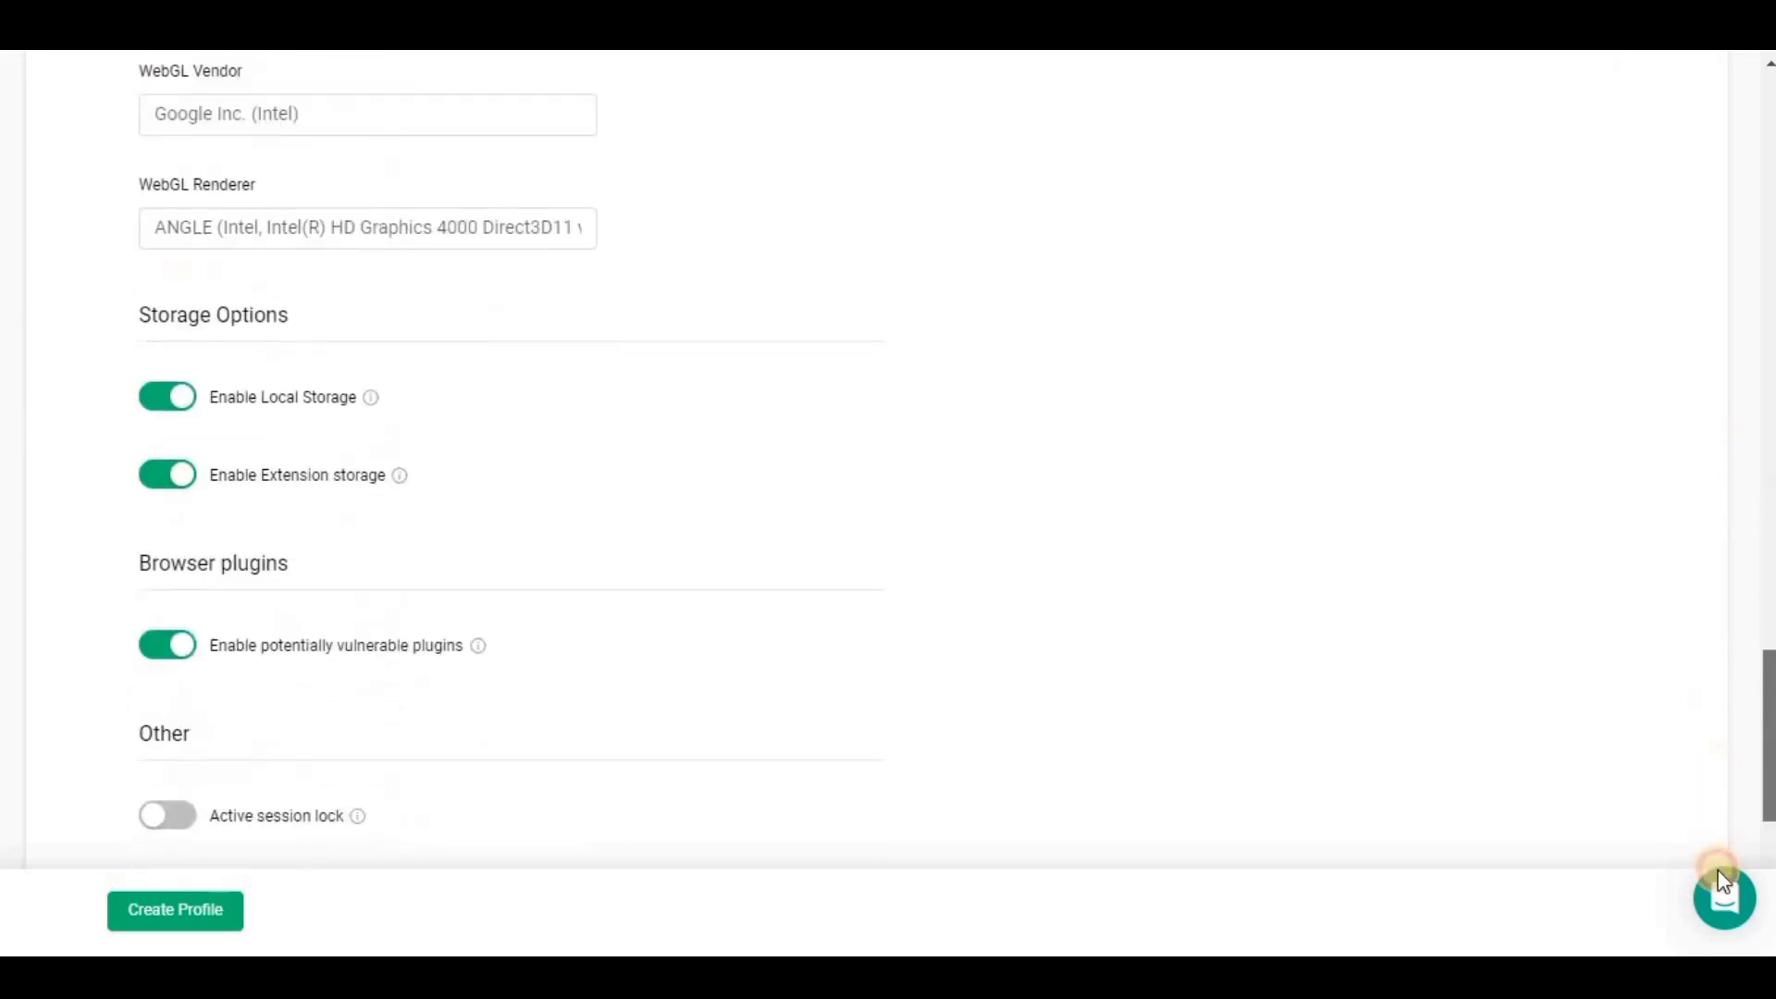
pyautogui.scroll(3)
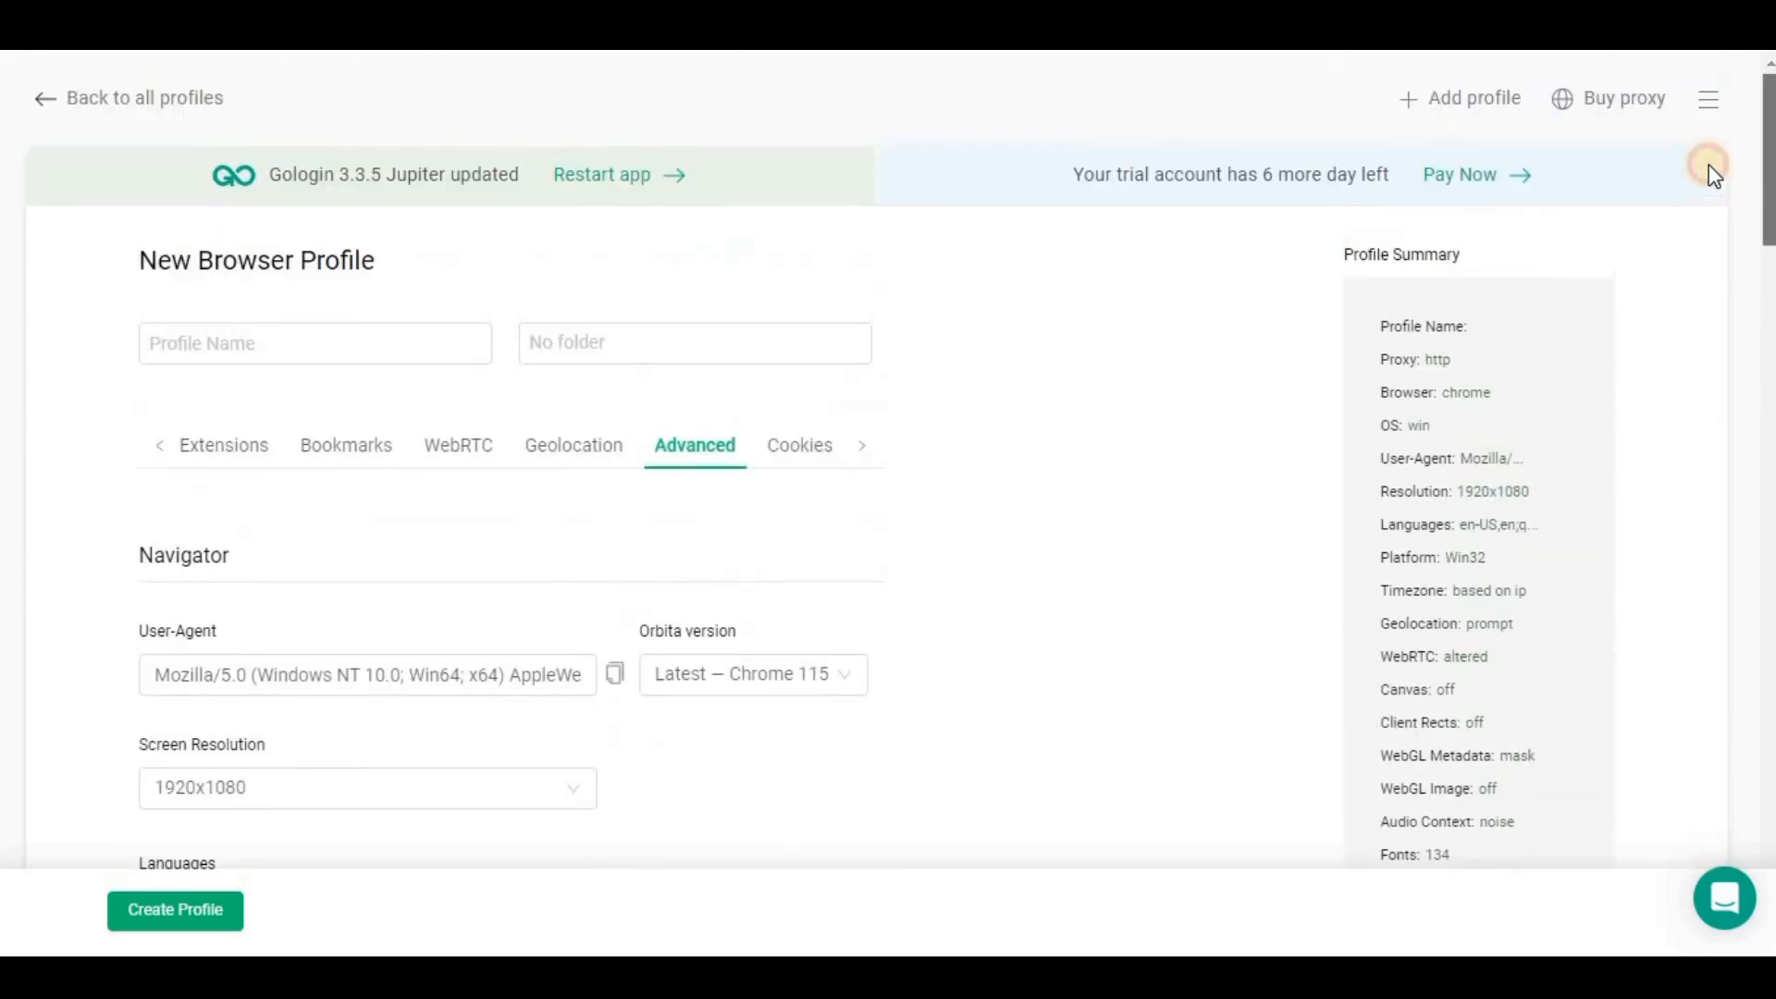
pyautogui.moveTo(163, 446)
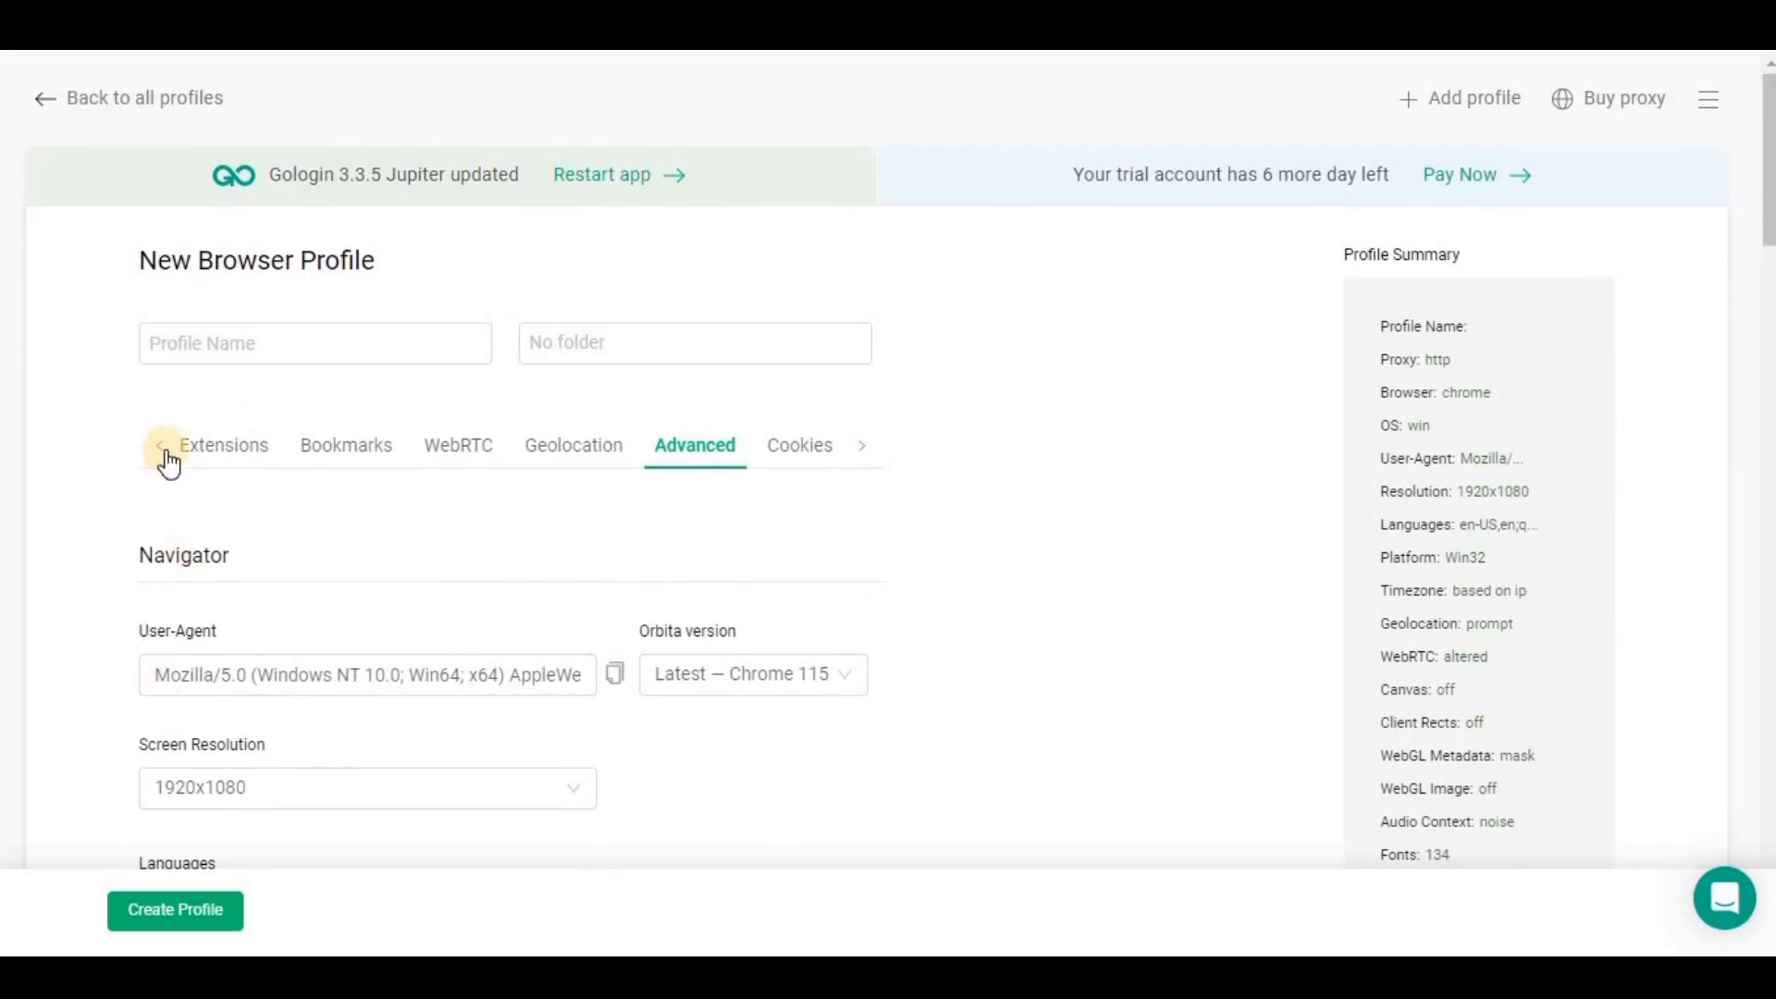
# Name the new profile 'united kingdom proxy'.
pyautogui.click(159, 446)
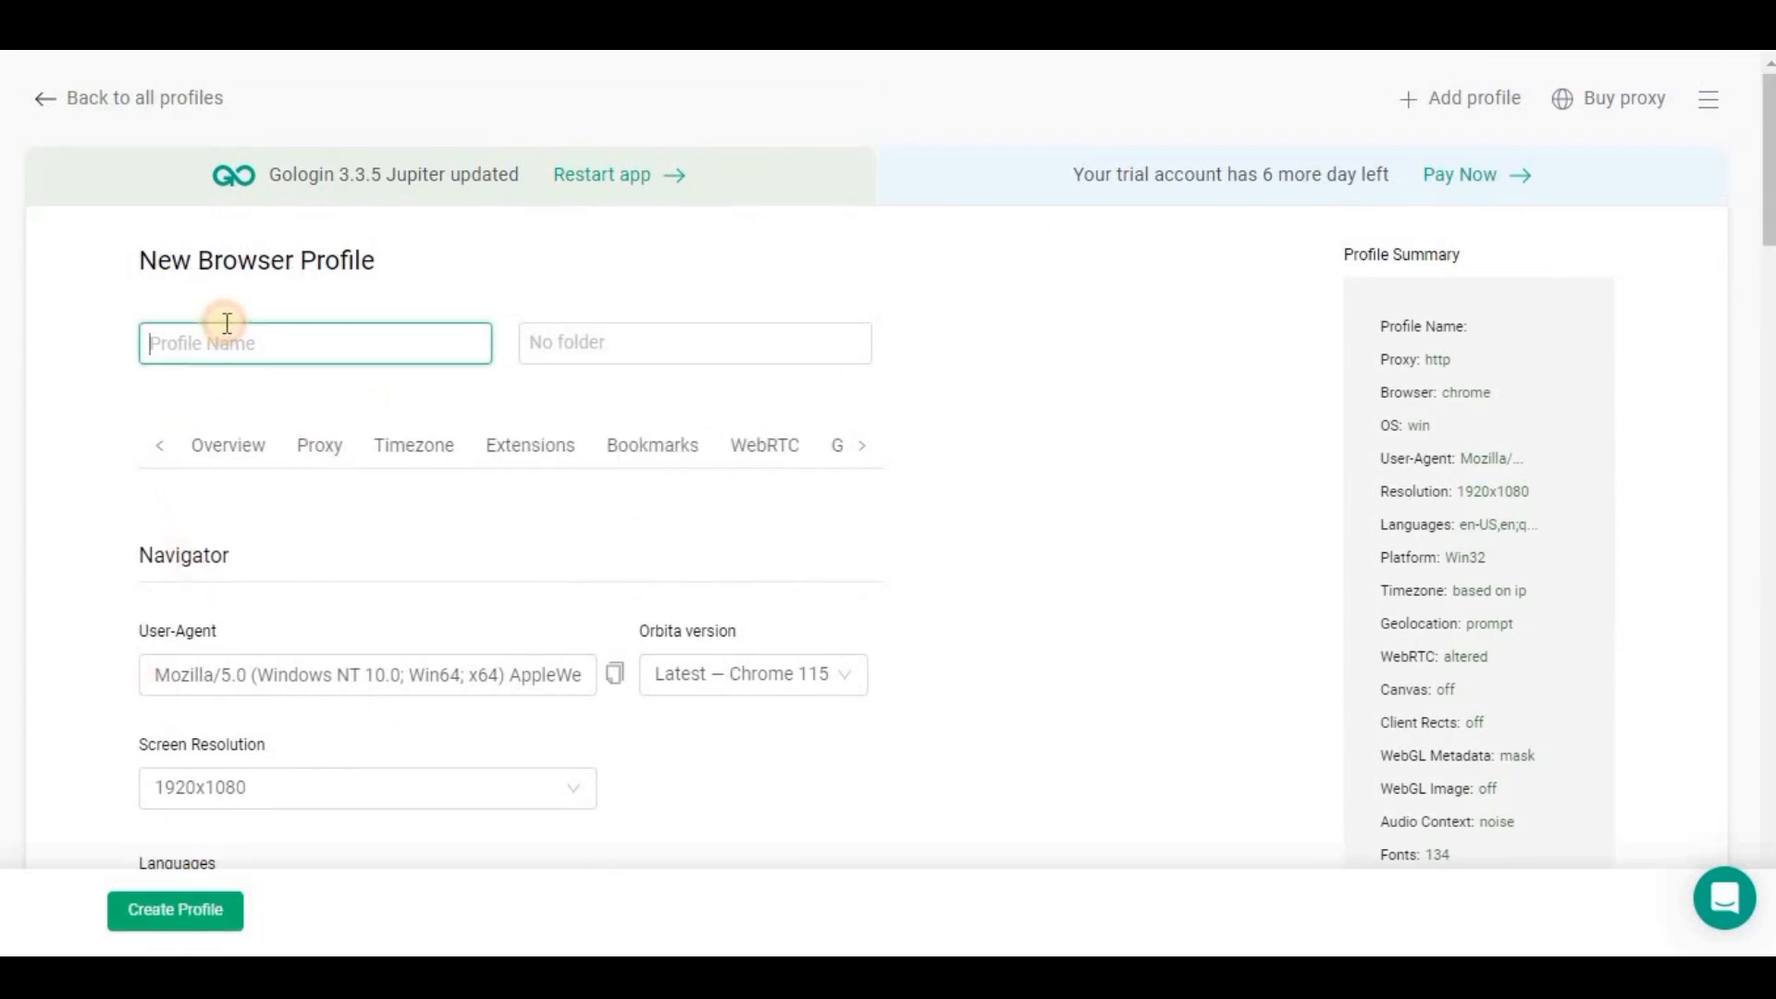
pyautogui.write('united')
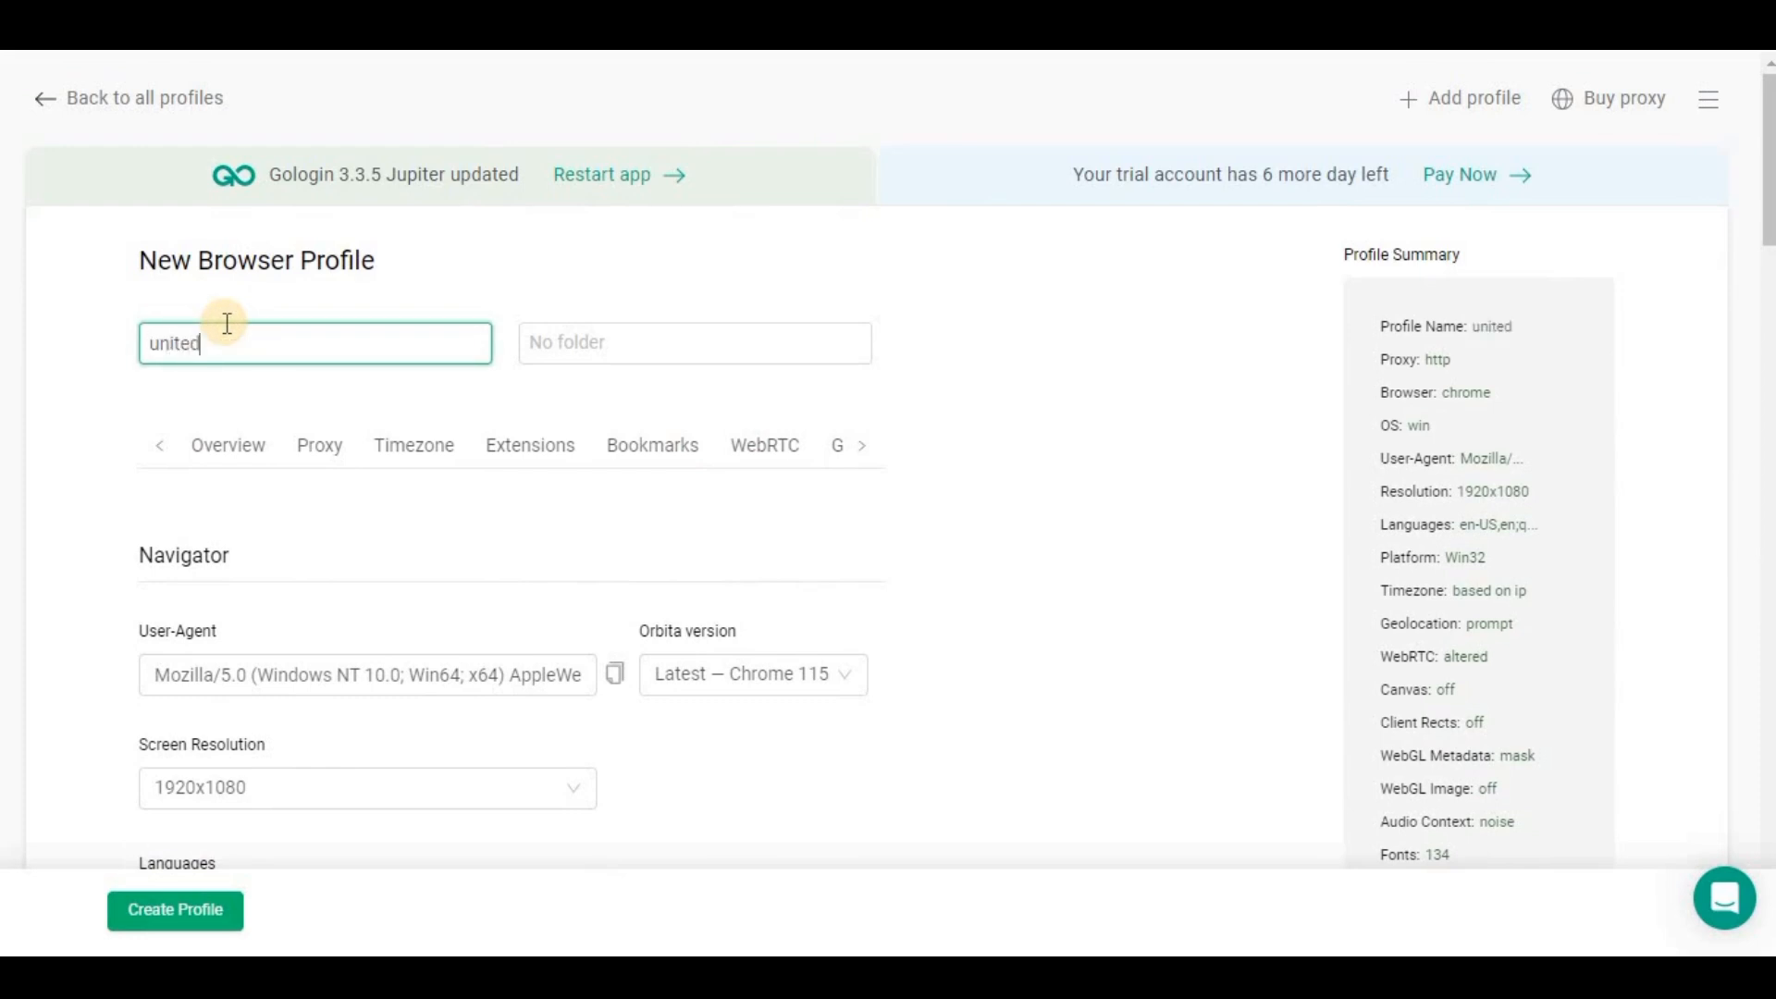
pyautogui.write('kingdom p')
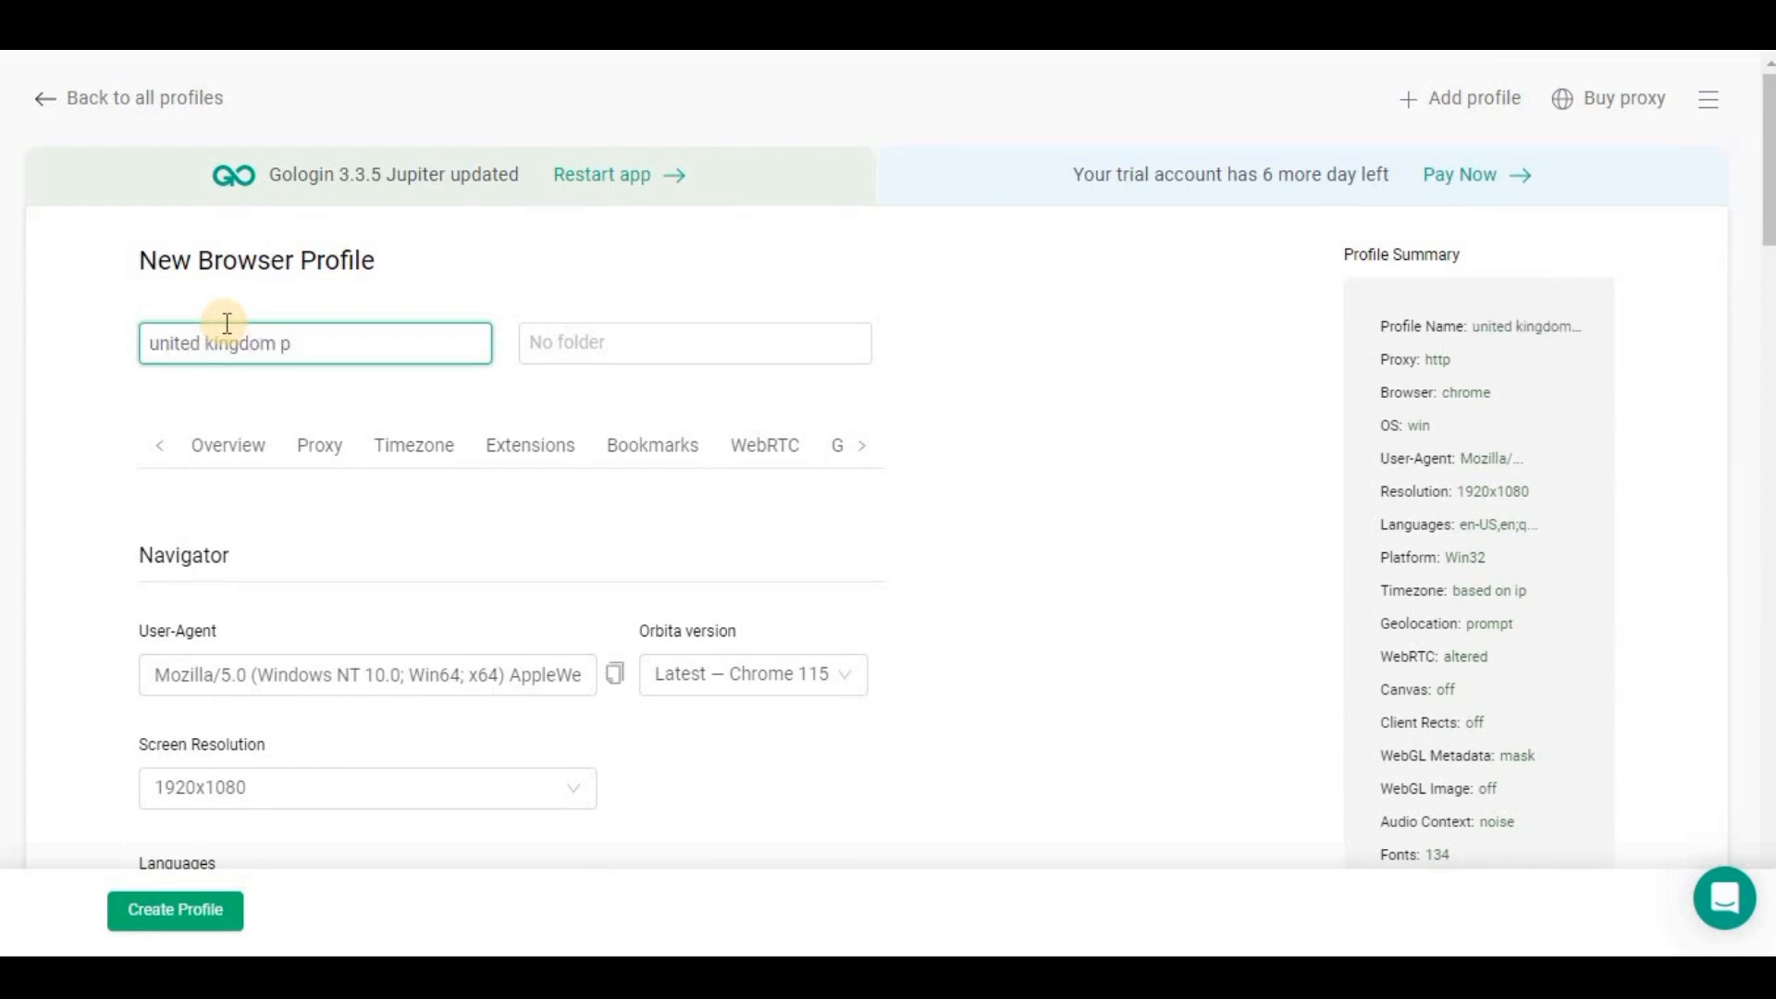
pyautogui.write('roxy')
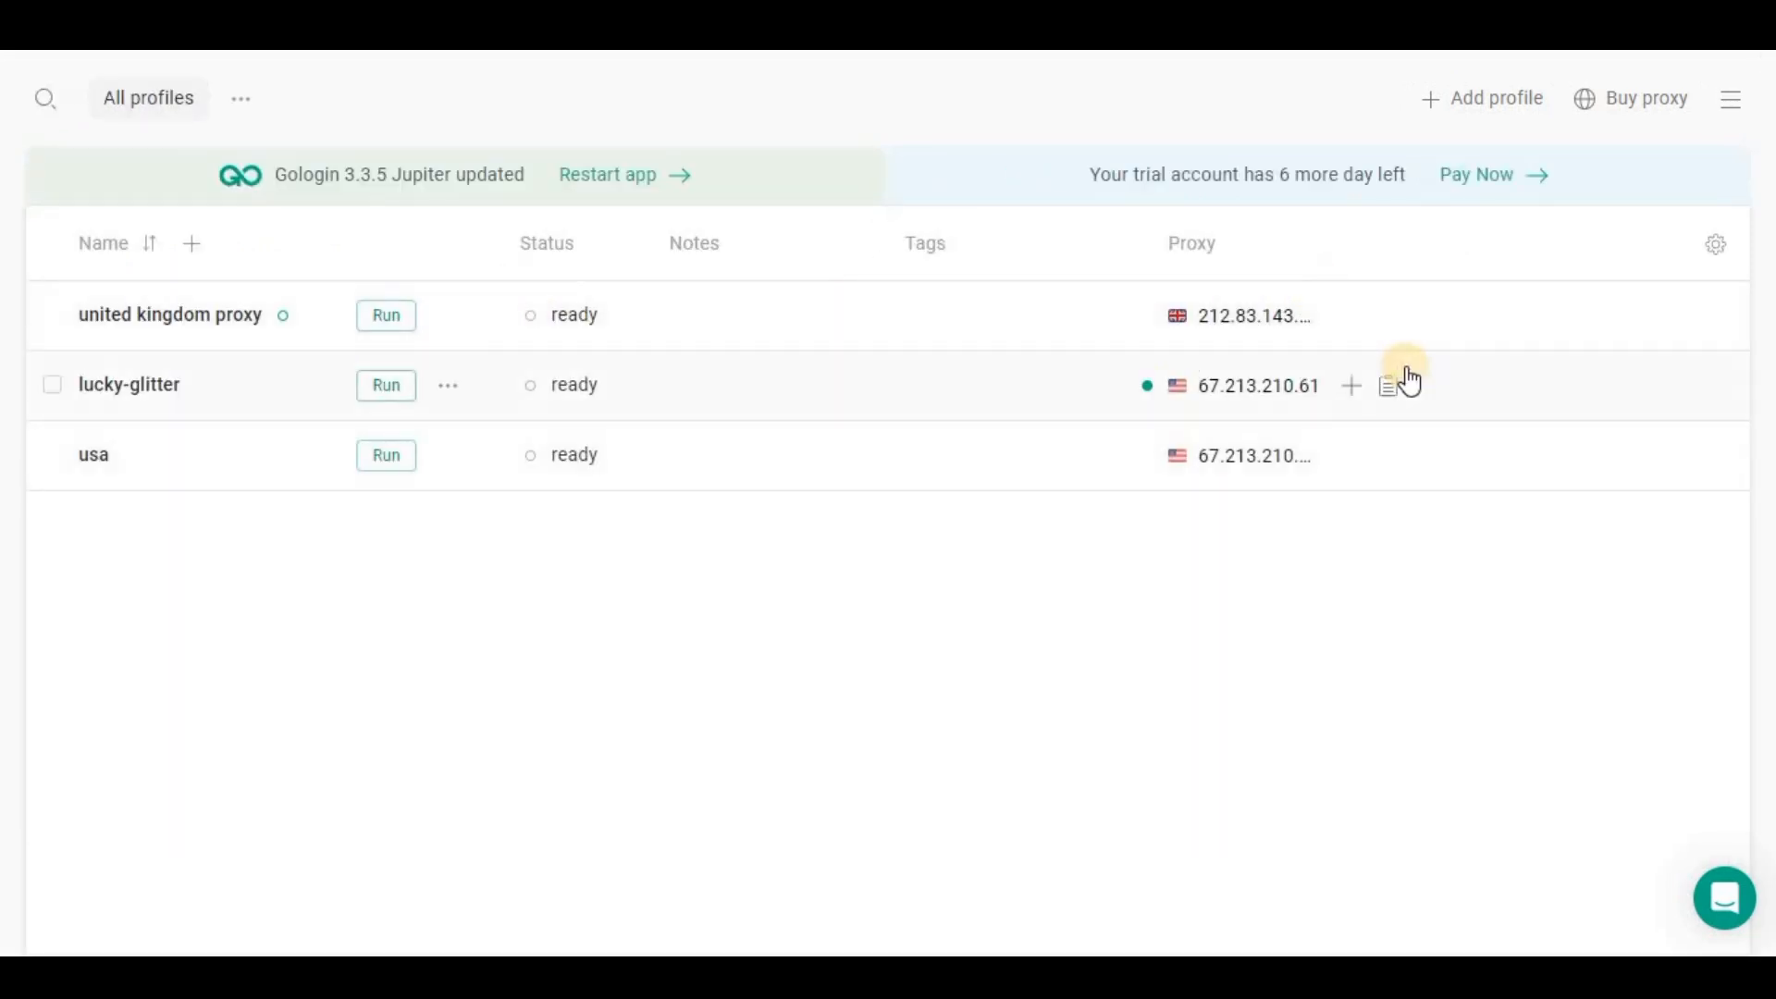
pyautogui.moveTo(787, 325)
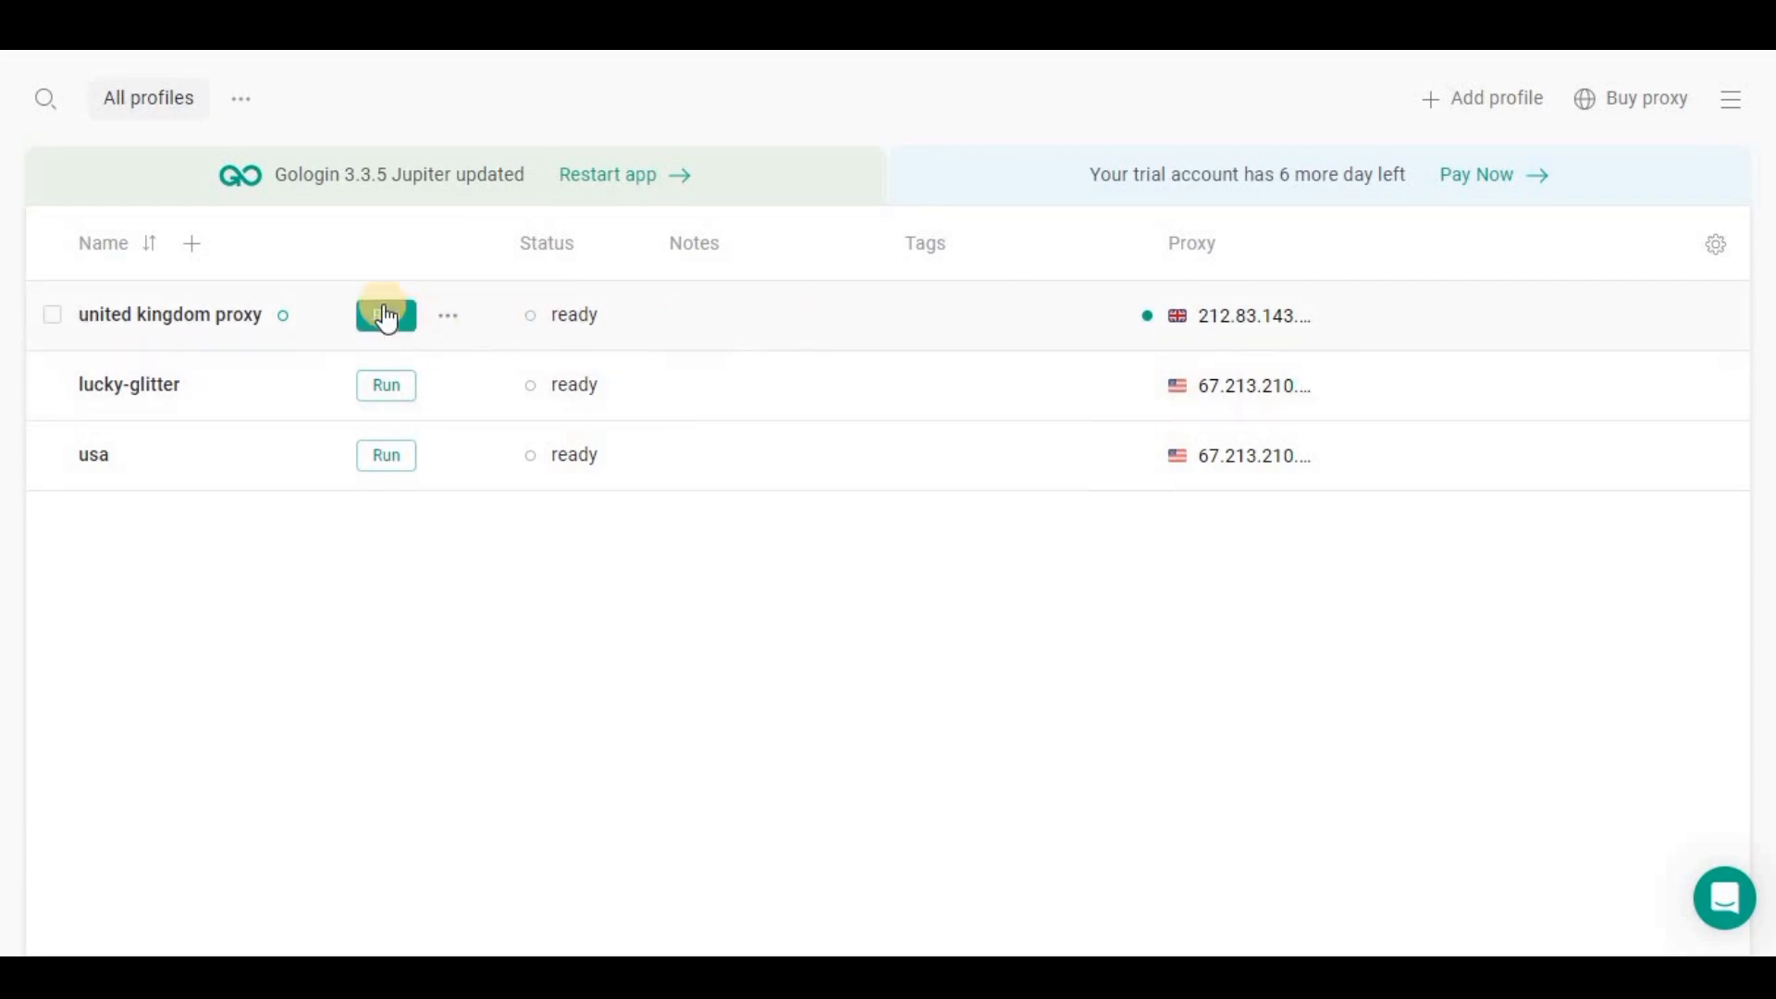
# Run the united kingdom proxy profile from the list, launching its Orbita browser.
pyautogui.click(385, 314)
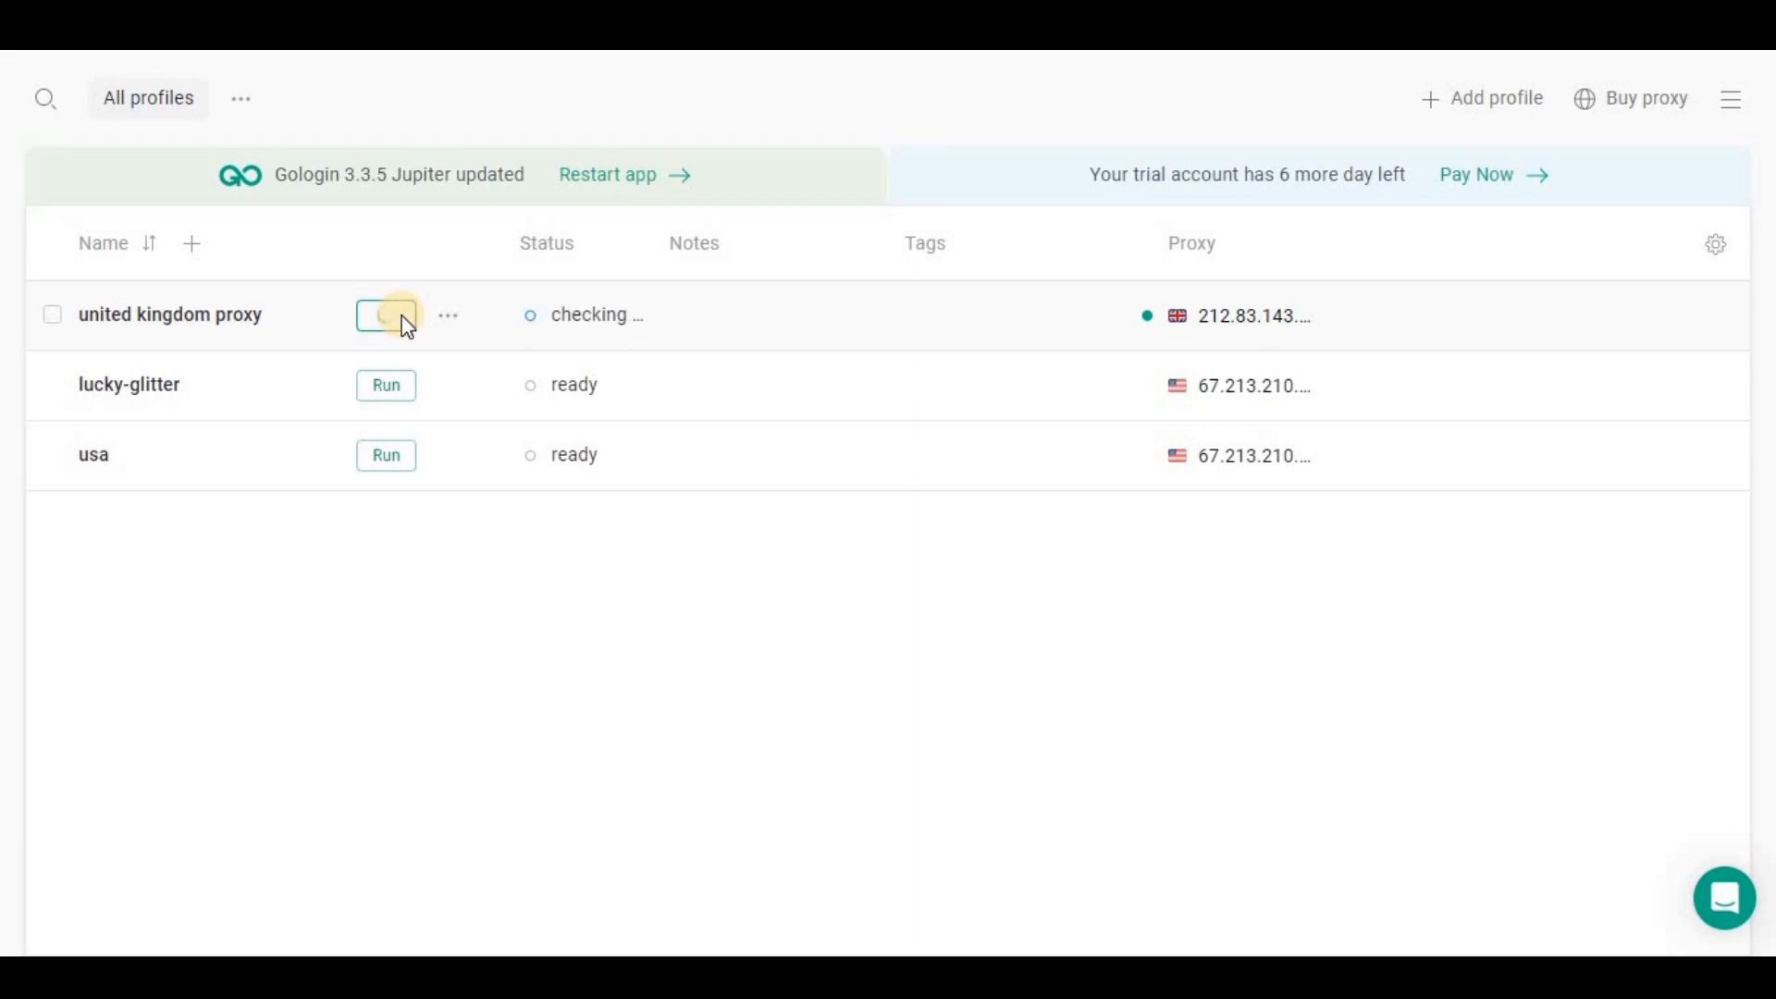
pyautogui.click(385, 315)
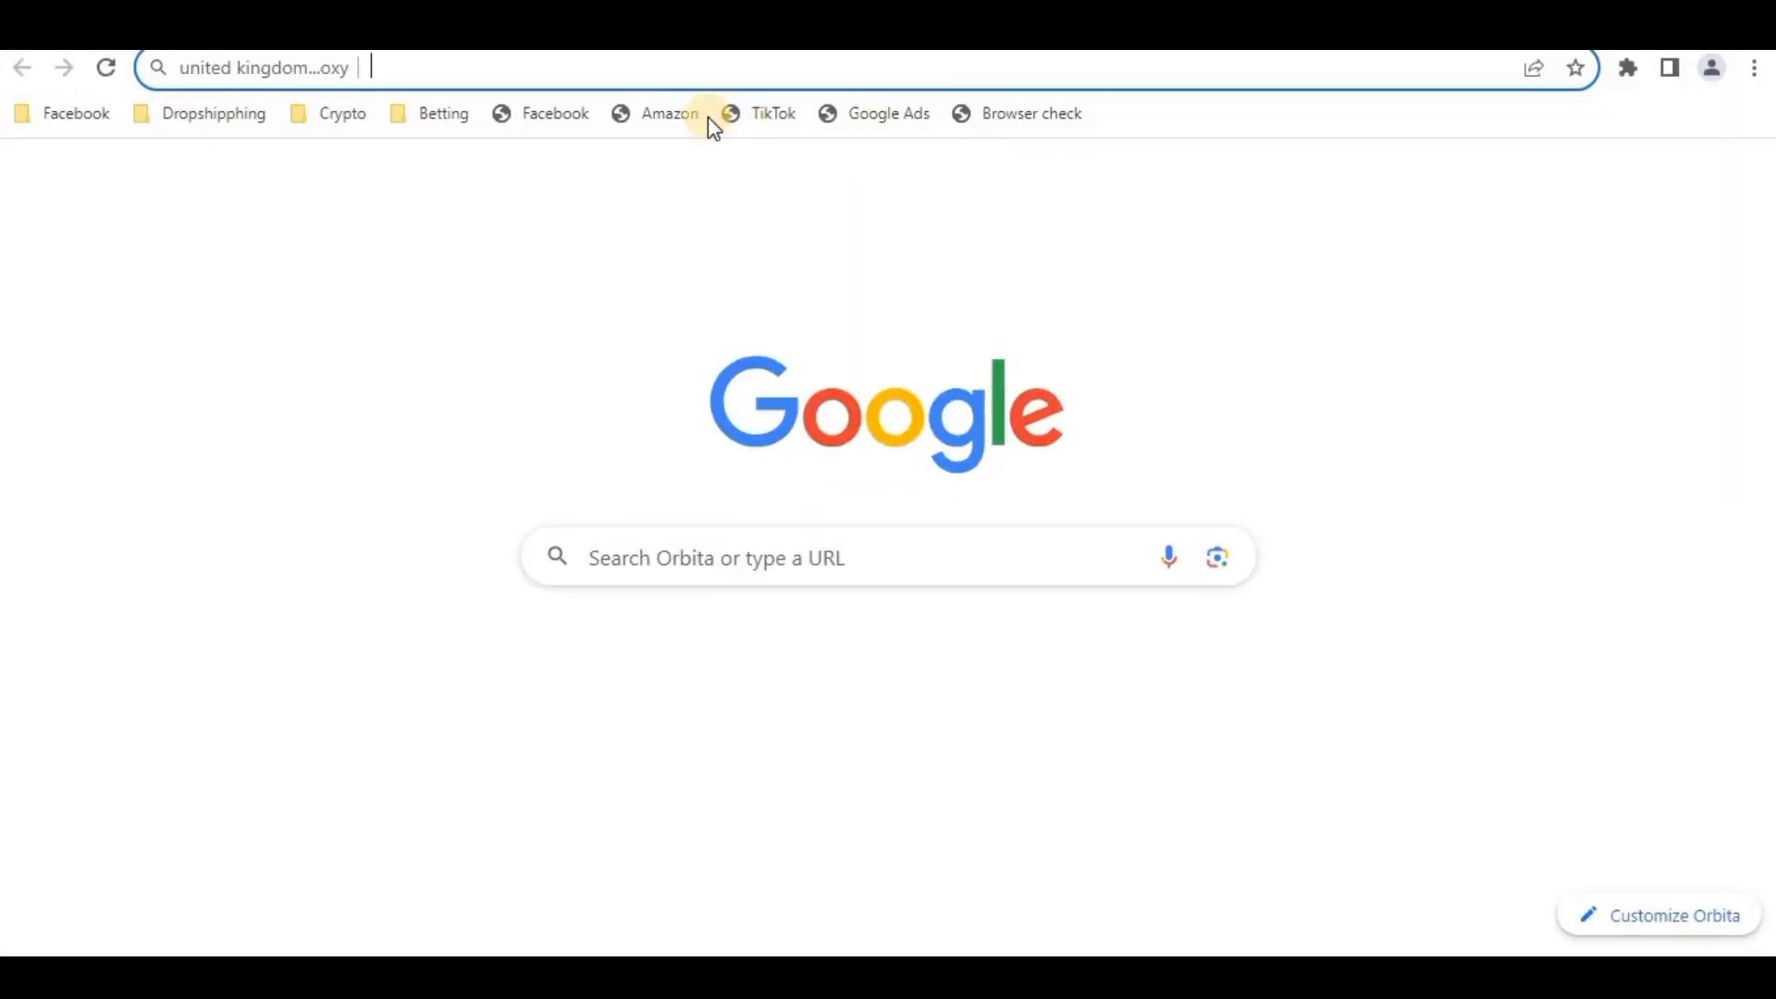
# Search Google for whoer and go to the Whoer.net result.
pyautogui.write('whoe')
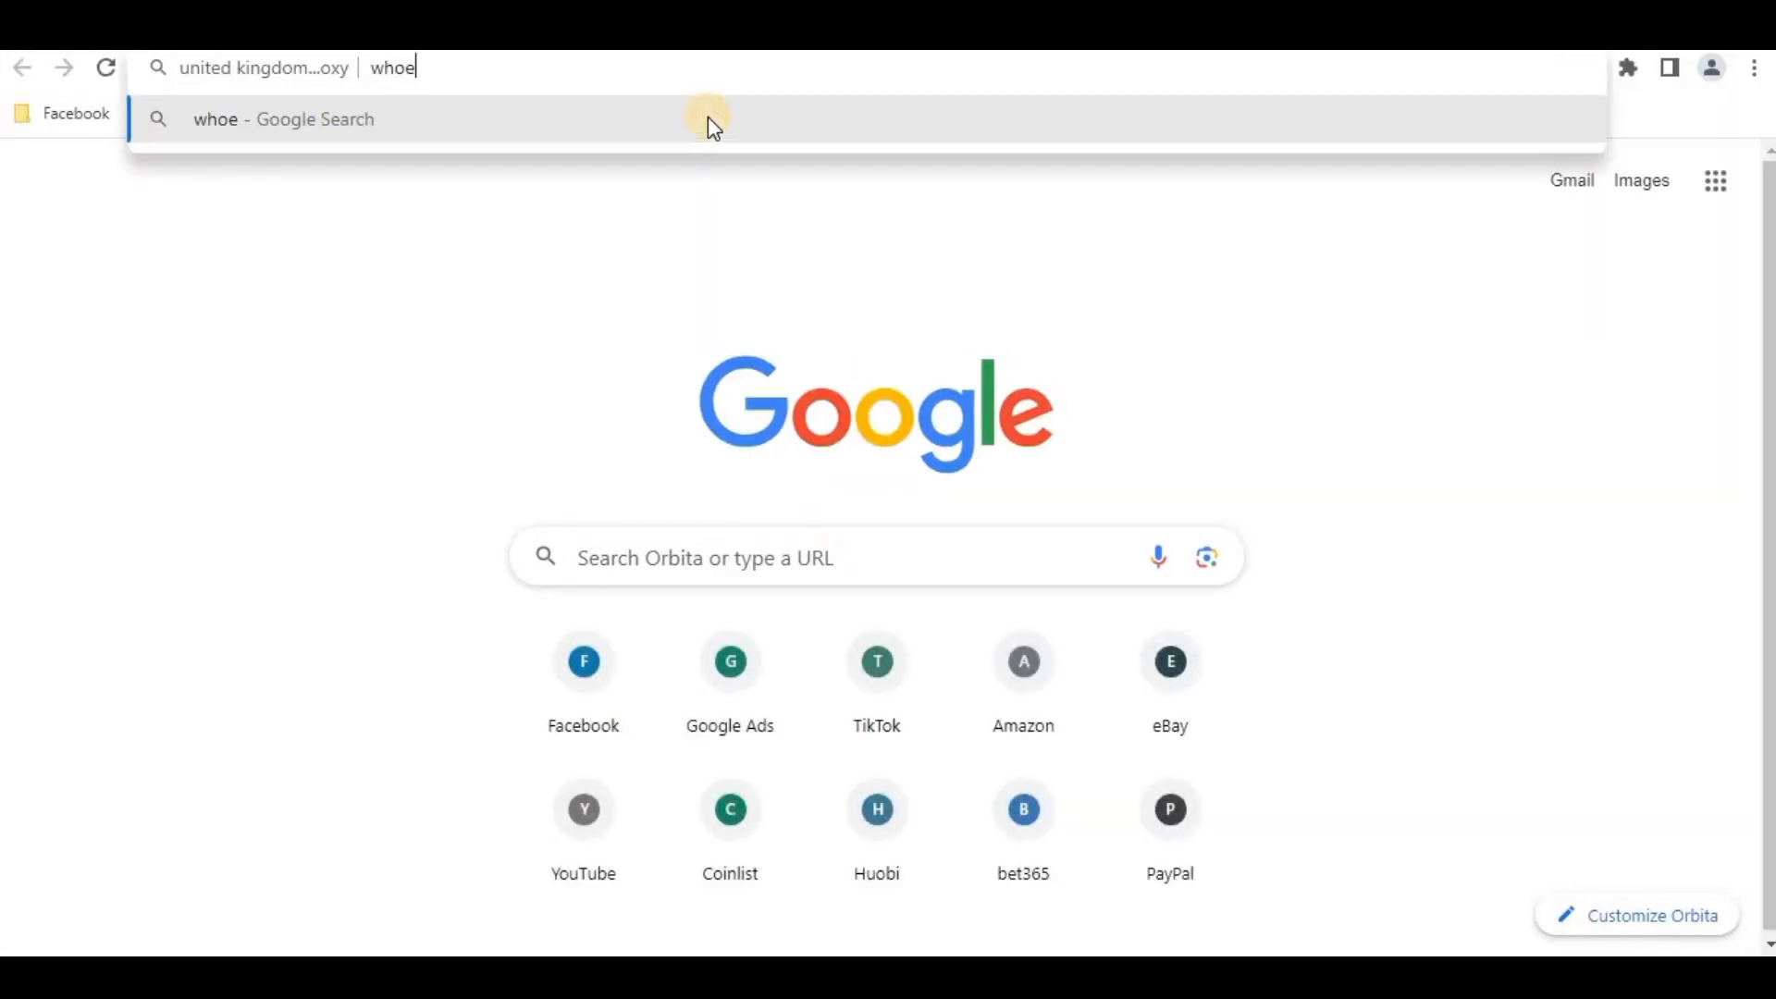
pyautogui.press('Return')
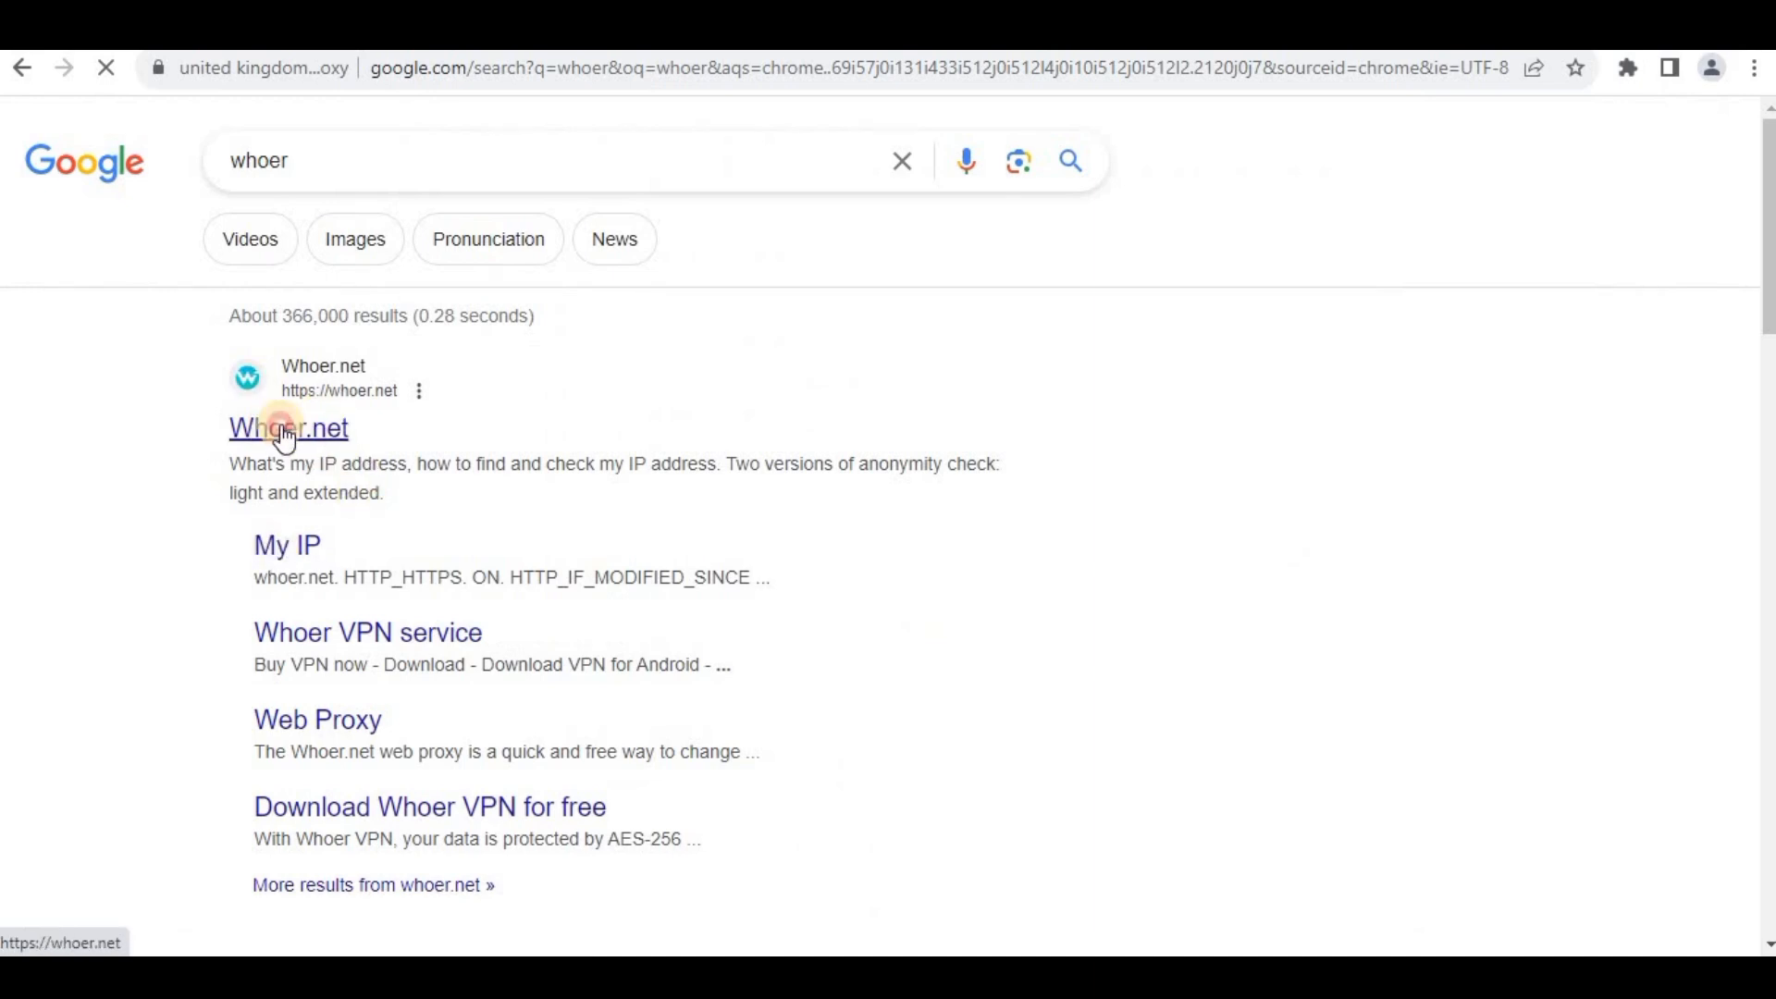
pyautogui.click(288, 427)
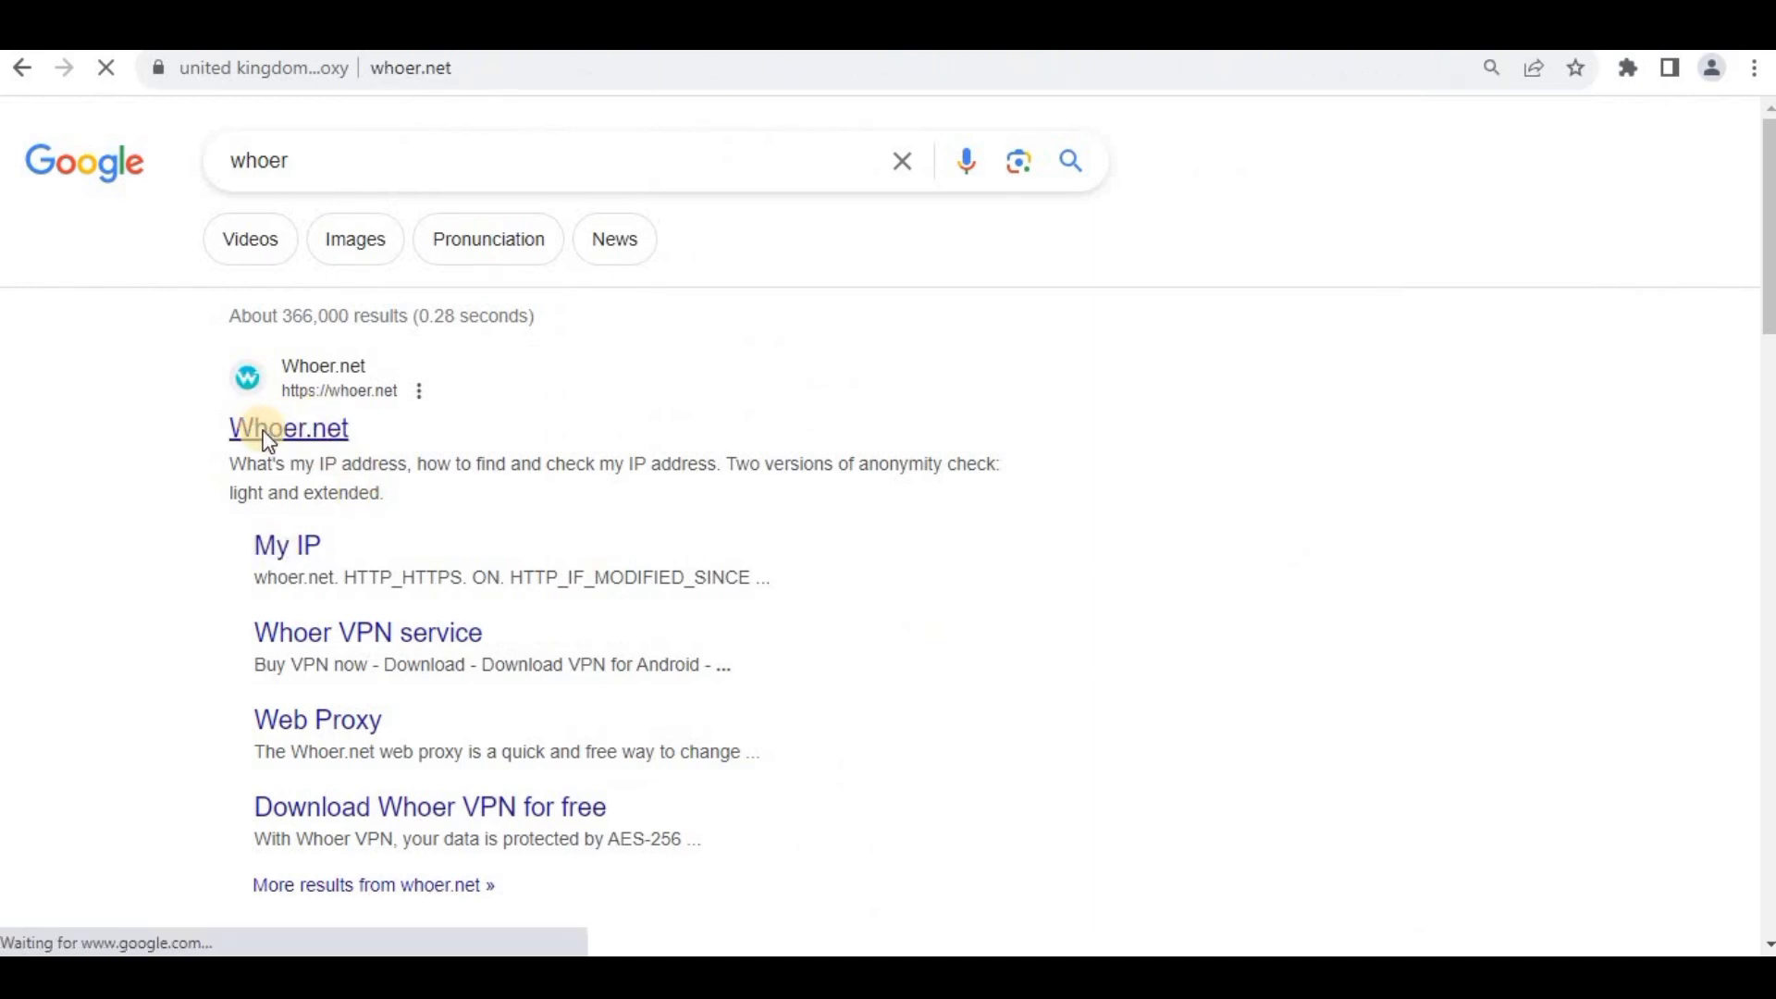
pyautogui.click(289, 427)
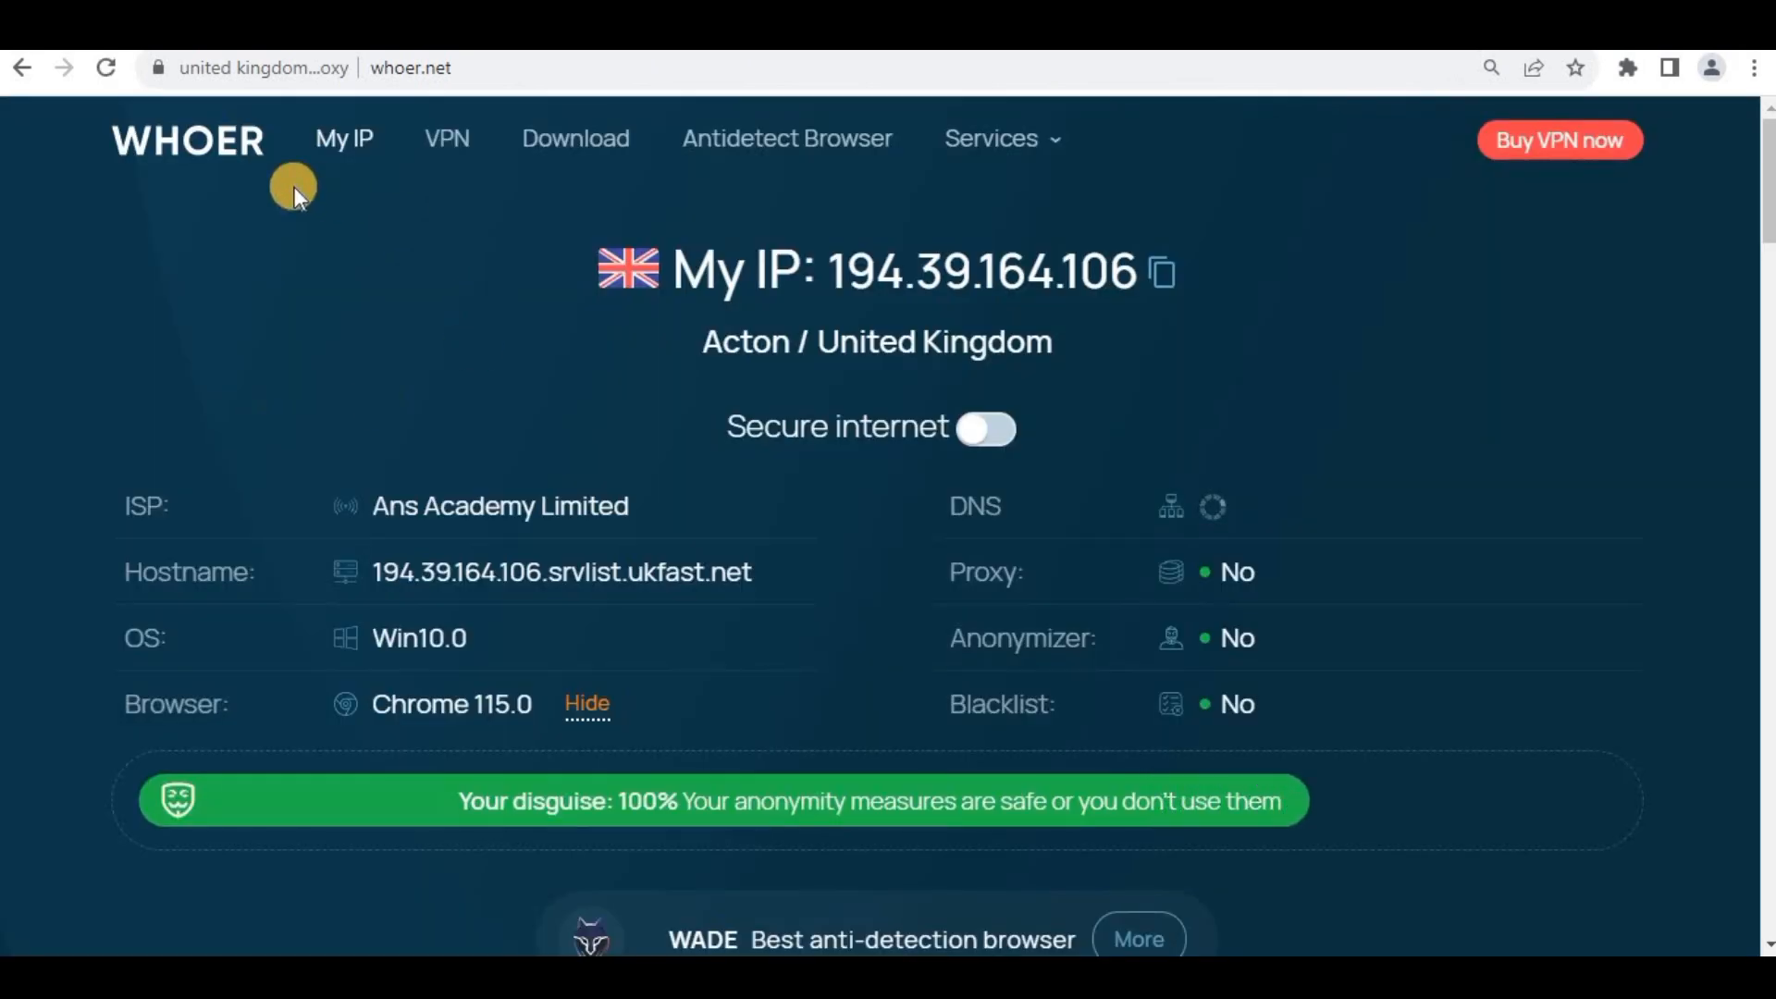
pyautogui.moveTo(858, 817)
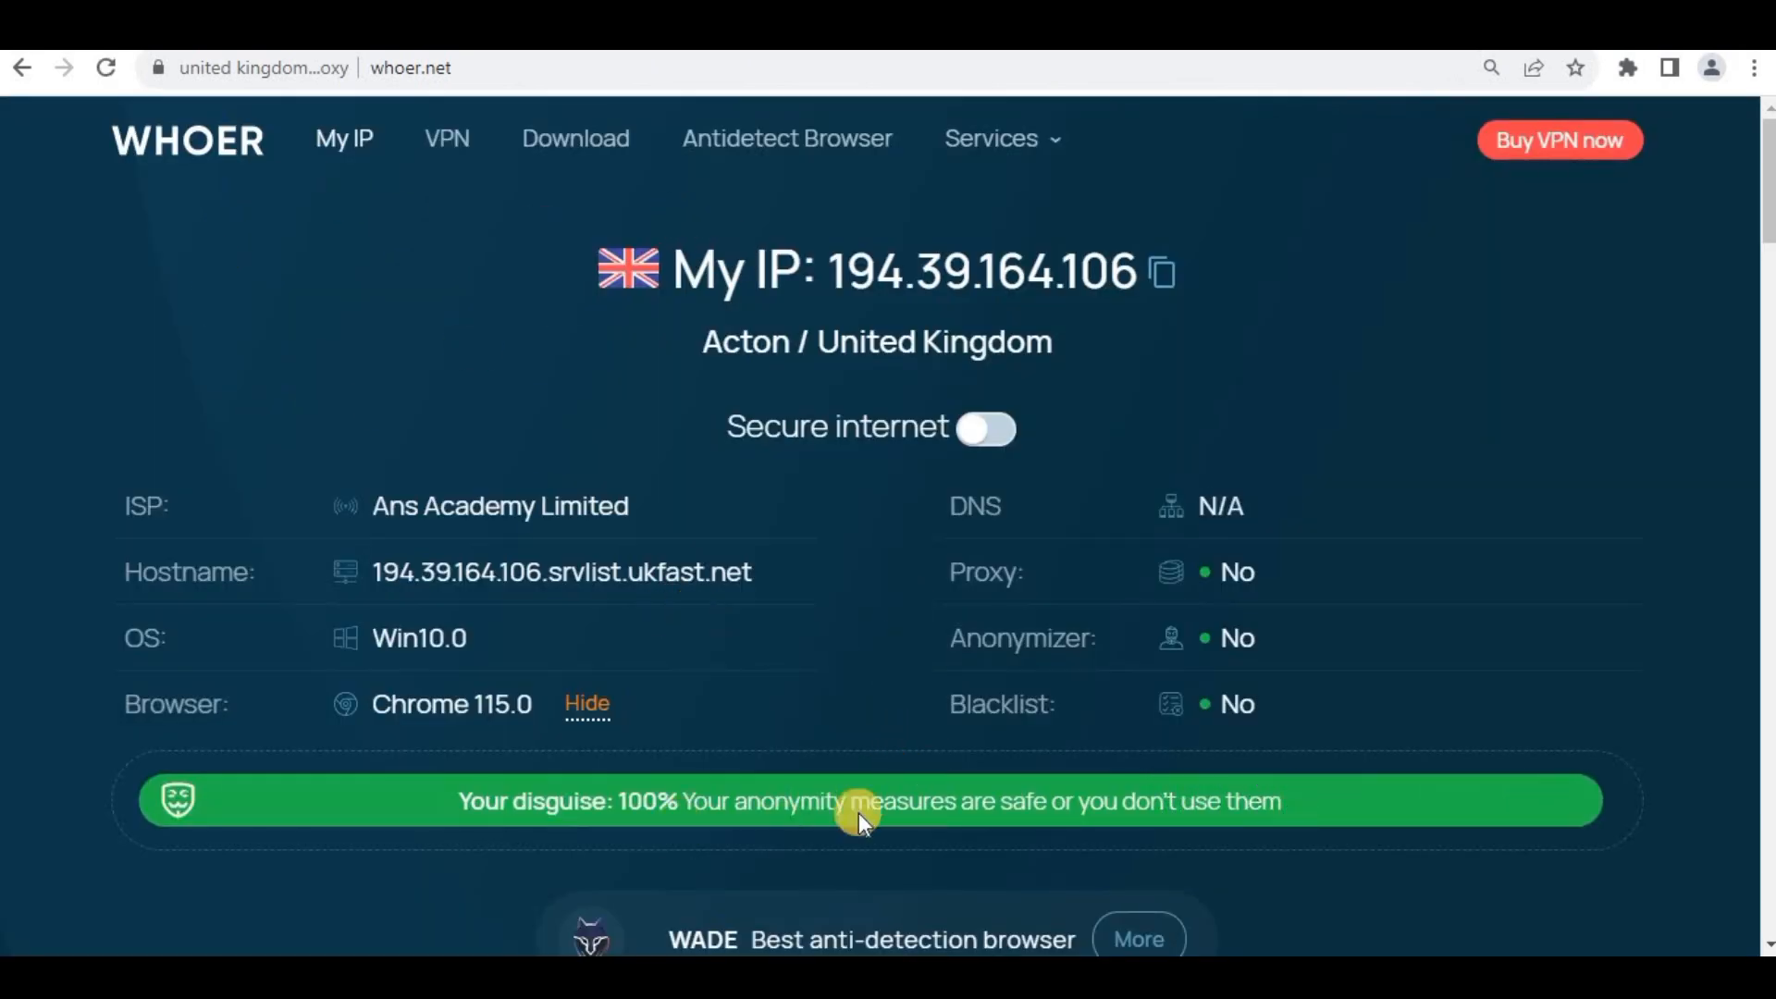
pyautogui.moveTo(1754, 223)
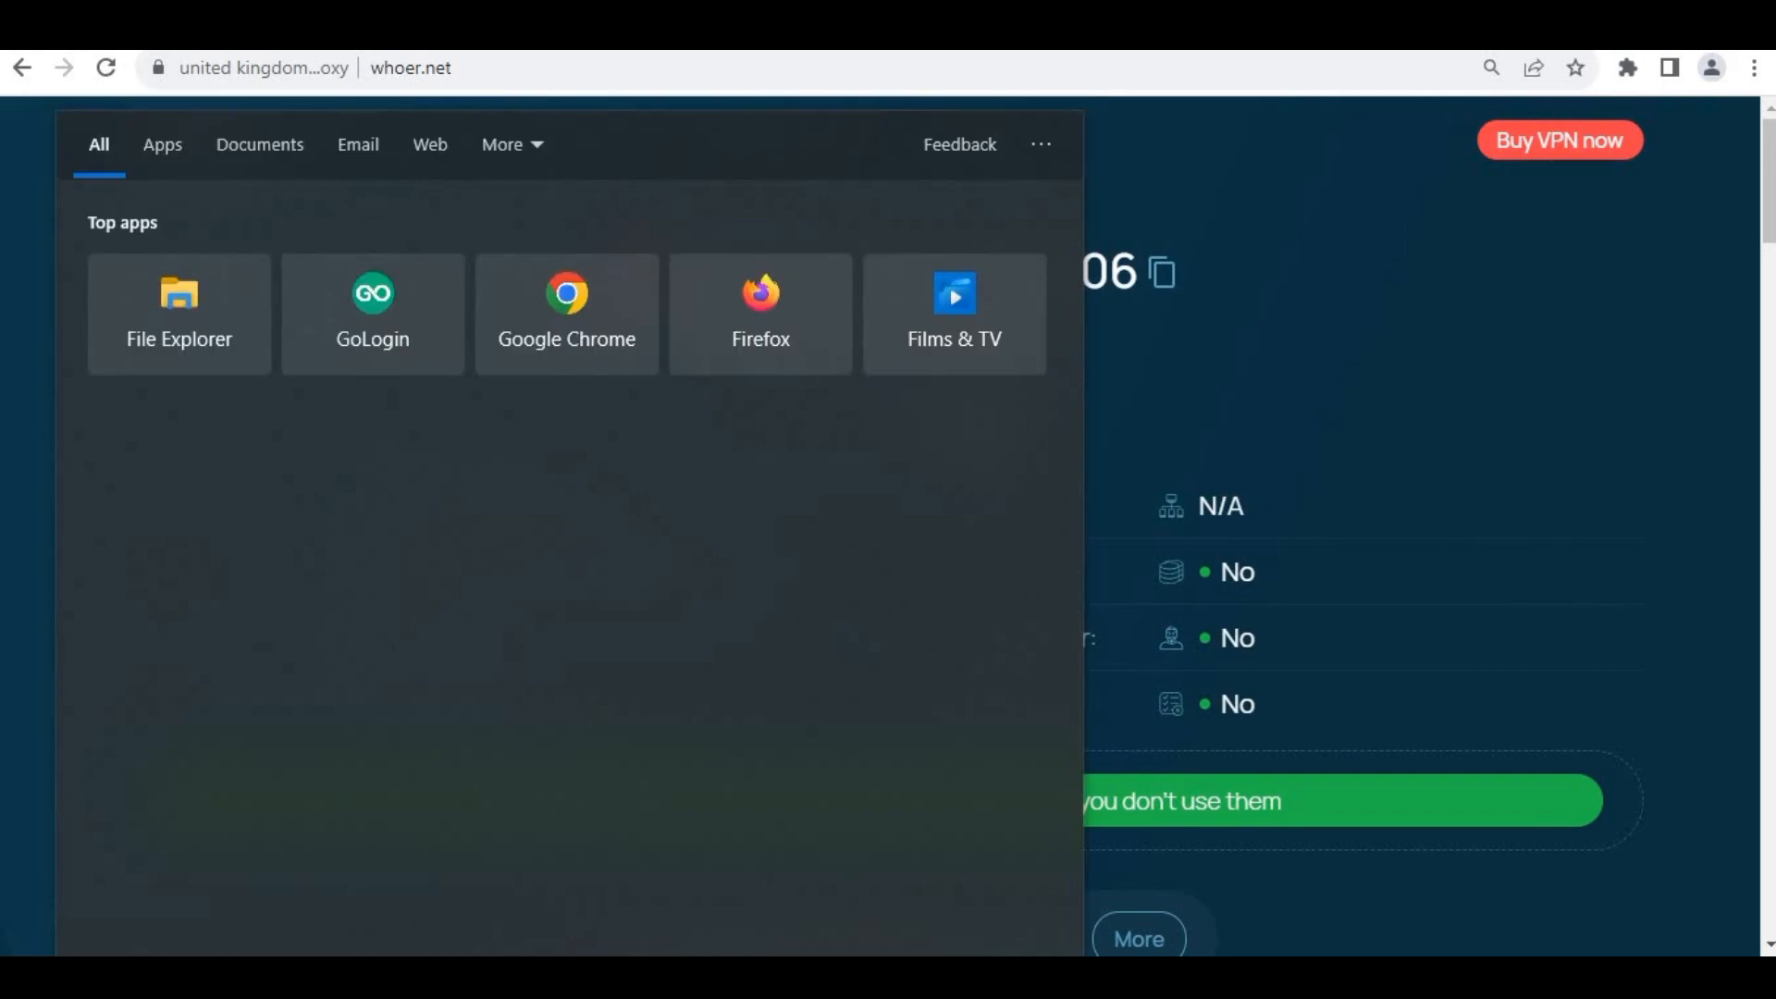
# Launch Proxy settings from Windows Search and dismiss the RuntimeBroker error.
pyautogui.write('proxy')
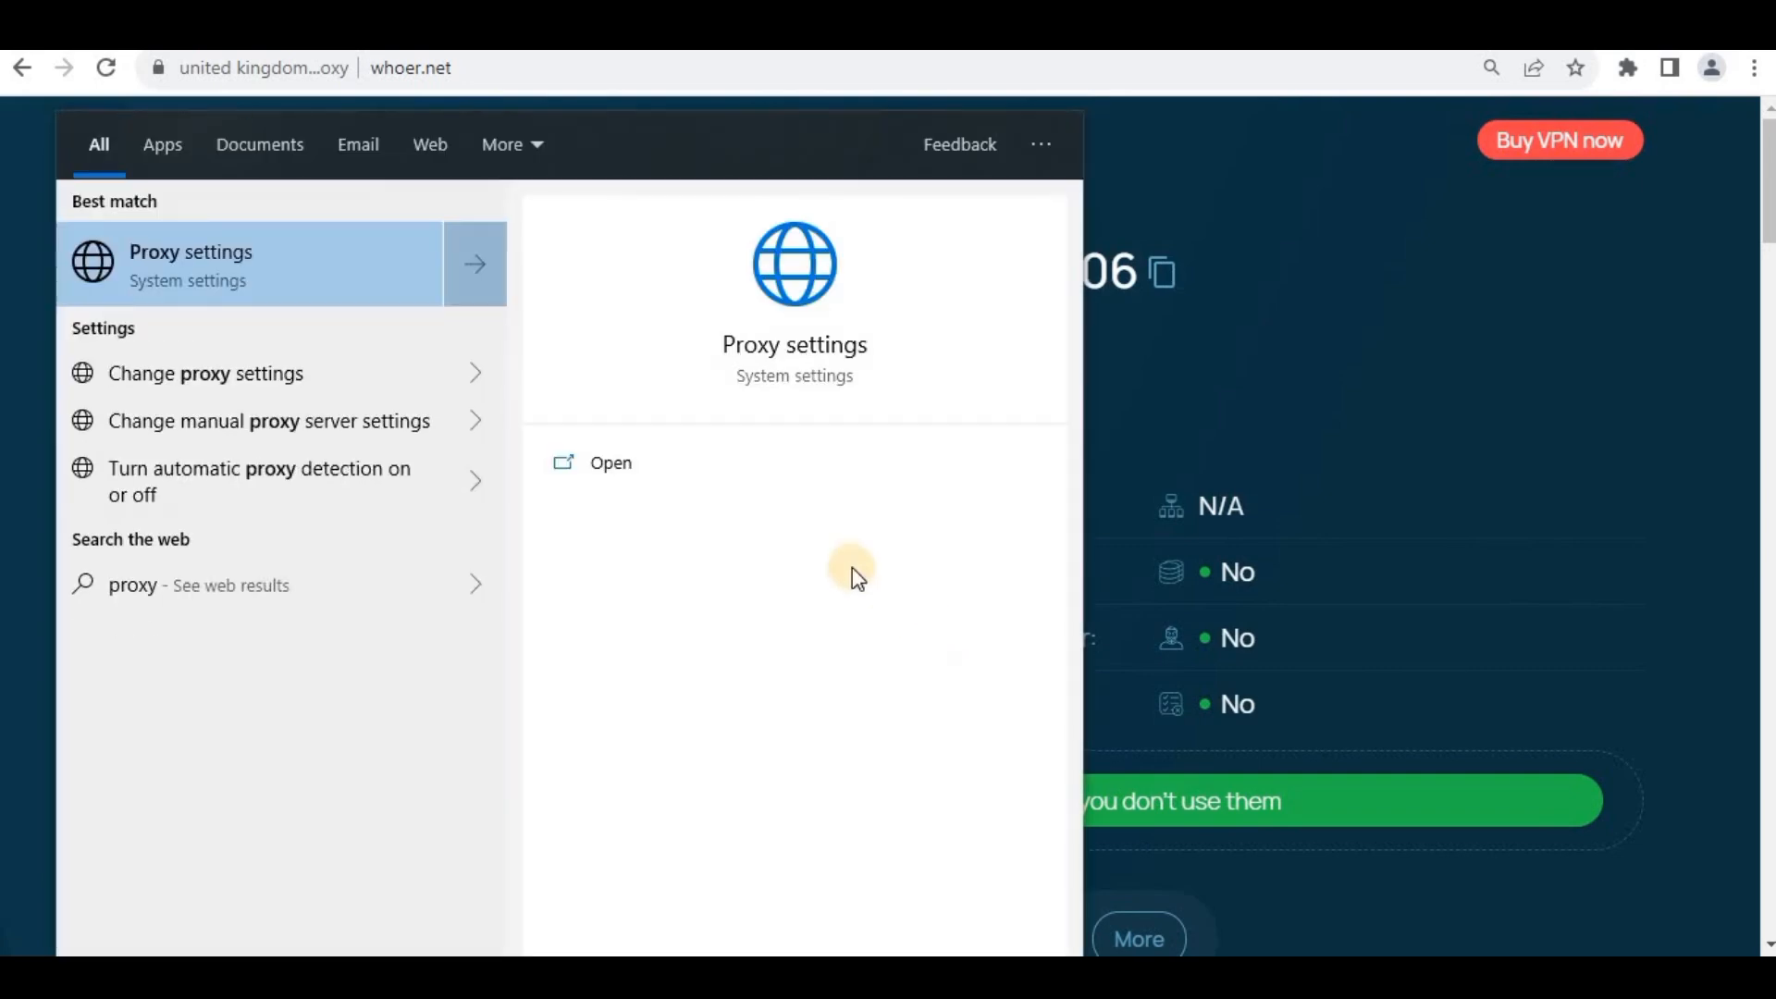
pyautogui.moveTo(640, 470)
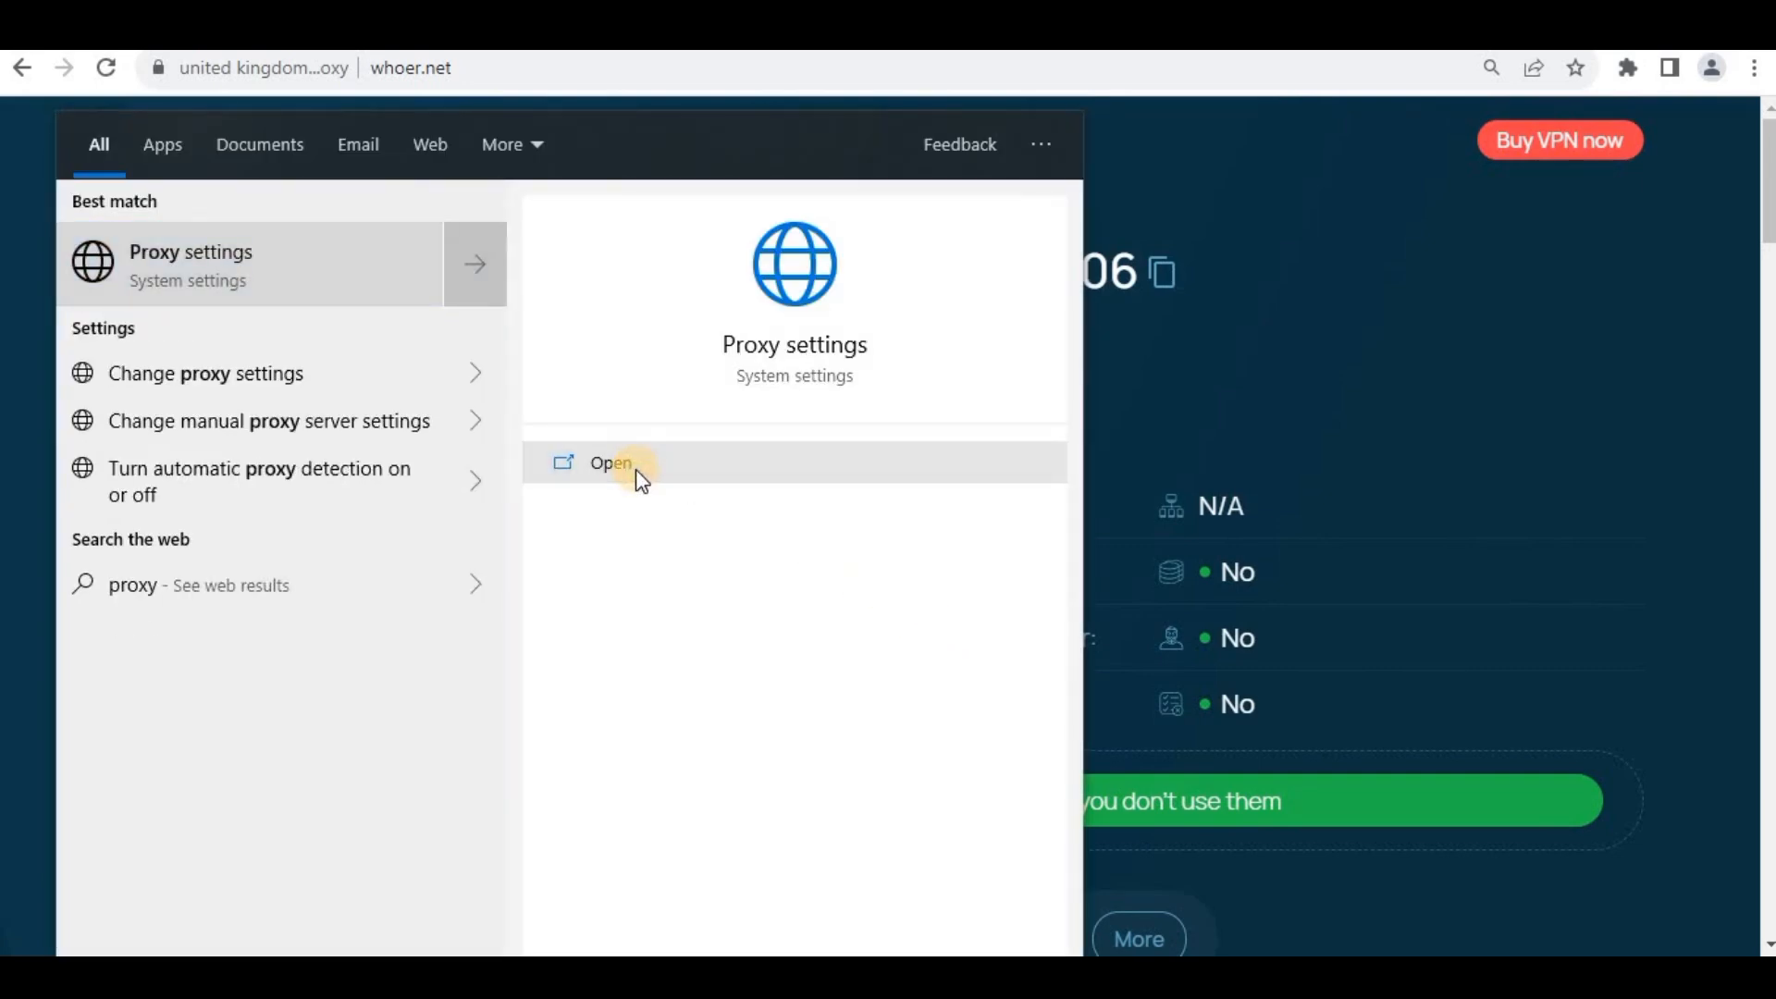
pyautogui.click(609, 463)
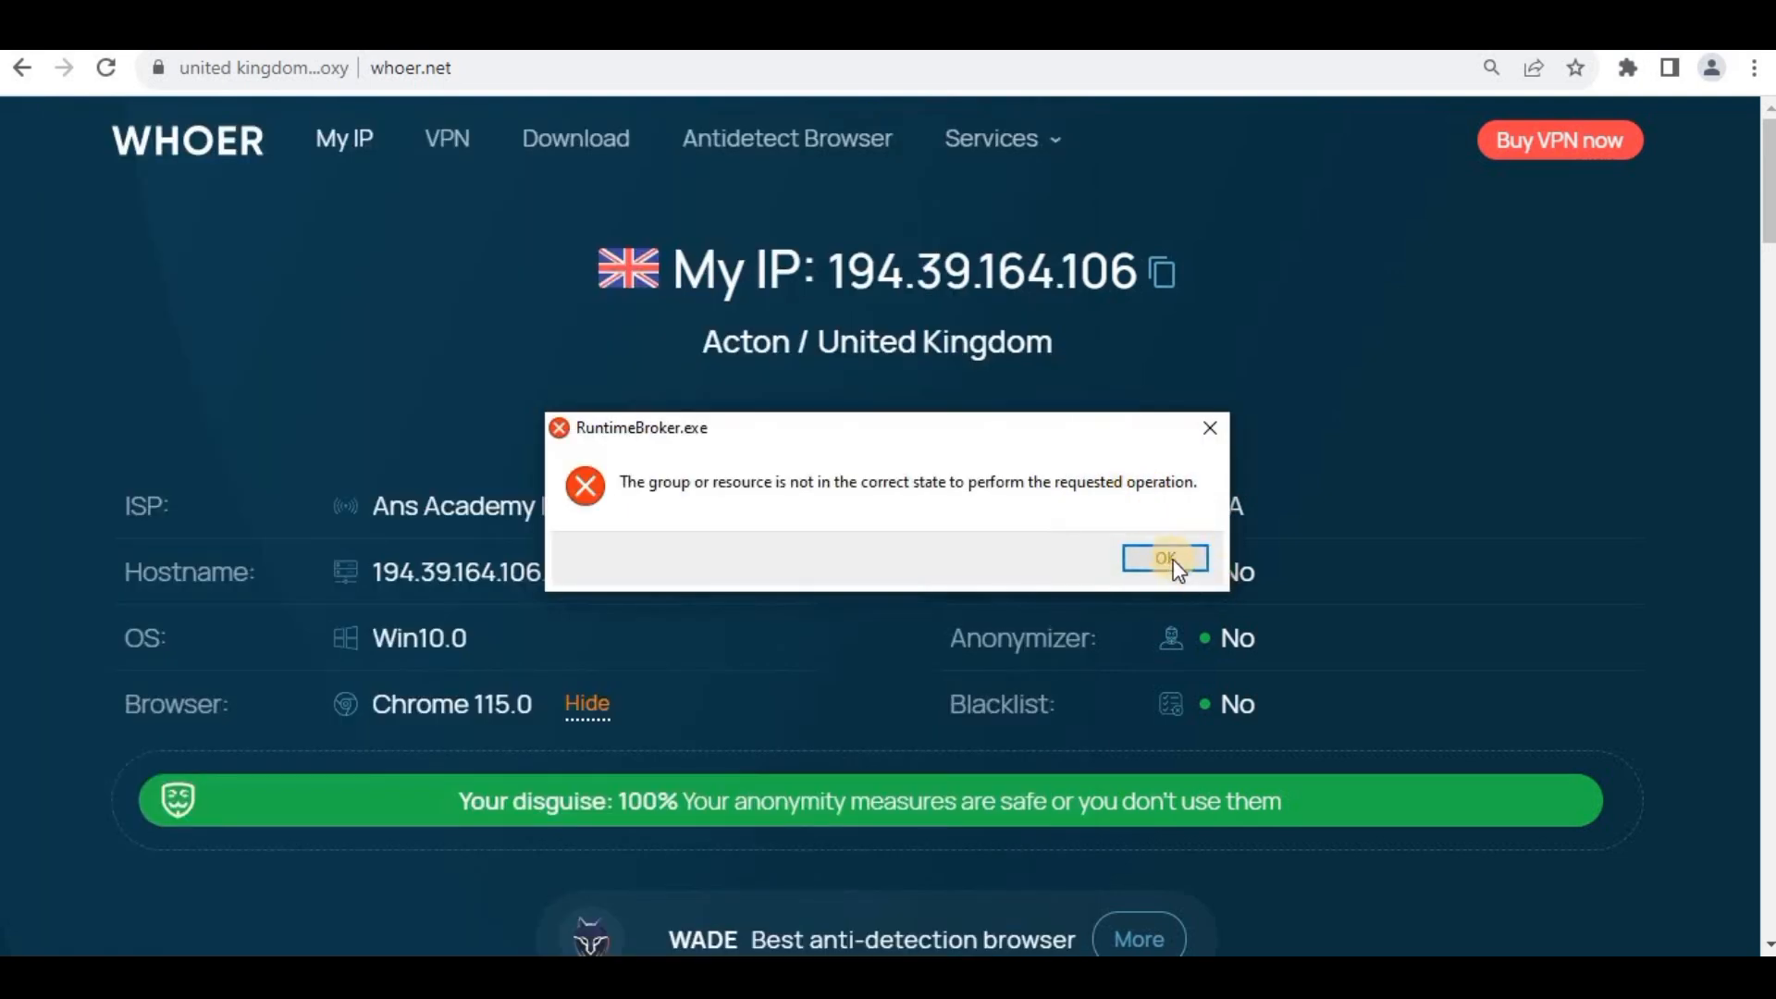
pyautogui.click(1164, 557)
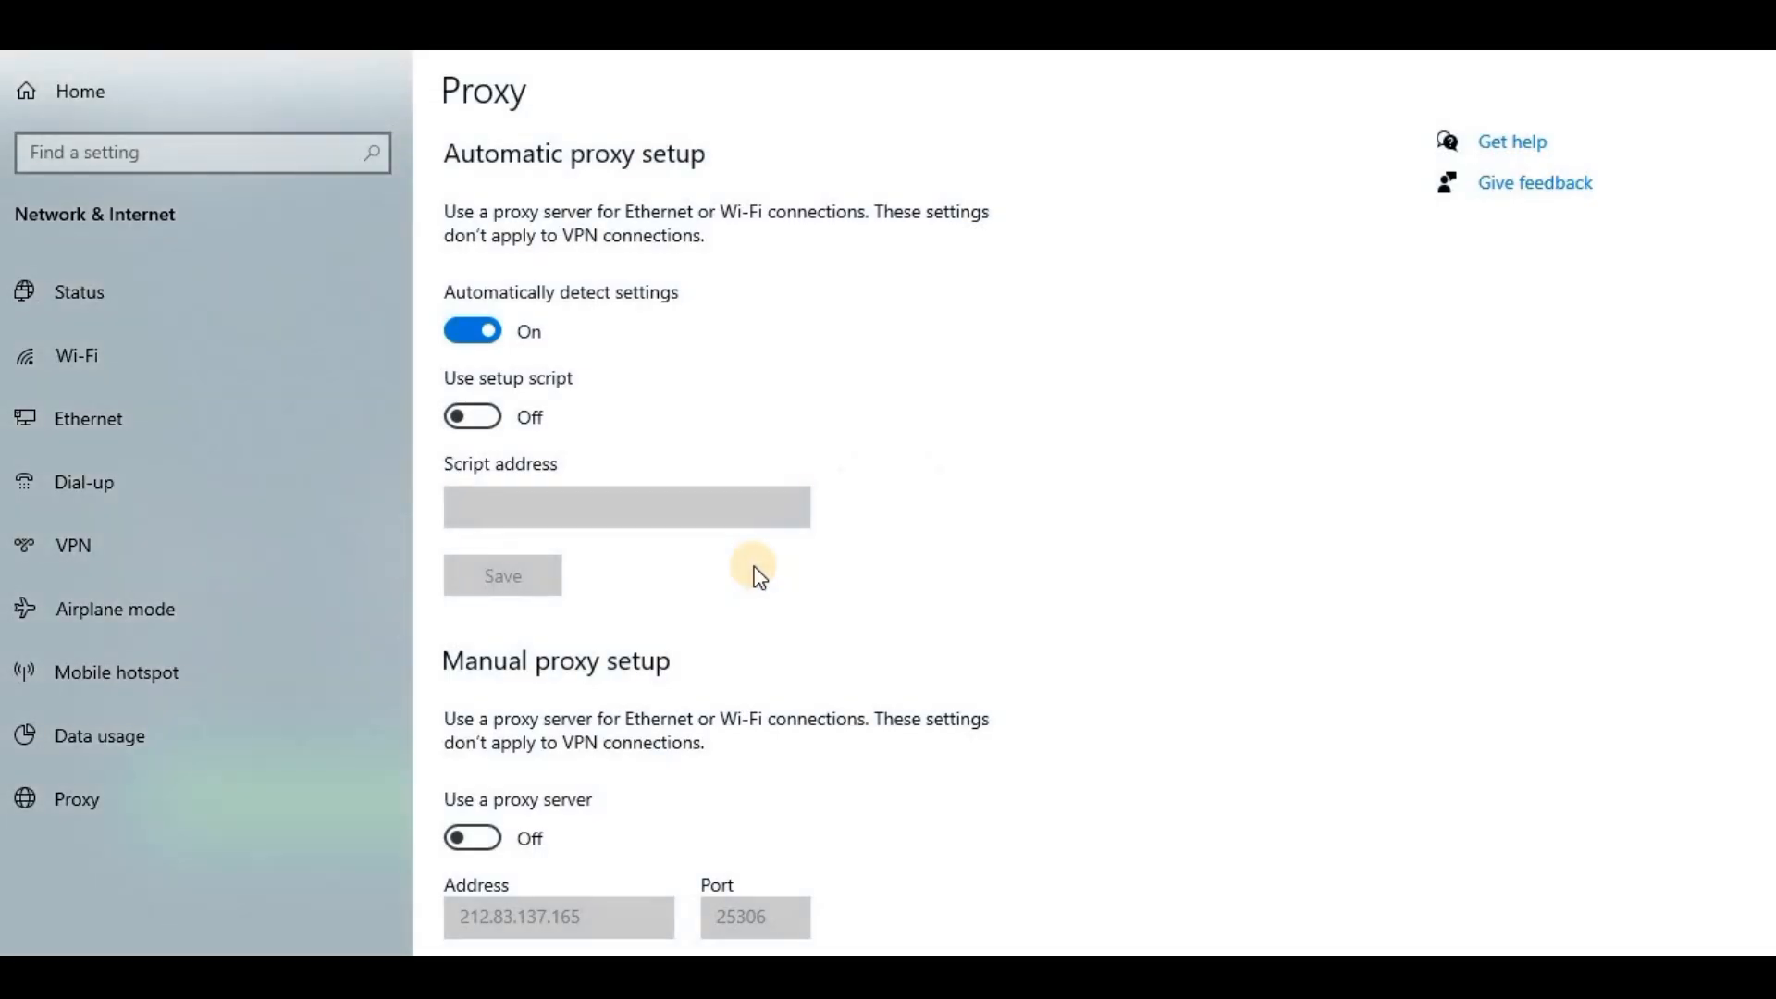
pyautogui.moveTo(1767, 383)
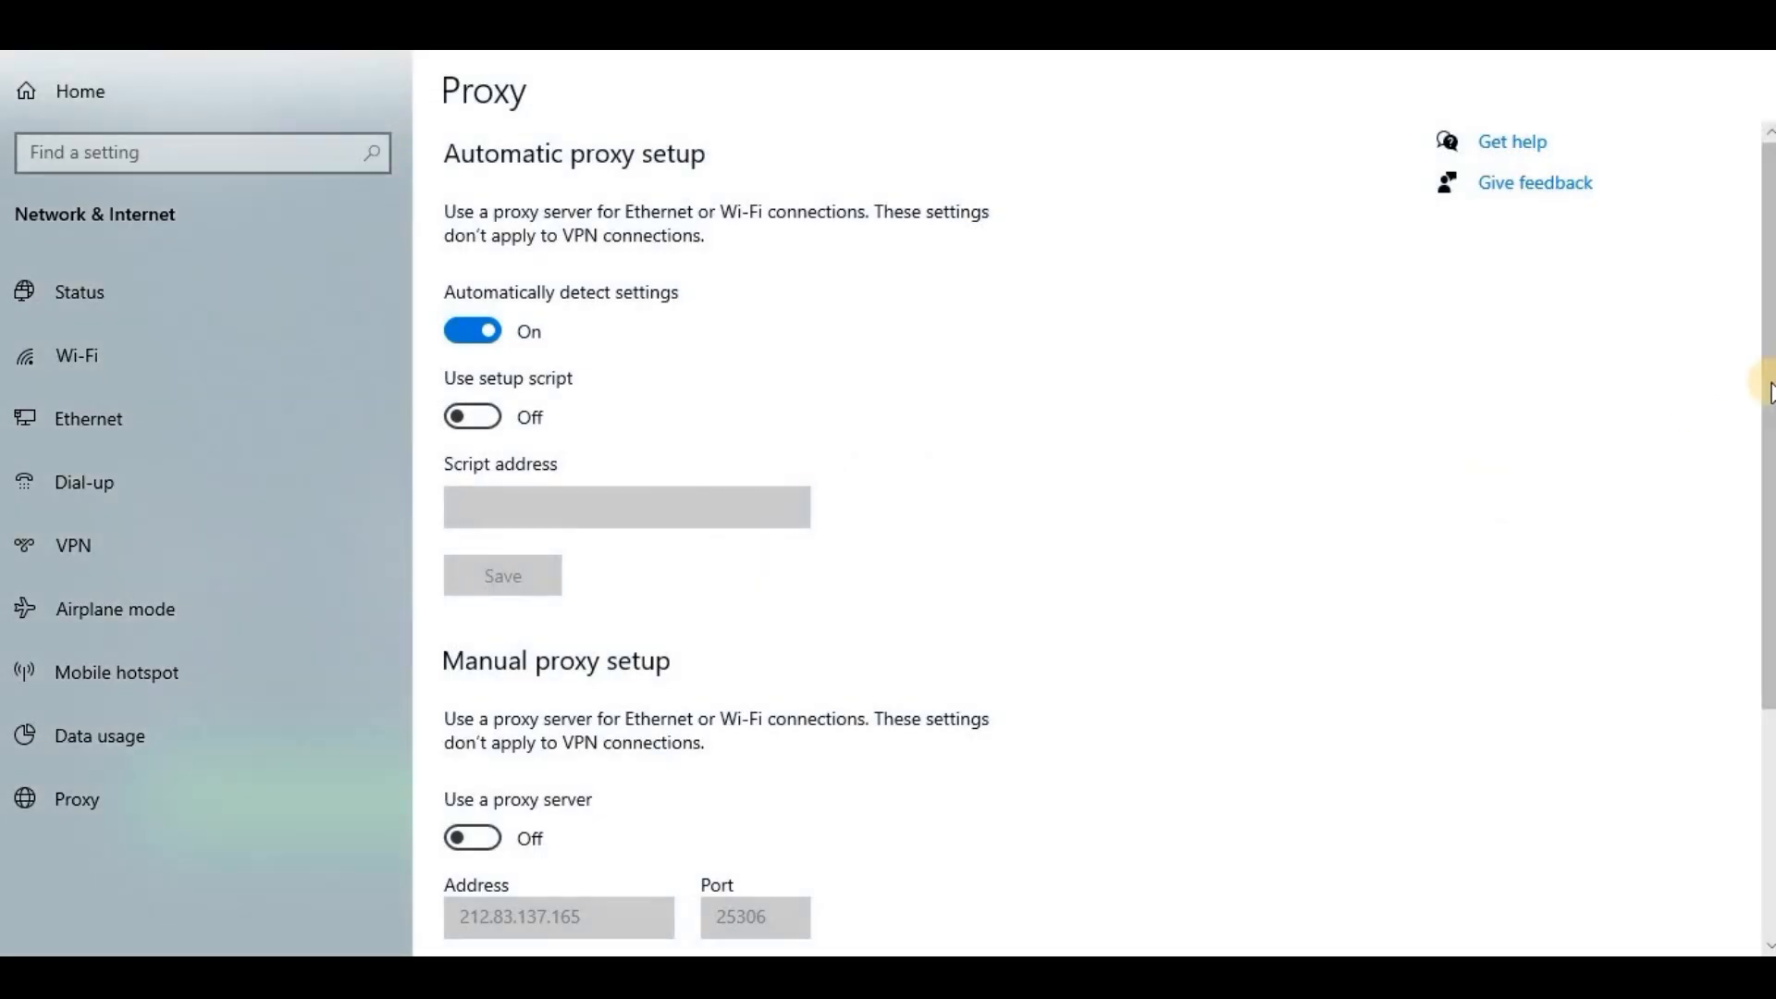
# Switch on Use a proxy server under Manual proxy setup.
pyautogui.scroll(-3)
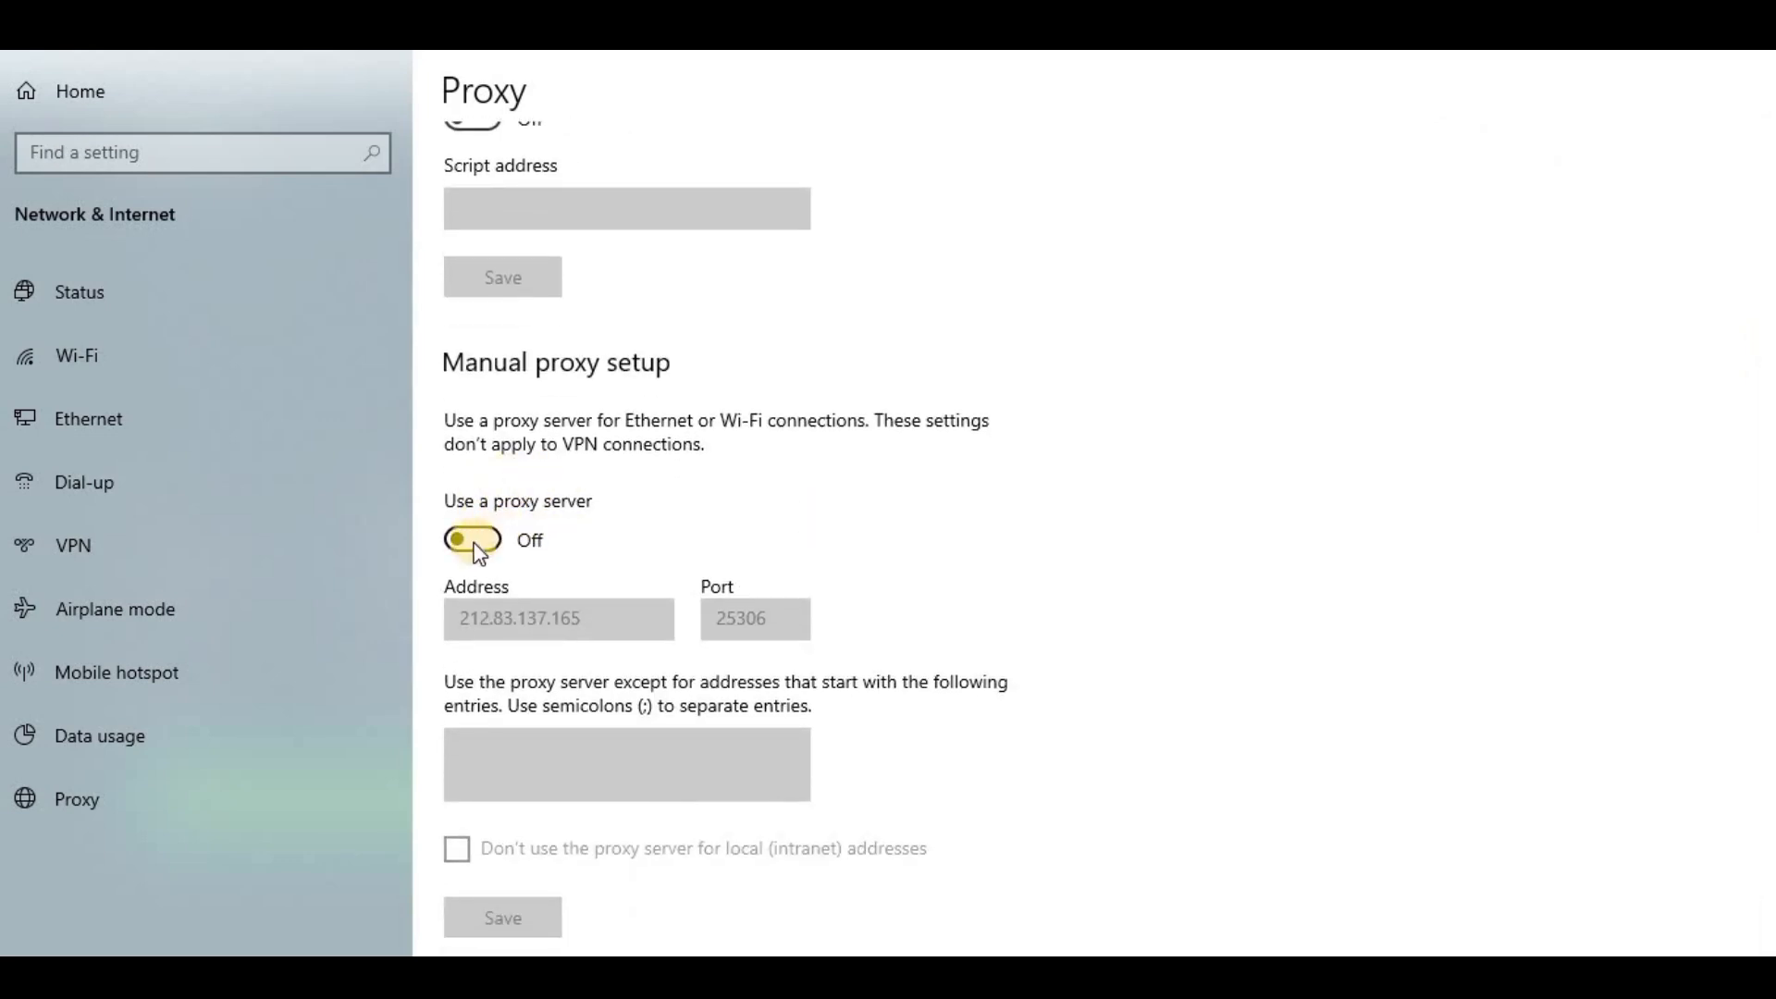
pyautogui.click(472, 538)
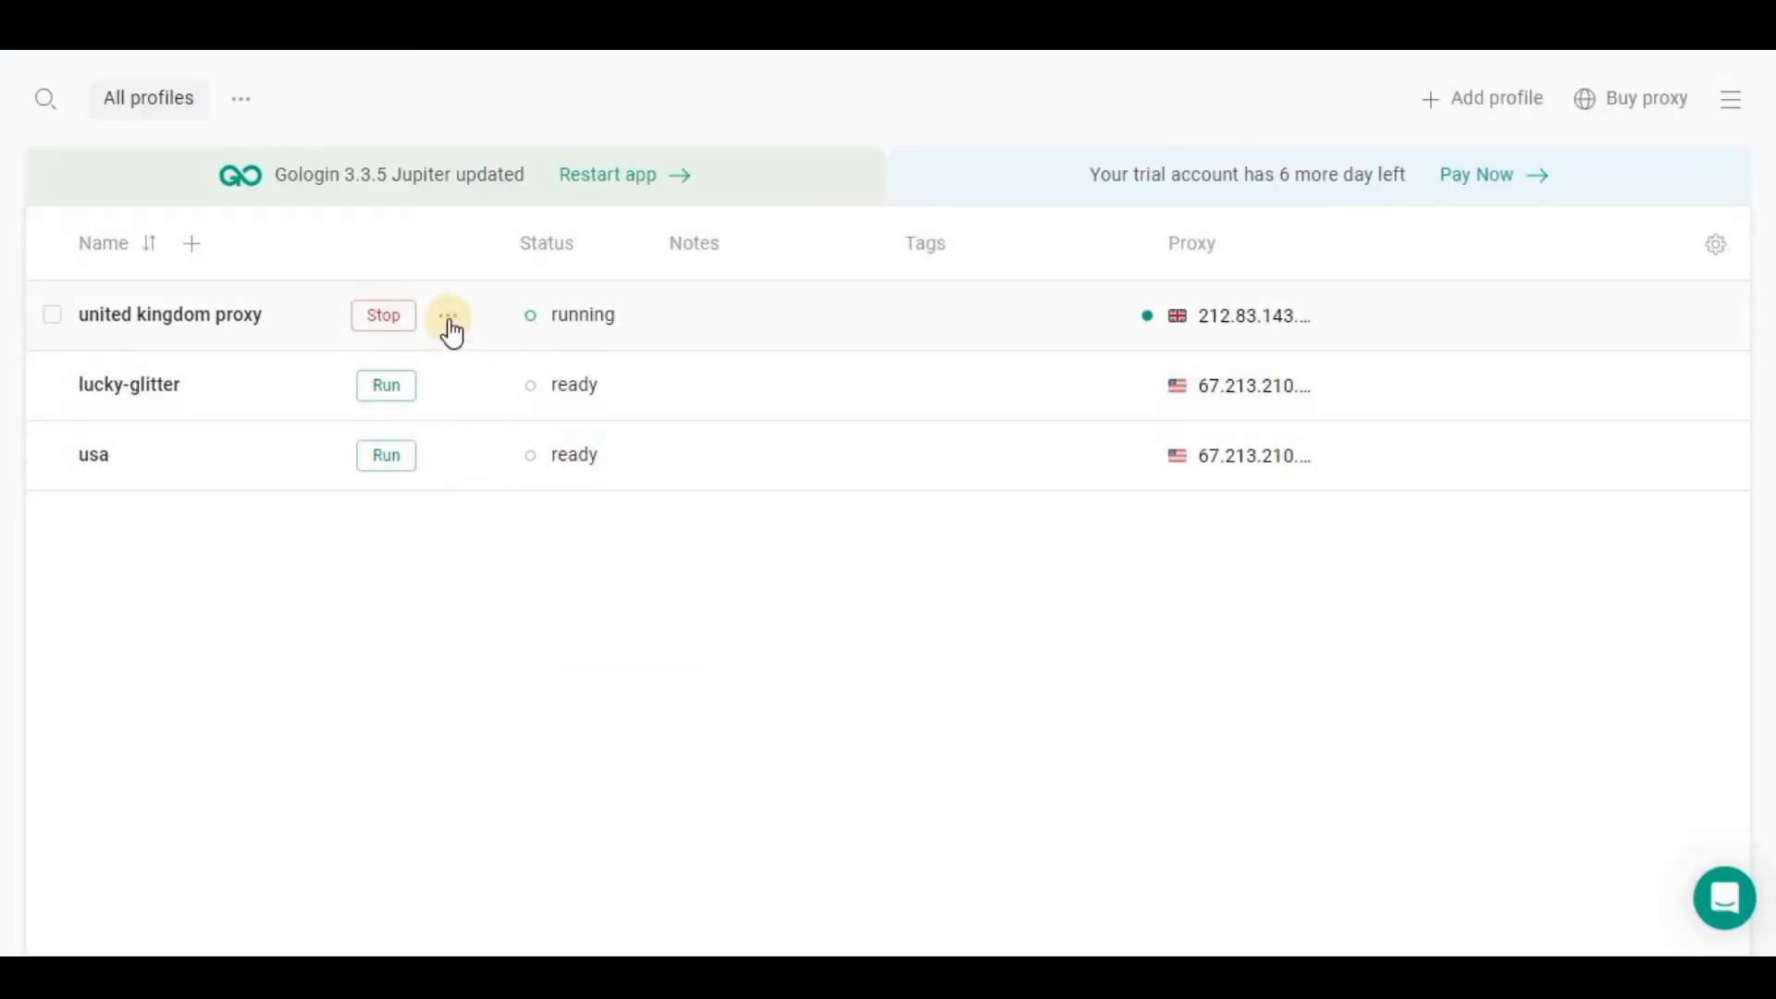
# Copy the UK profile's proxy host and set Windows proxy Address to 212.83.143.223.
pyautogui.click(448, 315)
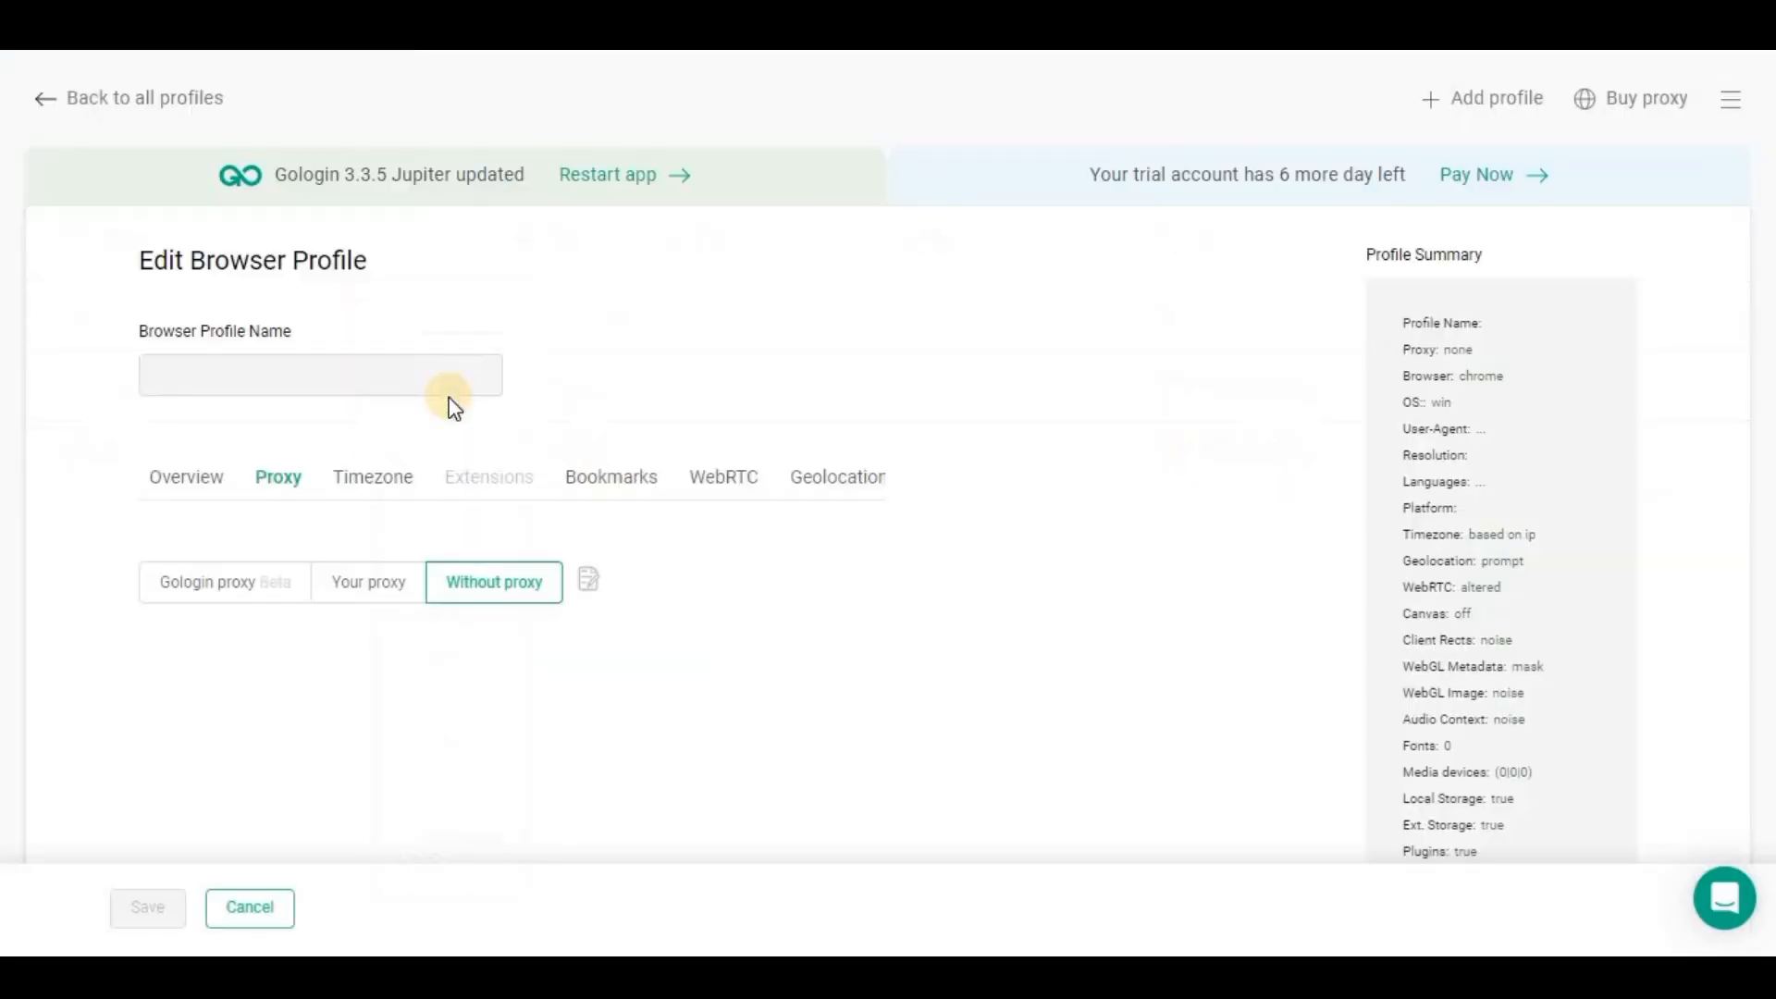
pyautogui.click(367, 581)
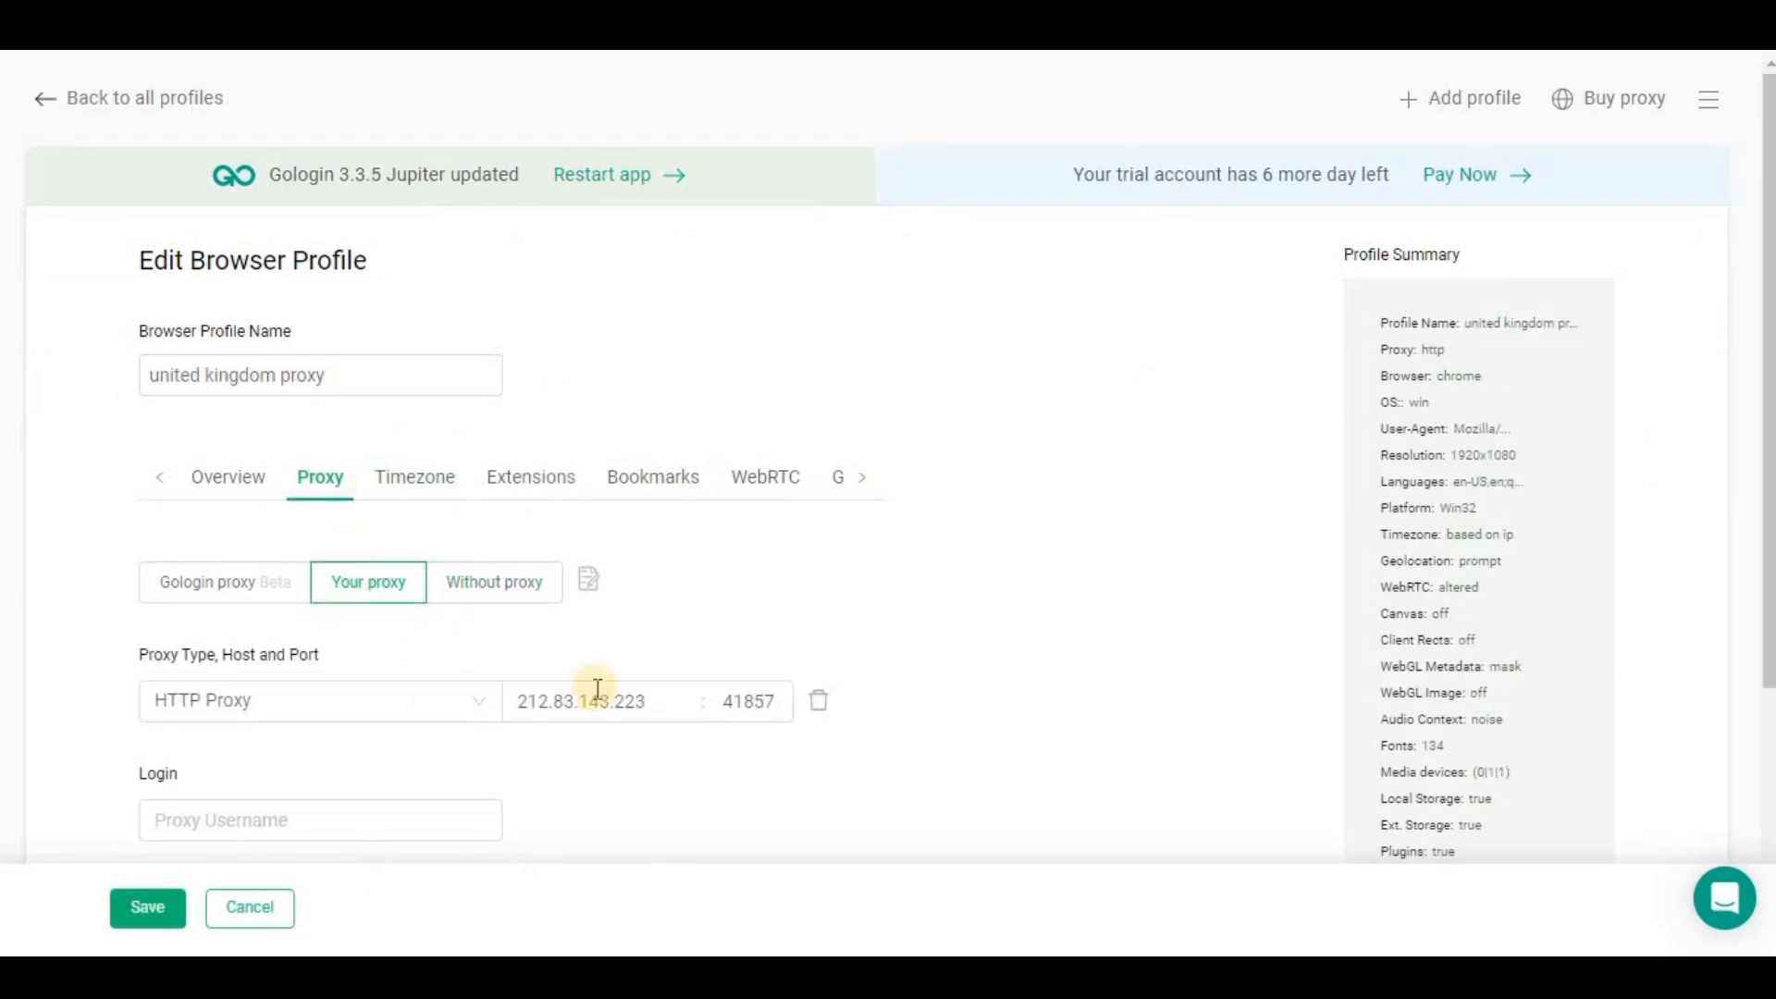
pyautogui.click(598, 699)
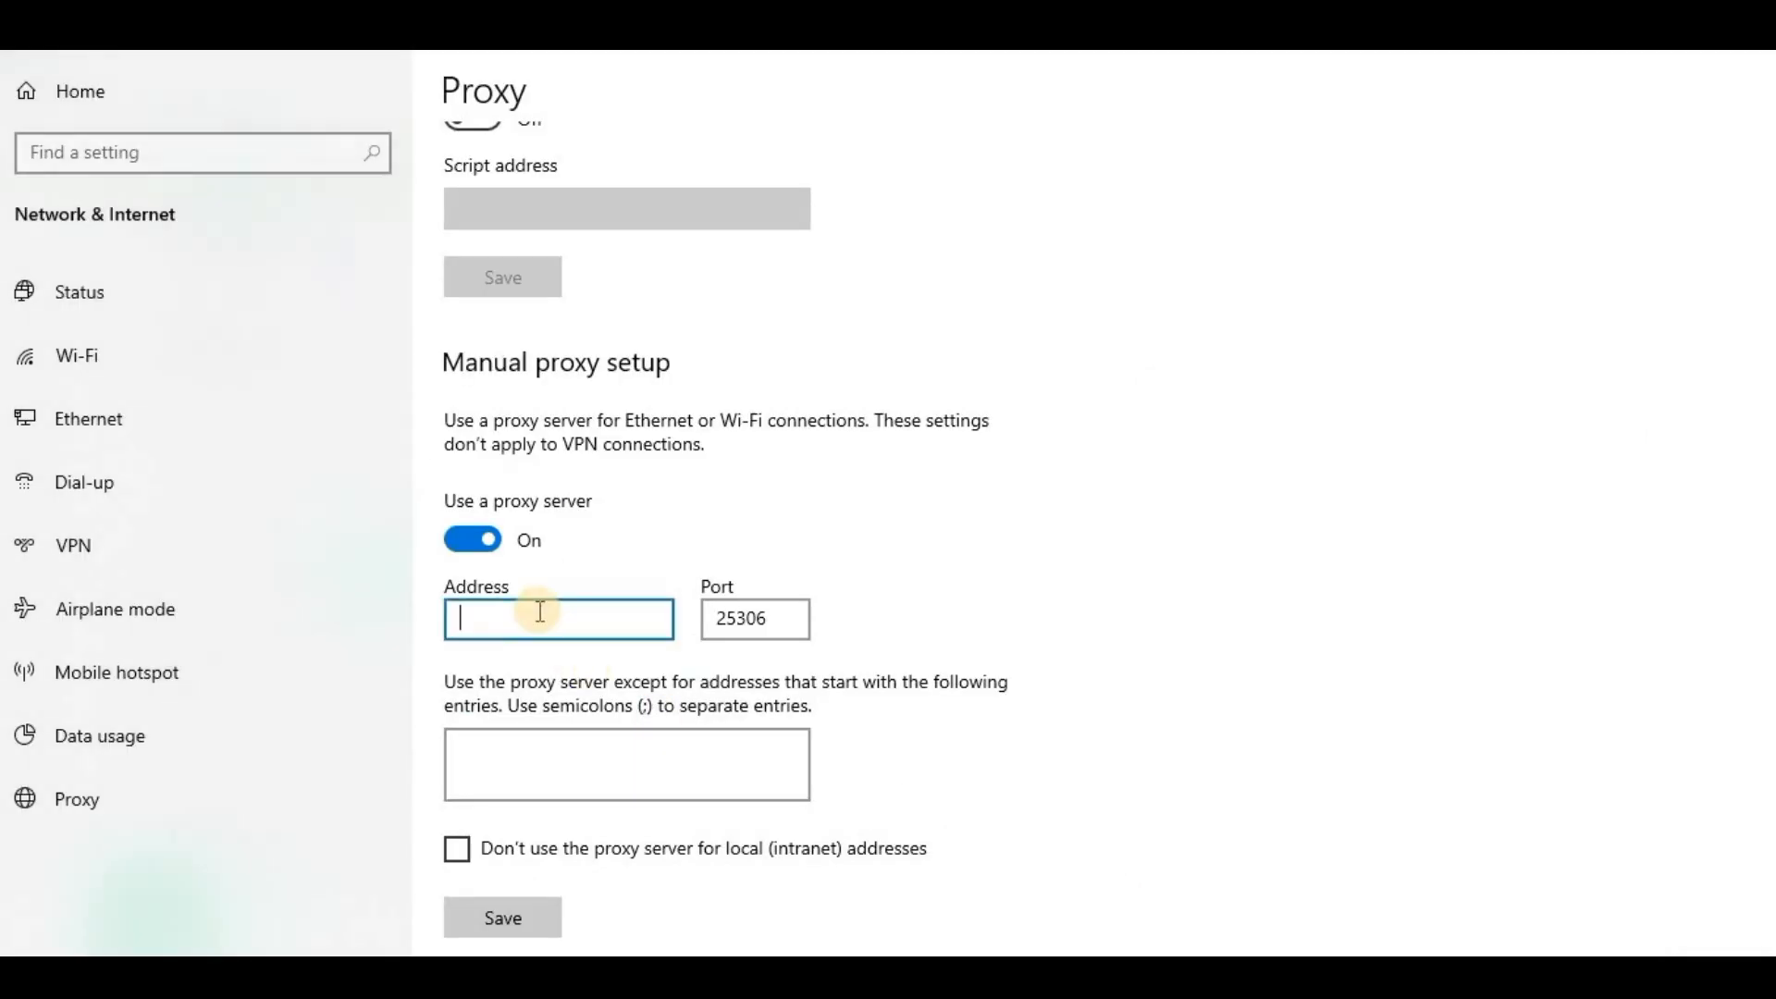
pyautogui.write('212.83.143.223')
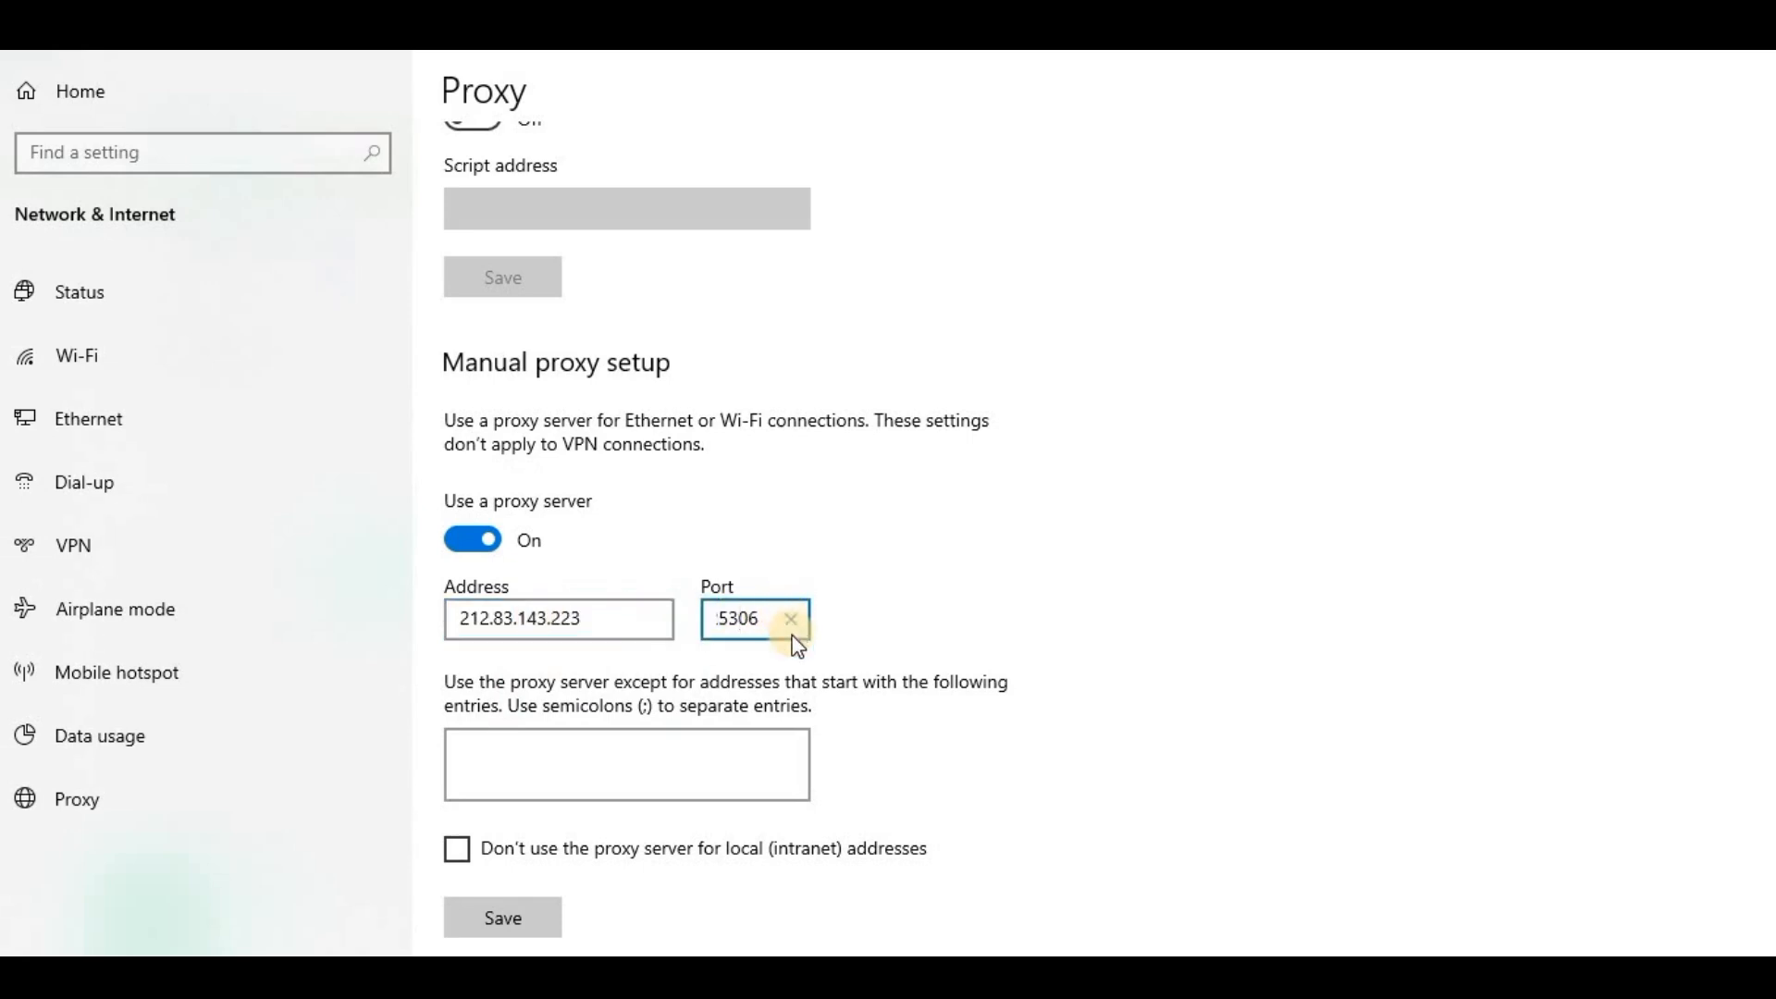
# Replace the Windows proxy Port with 1857 to match the profile.
pyautogui.click(790, 622)
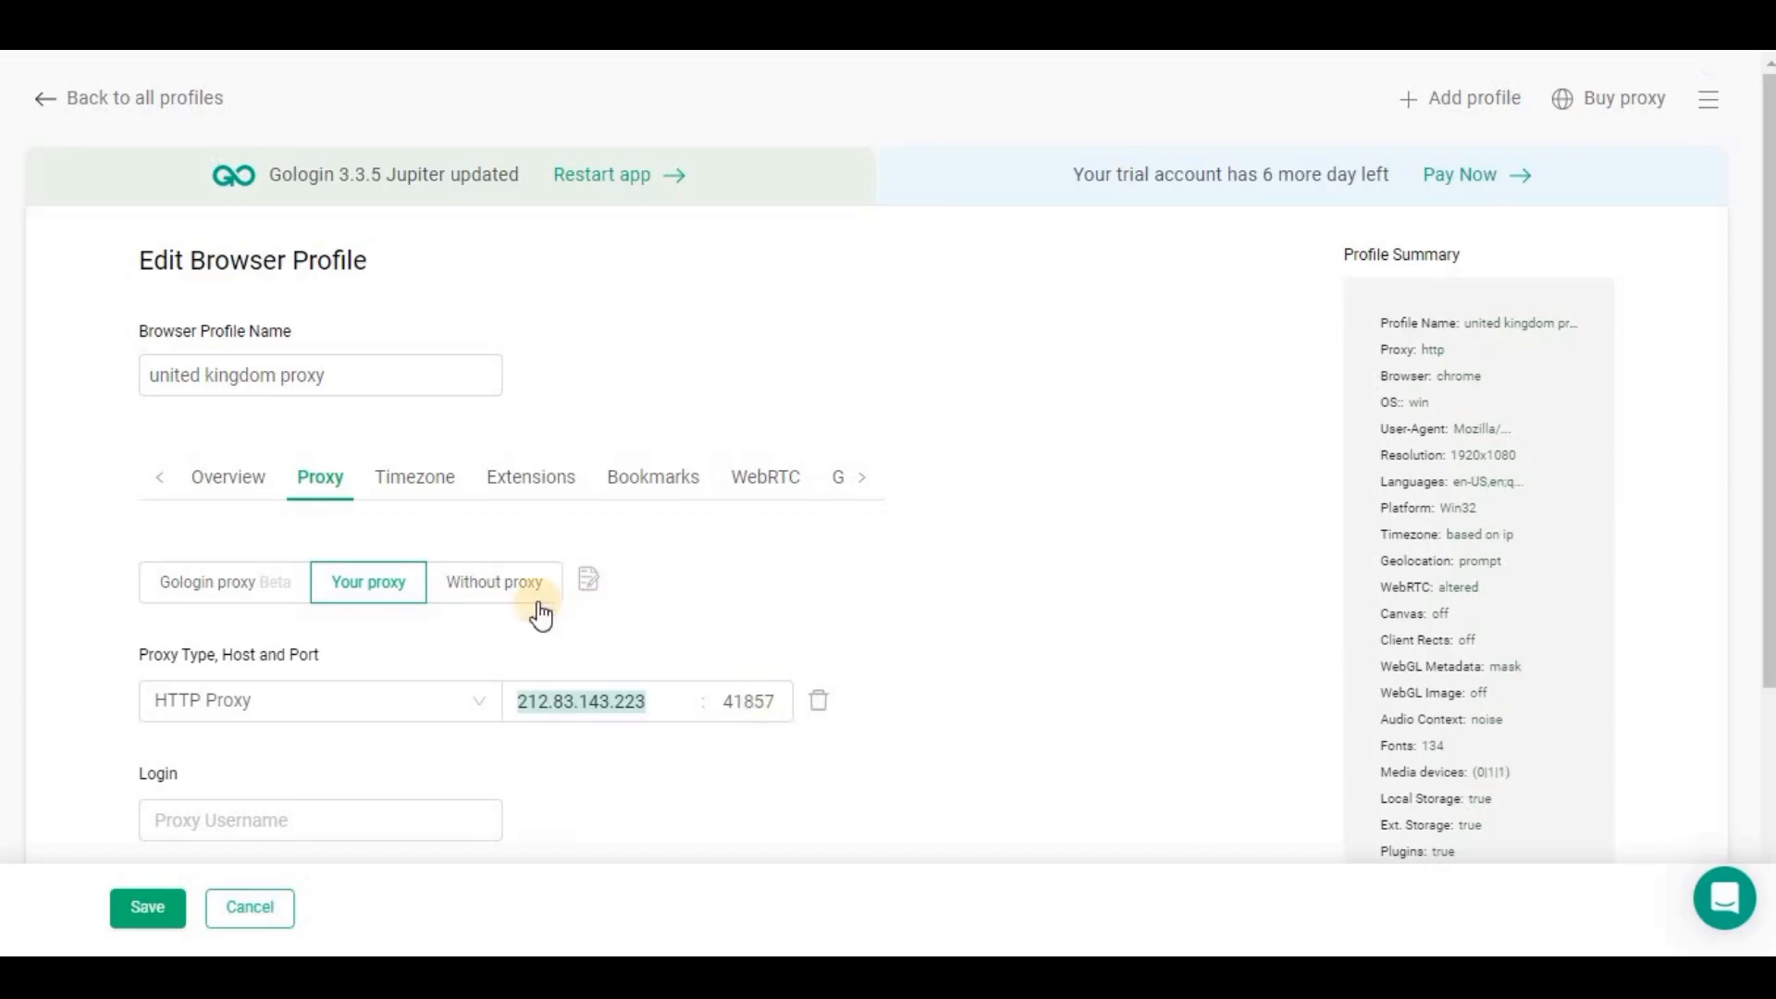
pyautogui.click(748, 700)
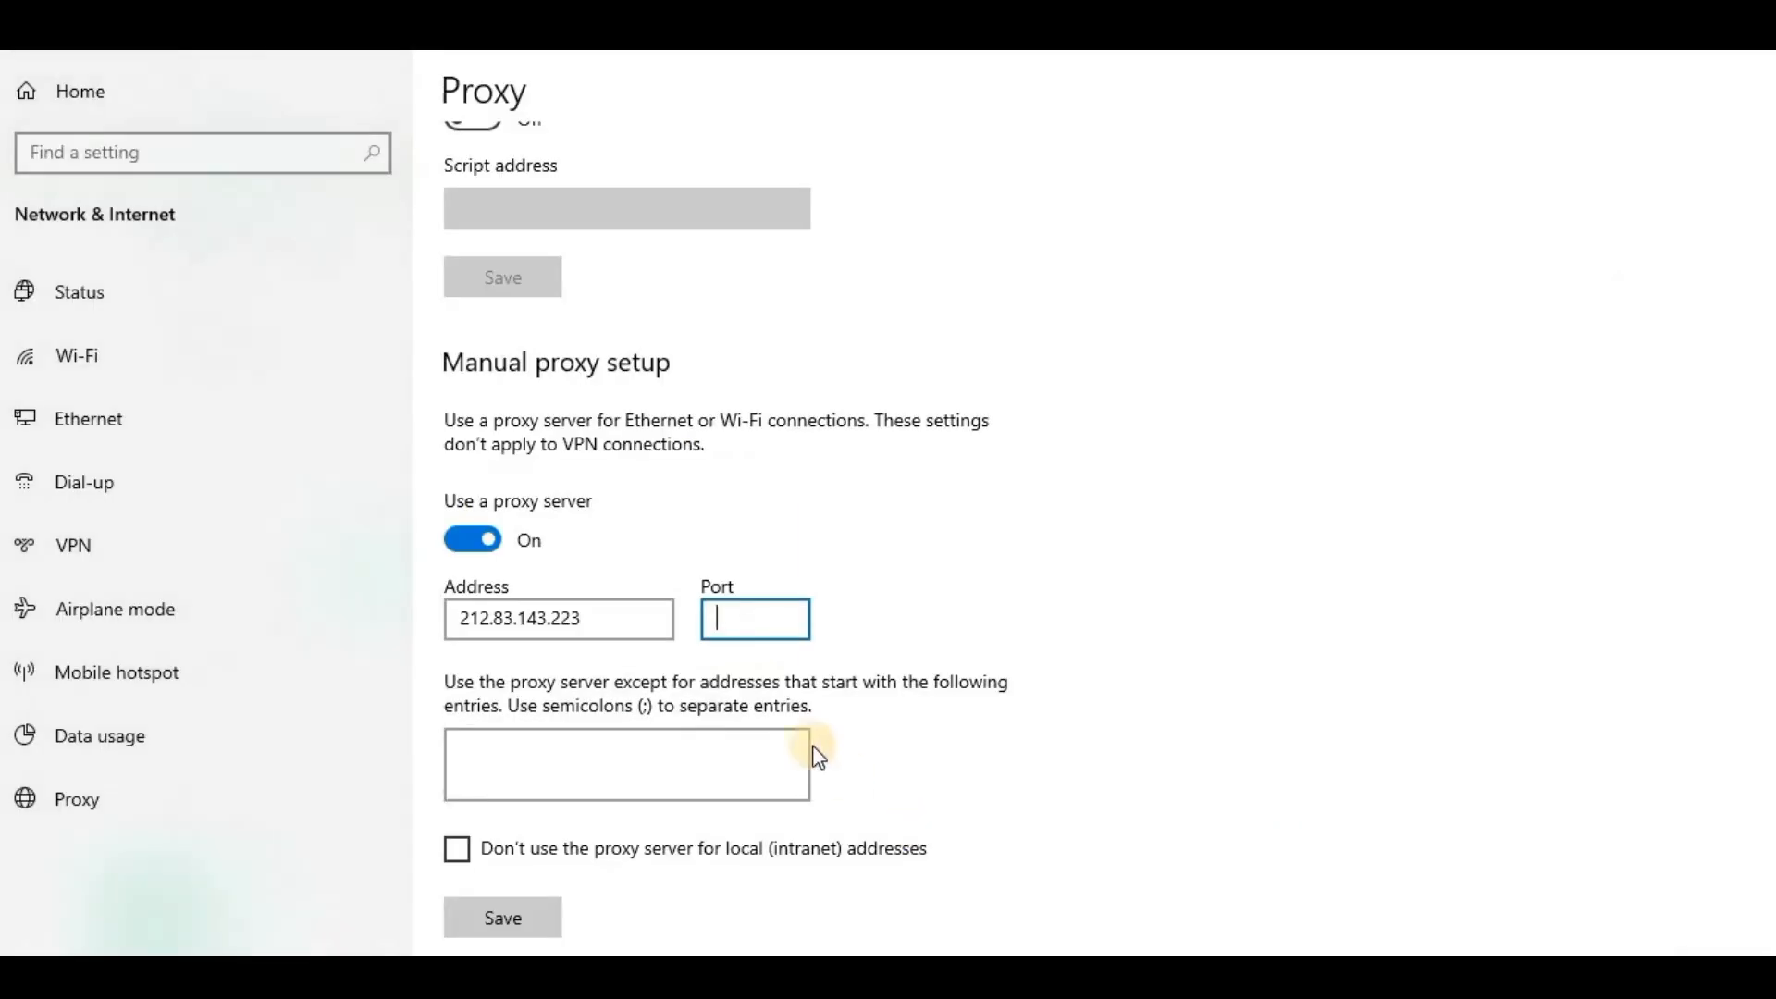
pyautogui.write('1857')
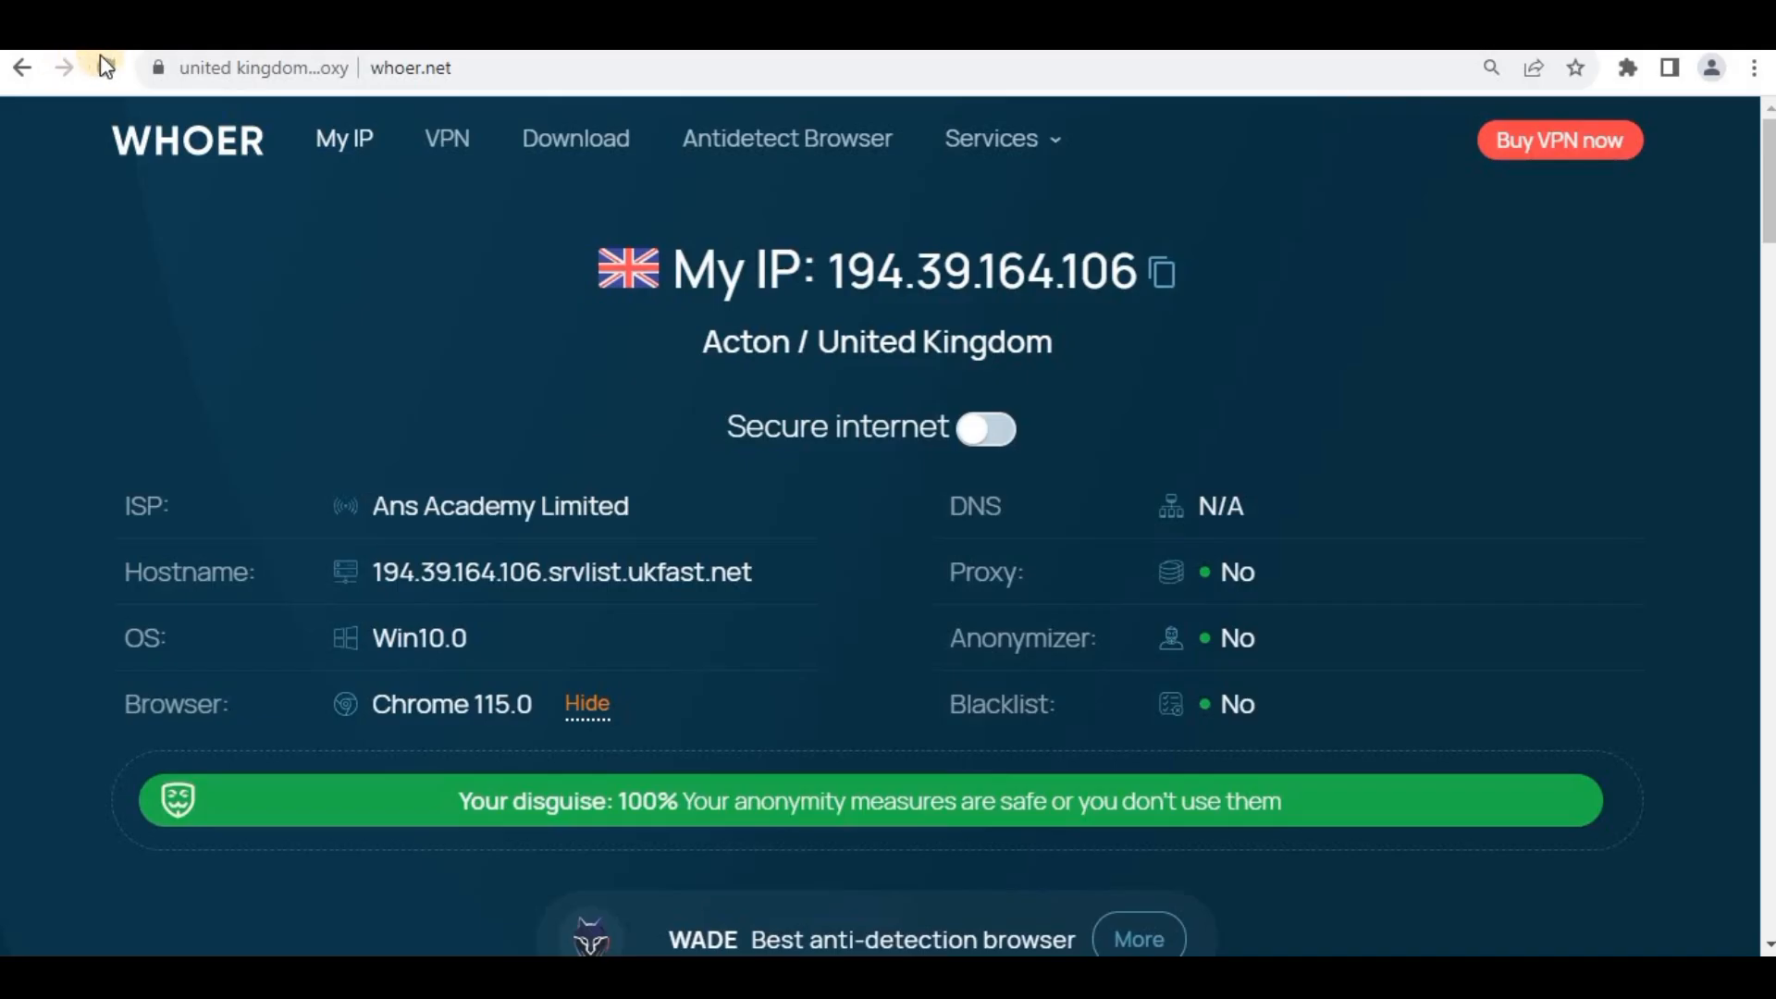
# Reload whoer.net and review the Acton, United Kingdom IP details and 100% disguise.
pyautogui.click(105, 69)
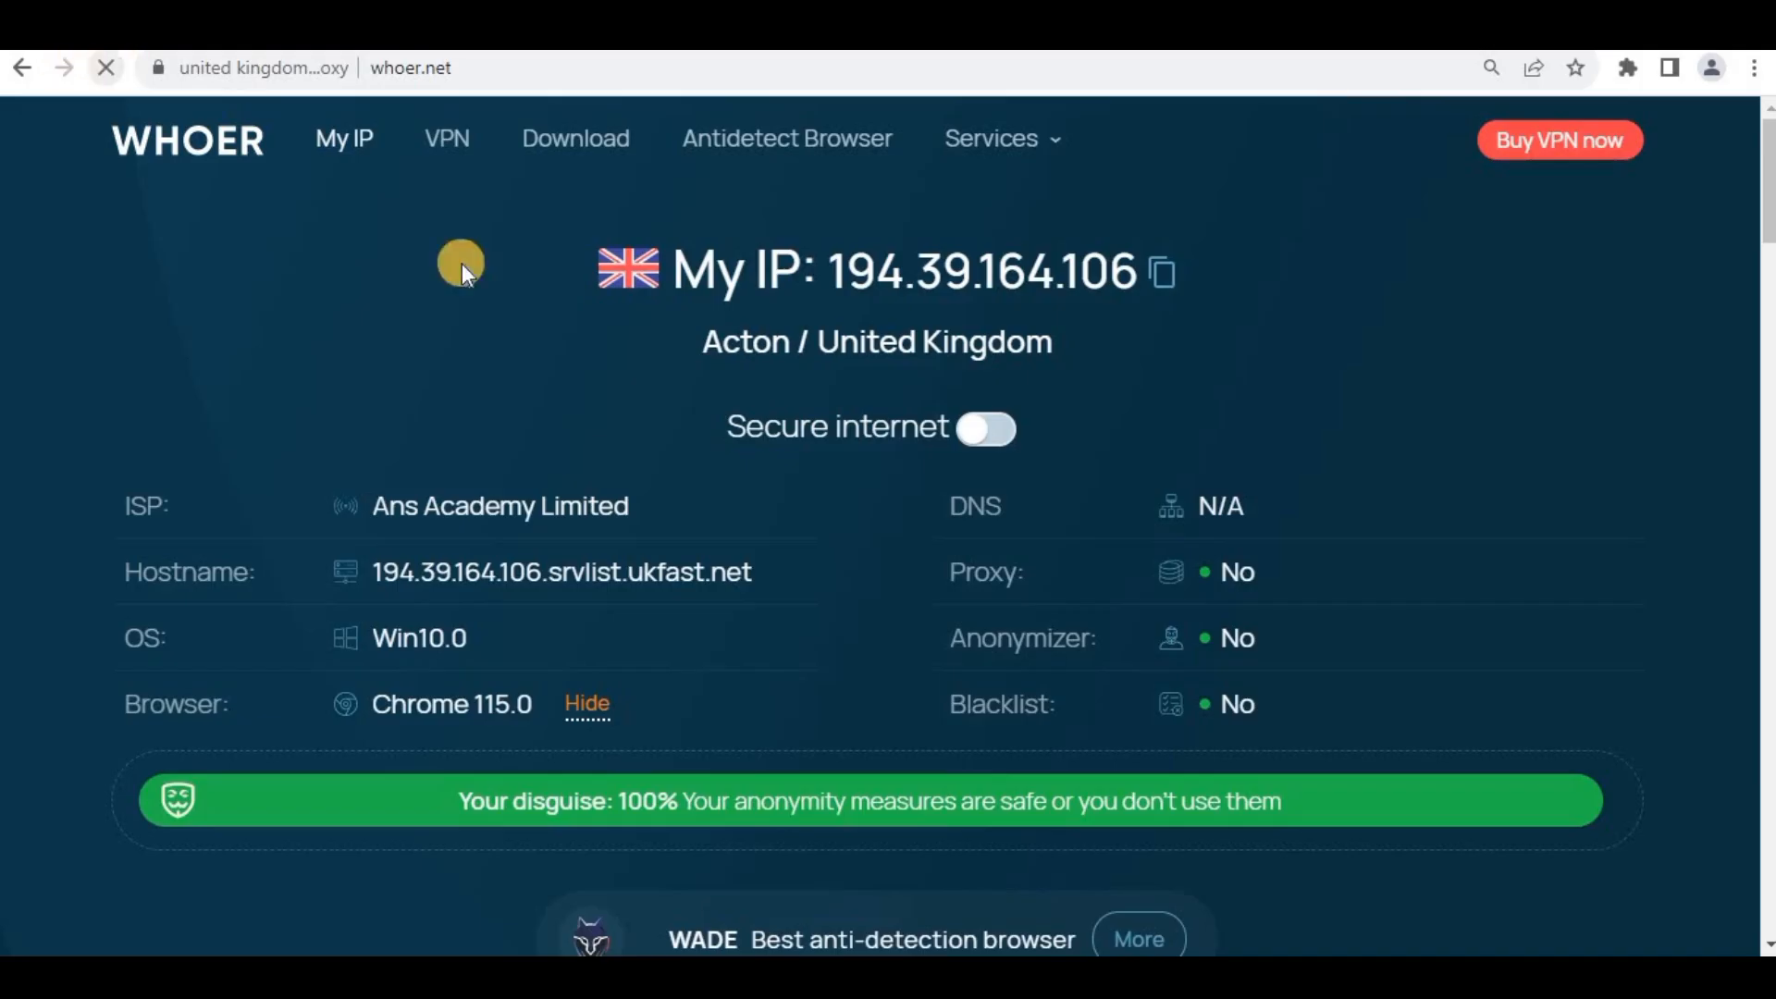
pyautogui.moveTo(648, 352)
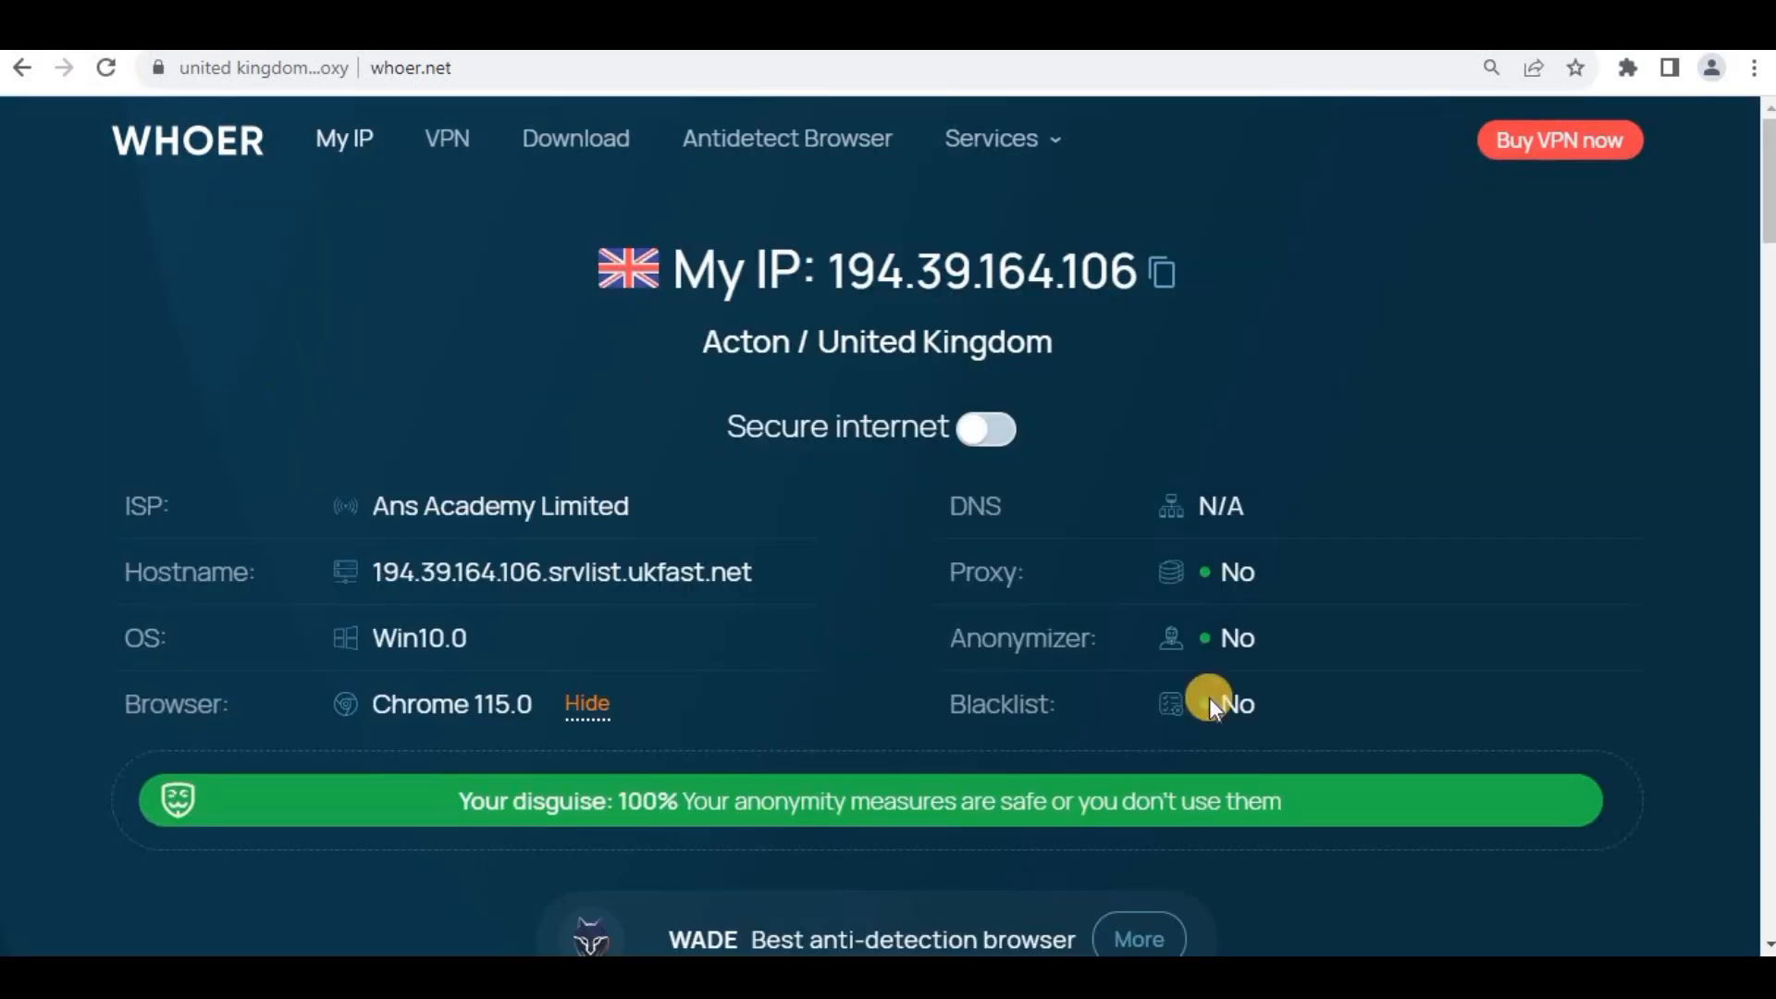
pyautogui.moveTo(1592, 113)
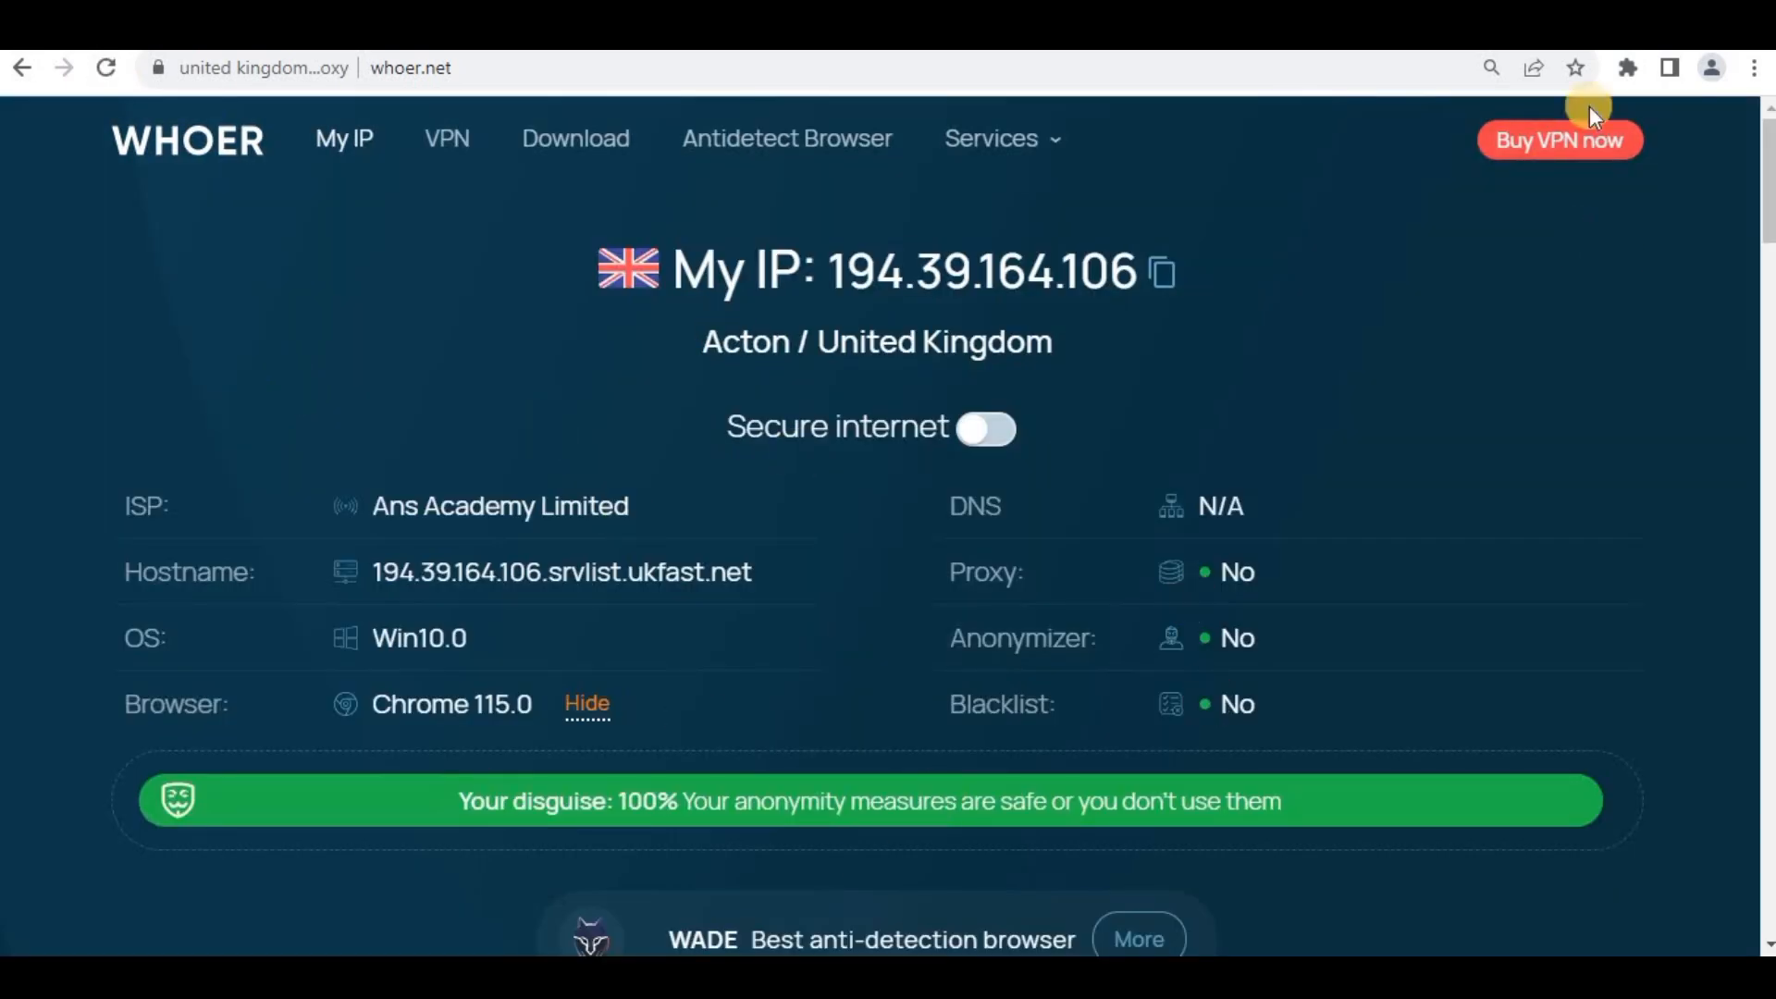
pyautogui.scroll(-3)
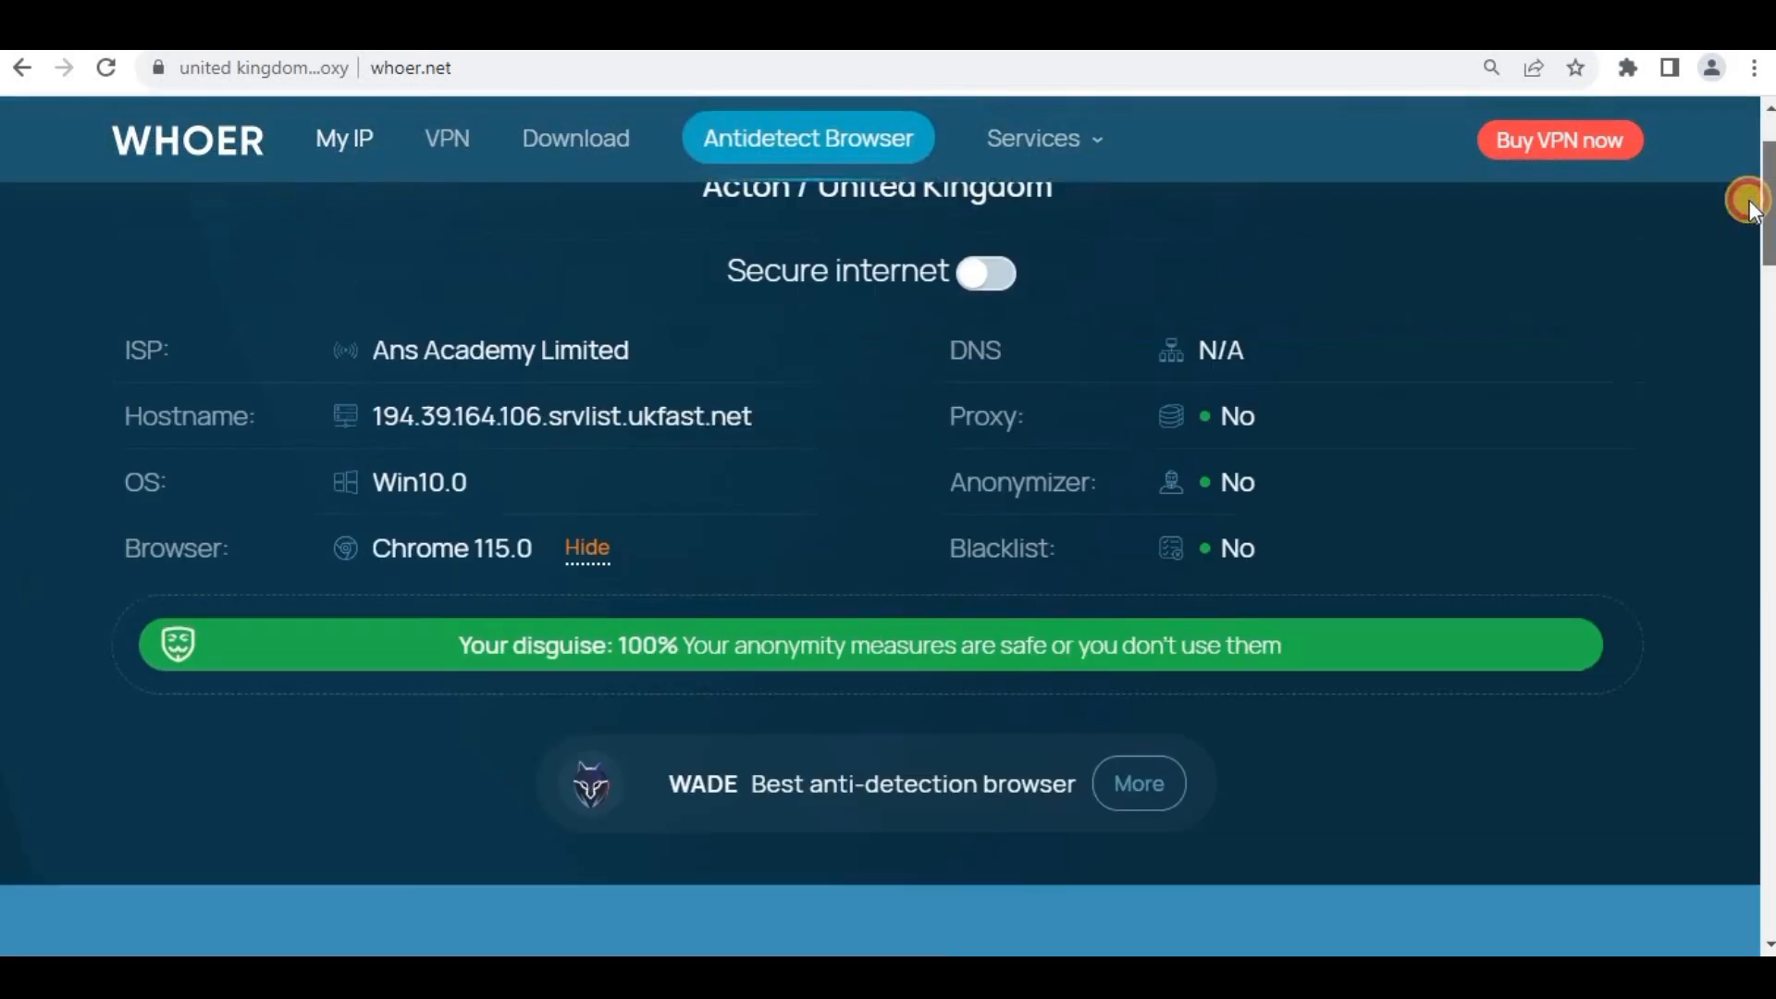
pyautogui.scroll(3)
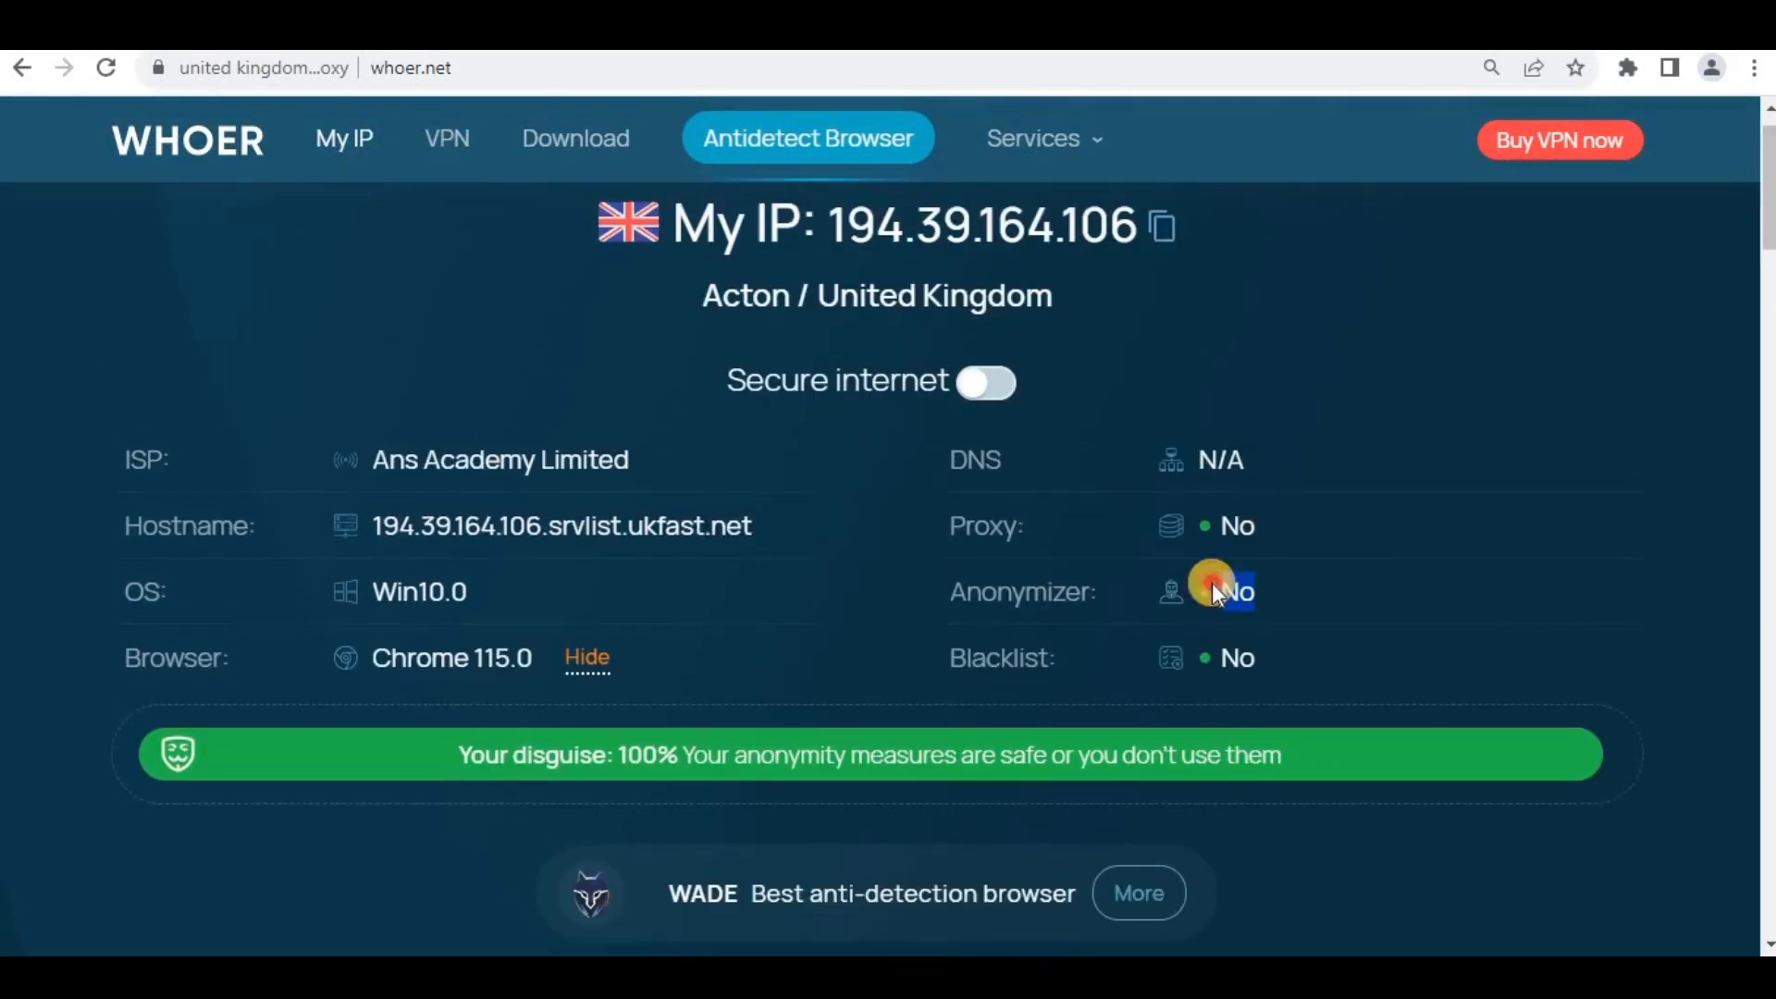
pyautogui.moveTo(1210, 592)
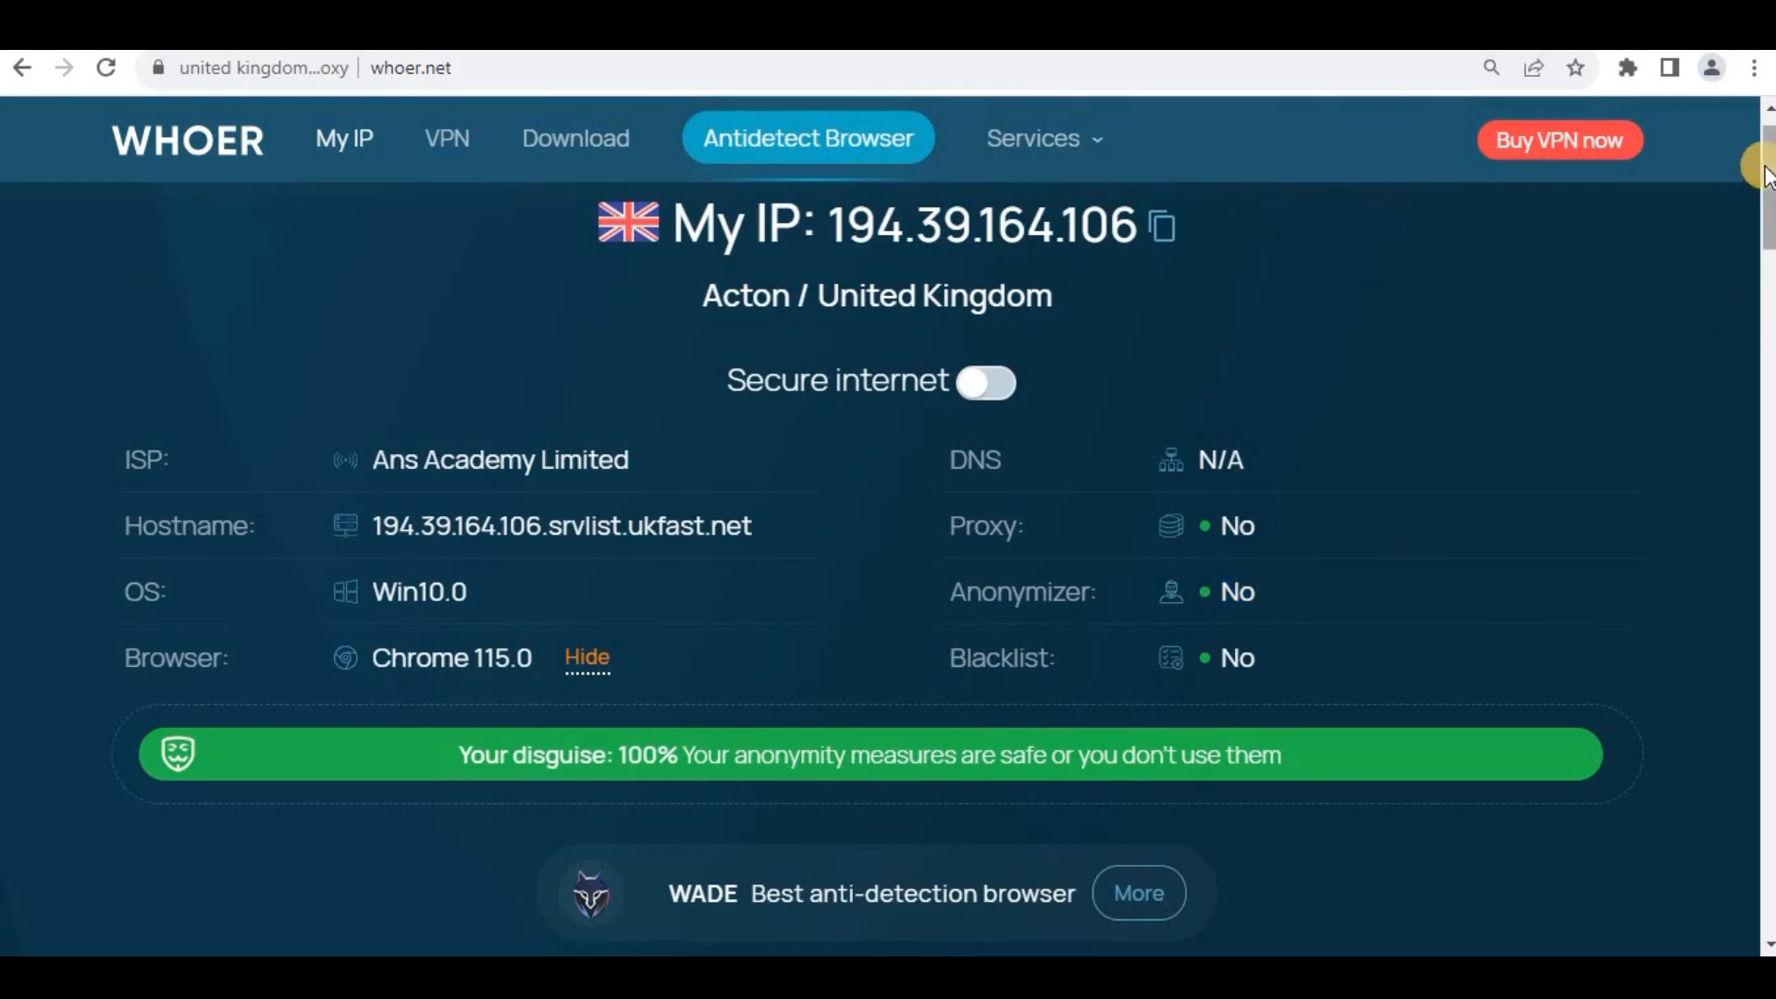
pyautogui.scroll(-3)
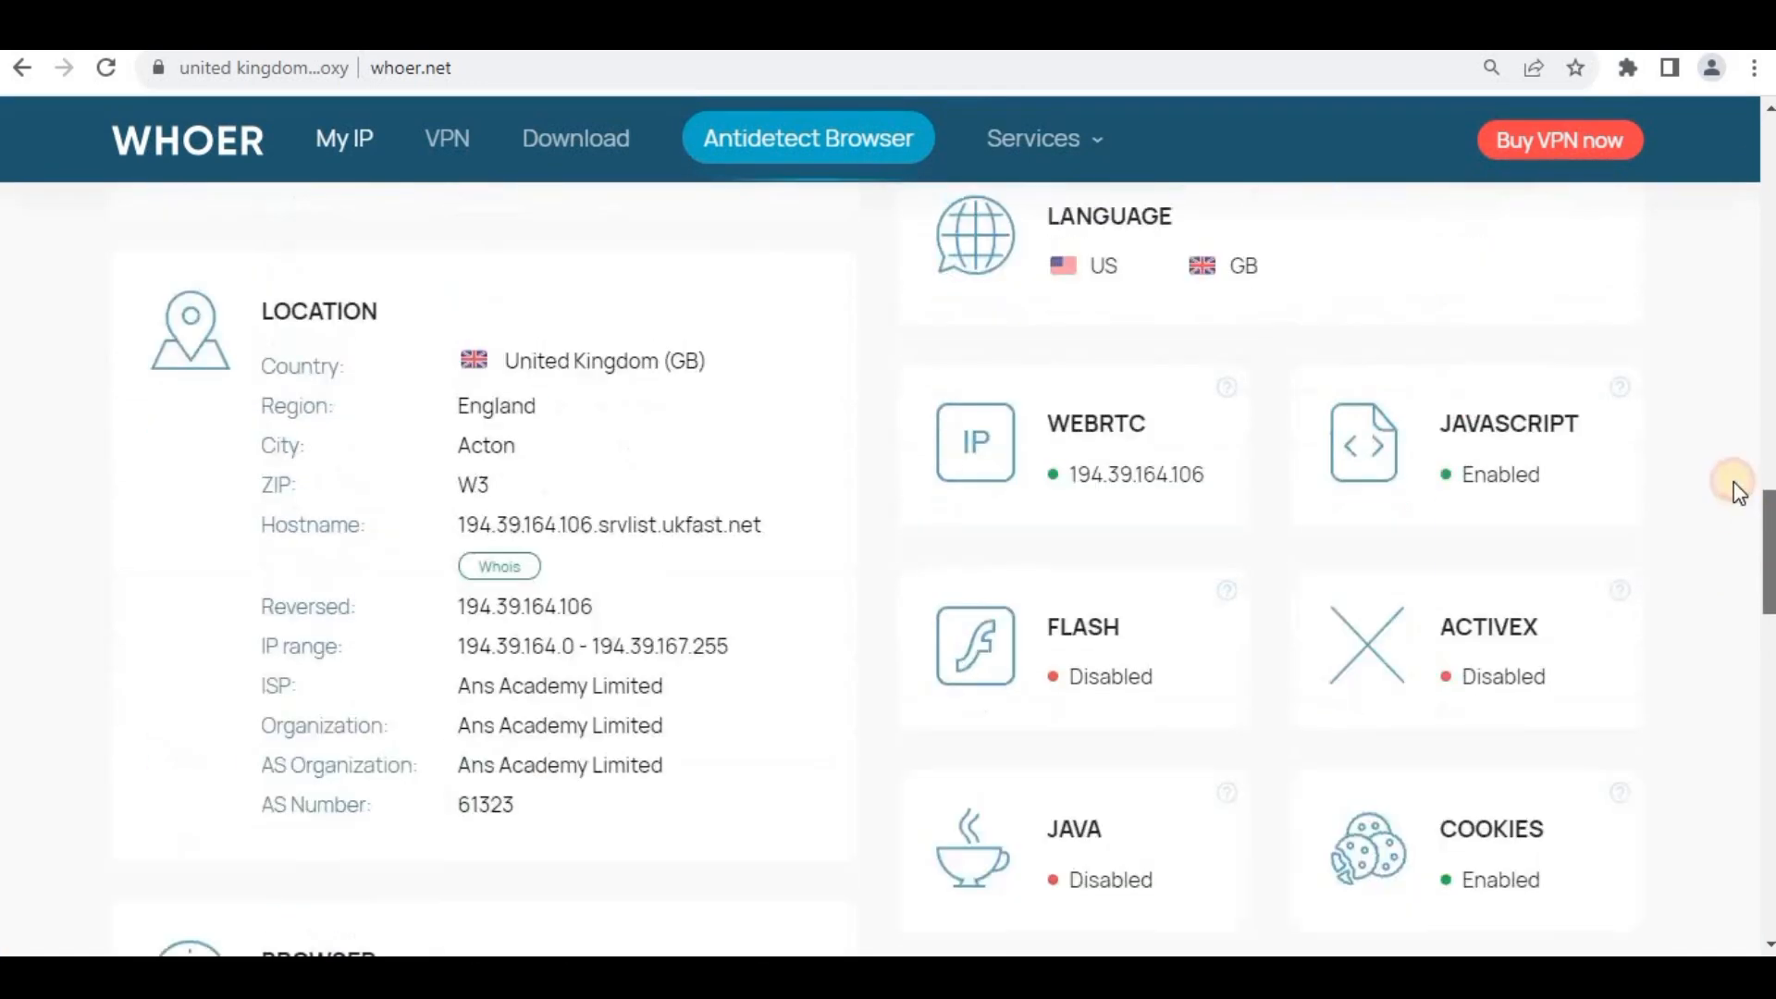